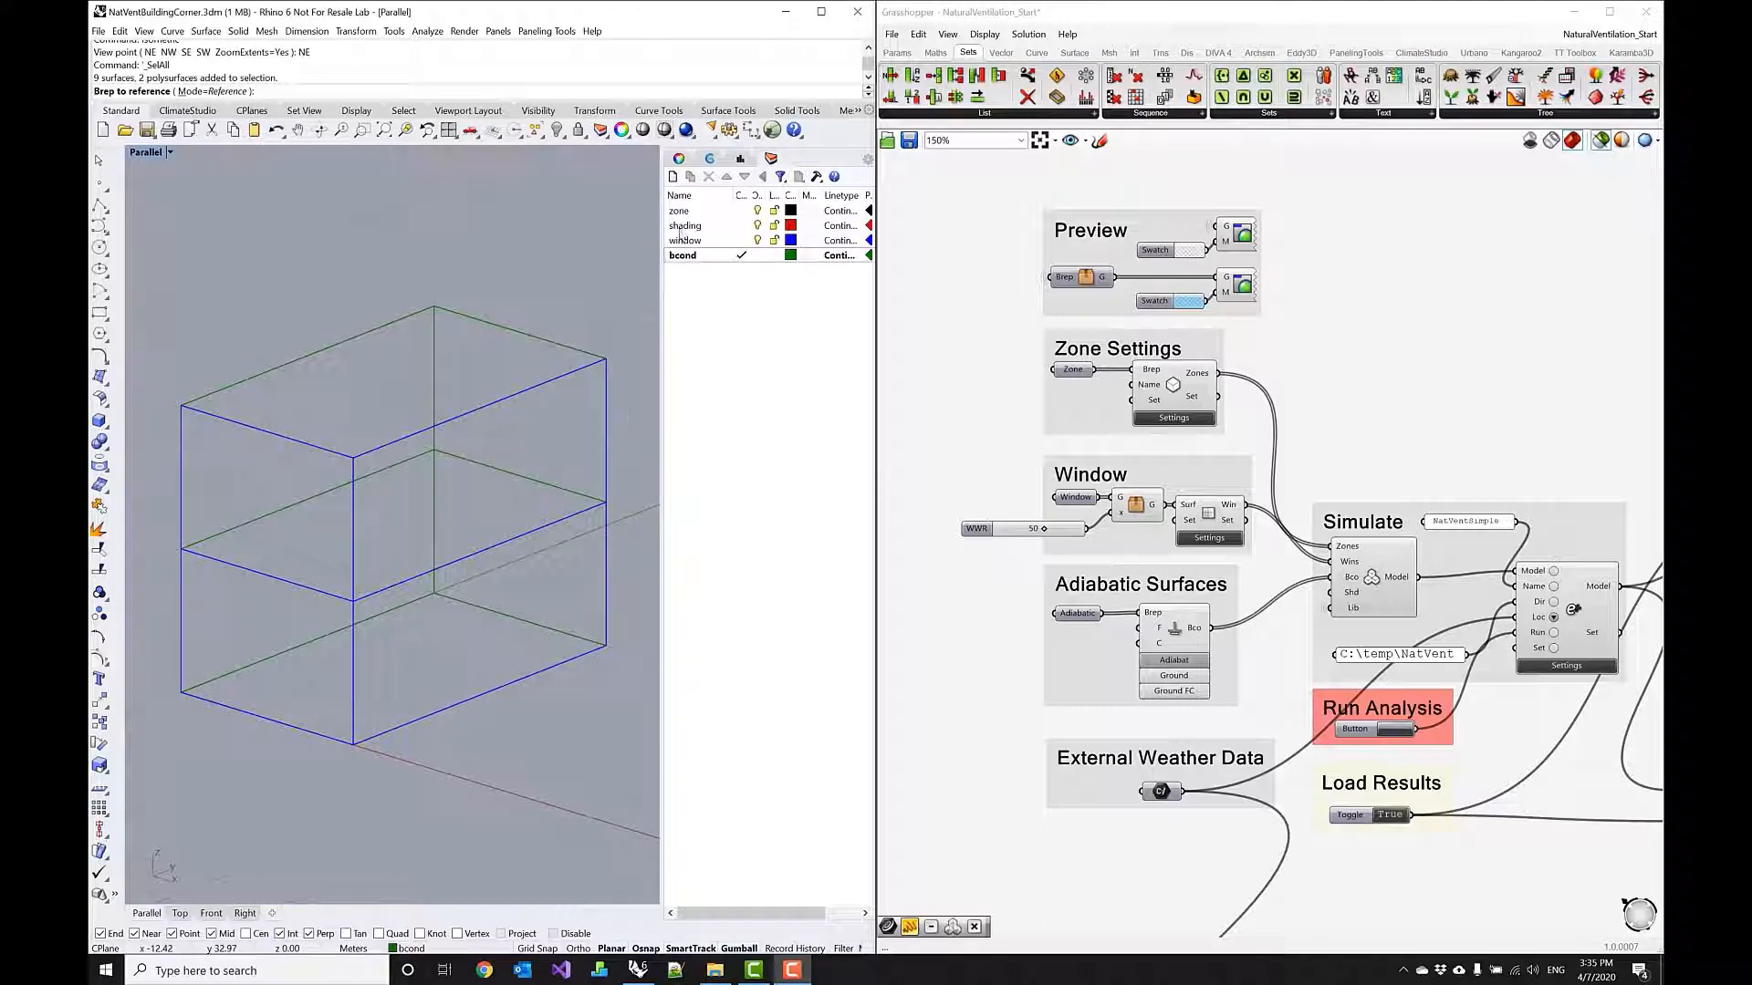
Select the window and bcond layers, then preview all definition geometry in the Rhino viewport.
click(677, 210)
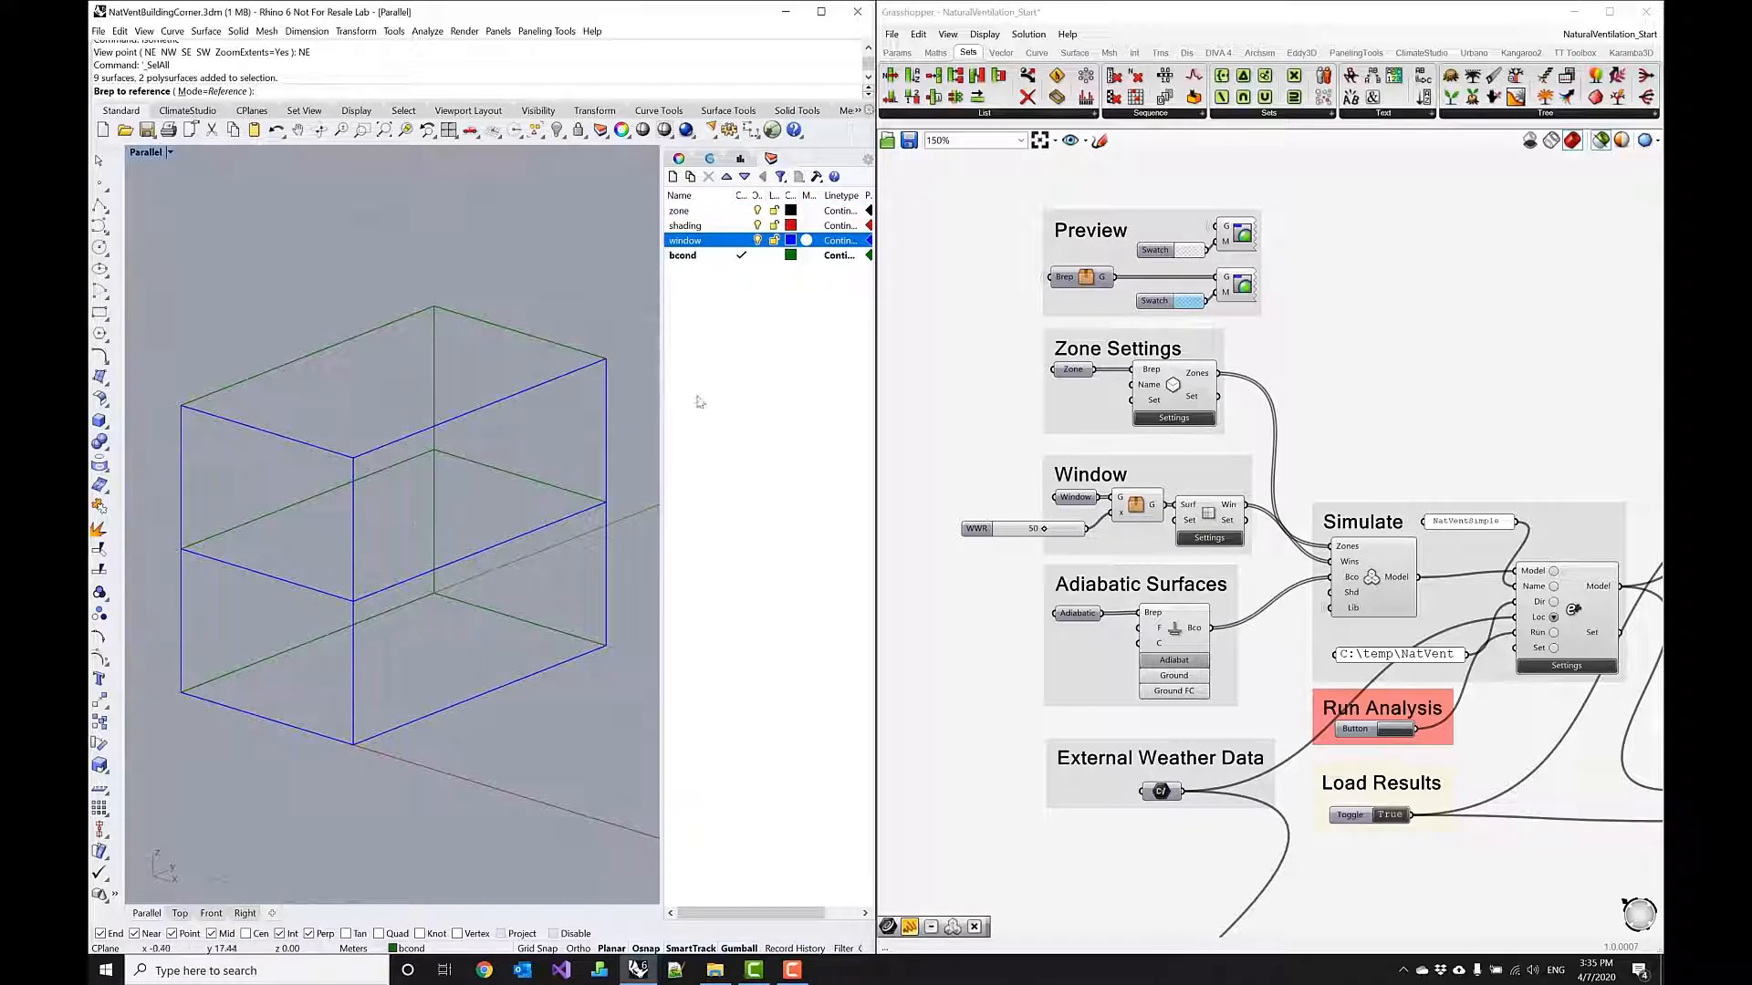
click(683, 254)
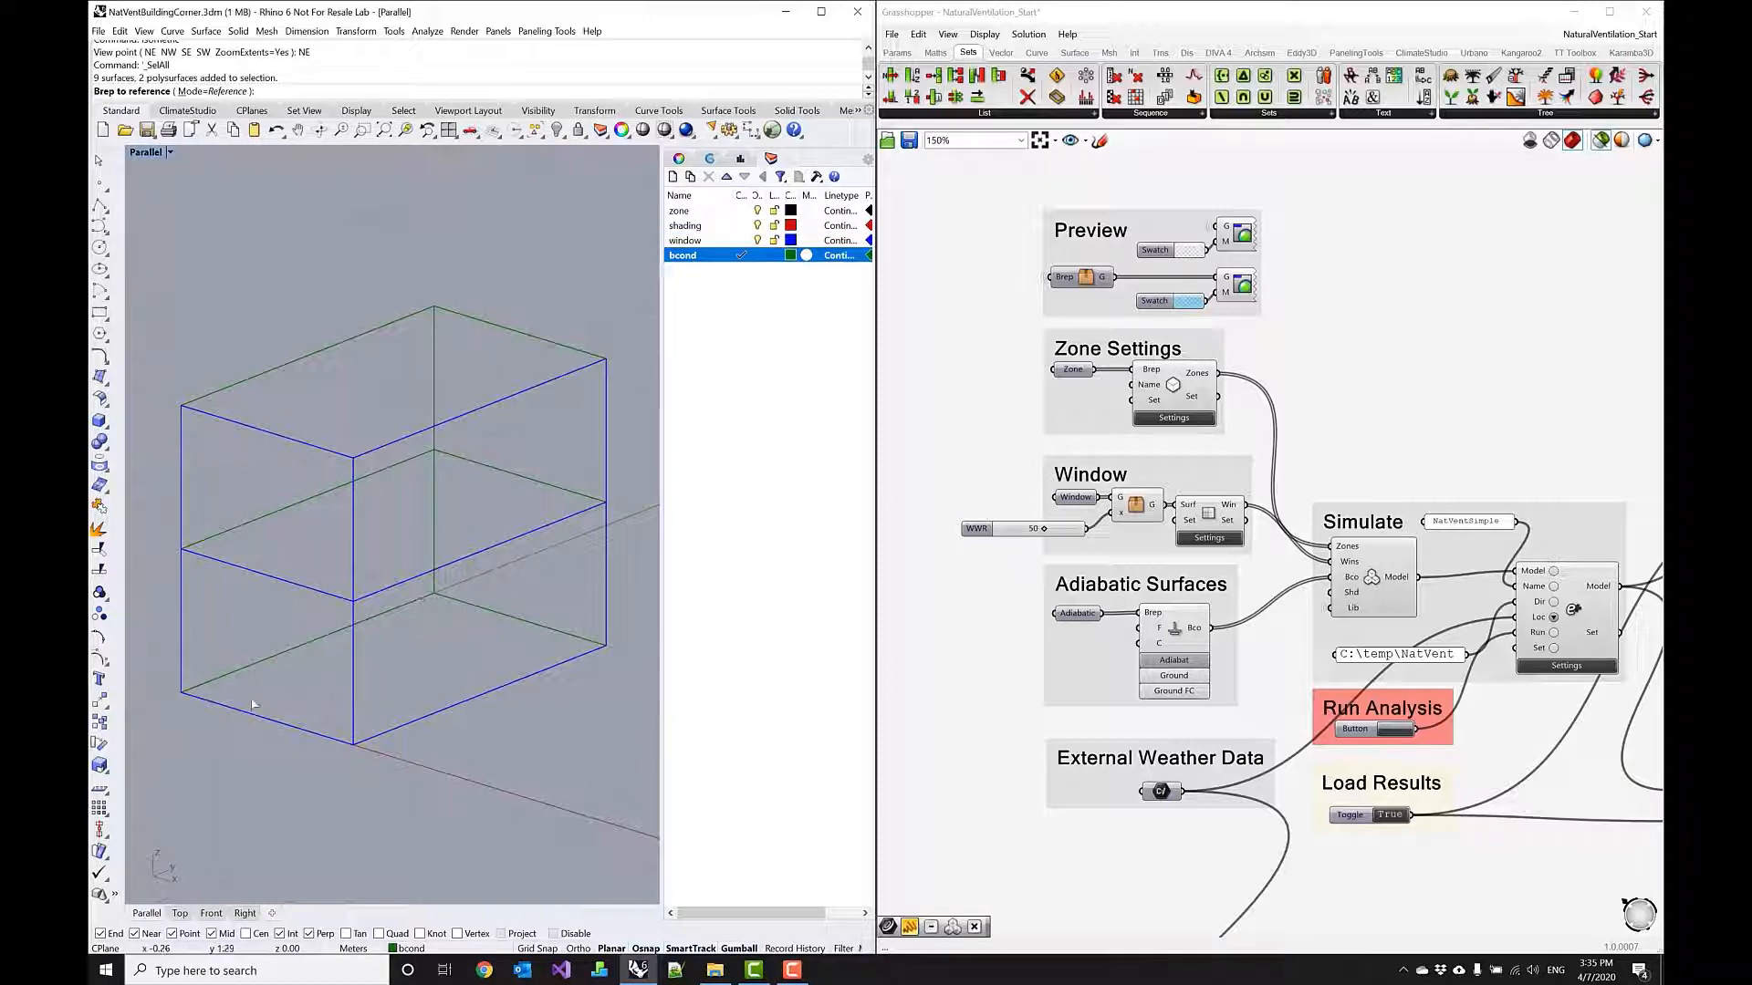
mouse_move(597, 383)
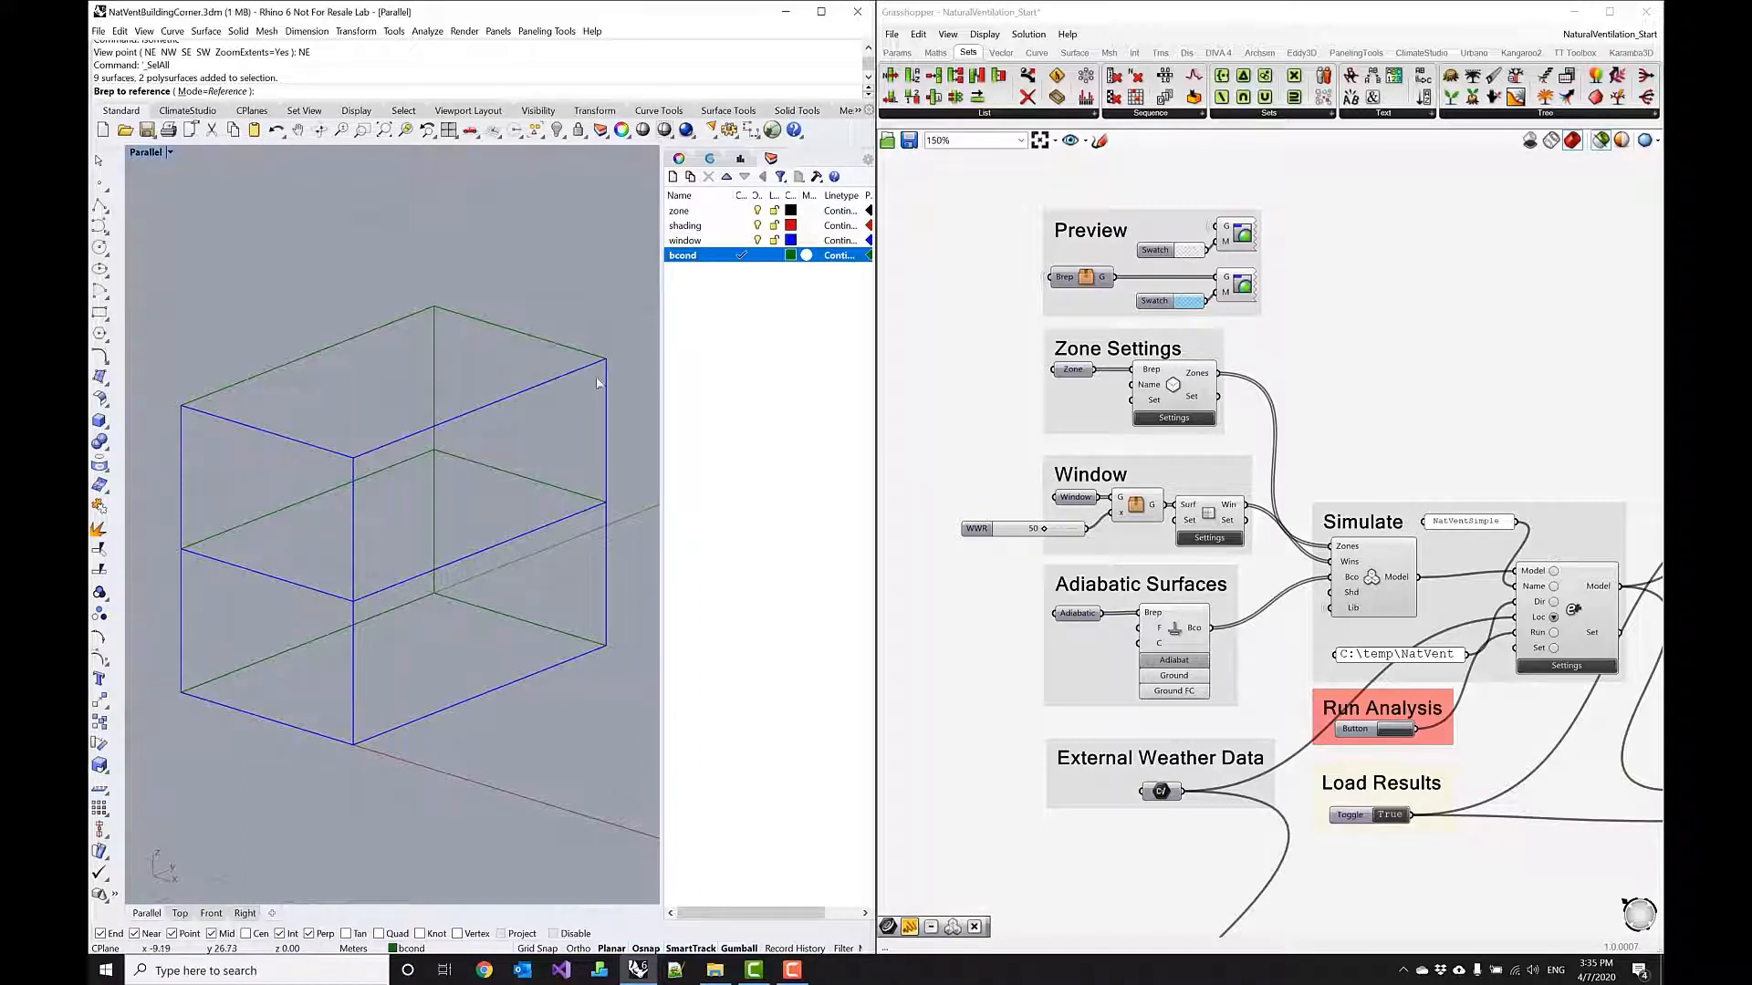
mouse_move(383, 317)
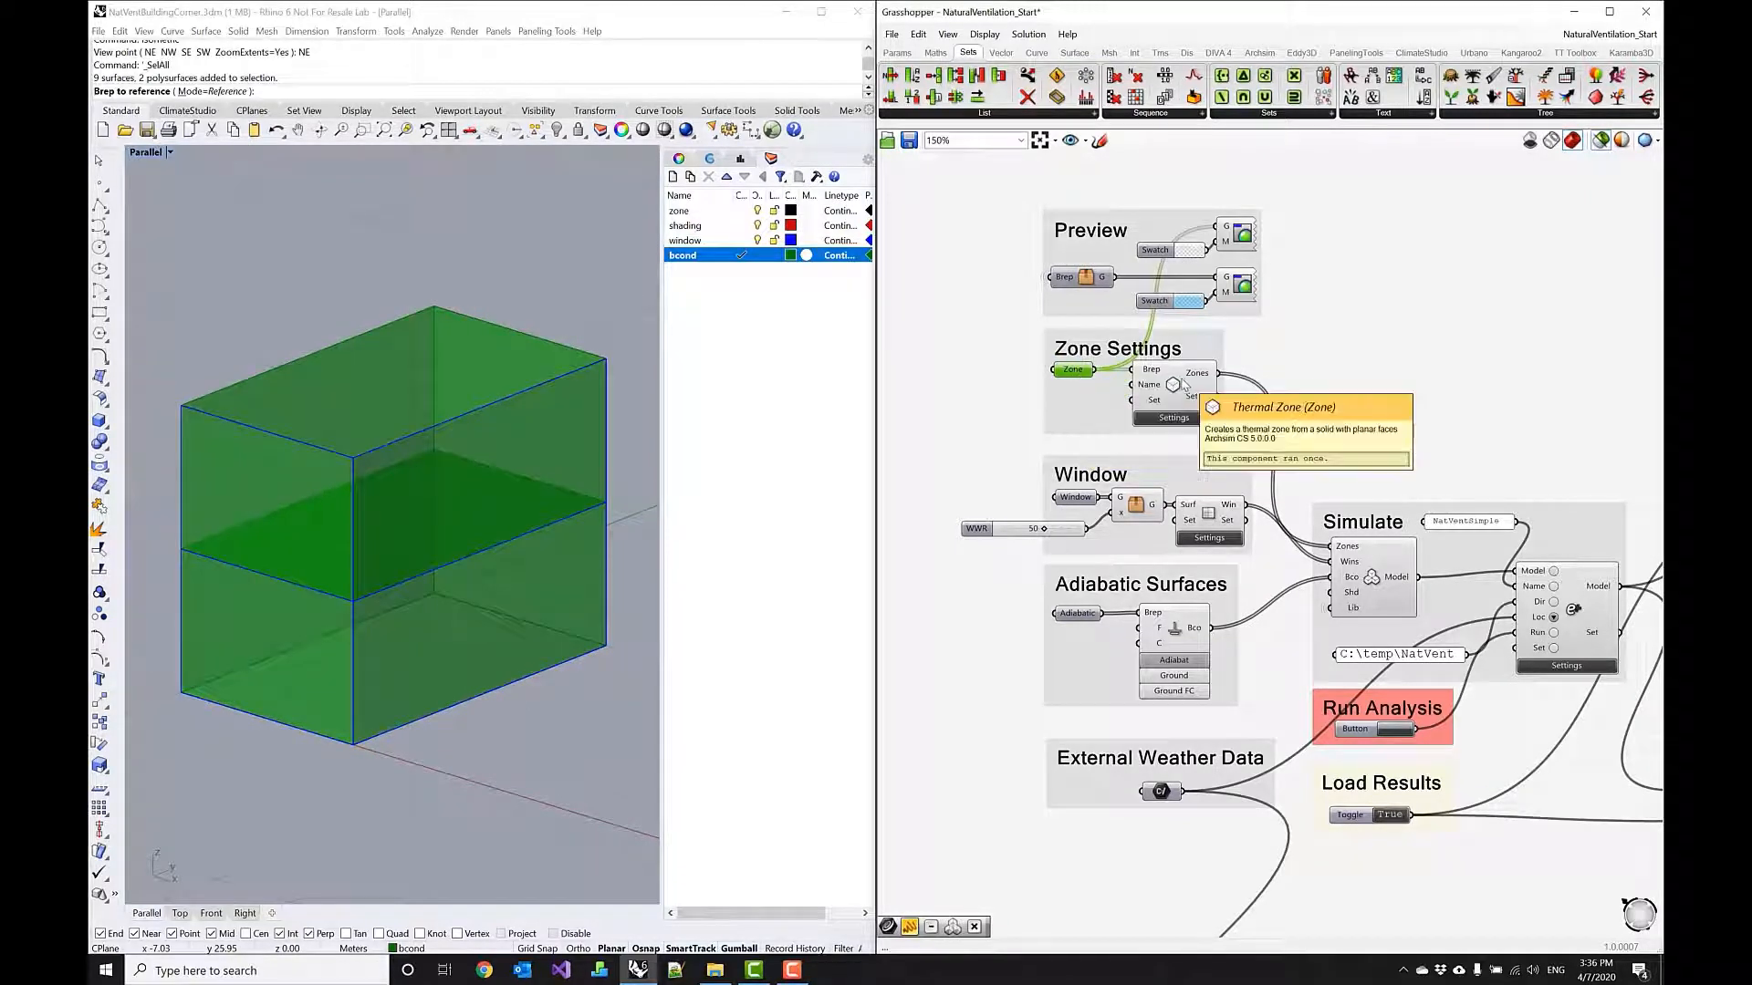
mouse_move(1076, 497)
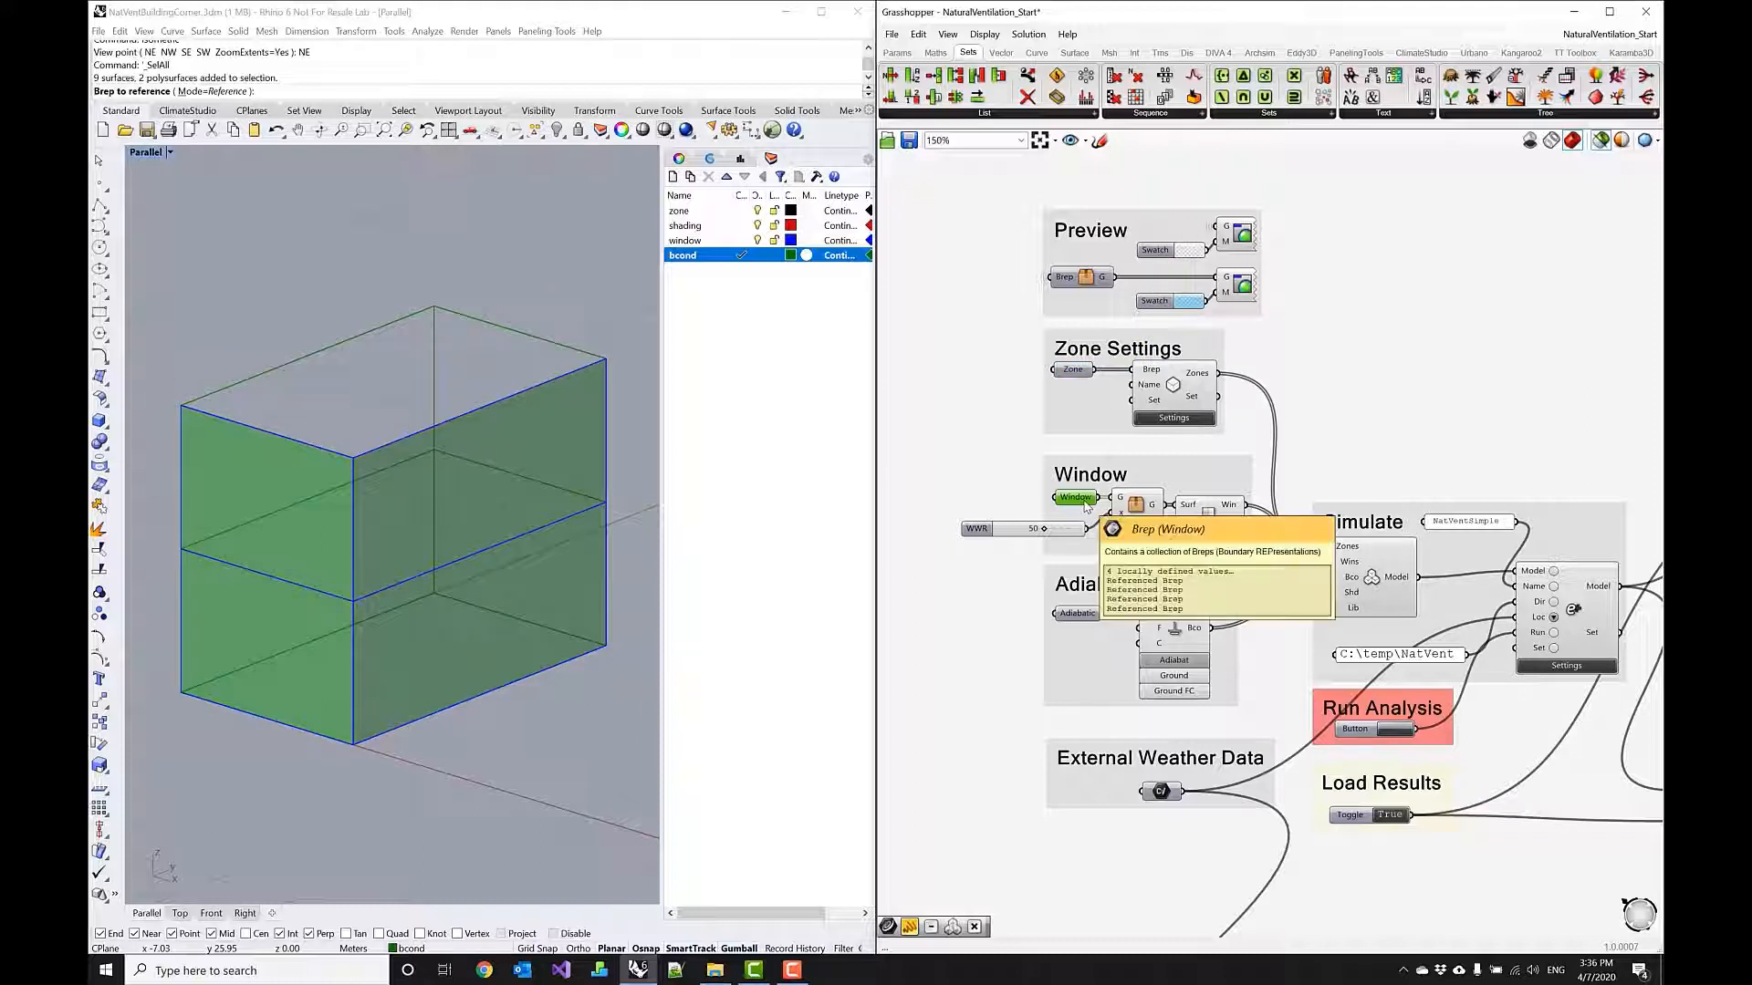
mouse_move(504, 552)
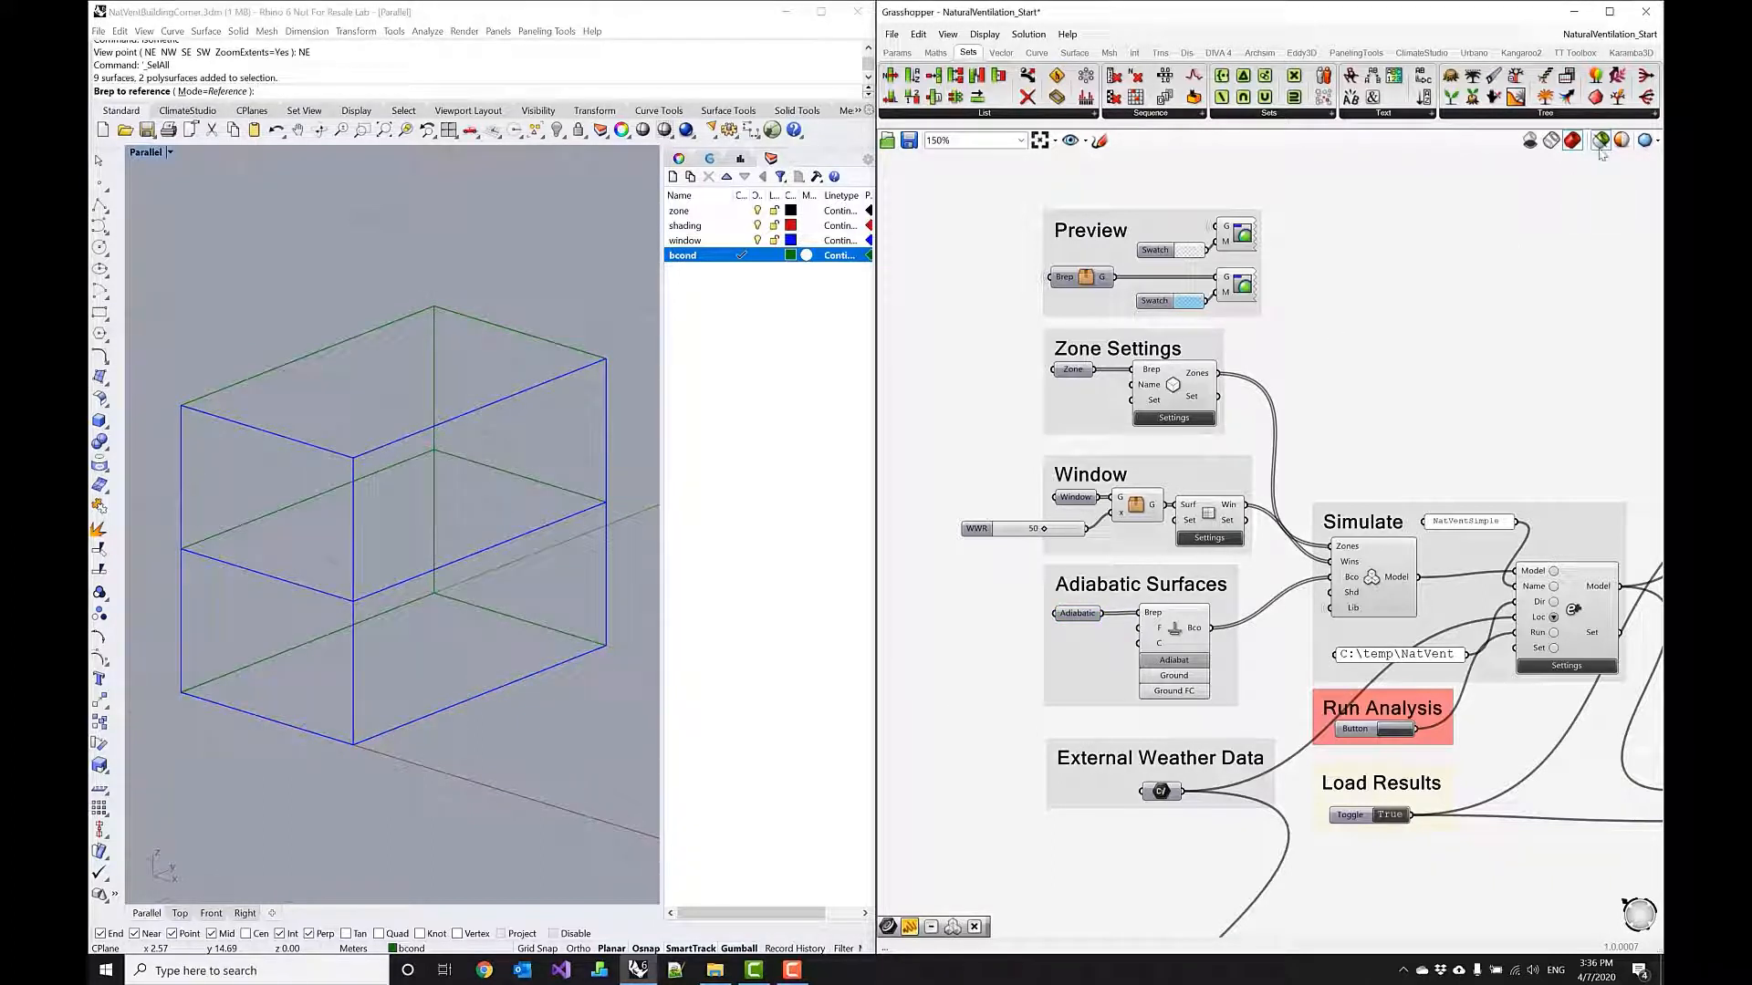
mouse_move(1599, 140)
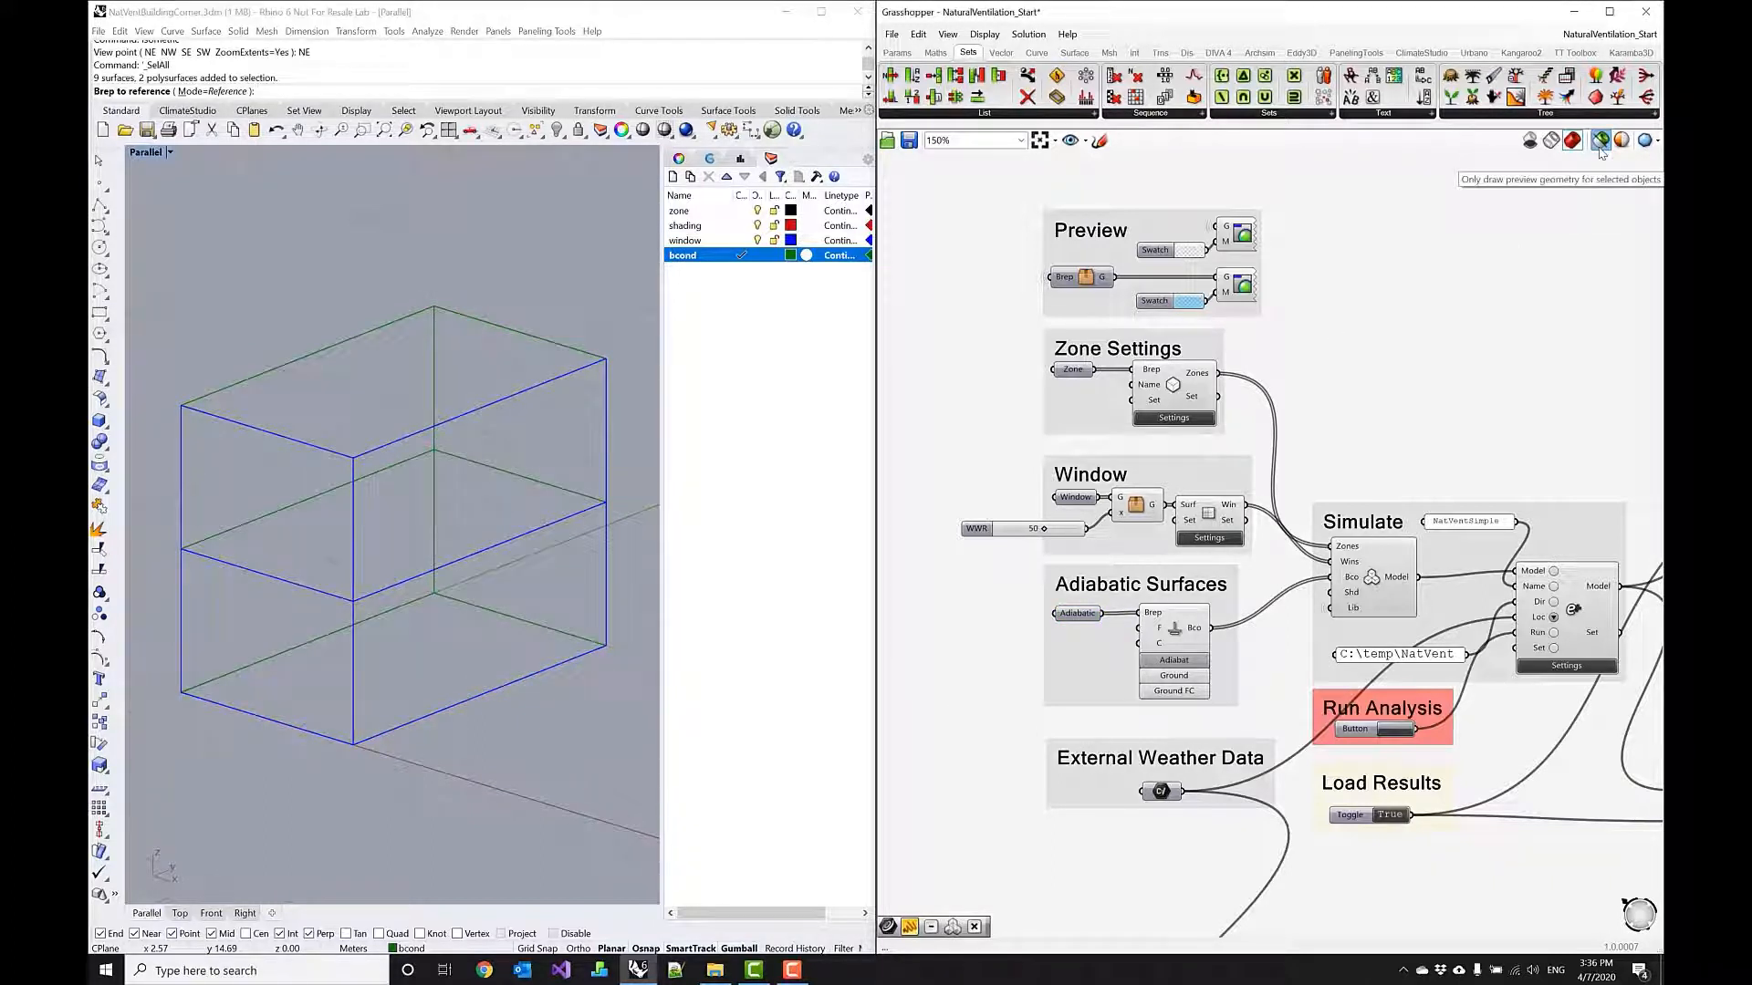
click(1600, 140)
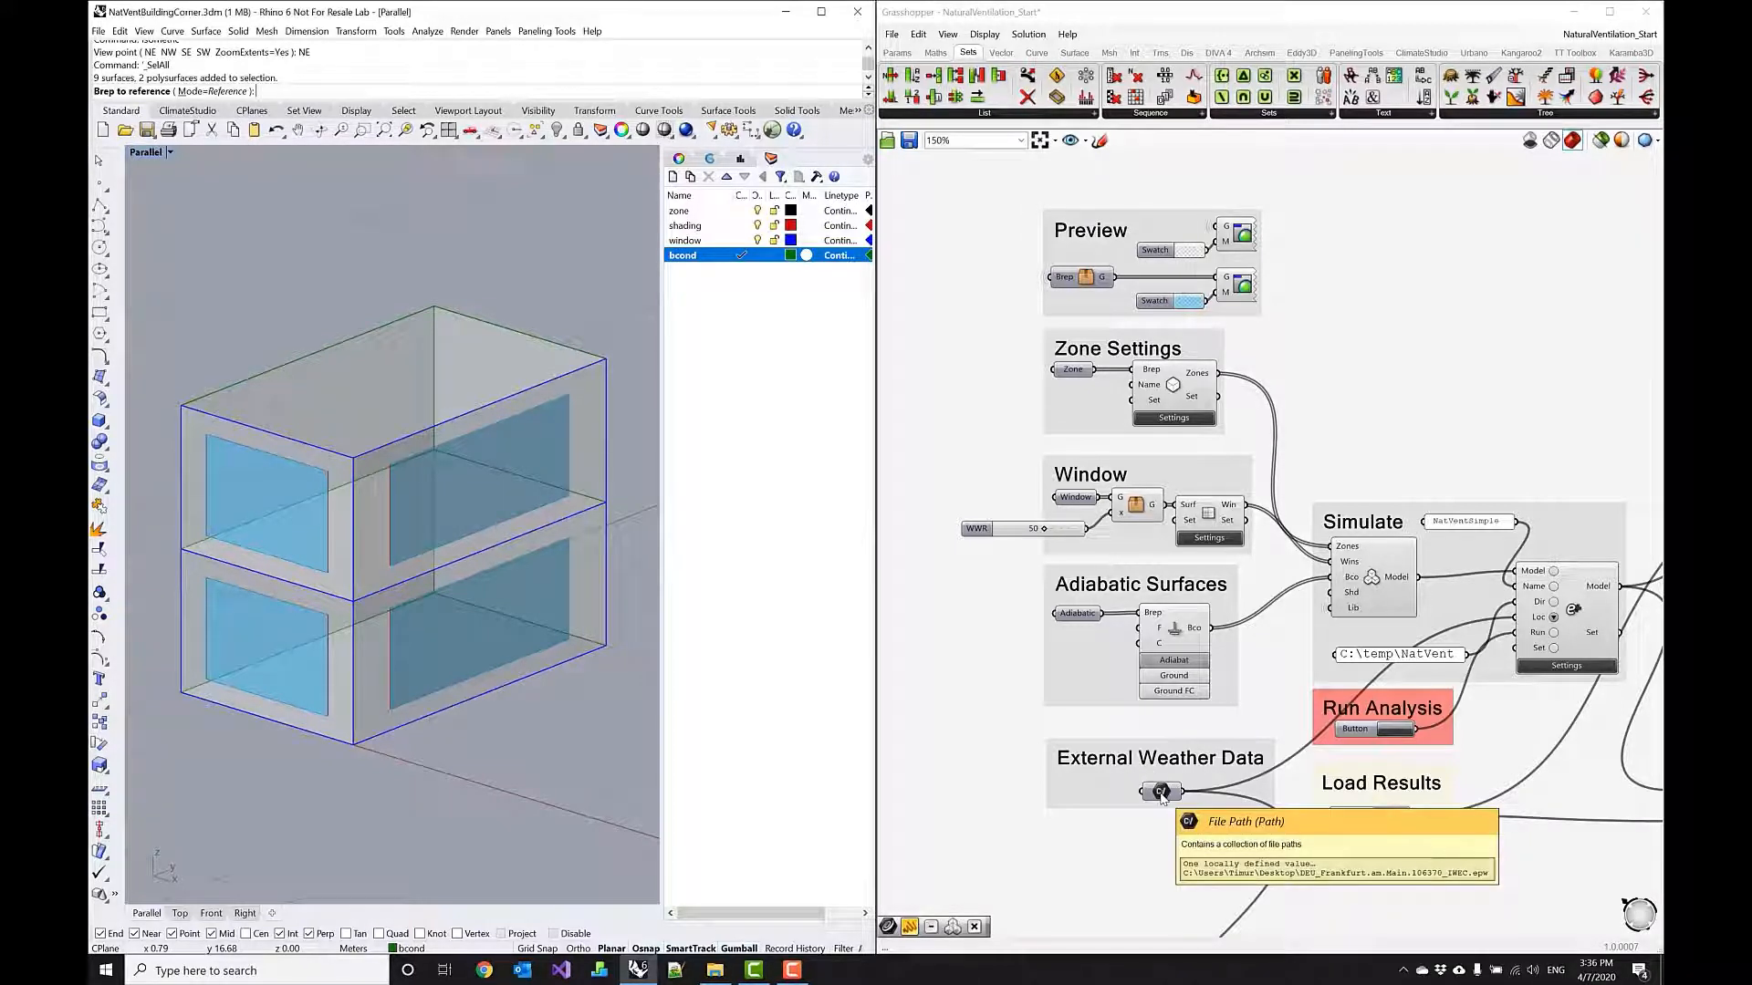
Assign the Frankfurt IWEC .epw file from the Desktop to the weather File Path.
right_click(1160, 792)
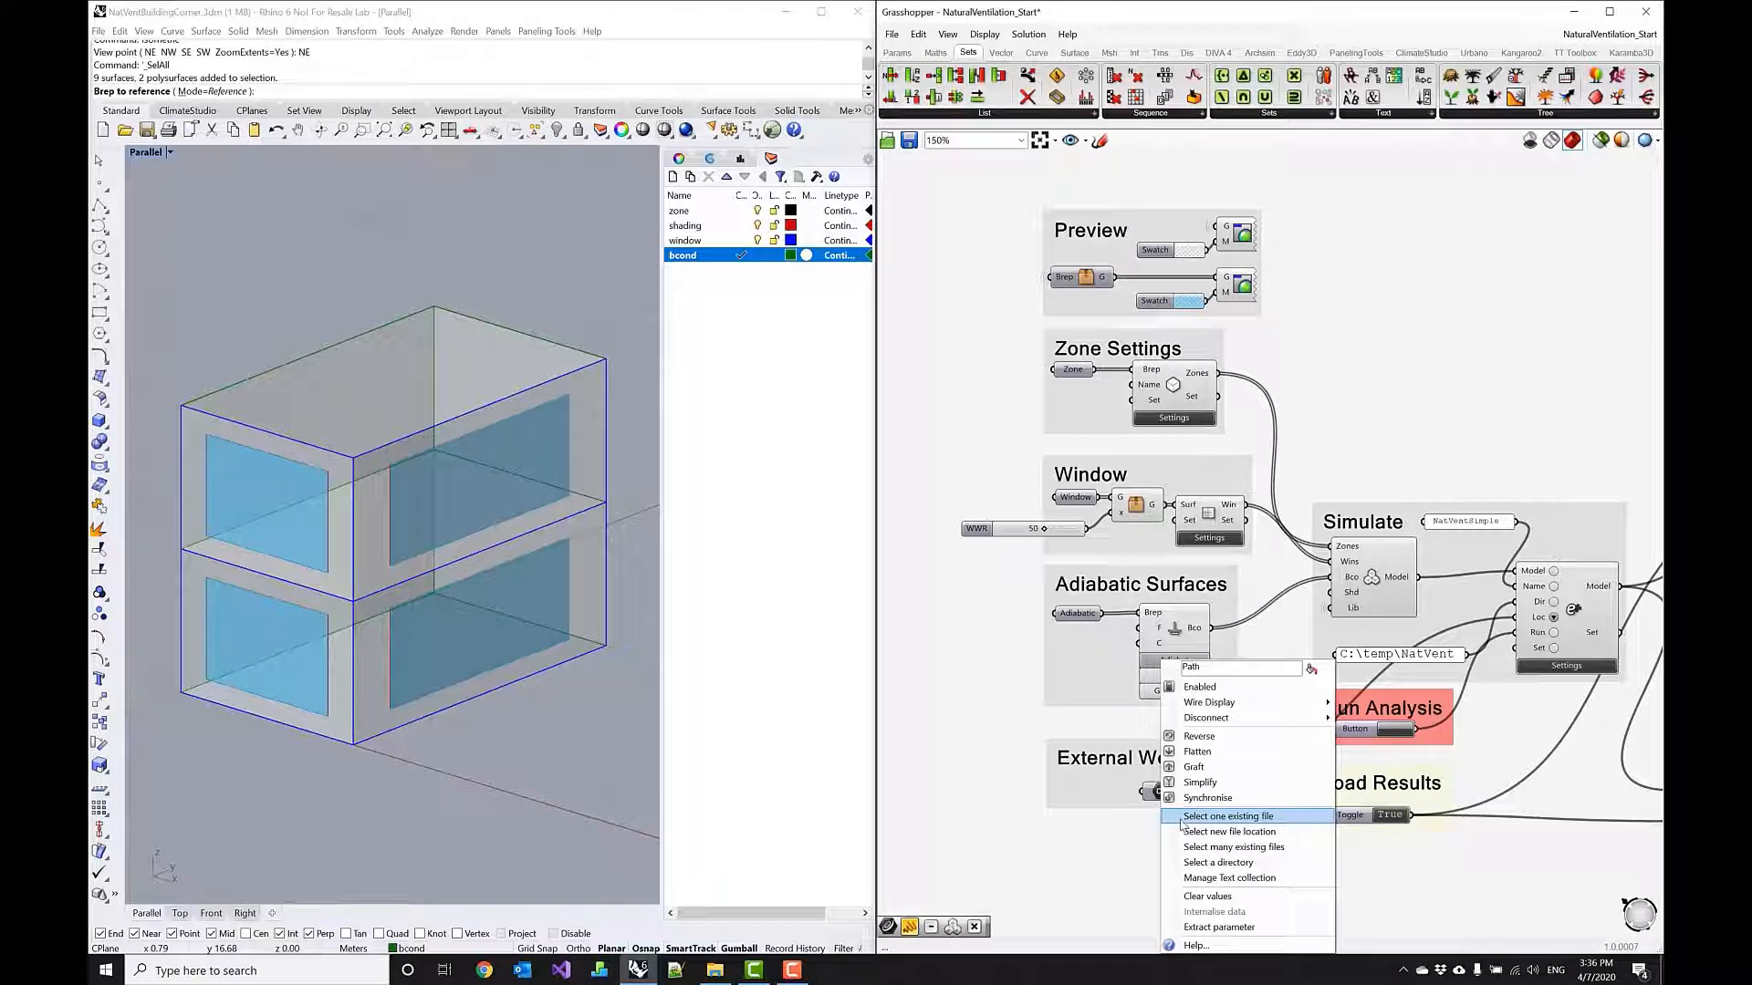
click(1226, 816)
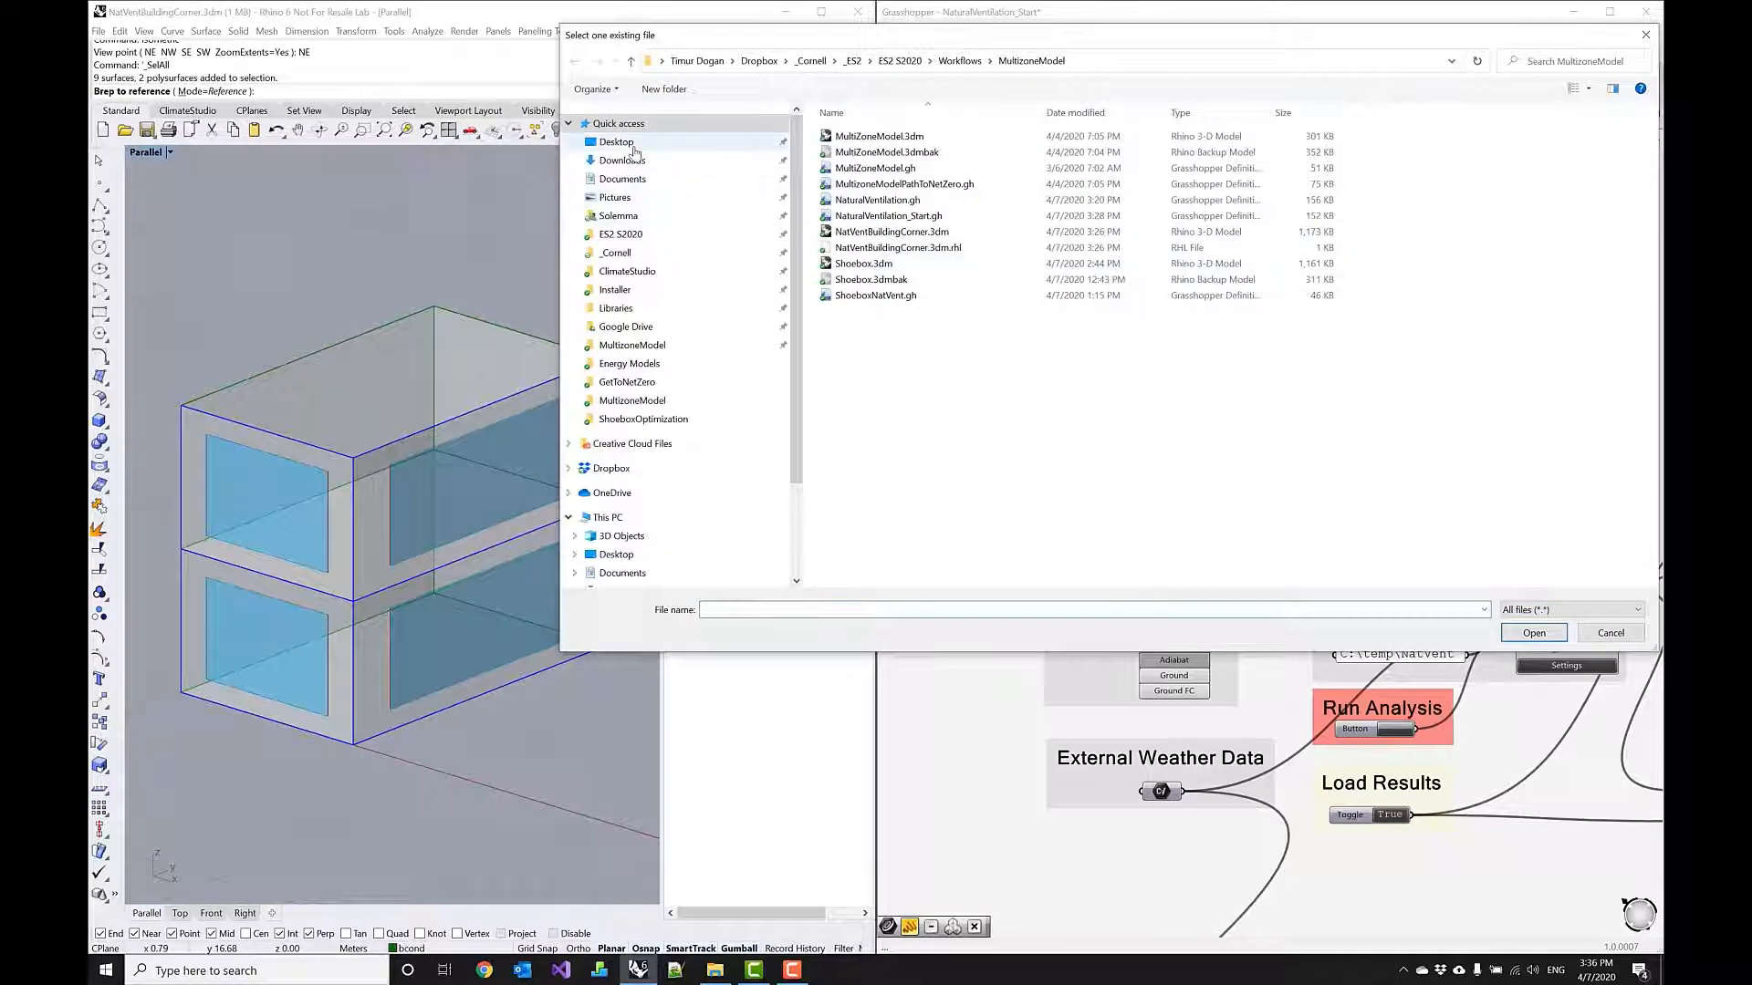
click(616, 143)
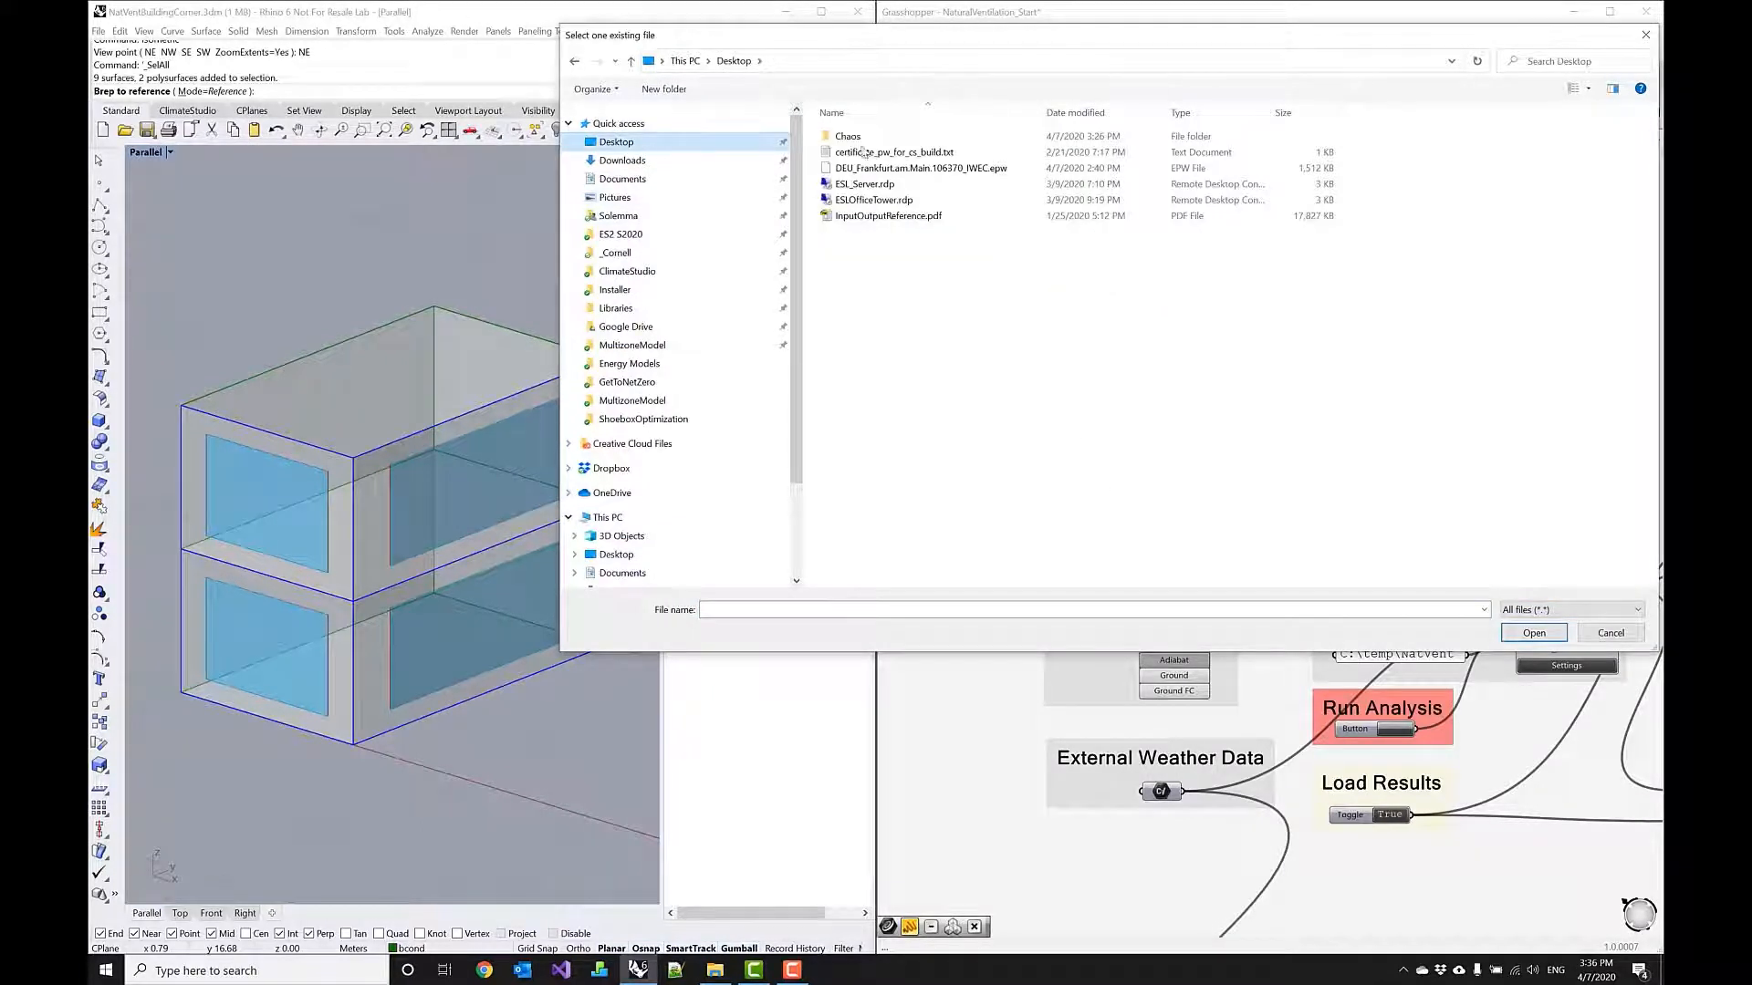
click(918, 168)
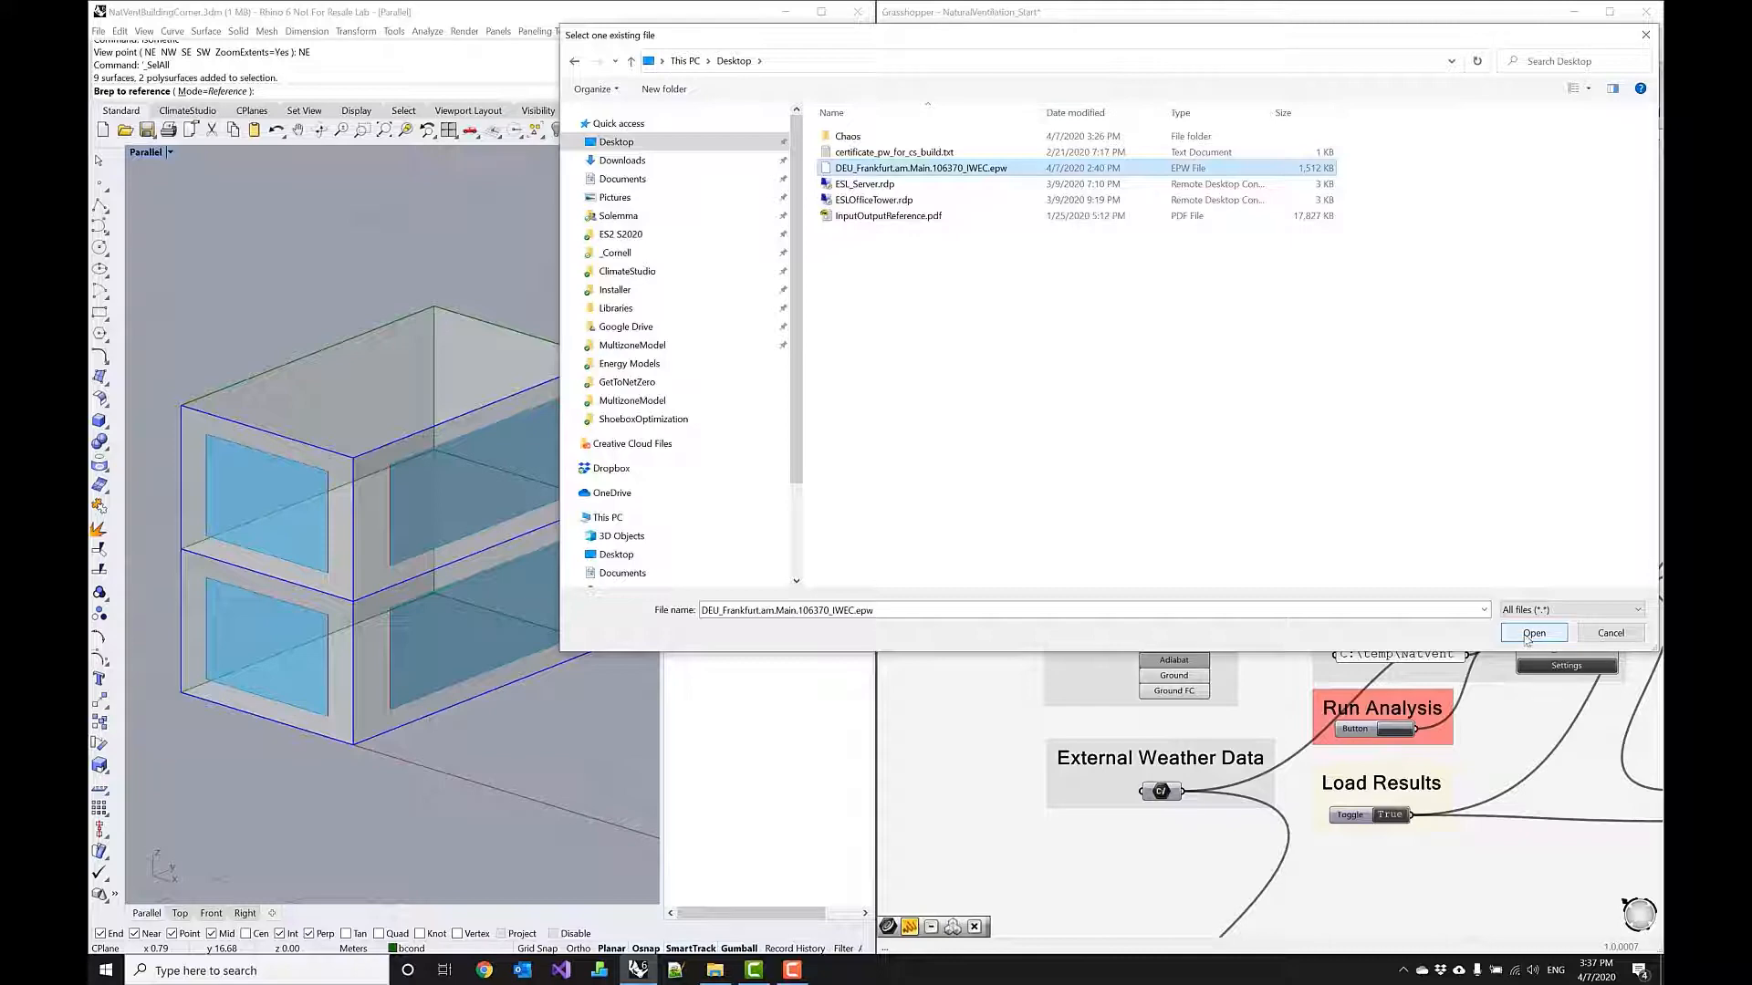
click(1534, 633)
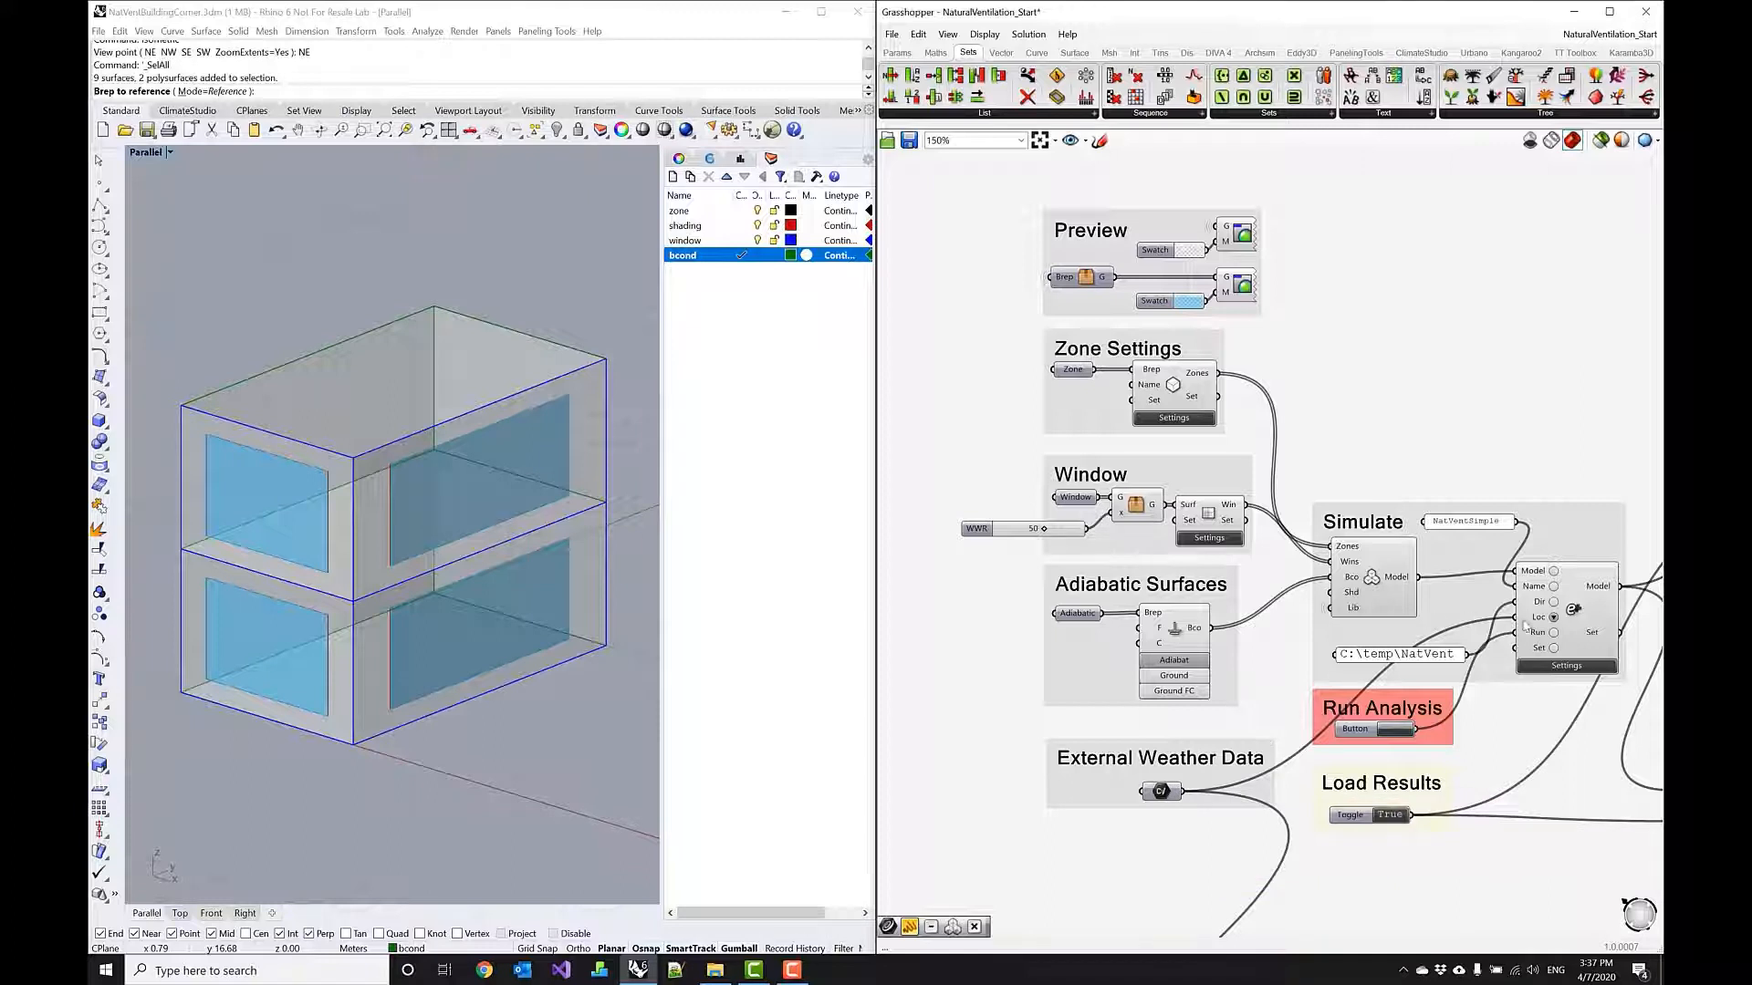
mouse_move(1552, 616)
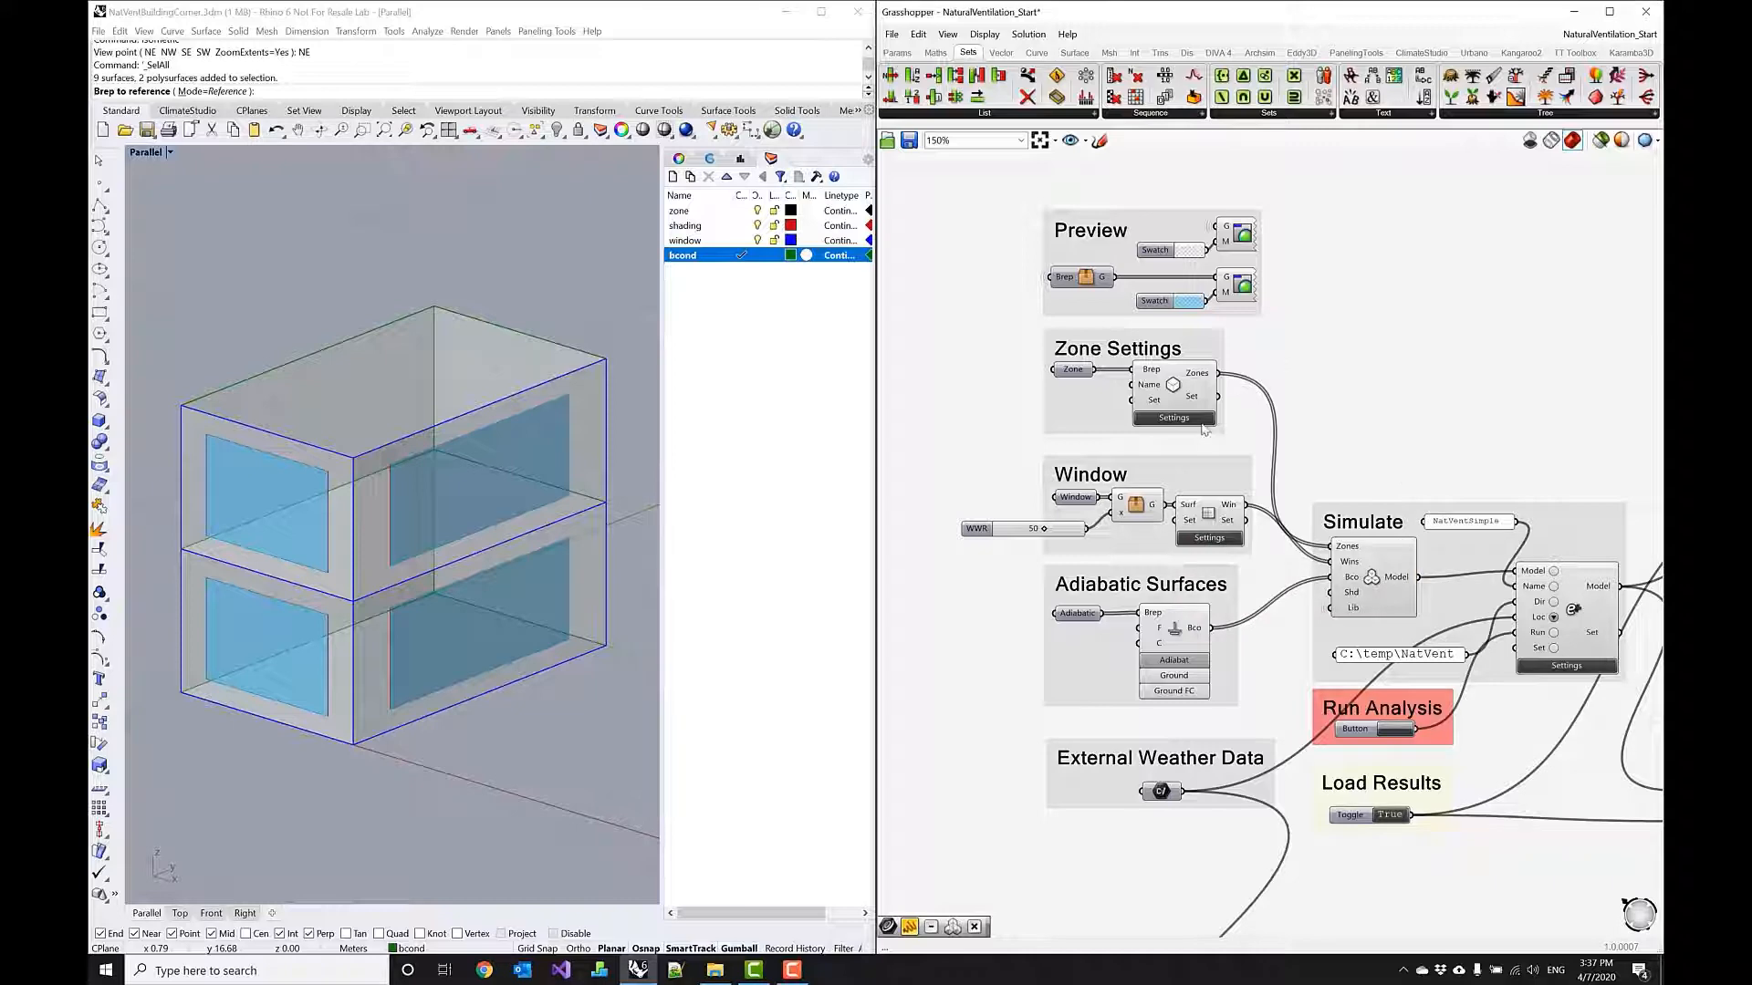
Review the zone's Gains, HVAC, Ventilation and Constructions tabs, including the roof construction.
click(1173, 417)
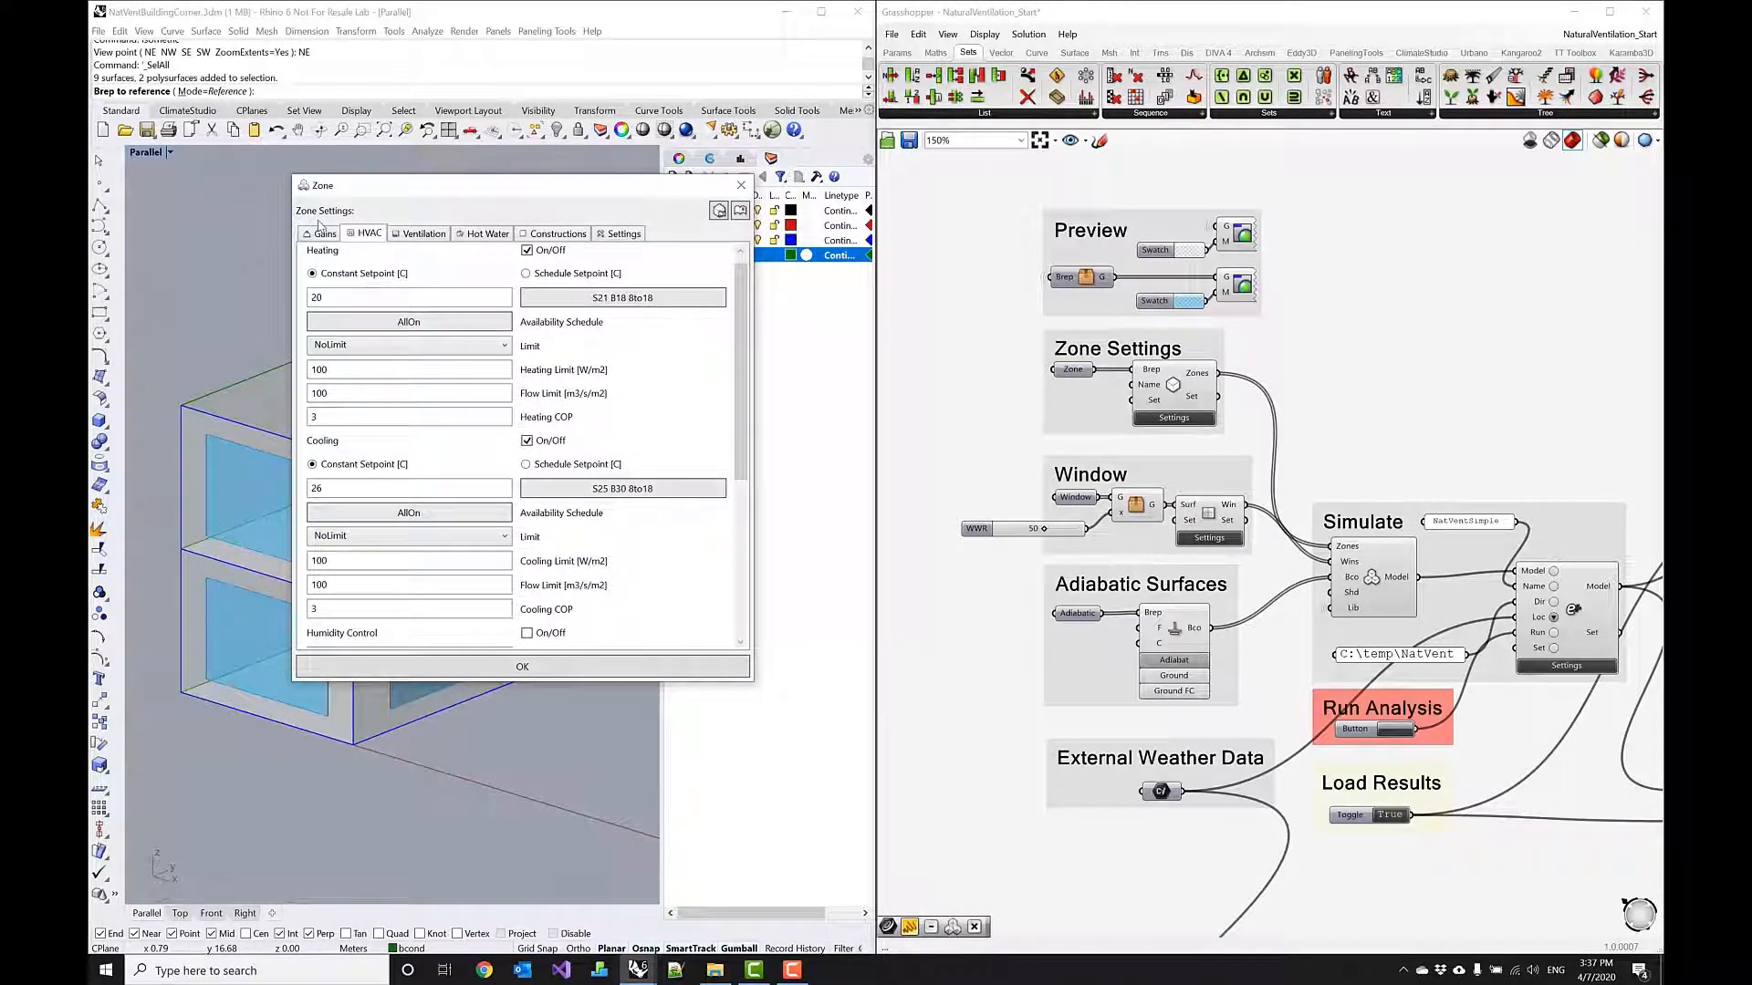
click(324, 233)
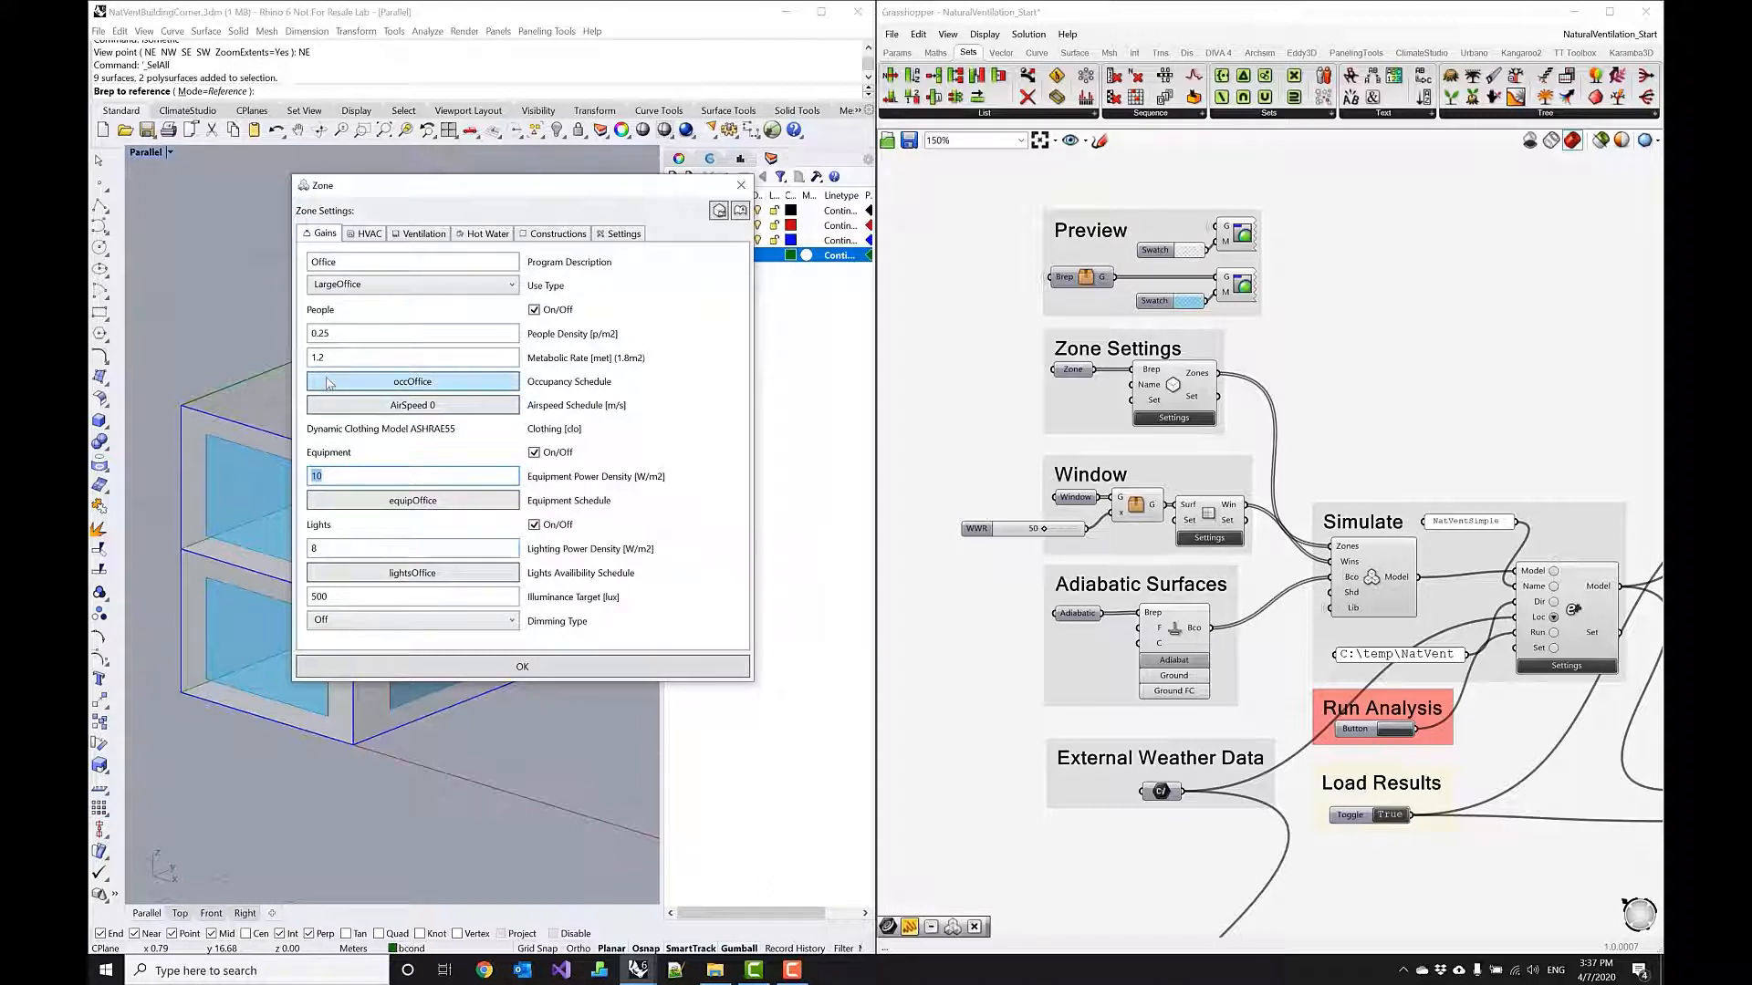
click(368, 234)
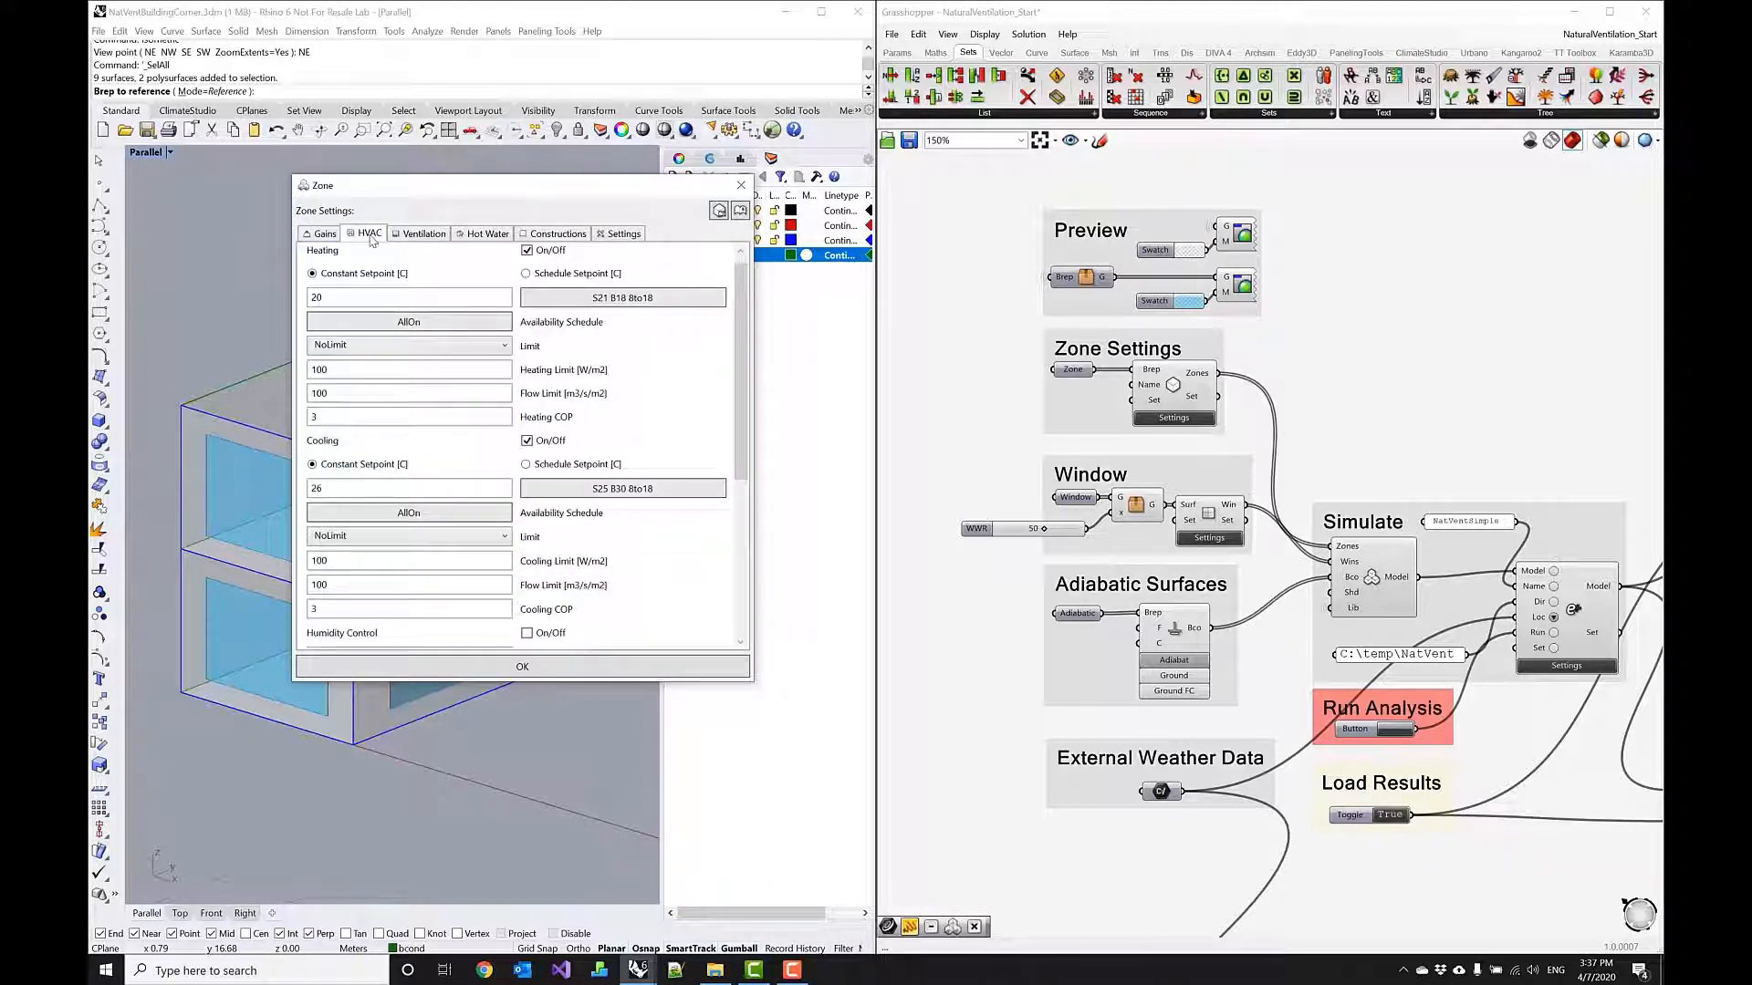
scroll(down, 3)
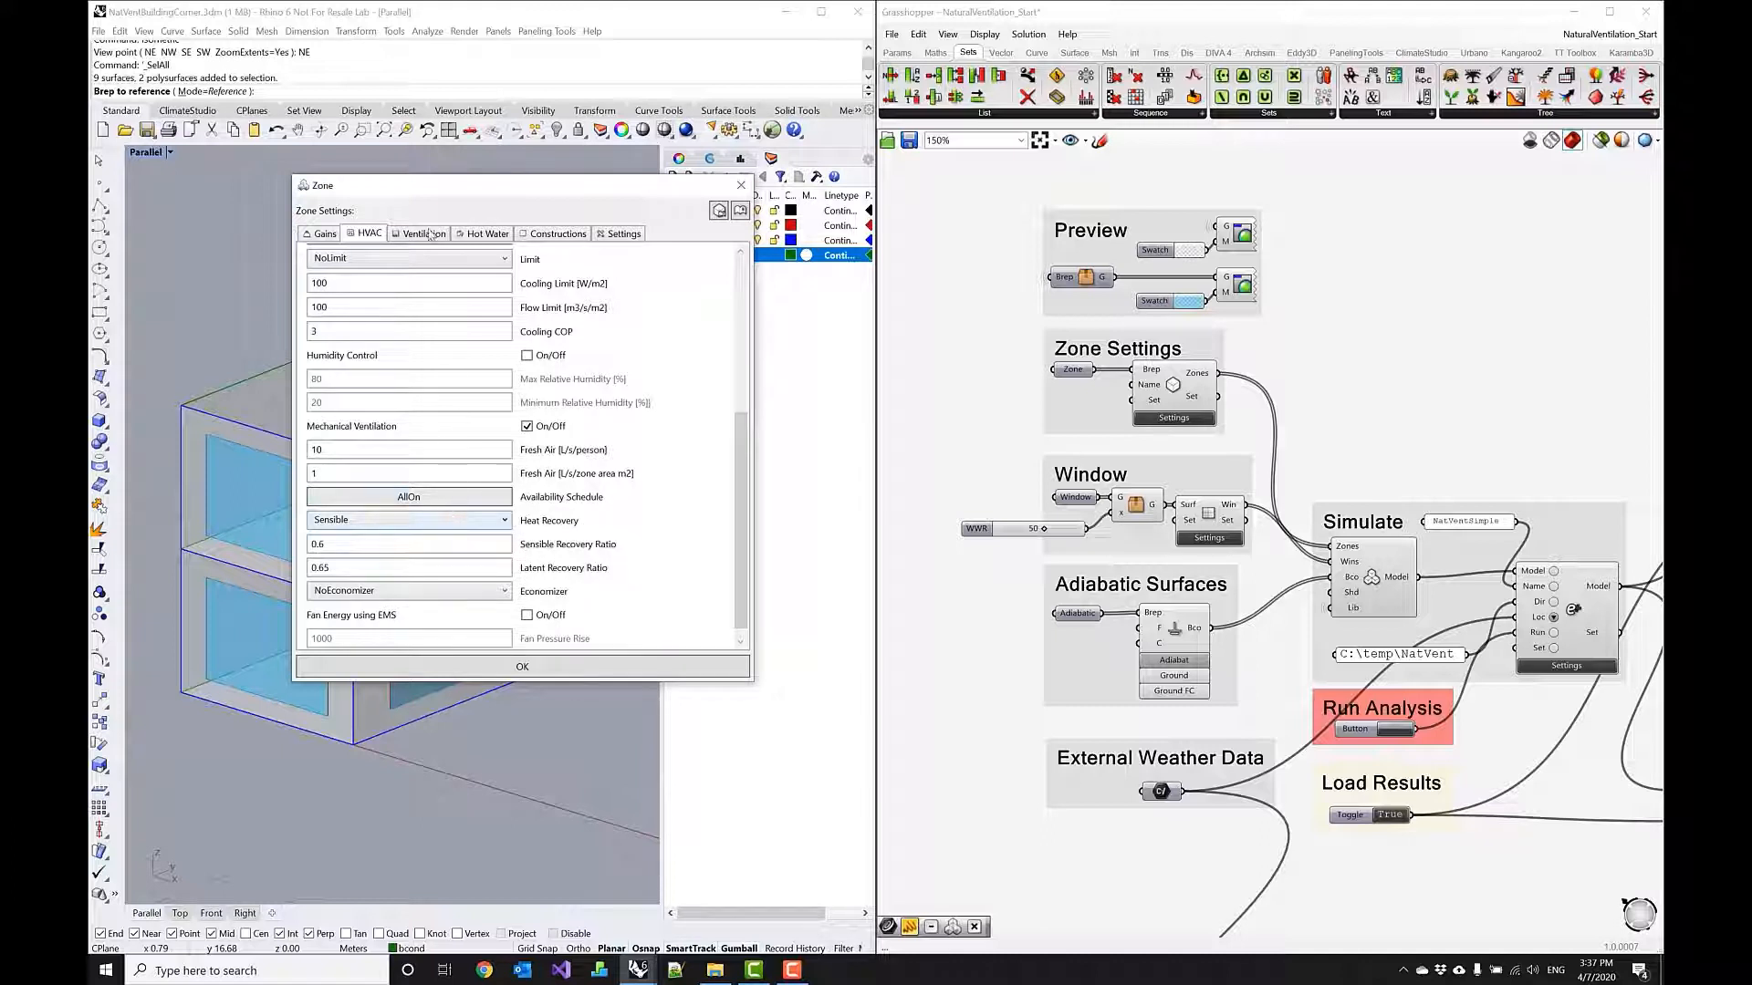
click(423, 233)
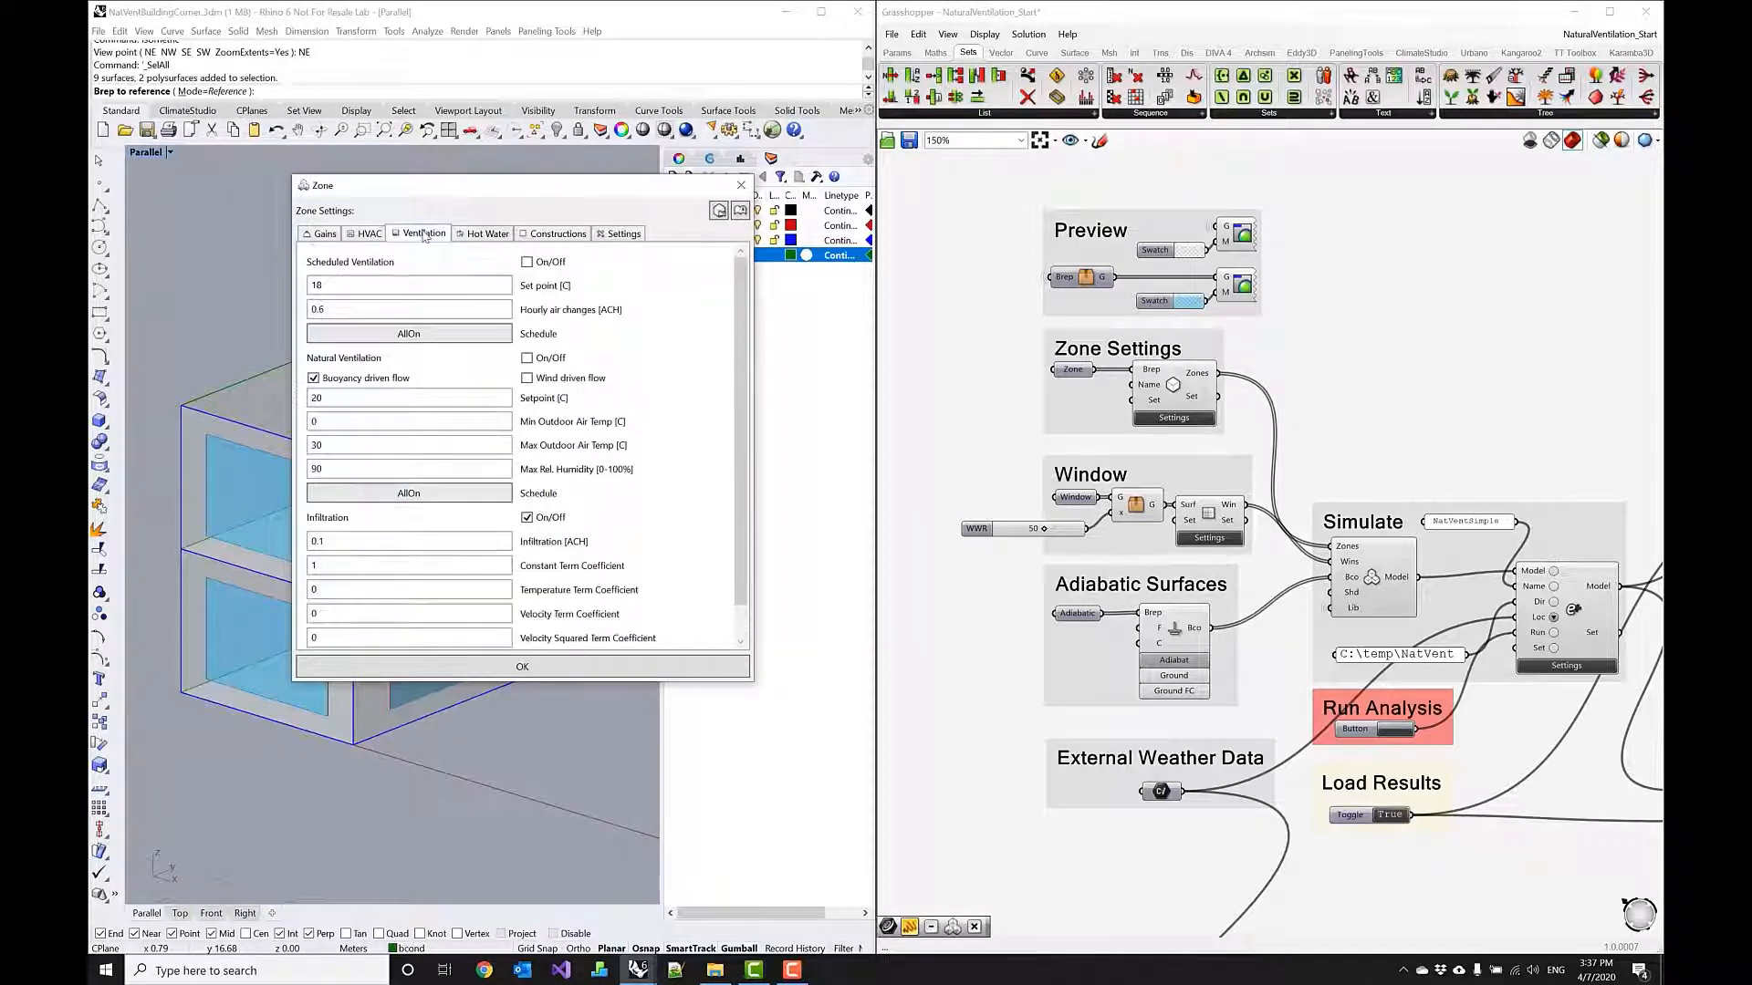
scroll(down, 3)
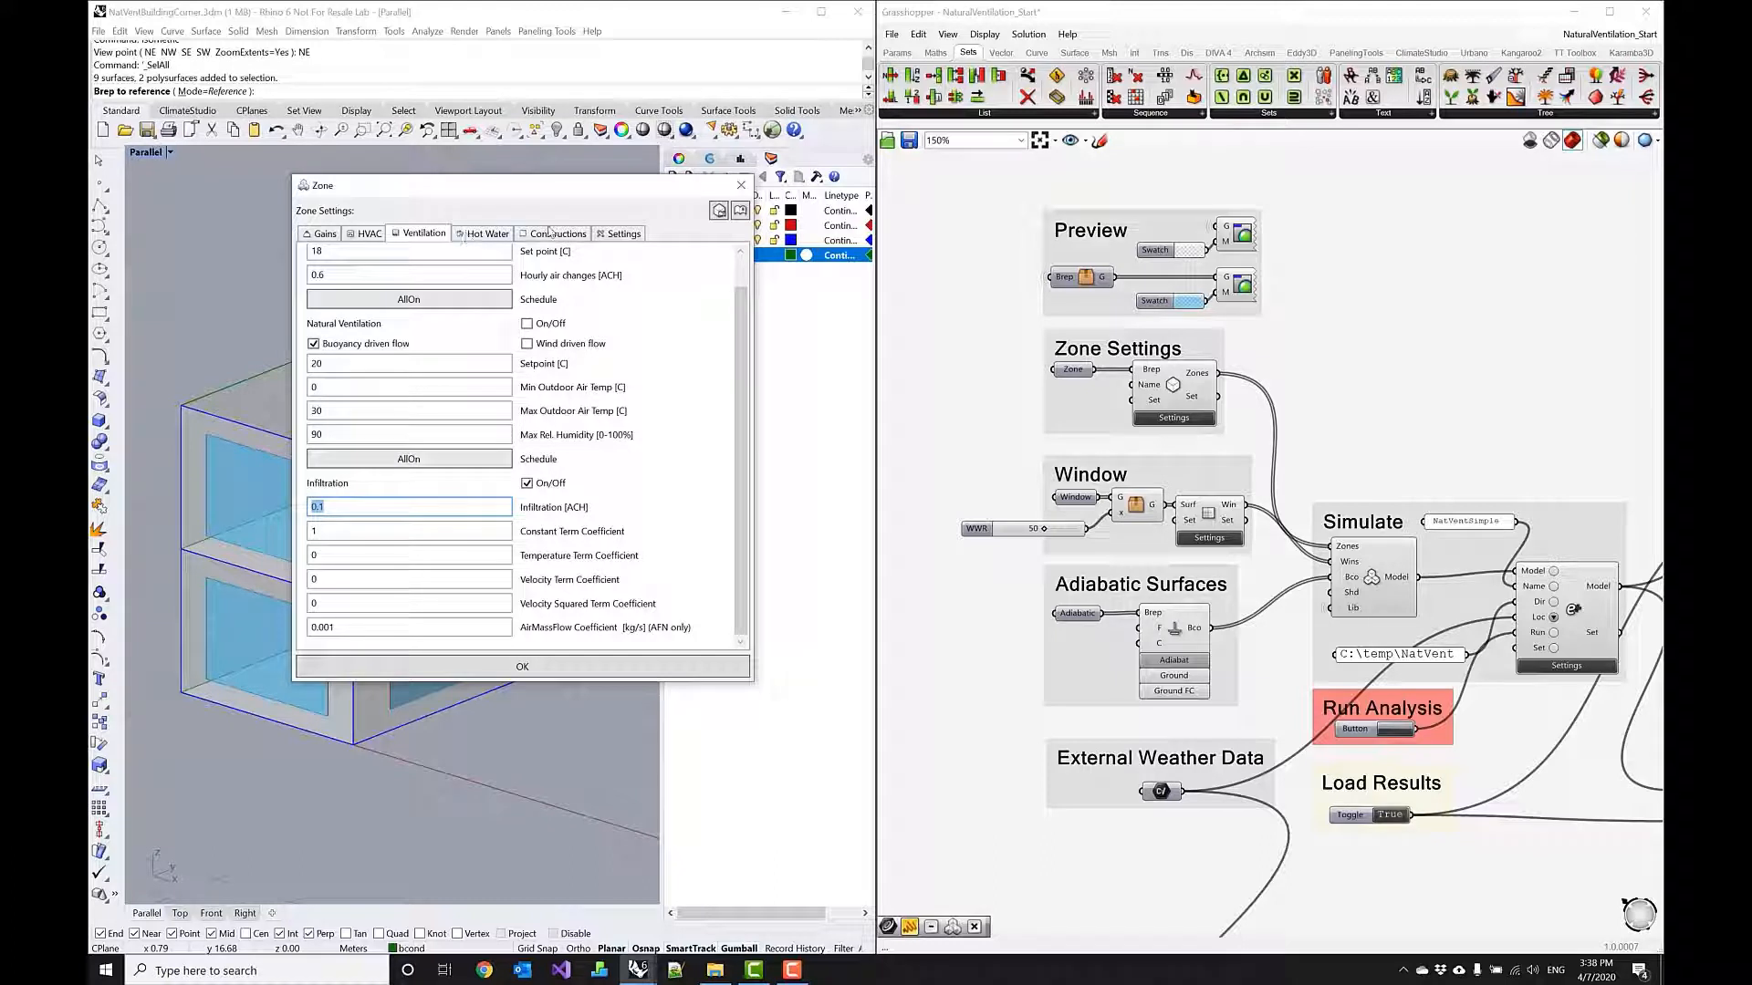
click(557, 233)
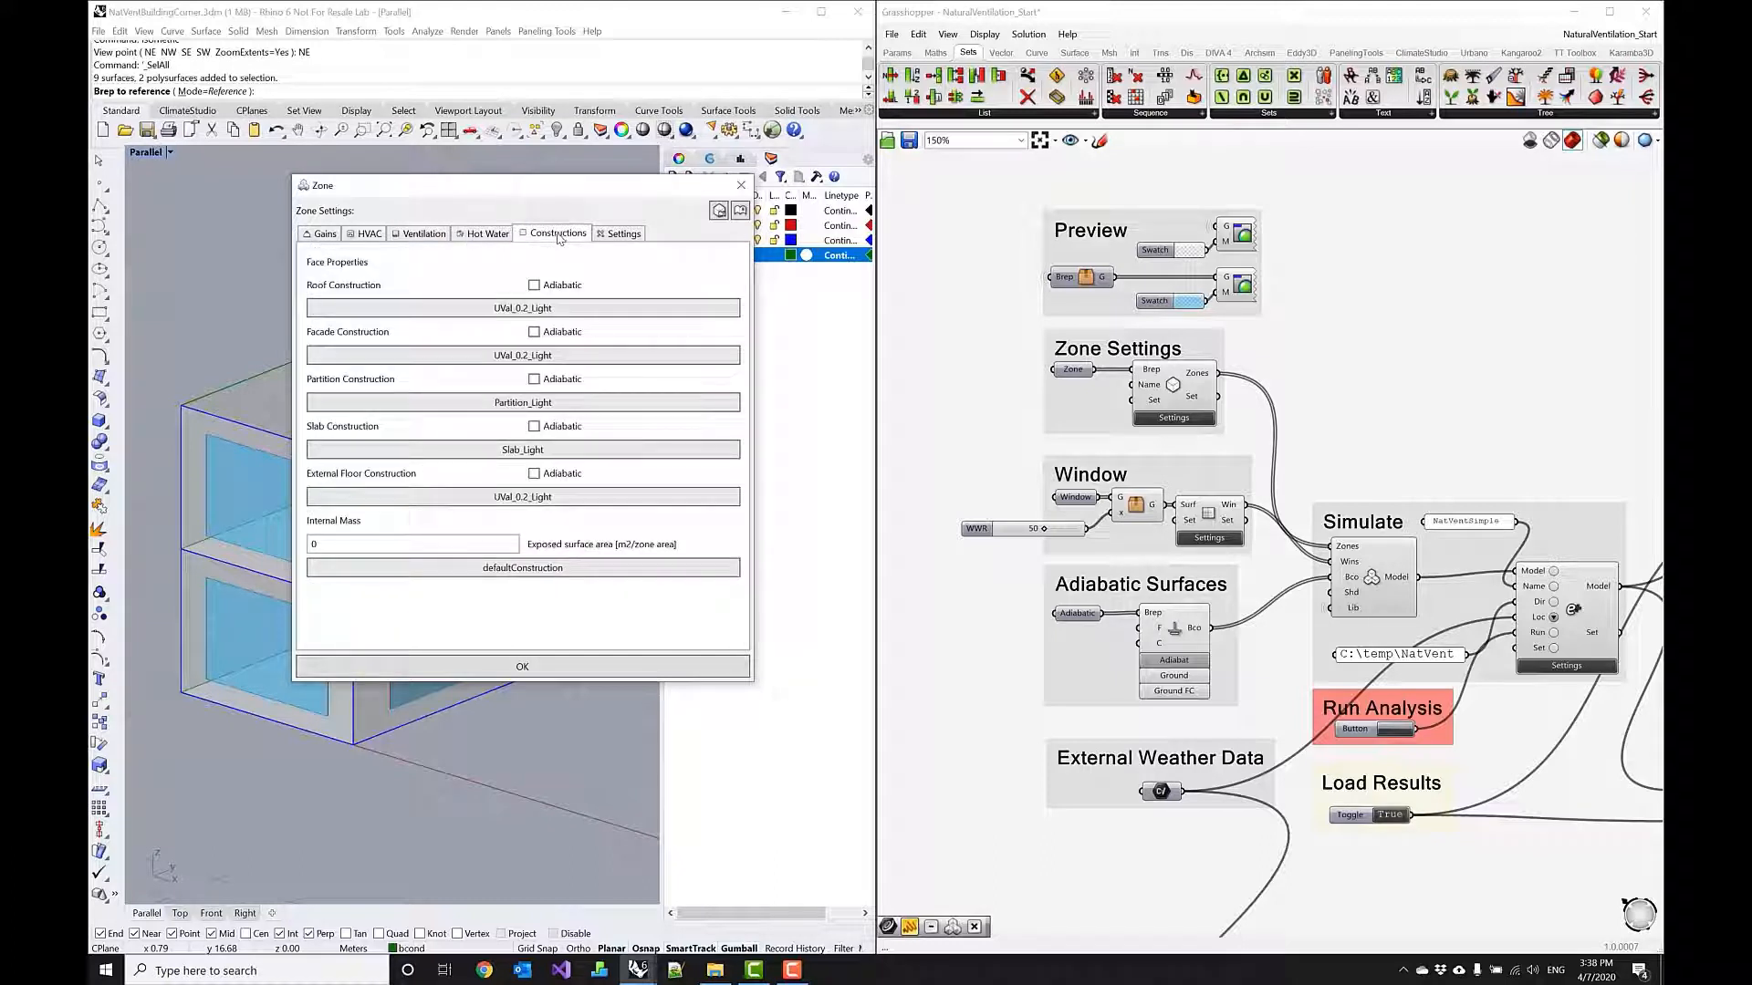
click(522, 308)
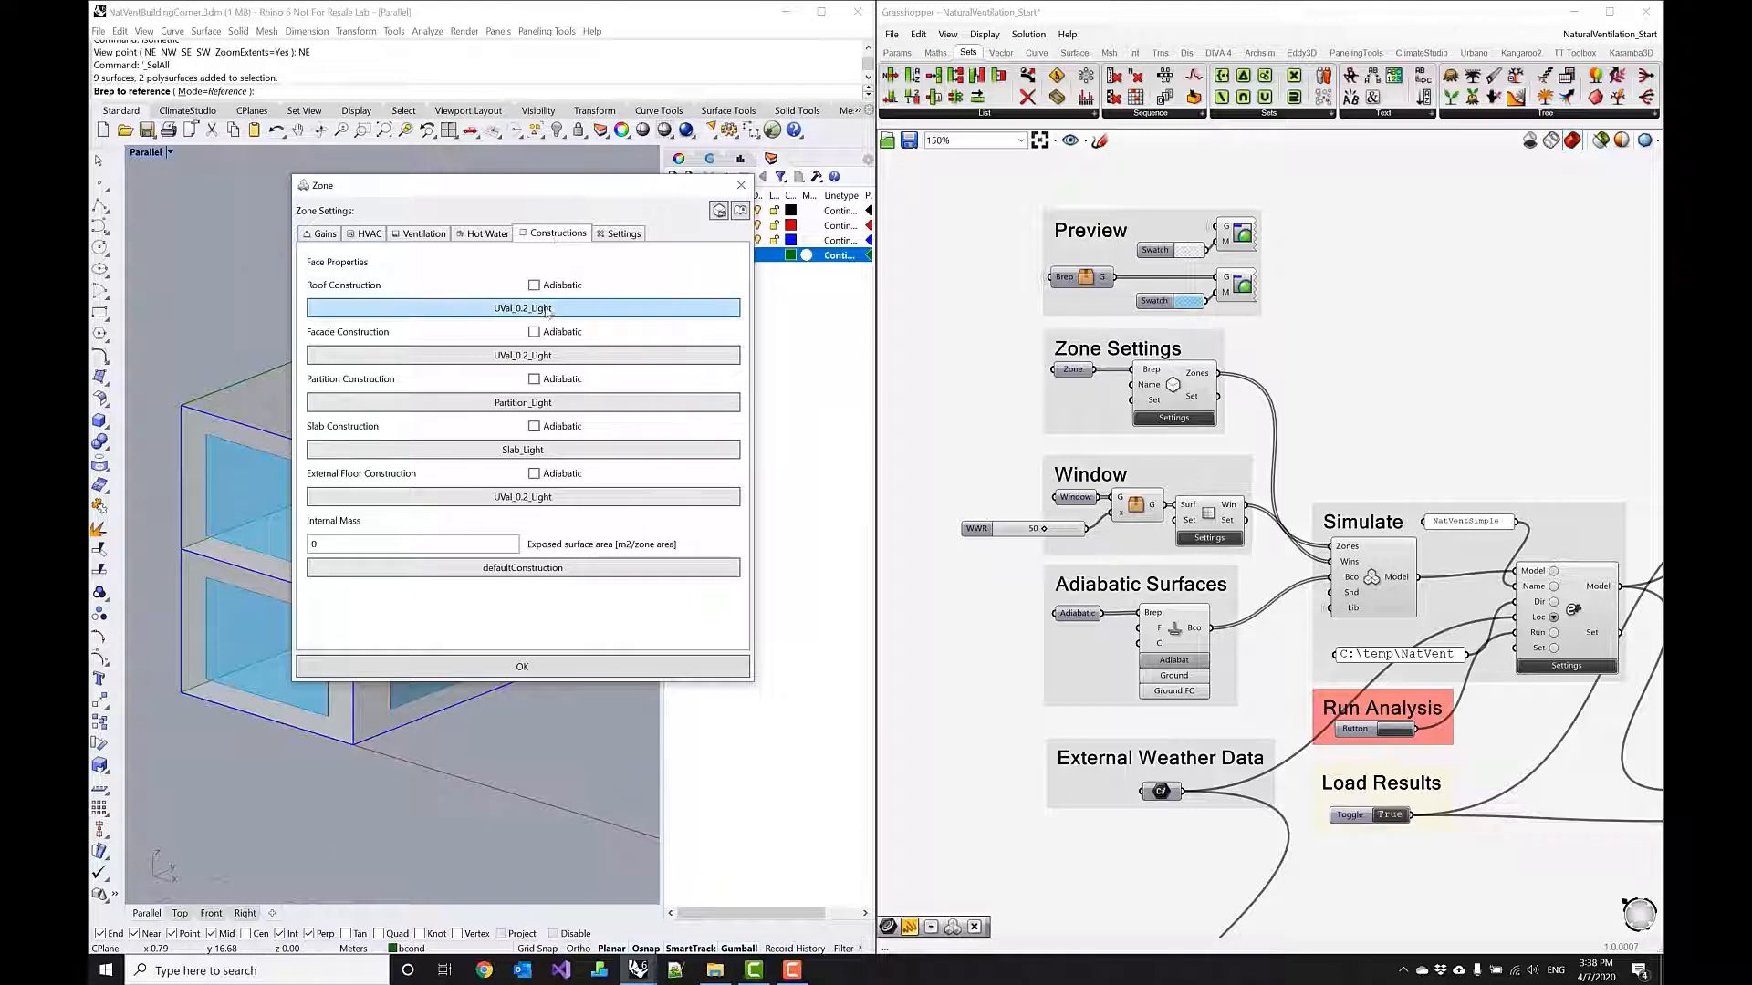
mouse_move(522, 309)
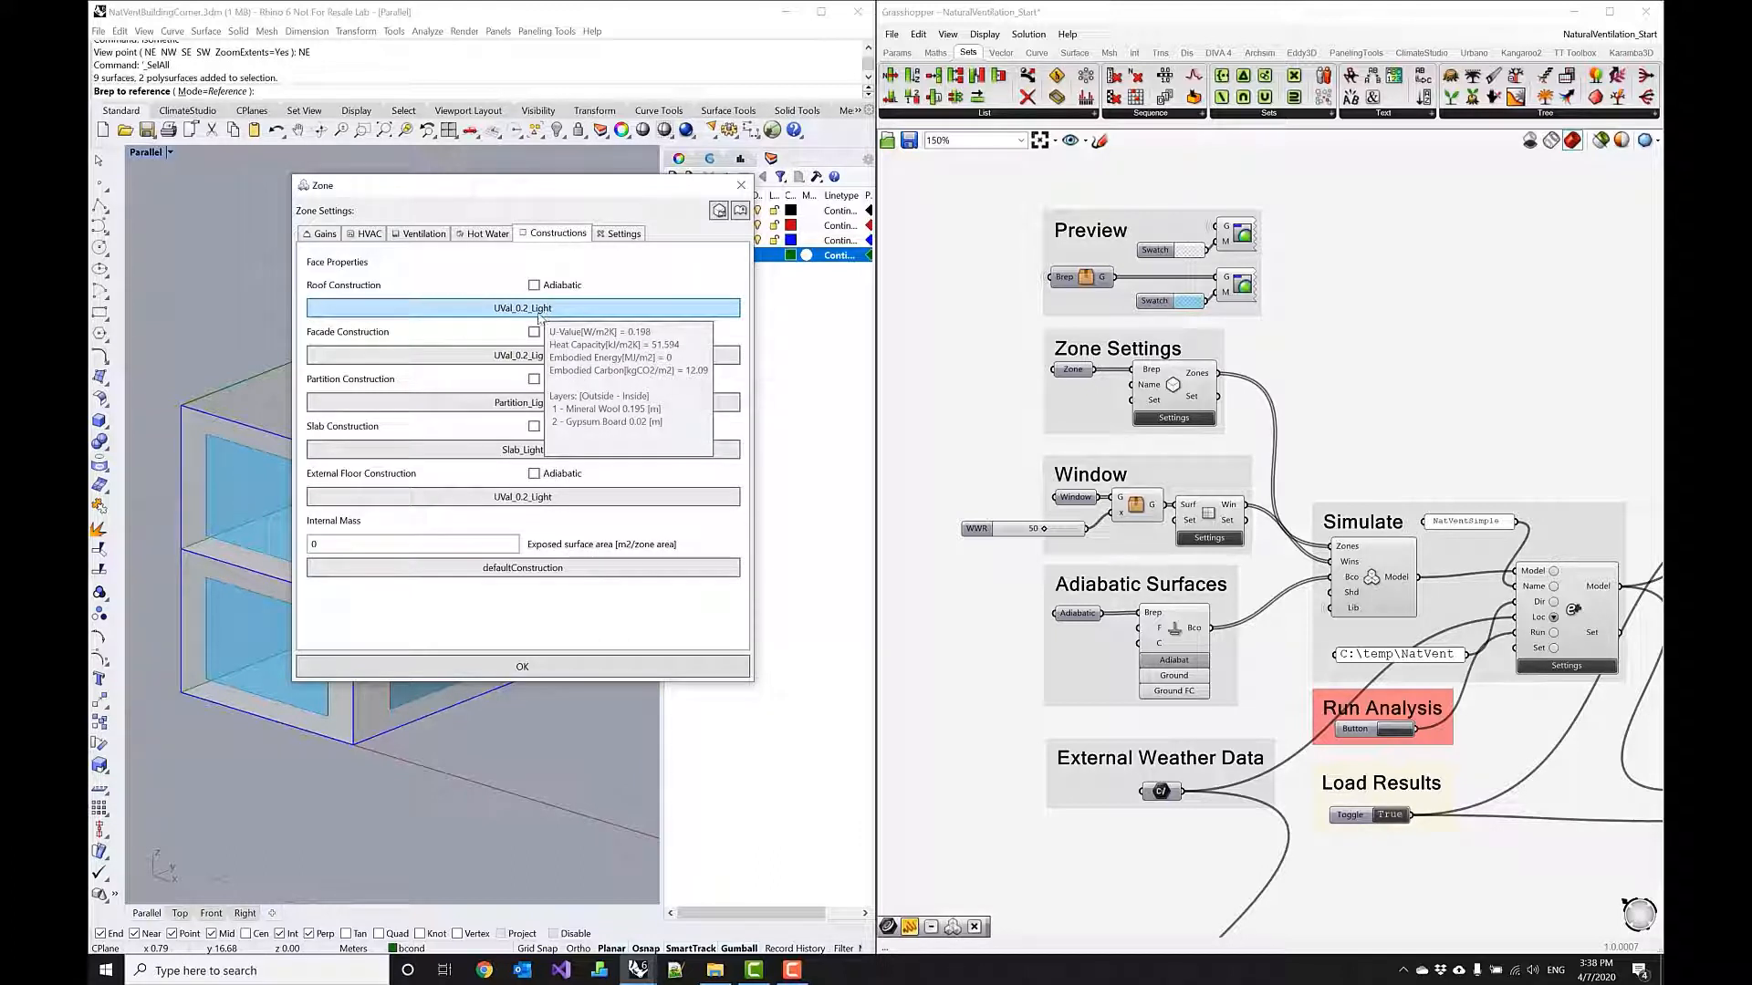
mouse_move(589, 304)
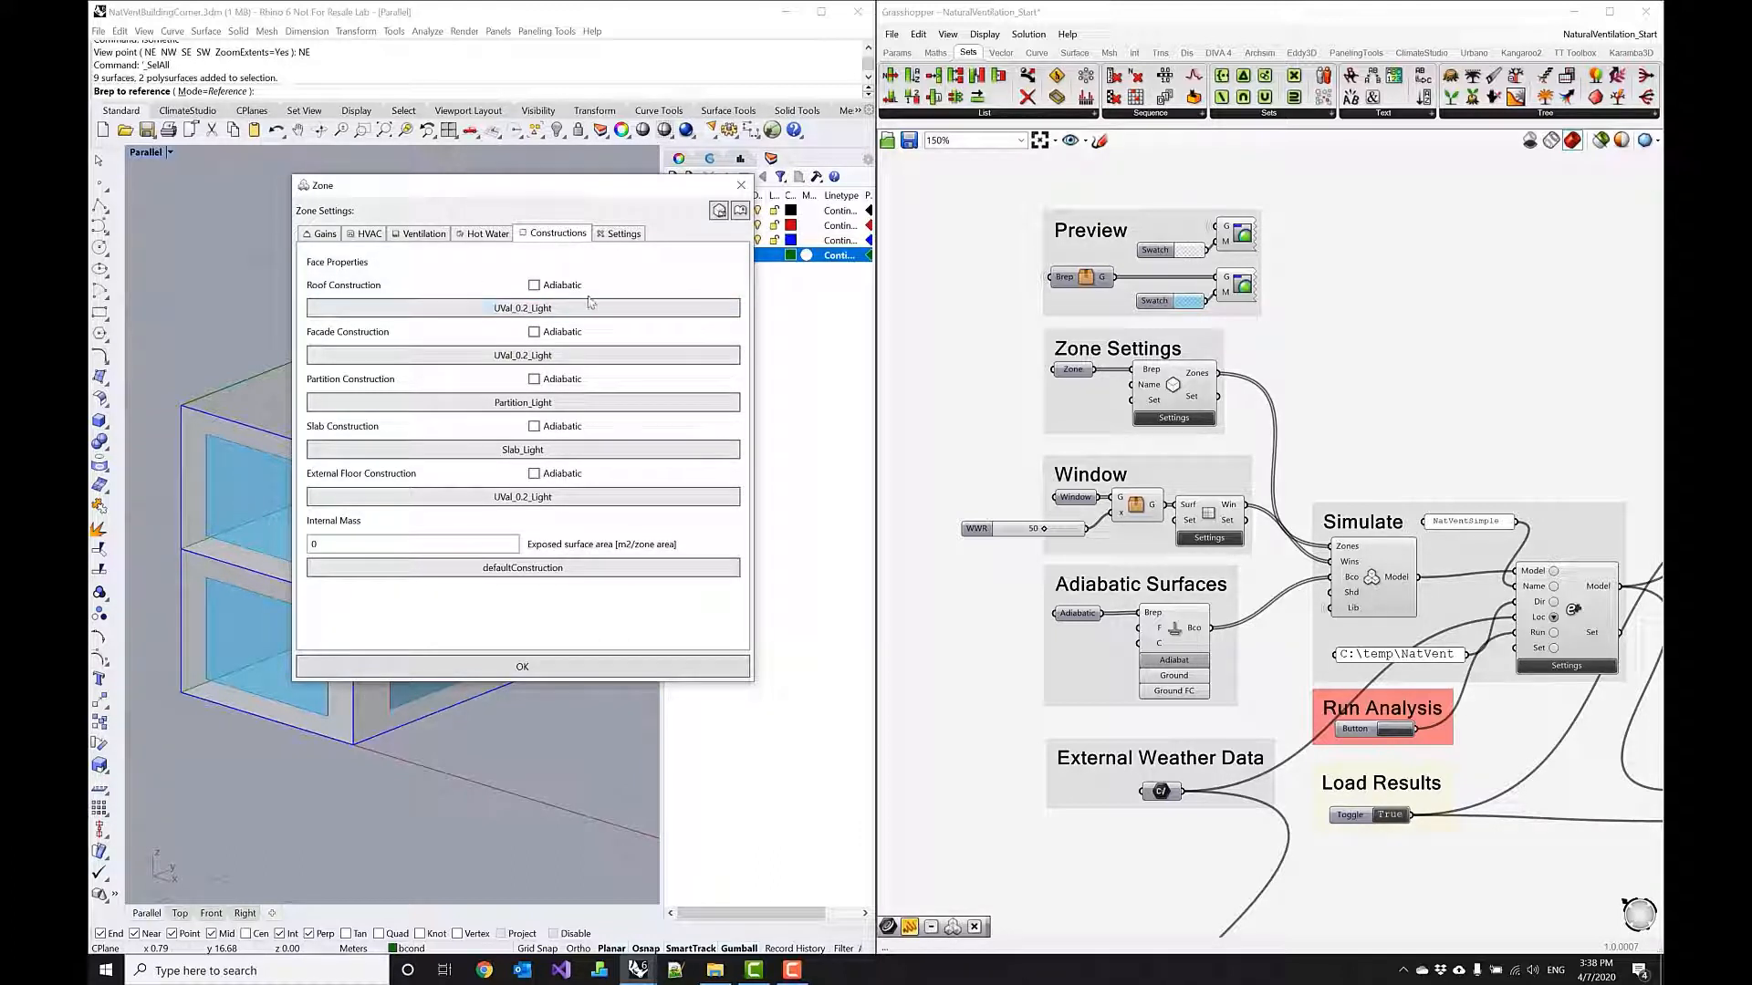
mouse_move(522, 308)
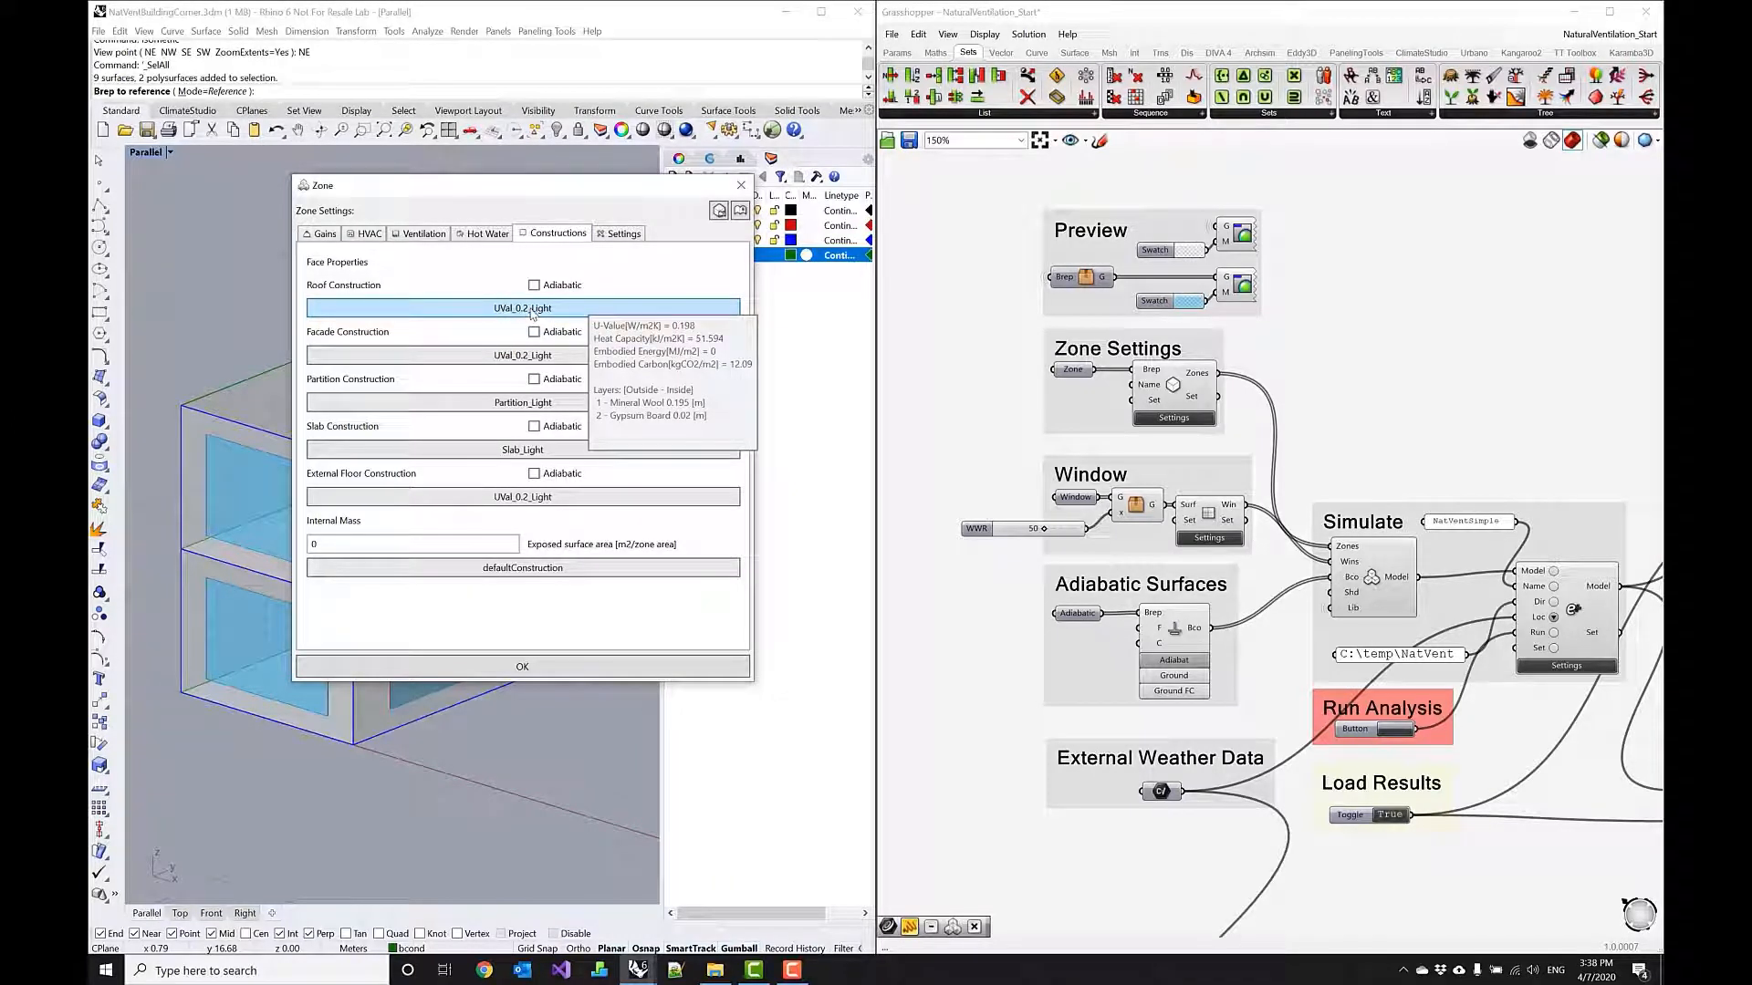
mouse_move(608, 653)
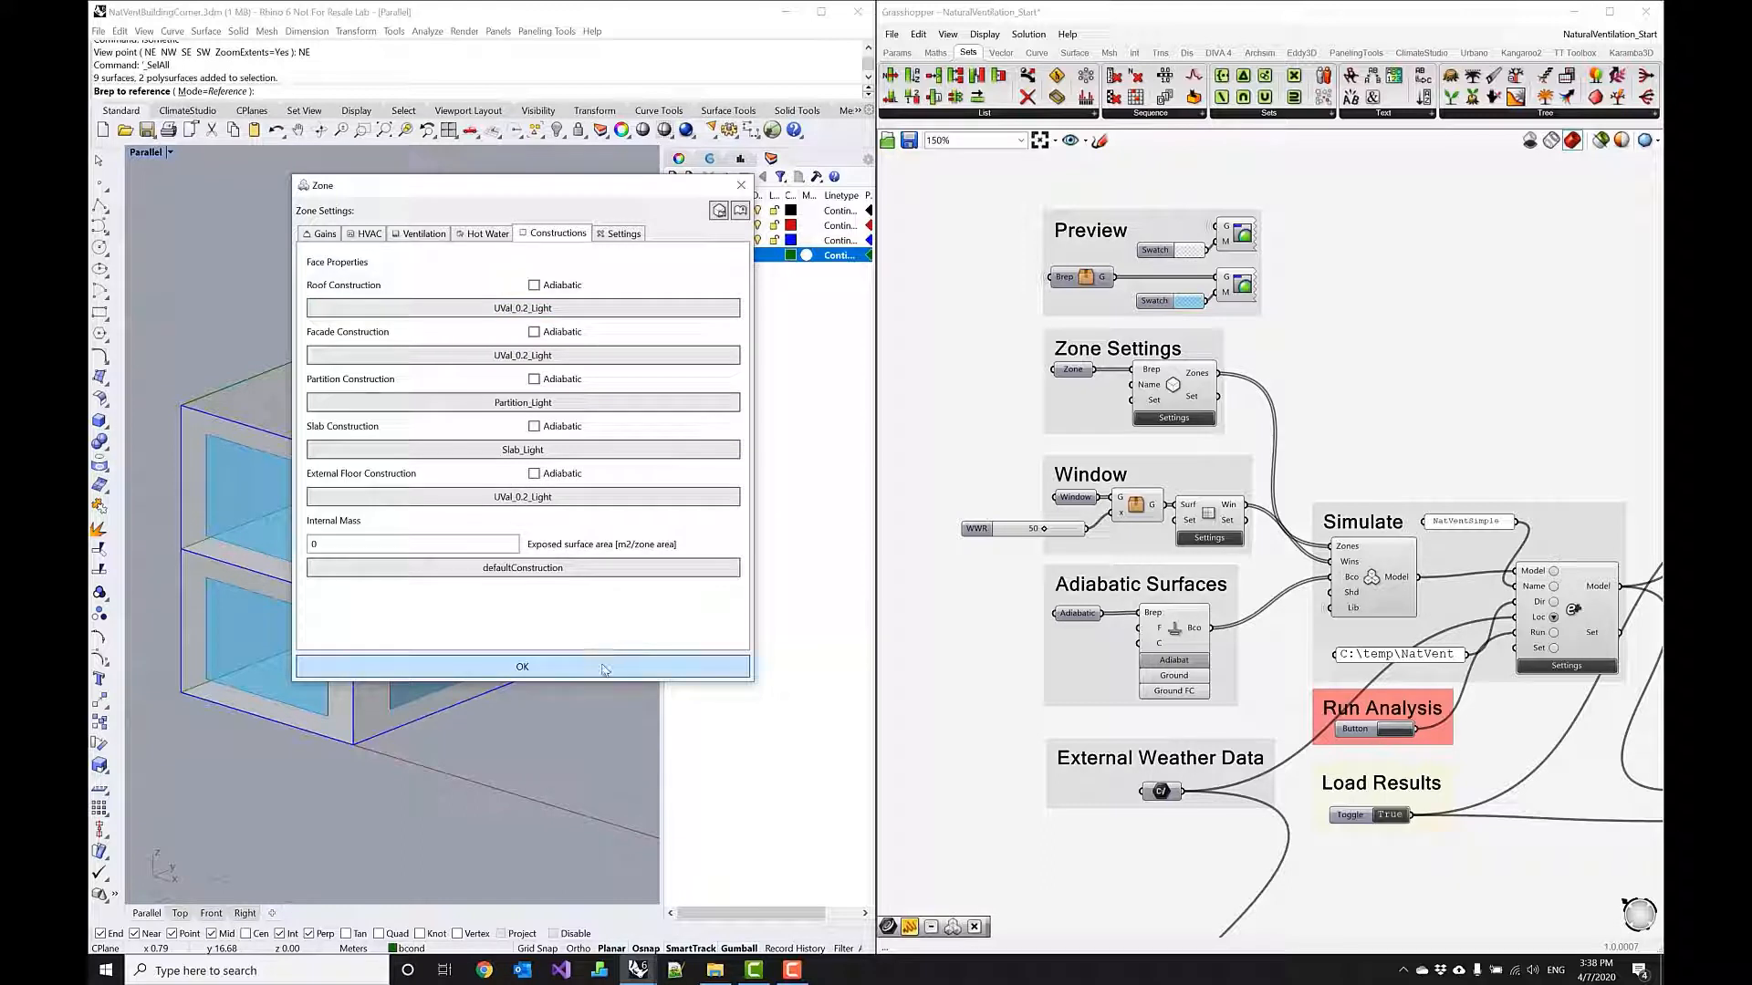
click(522, 666)
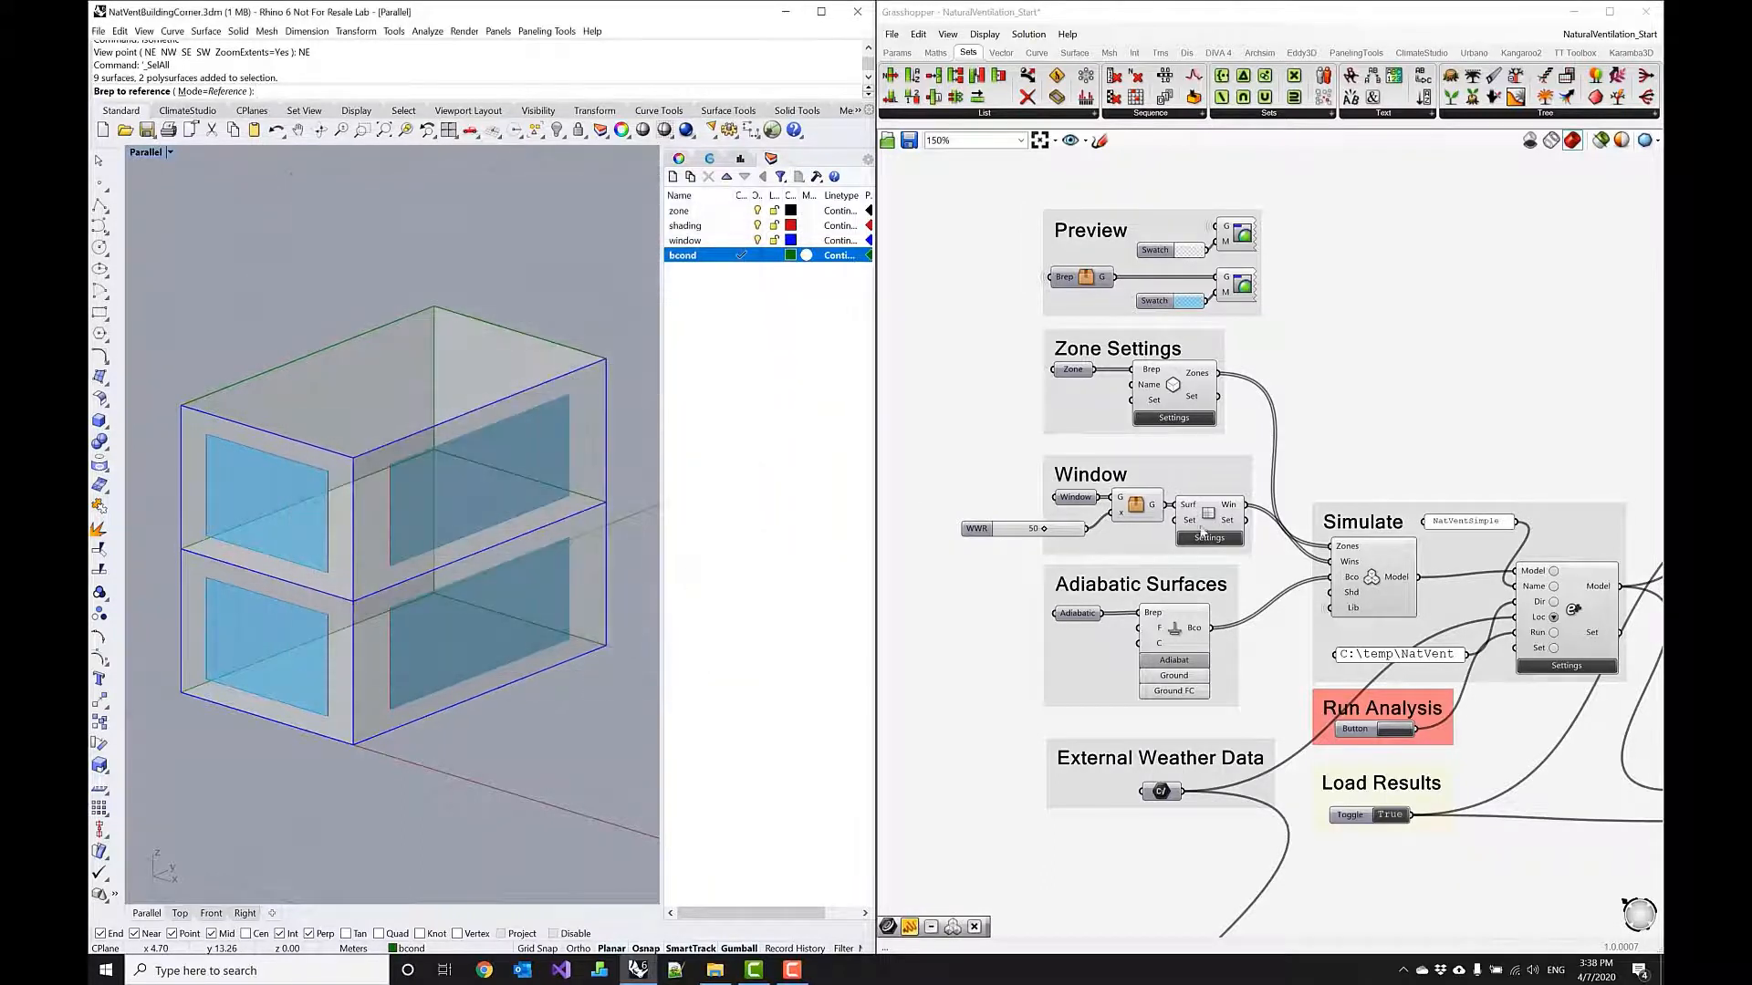
click(1208, 537)
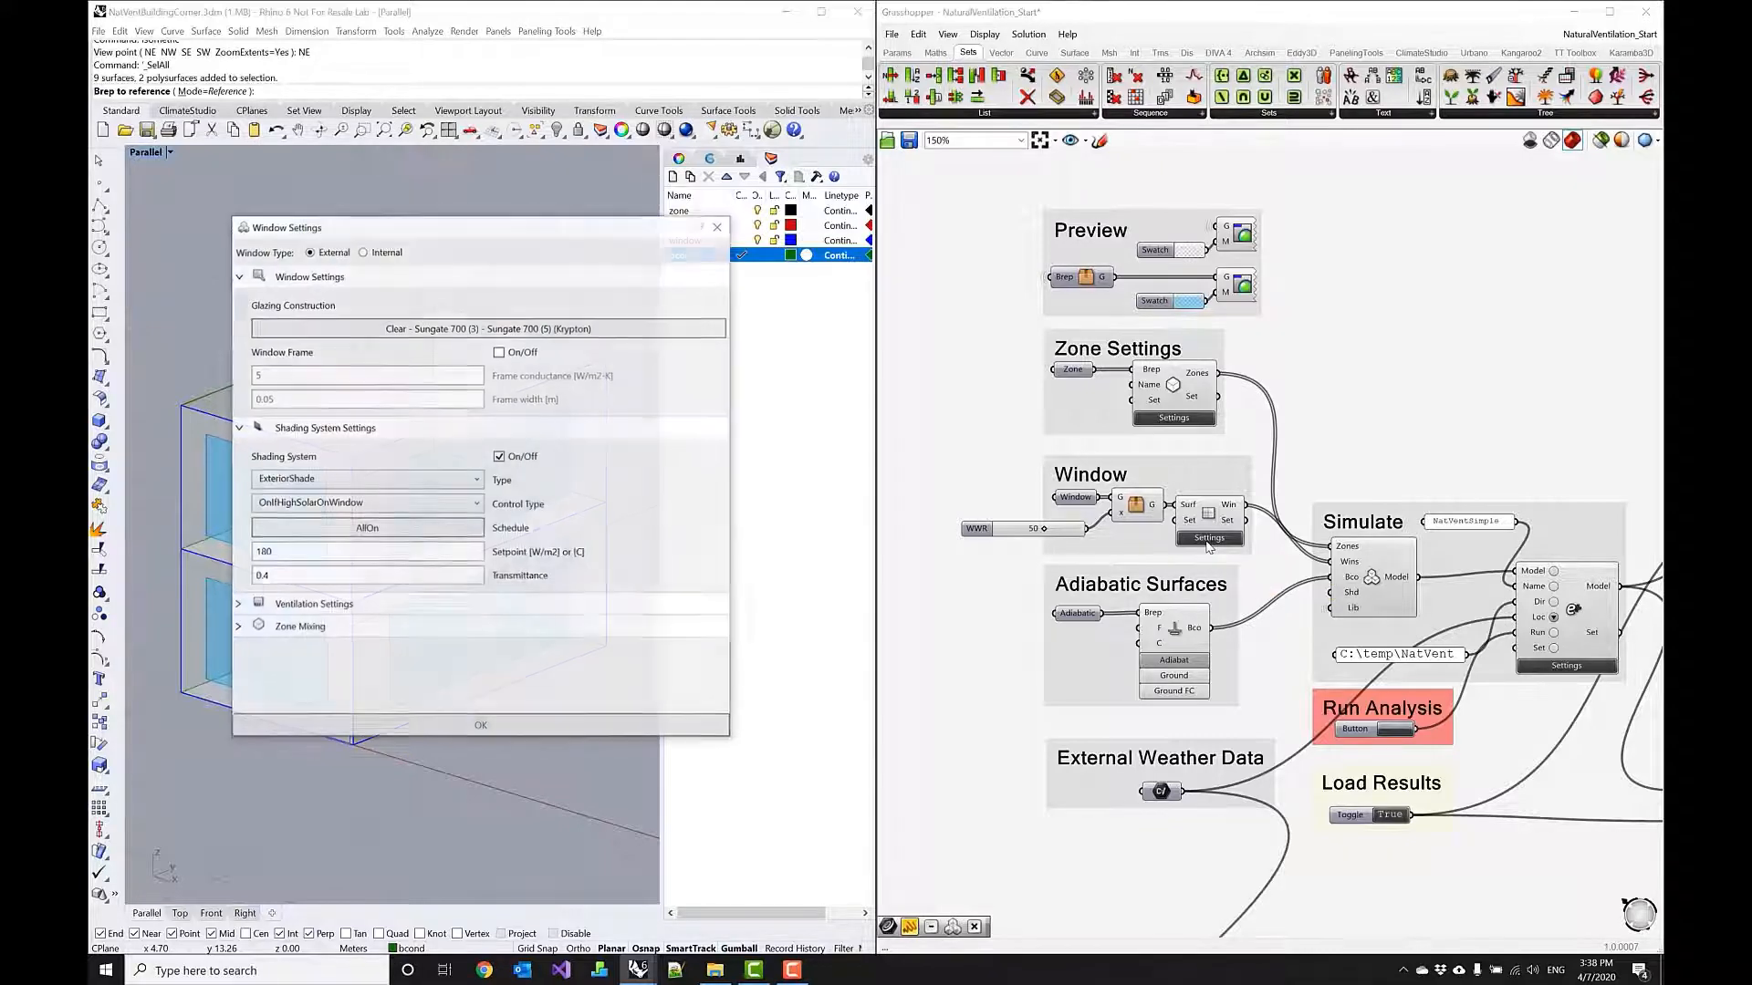
click(488, 329)
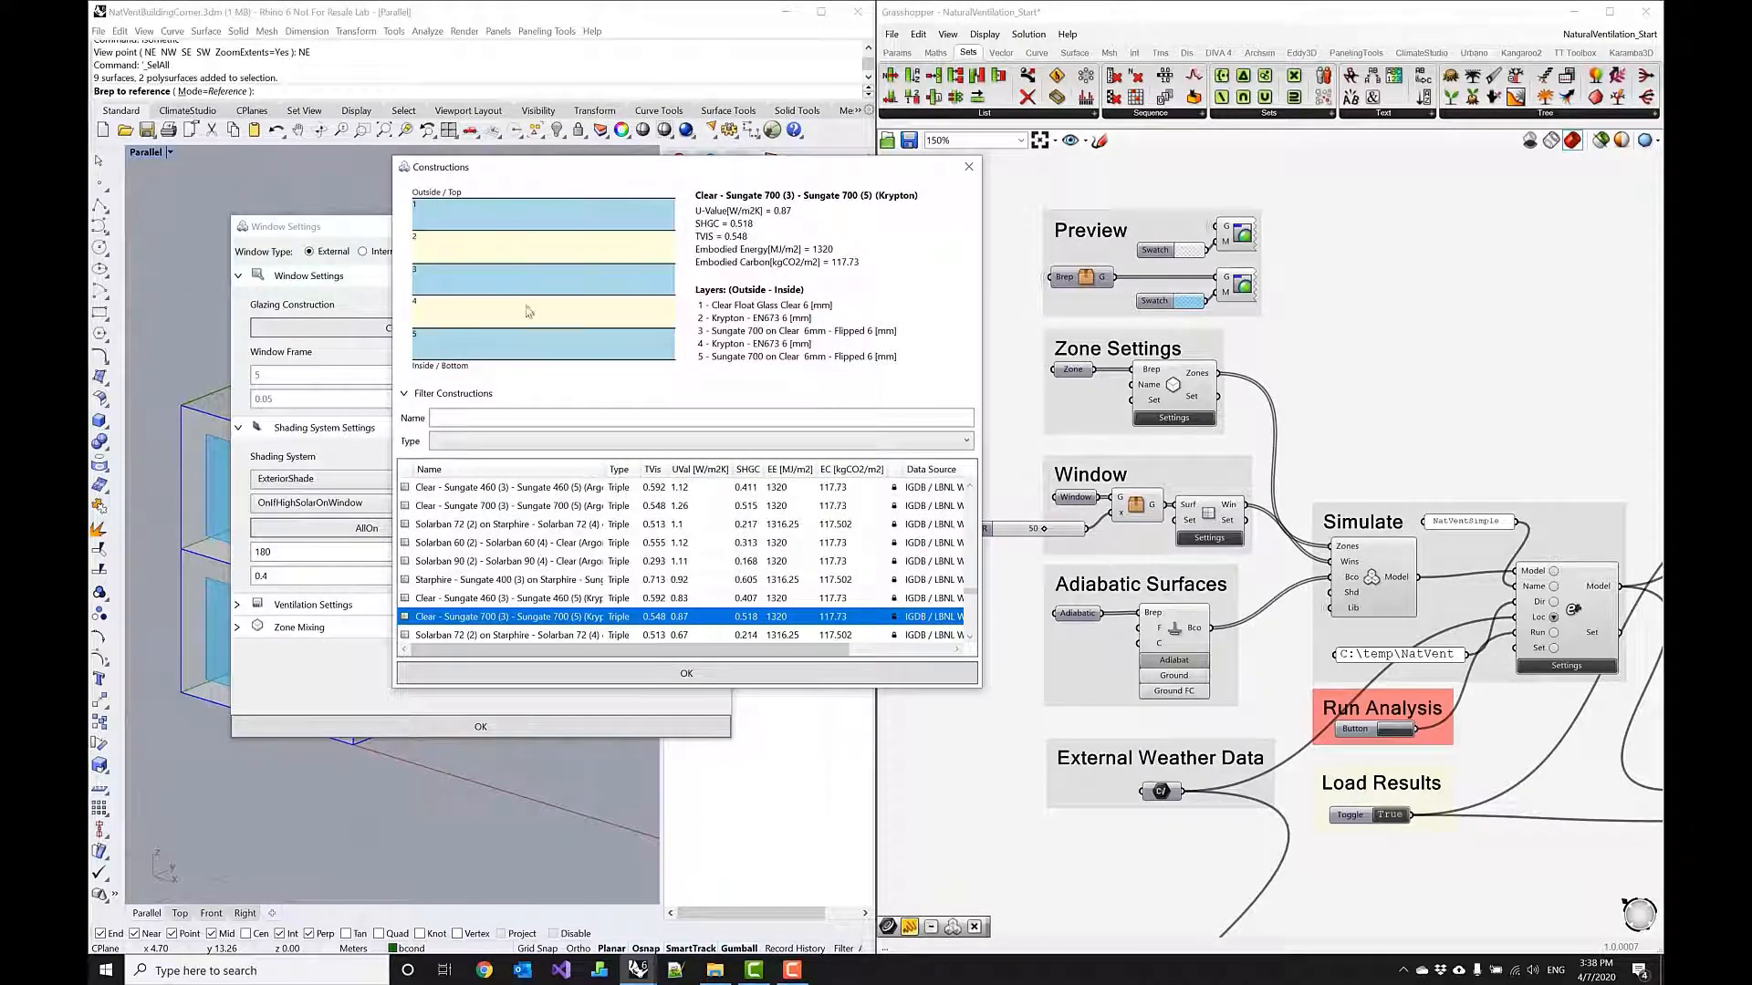
mouse_move(644, 231)
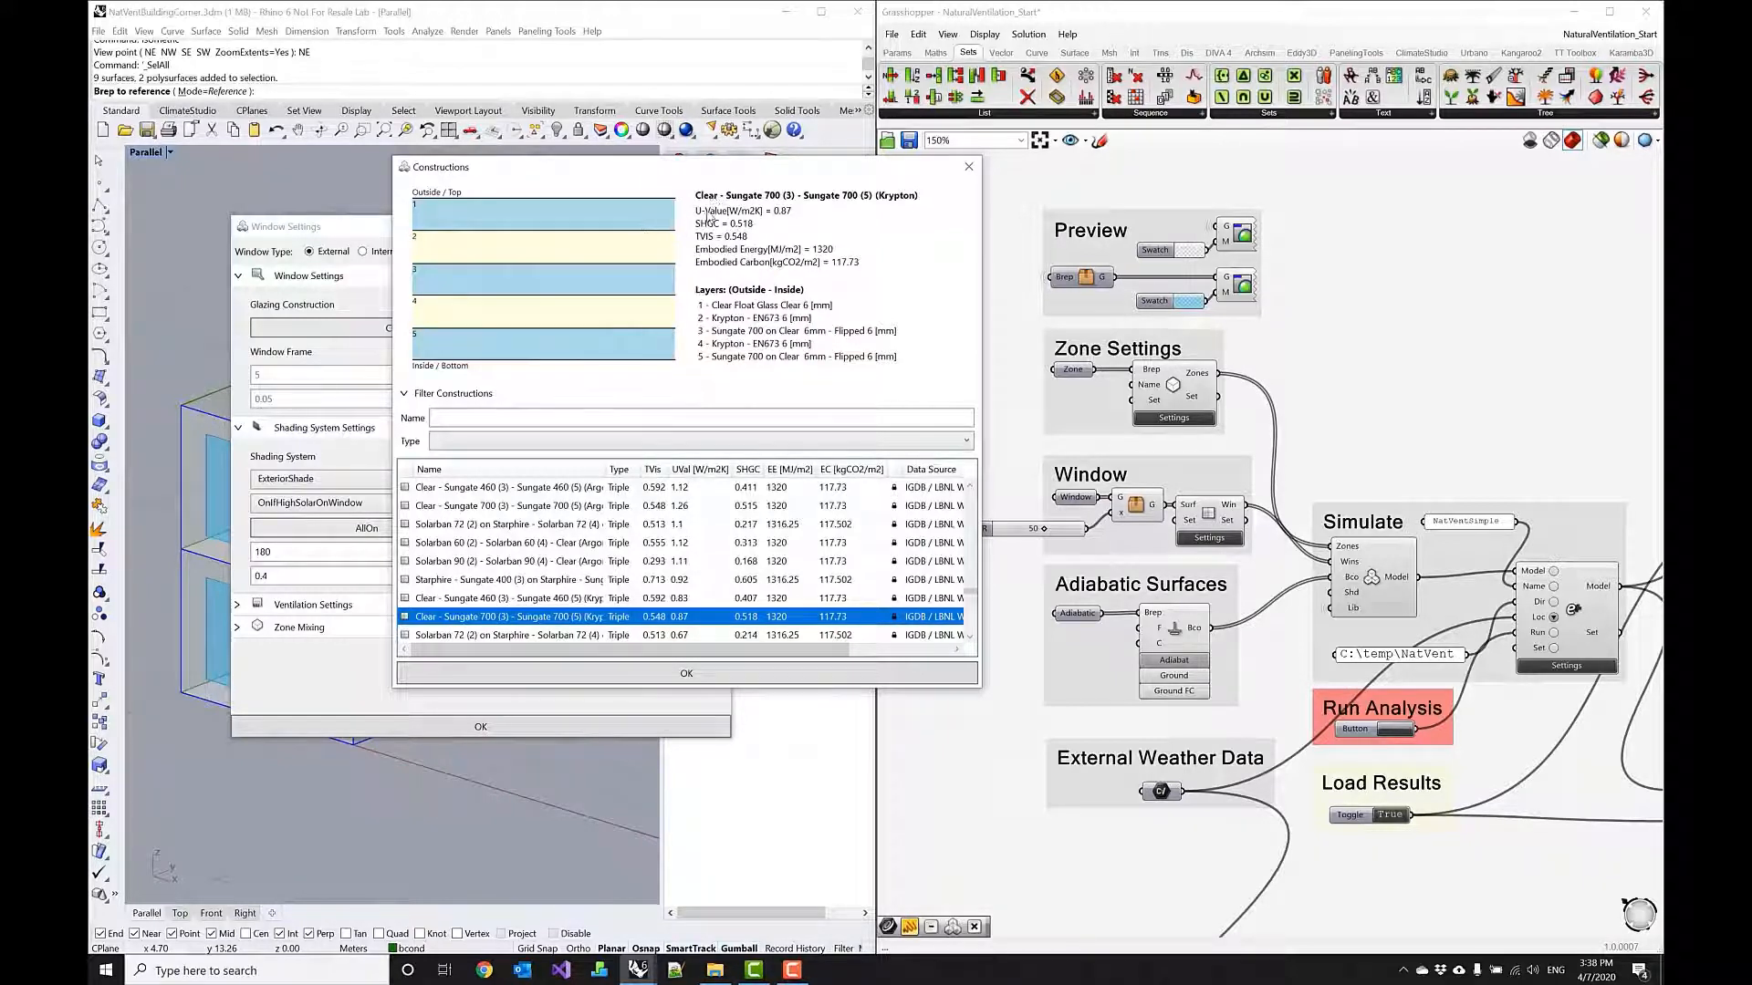
mouse_move(547, 183)
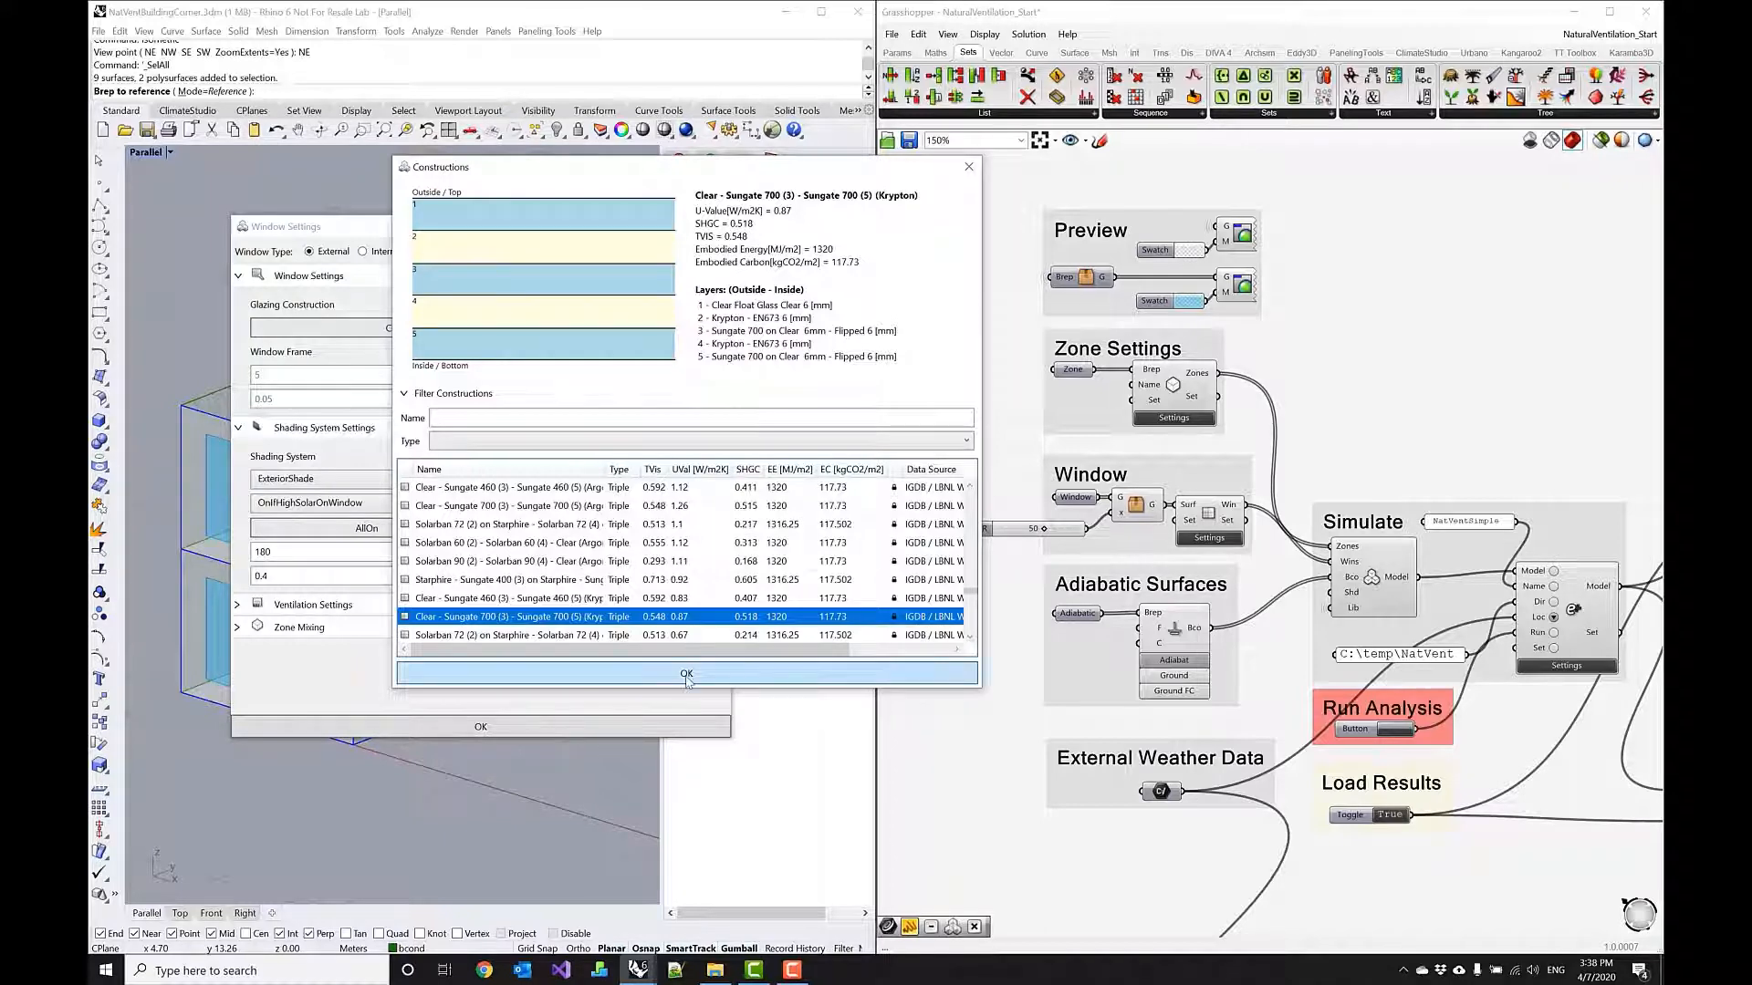
click(686, 674)
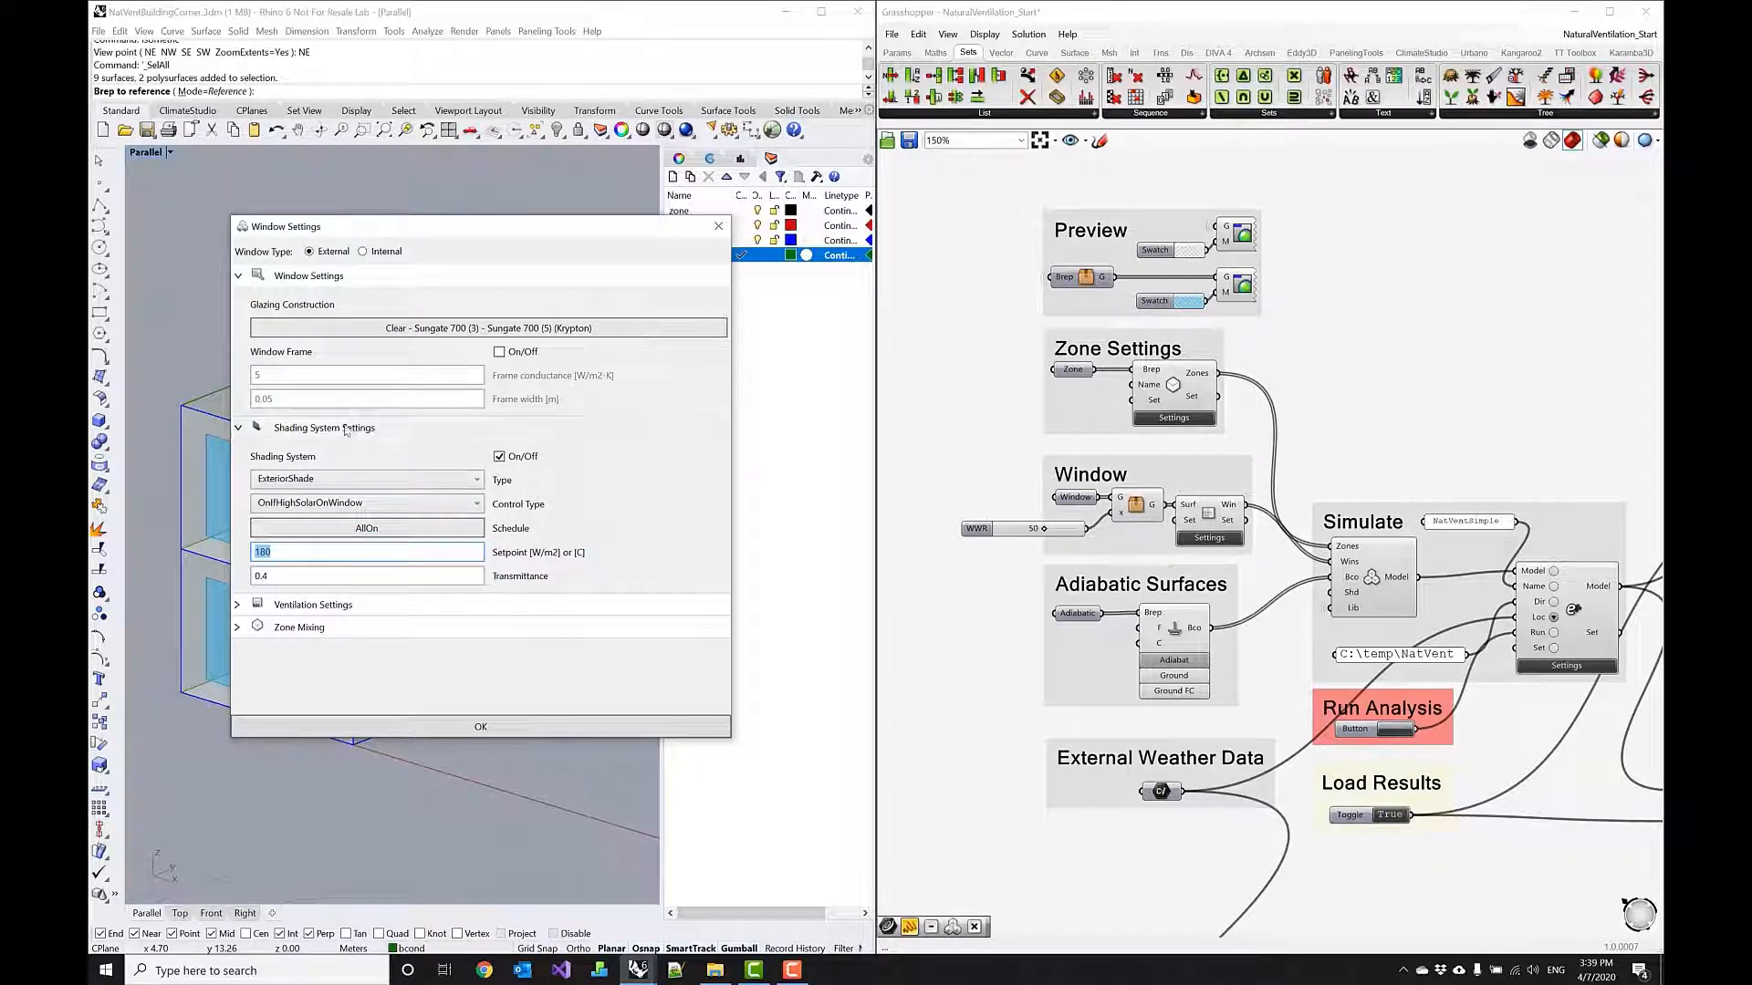
Check window operable area ratio 0.8 and discharge coefficient 0.65, then close the dialog.
click(239, 428)
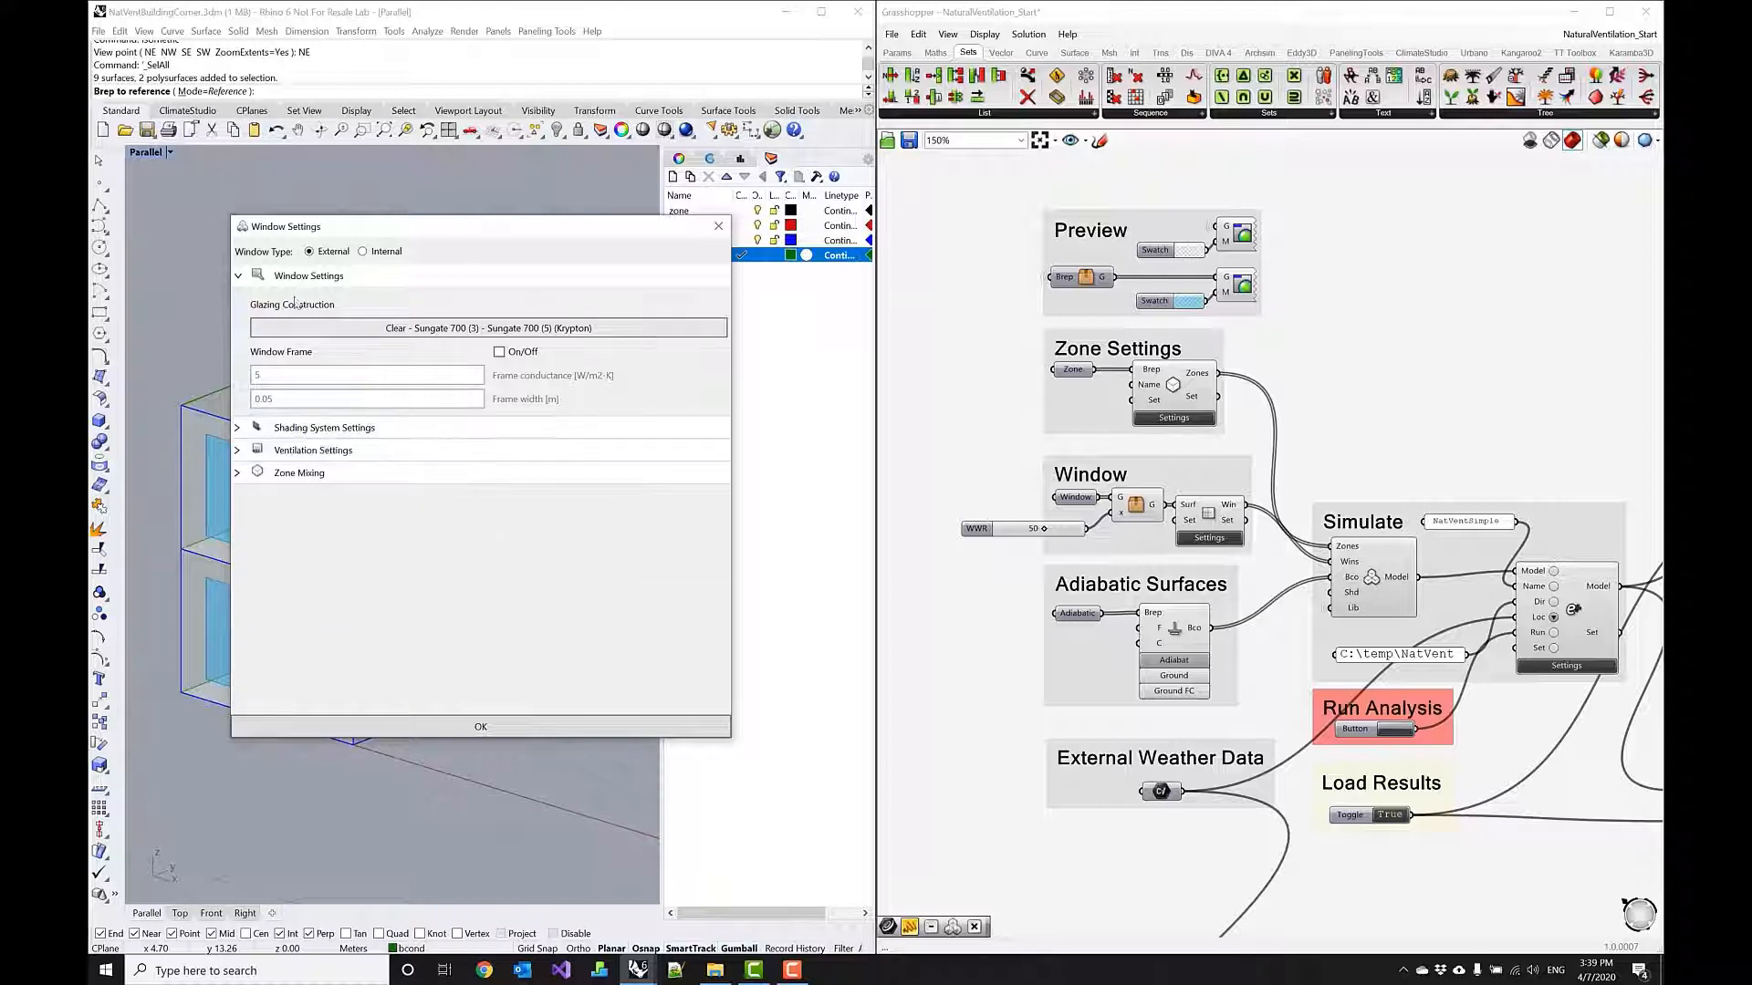
click(313, 450)
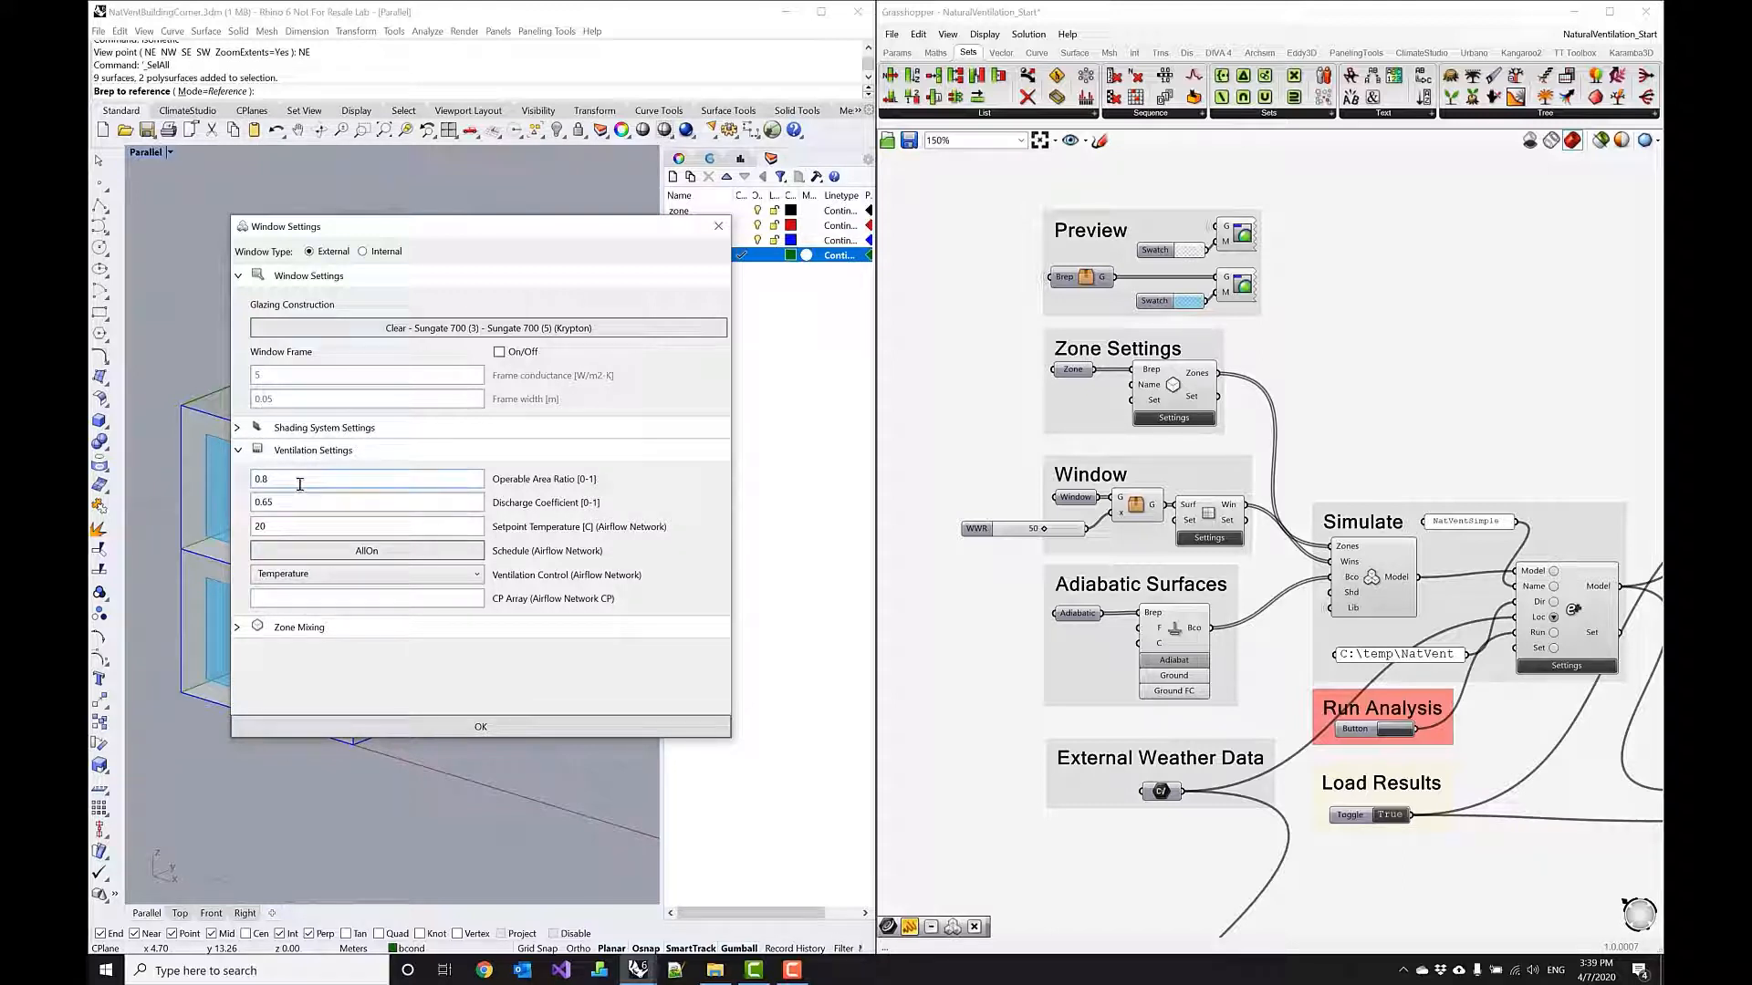
click(366, 478)
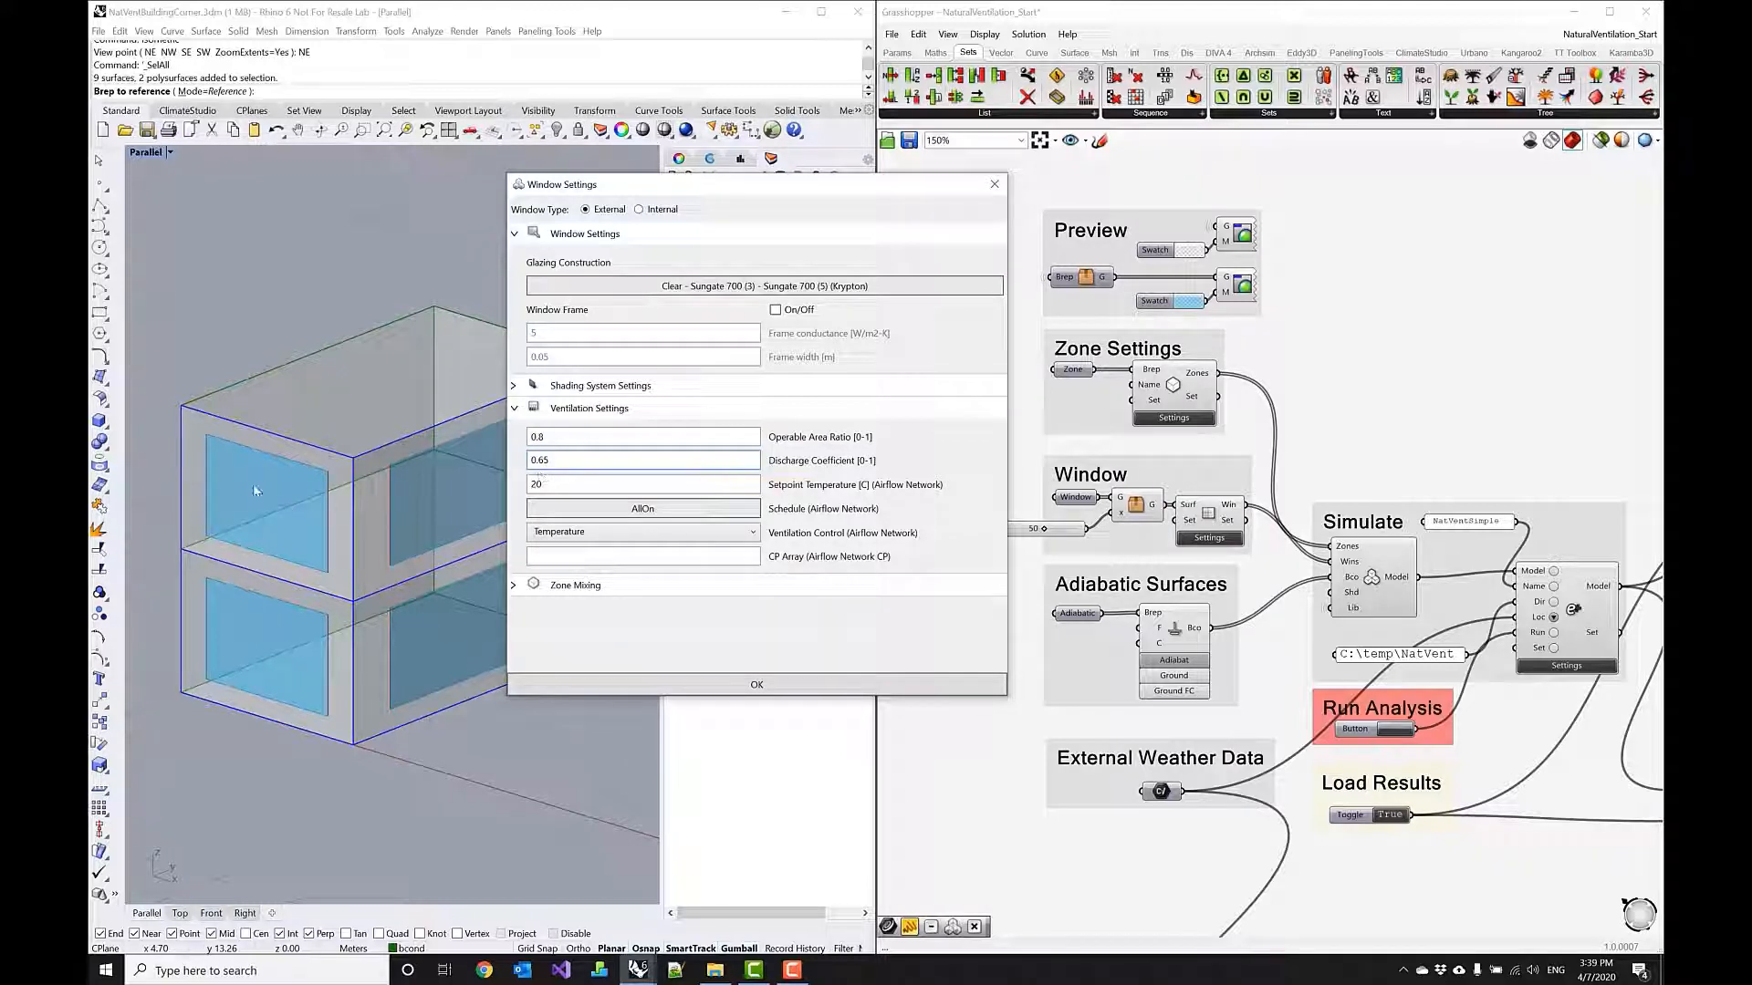
click(643, 458)
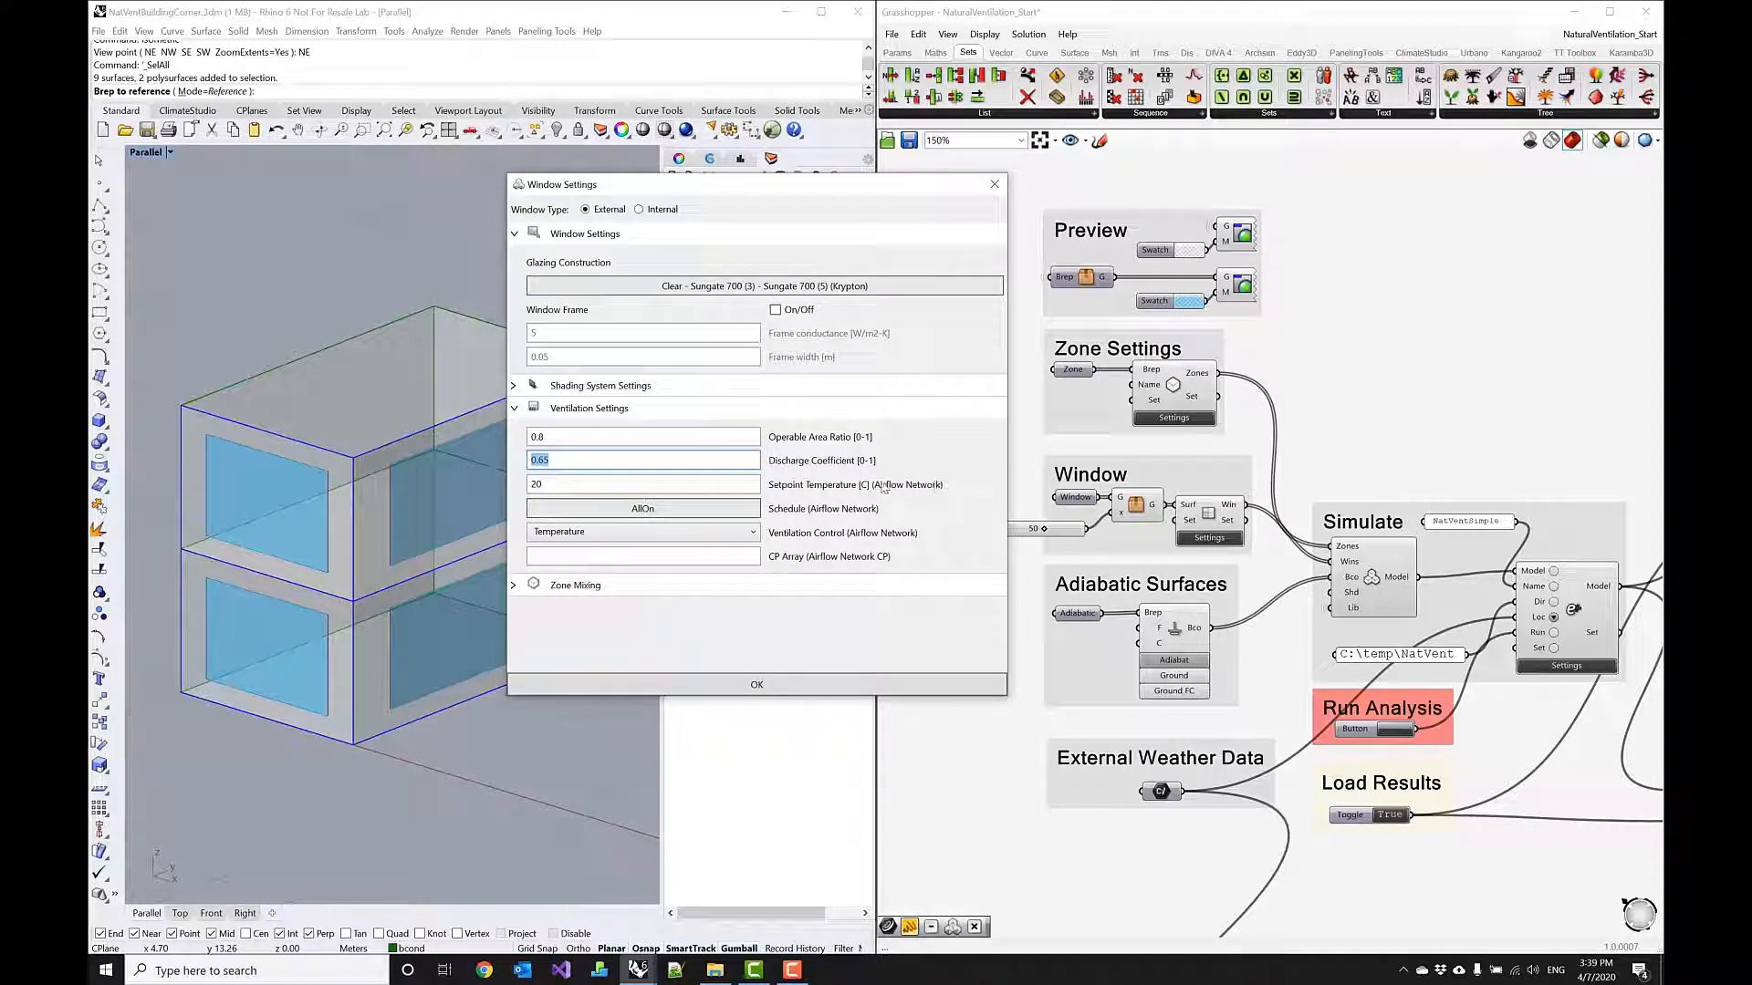
mouse_move(768, 646)
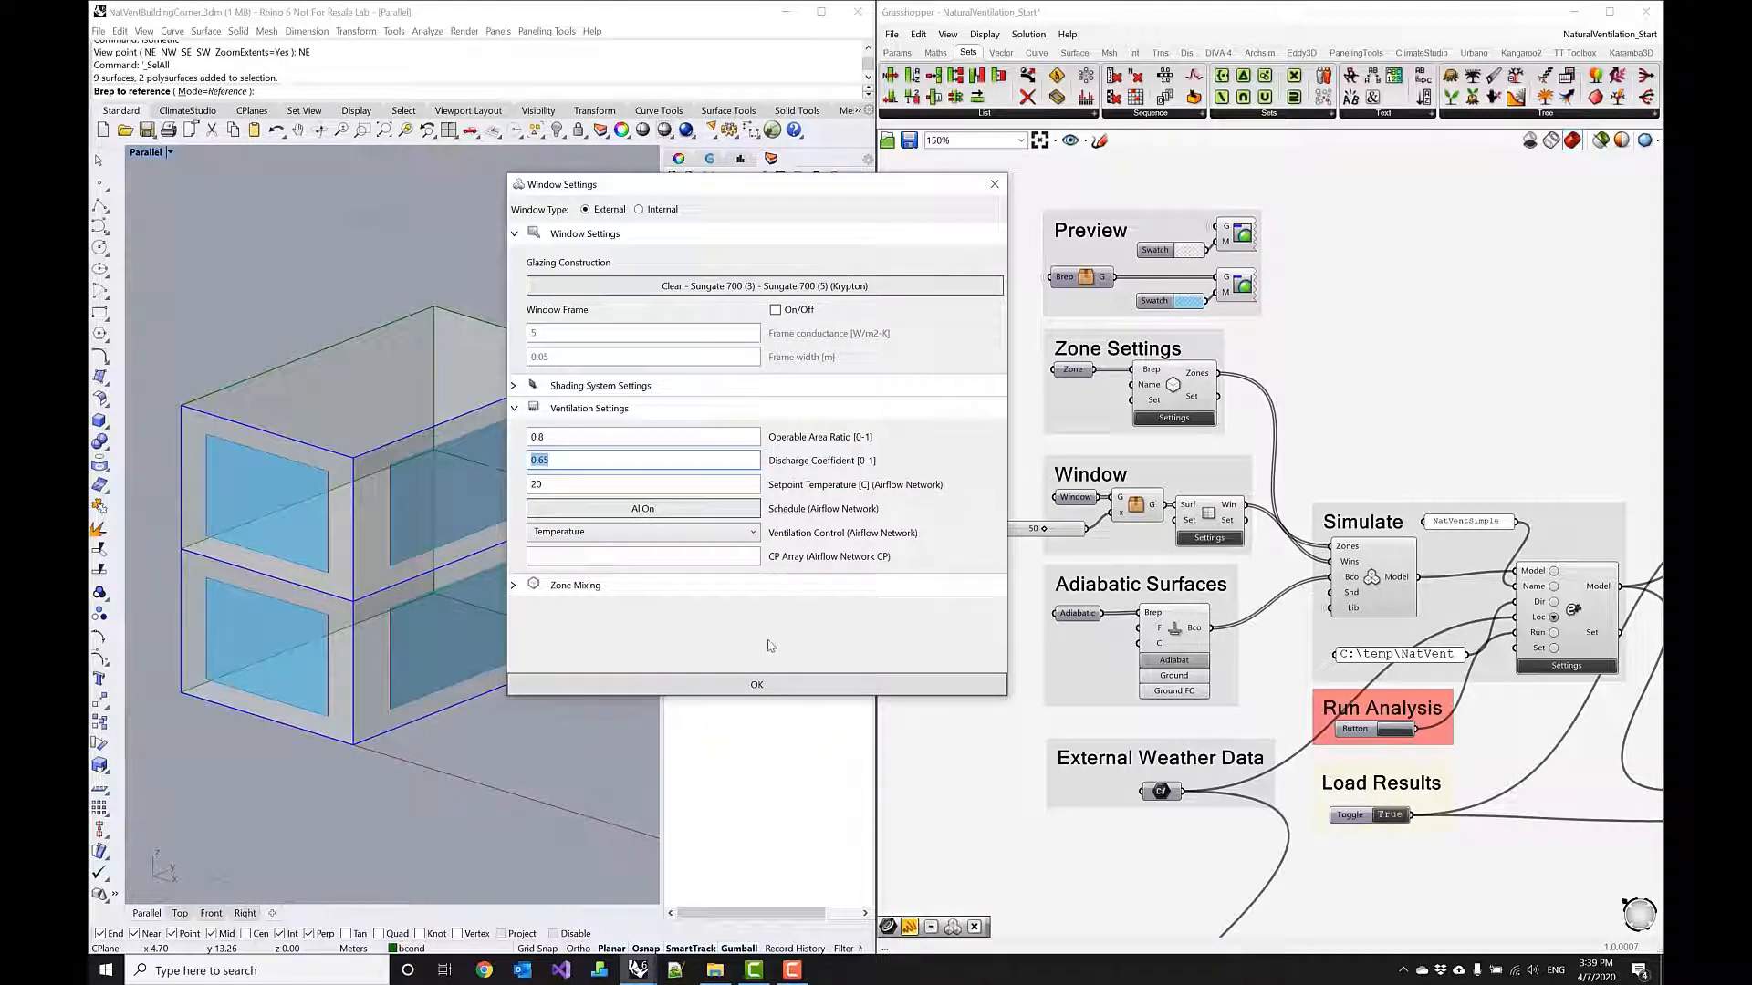
click(757, 684)
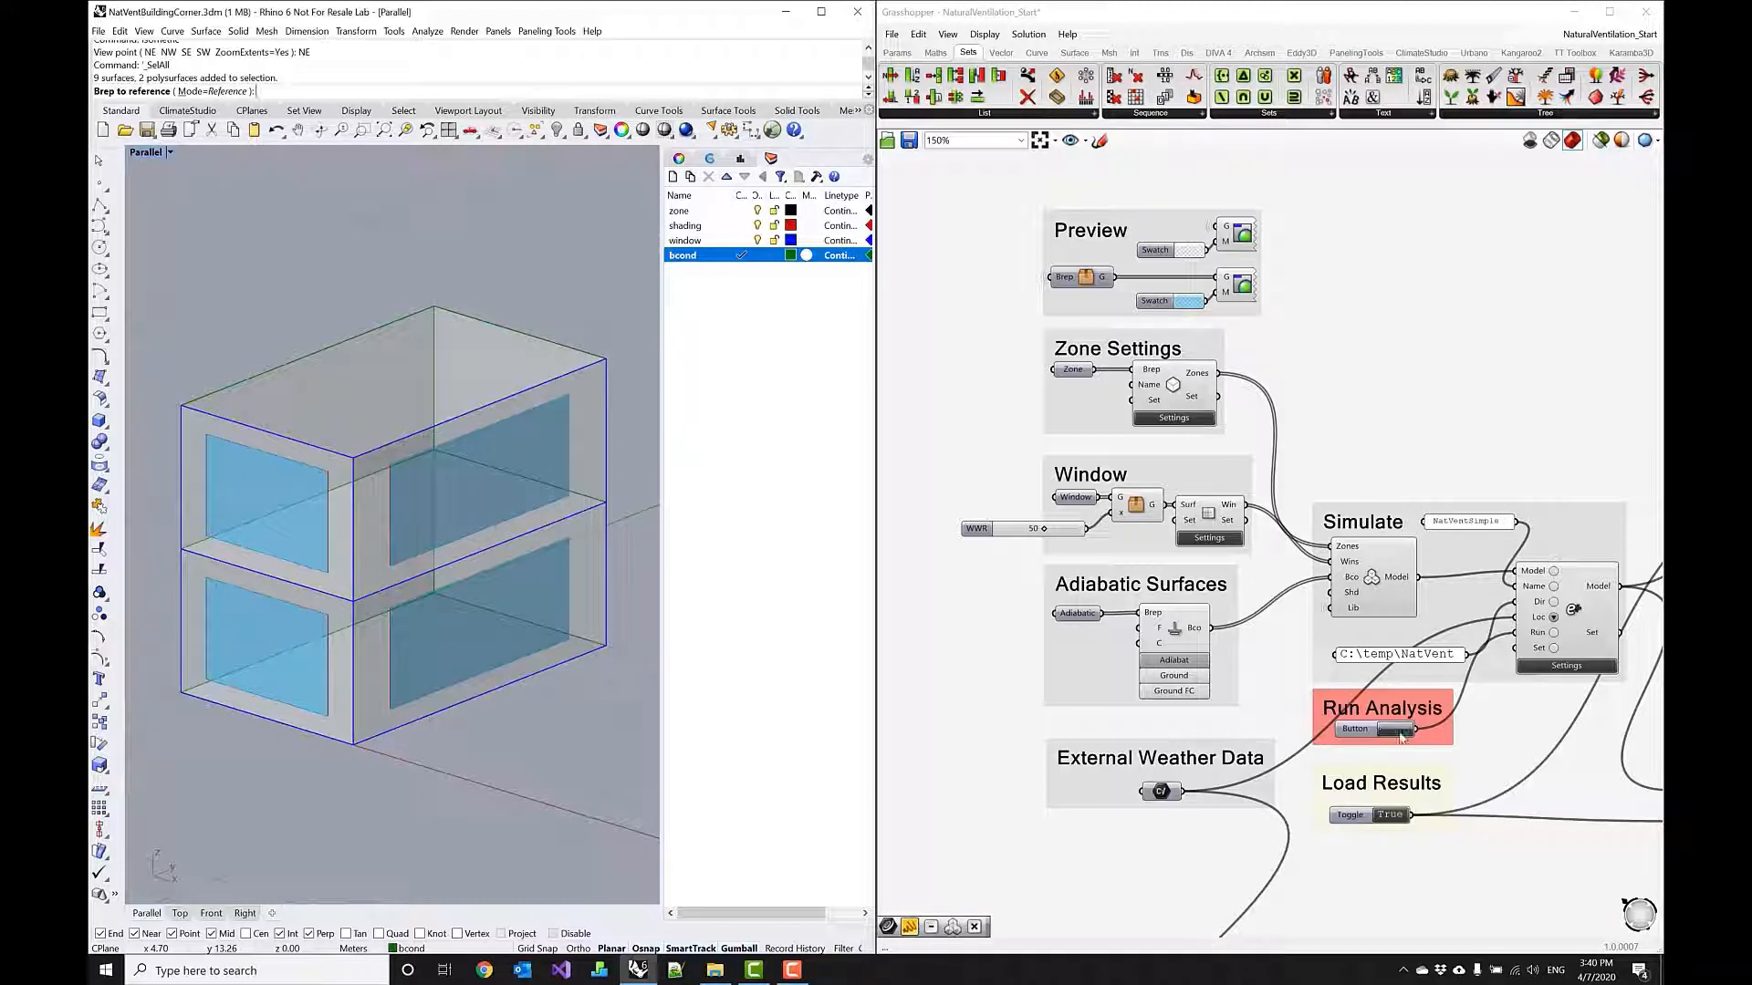
Run the energy simulation and load Zone Operative Temperature results, giving EUI 91.9.
click(1394, 728)
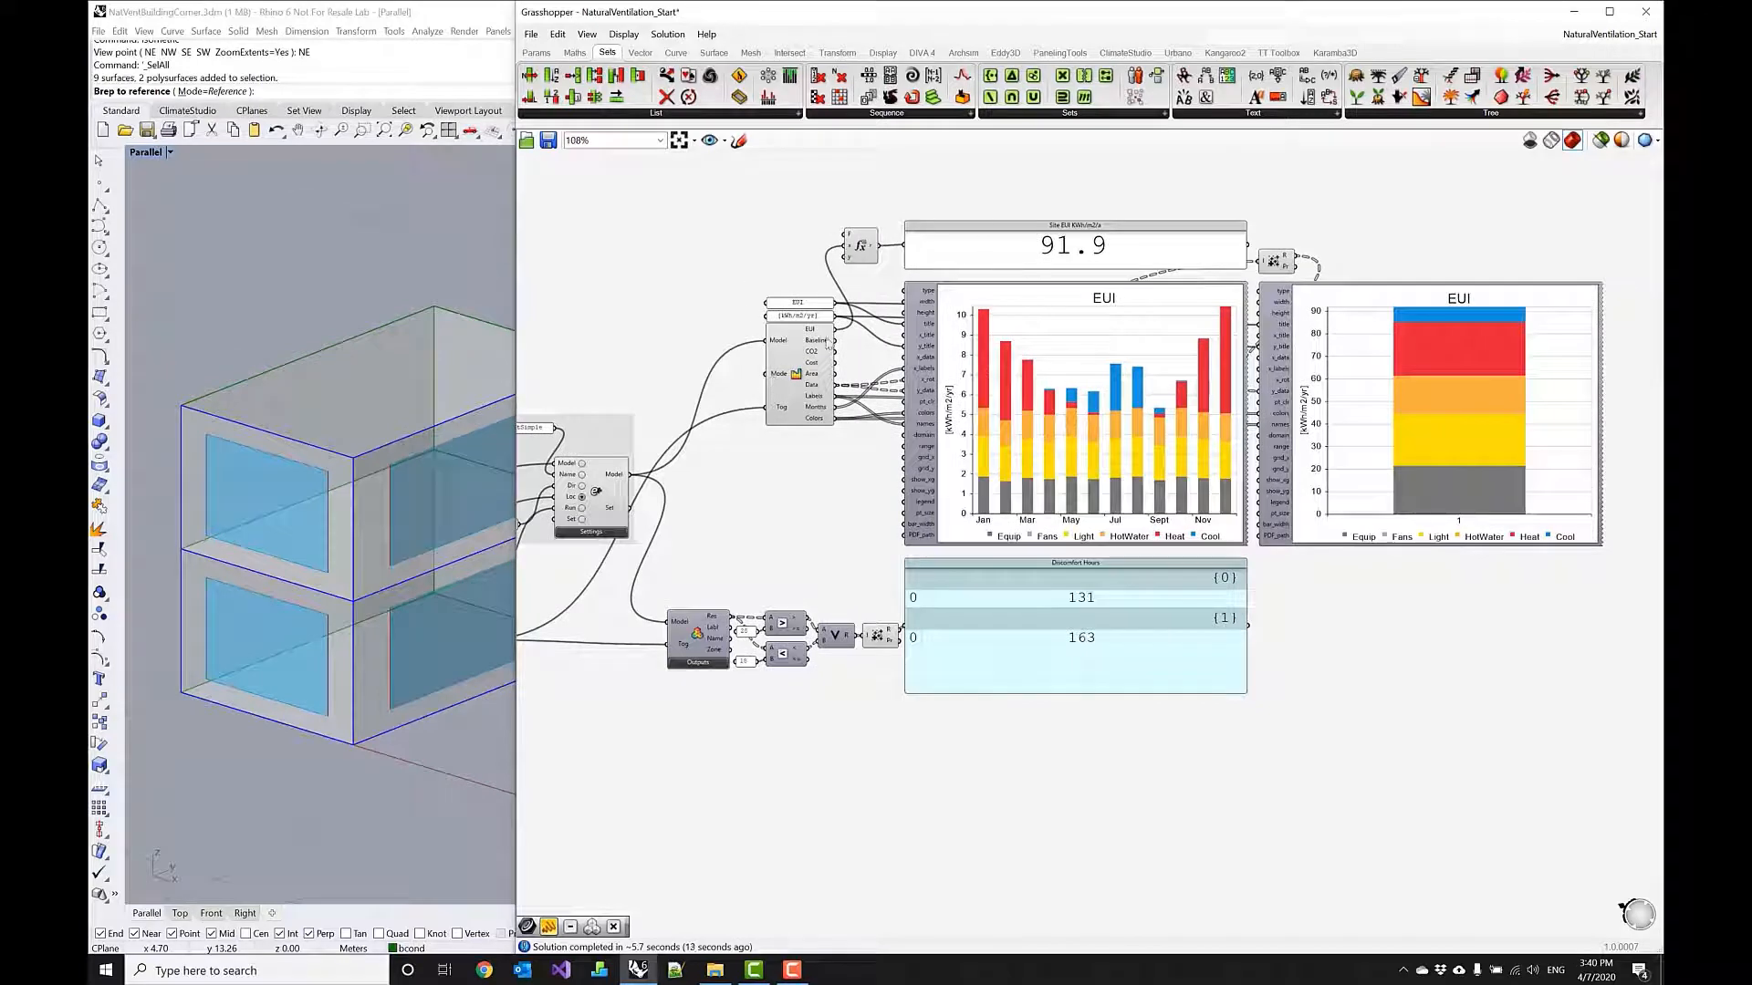
mouse_move(795, 374)
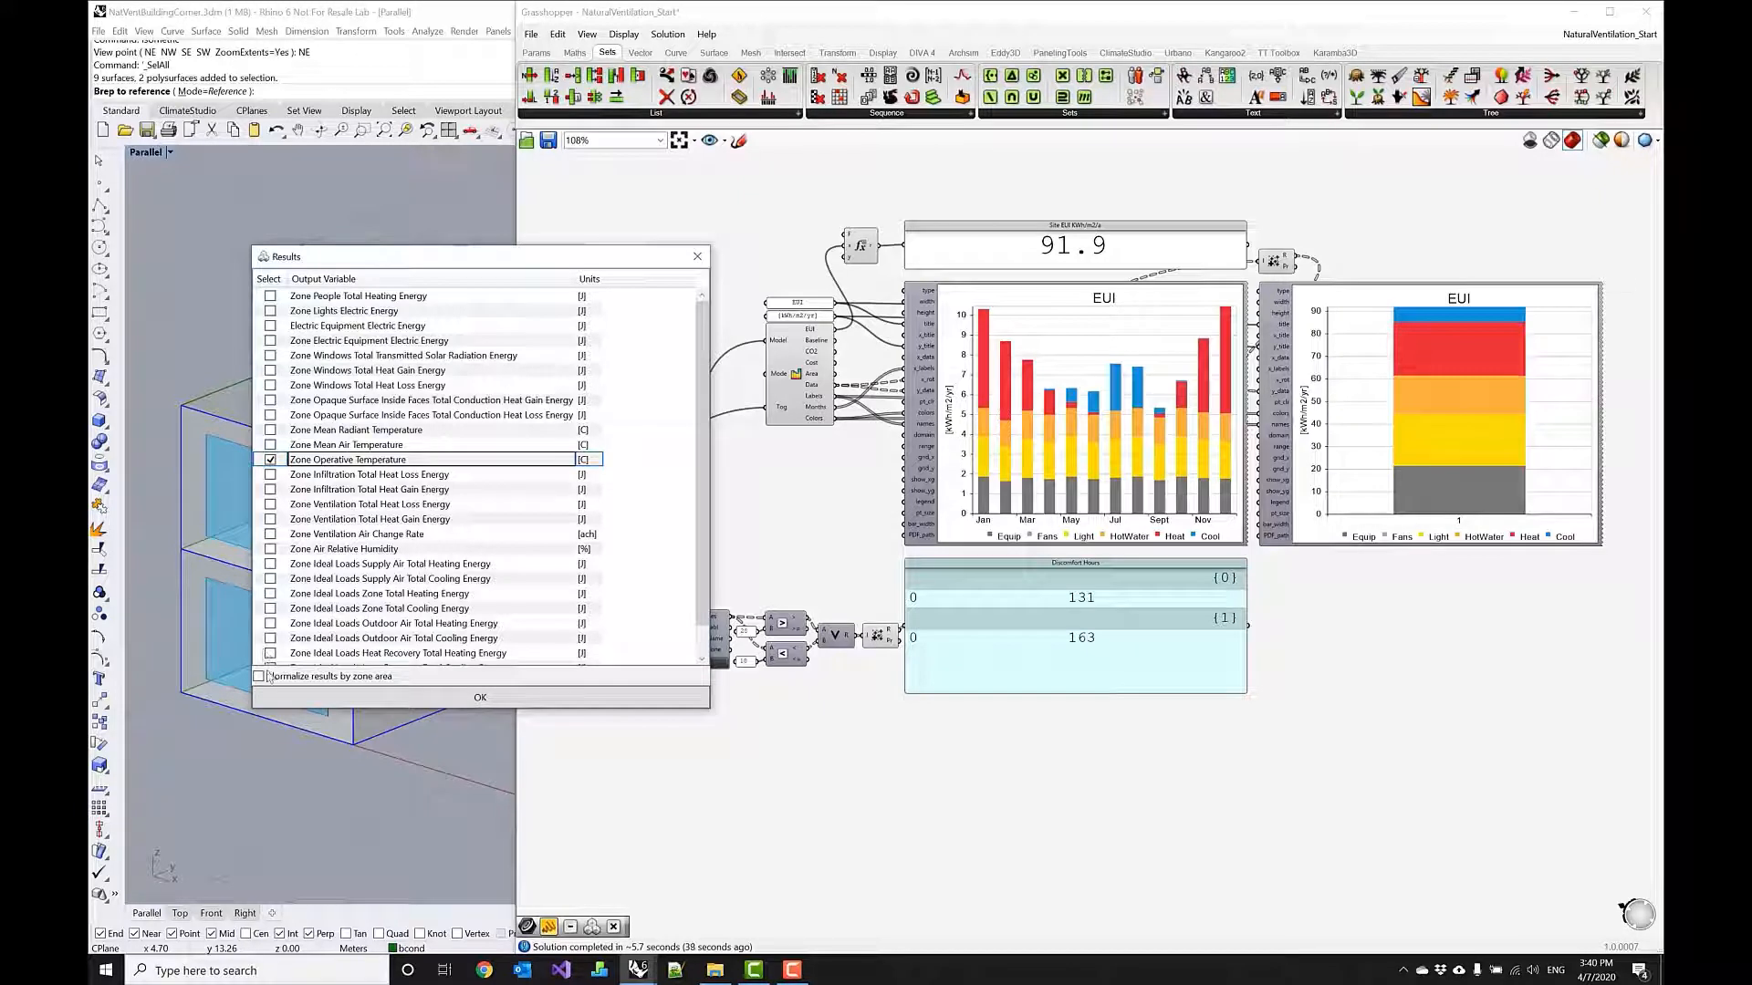
mouse_move(547, 653)
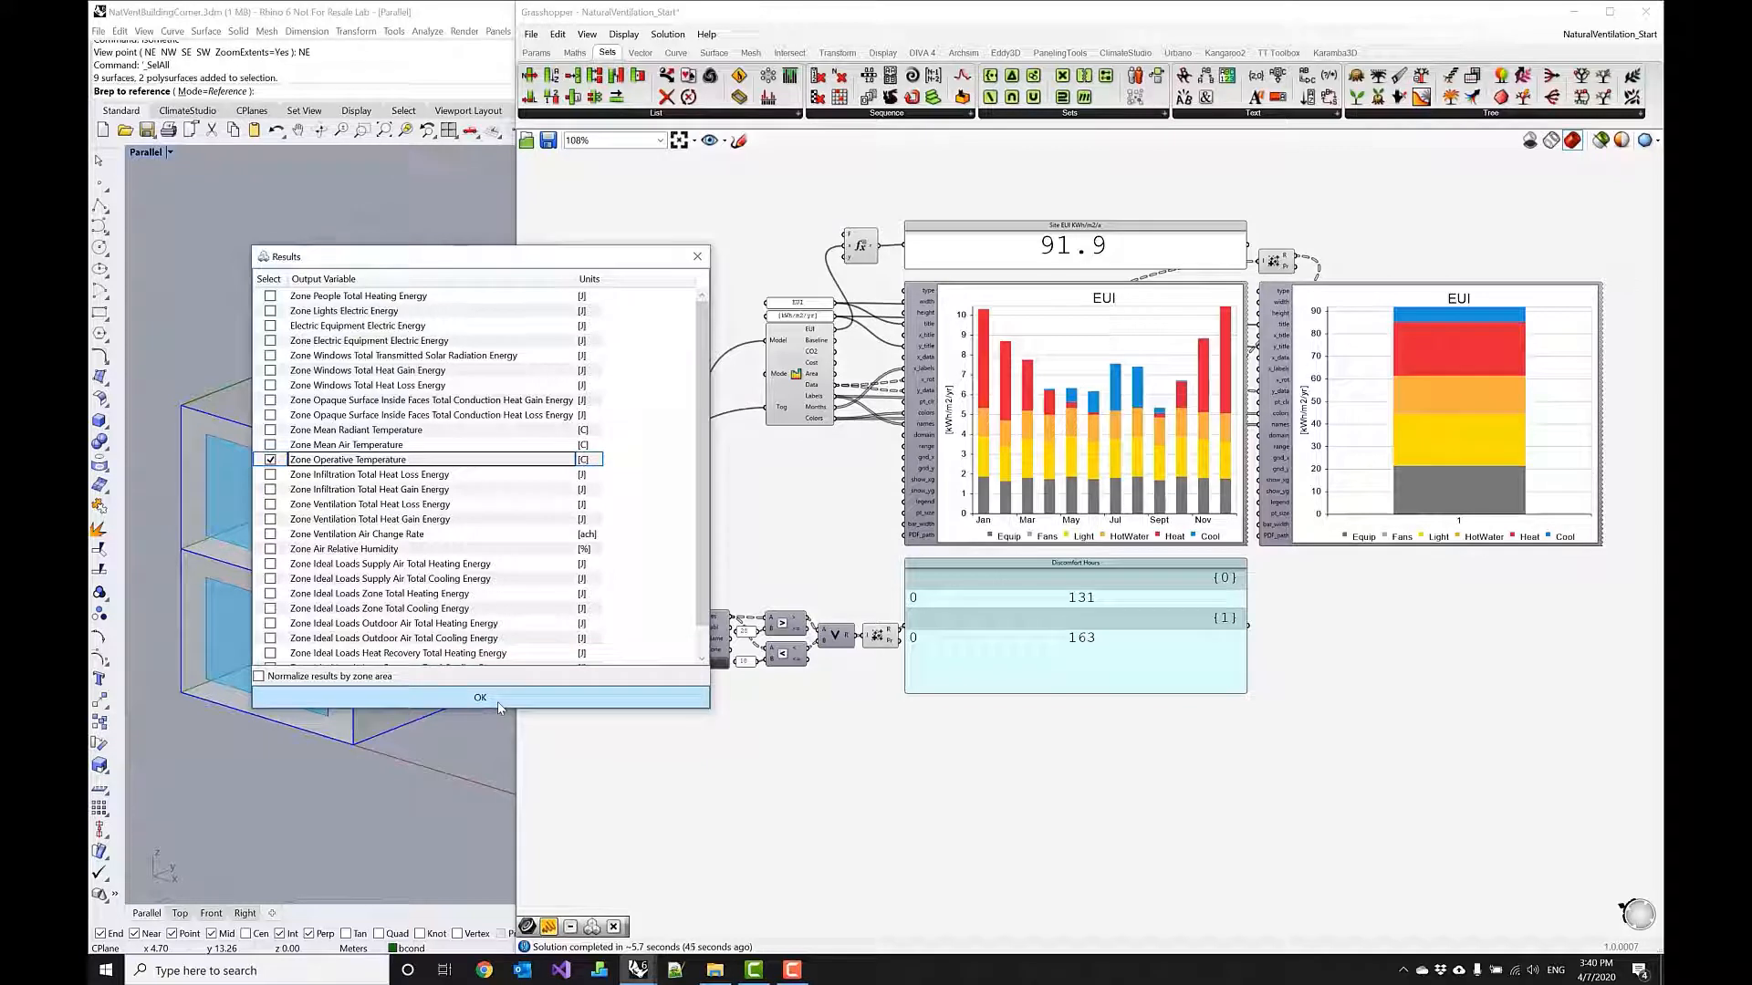
click(481, 697)
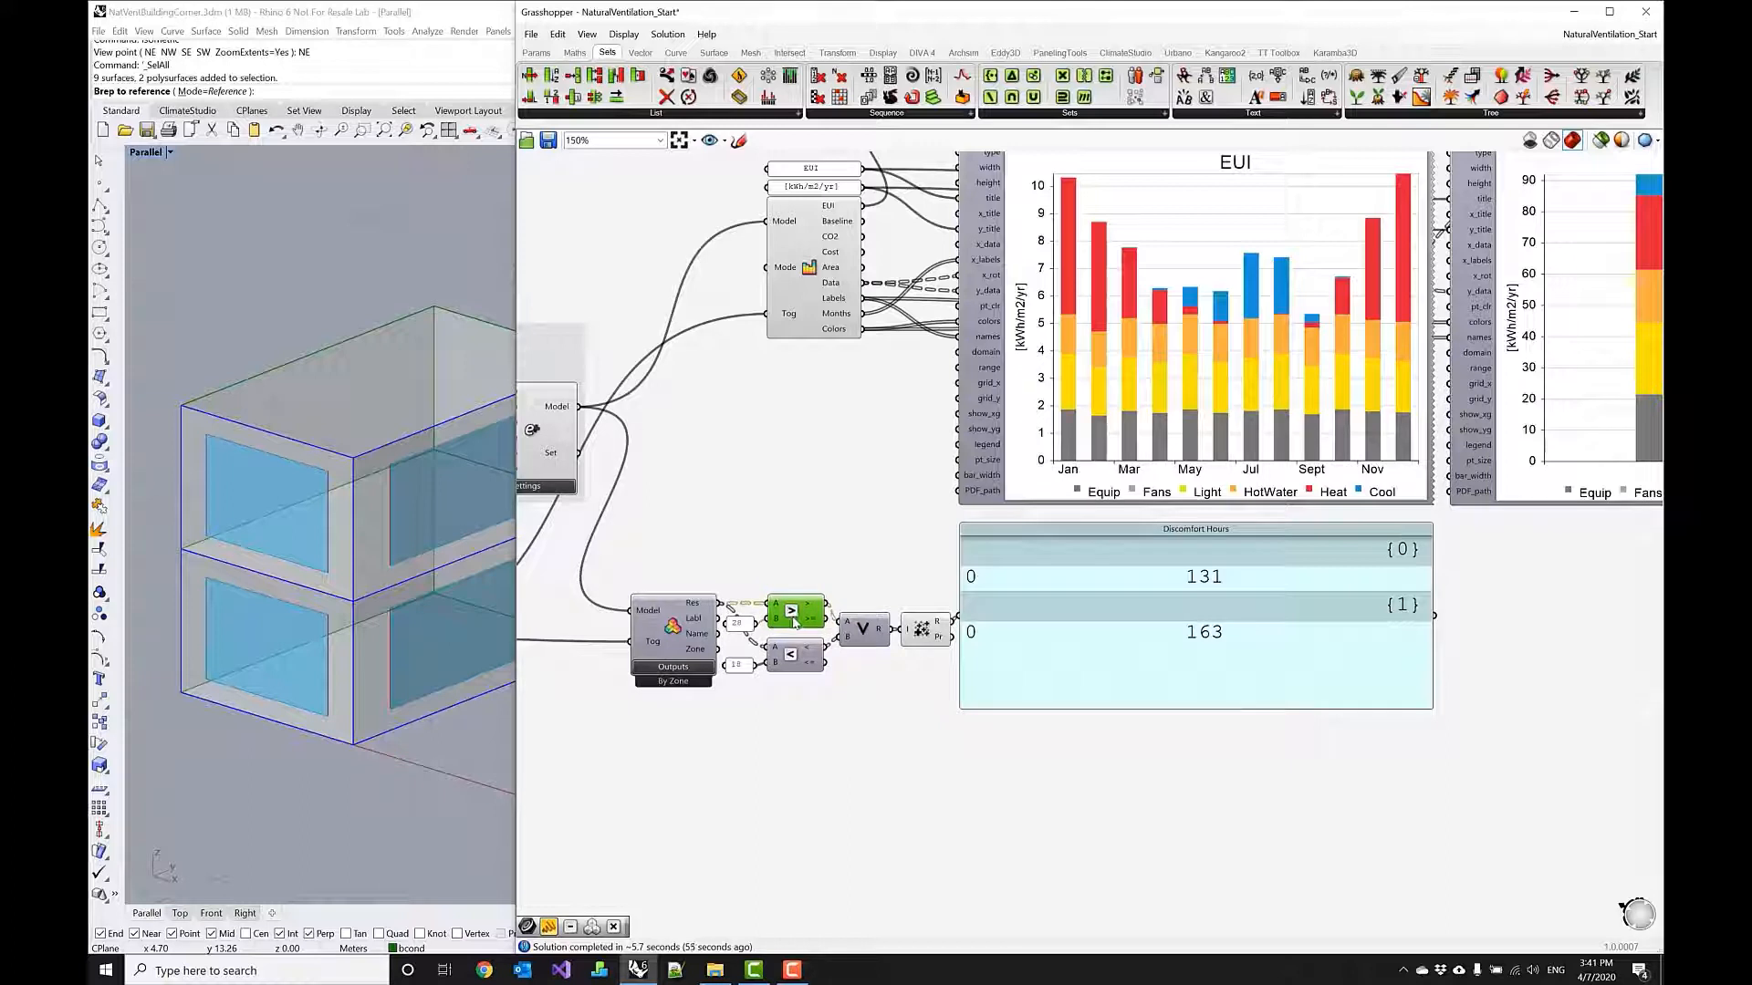
mouse_move(737, 631)
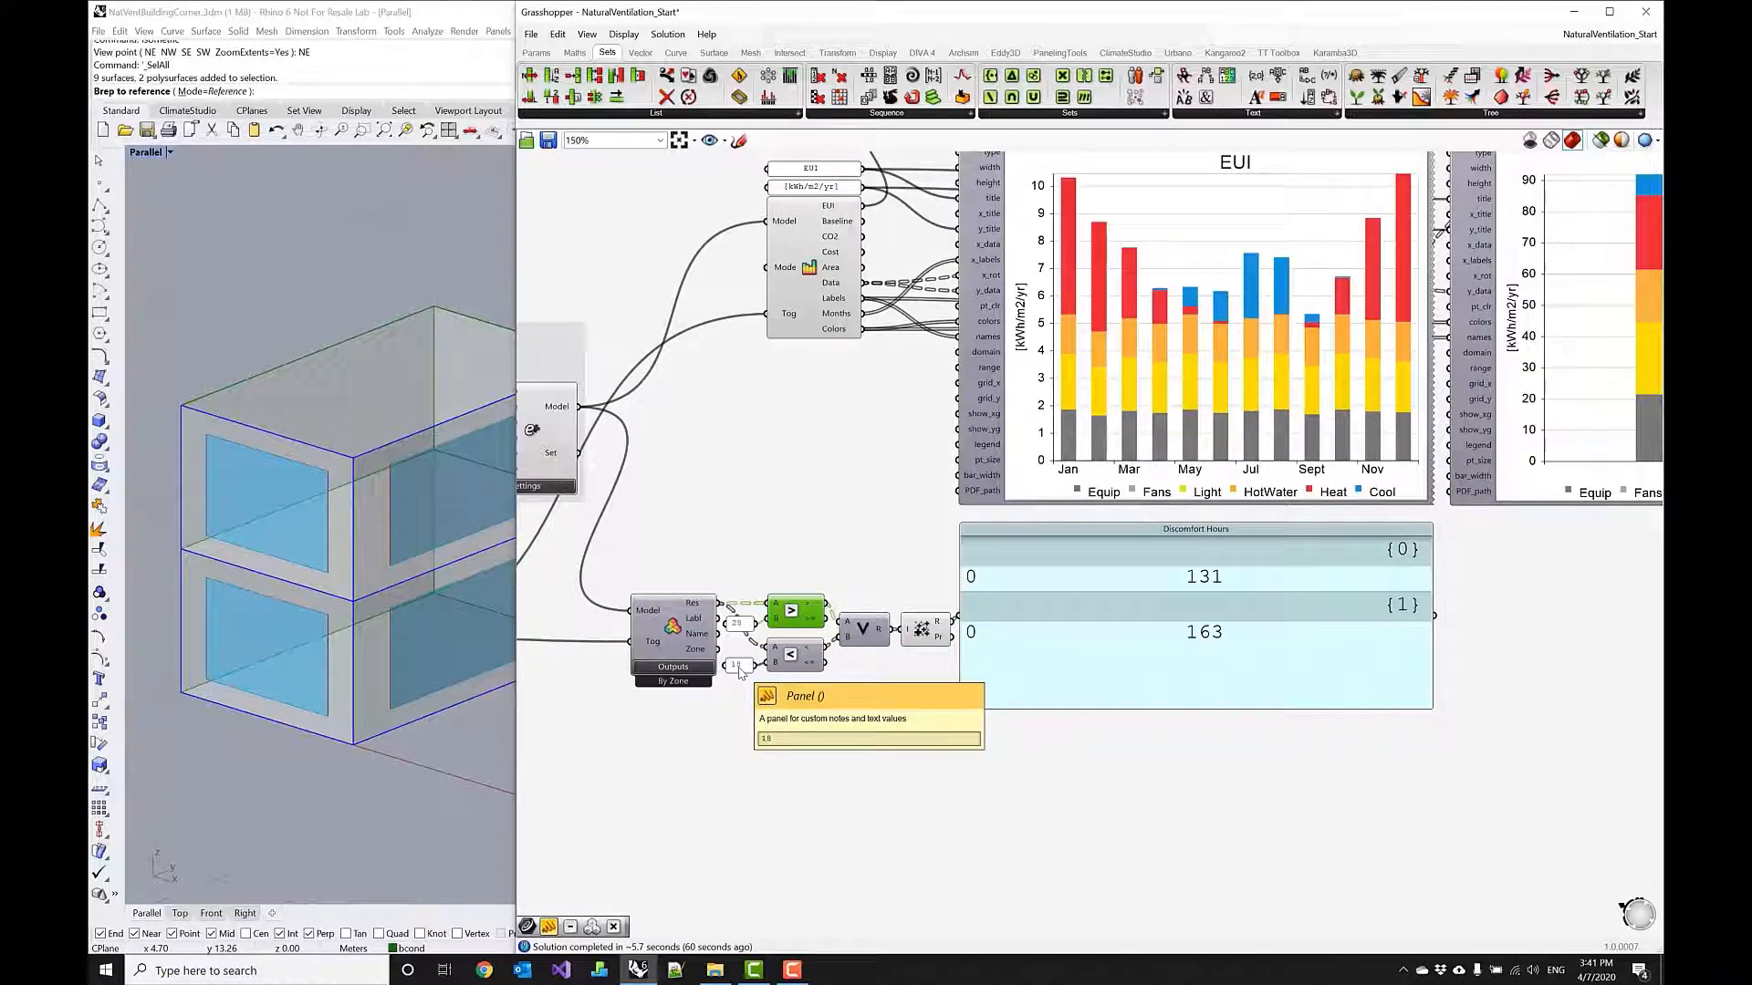
mouse_move(737, 674)
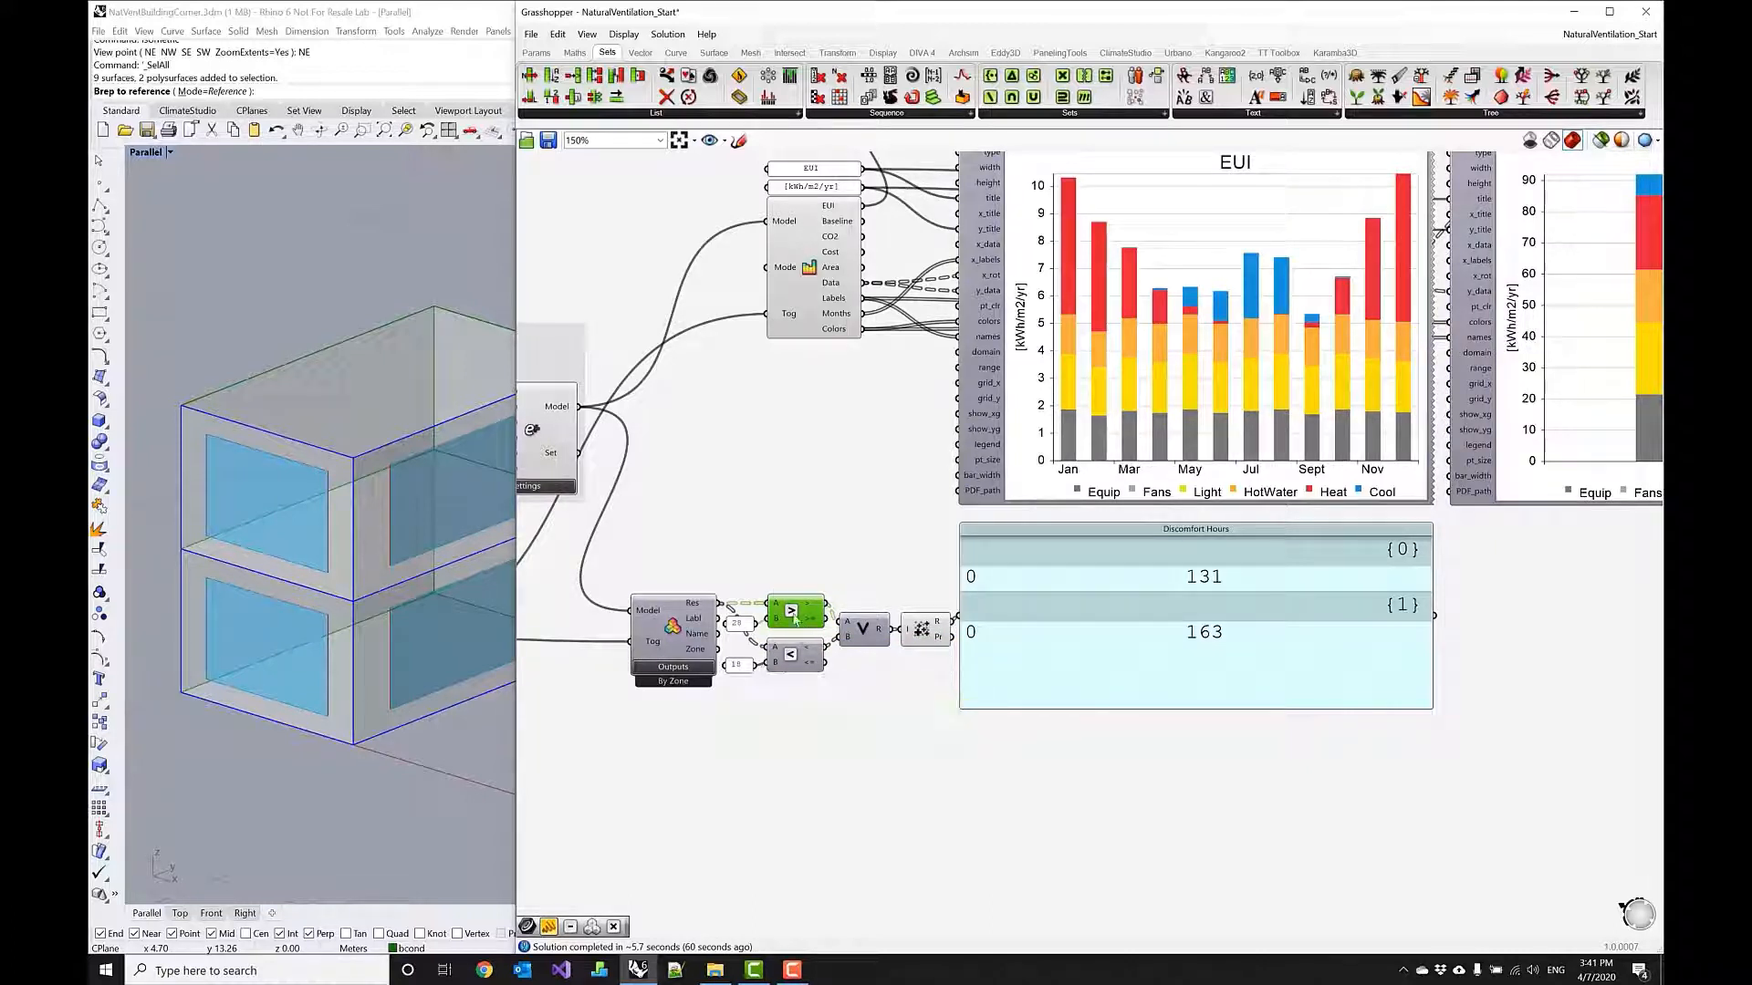
mouse_move(790, 653)
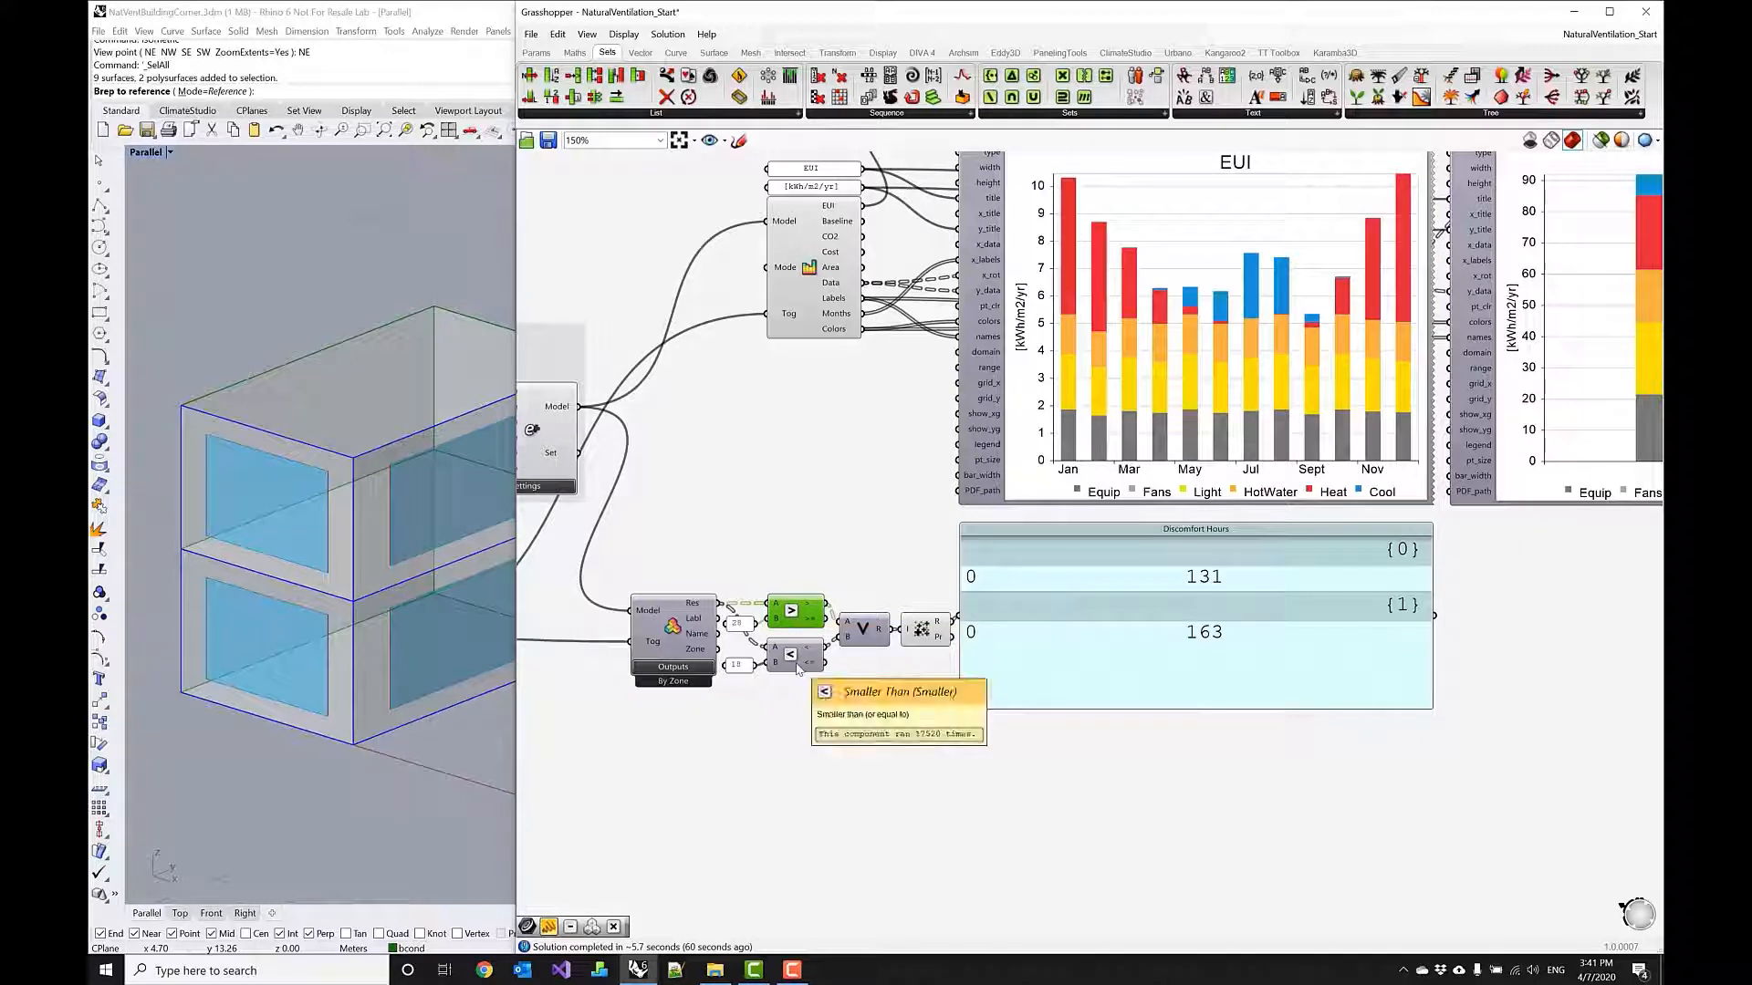
mouse_move(866, 635)
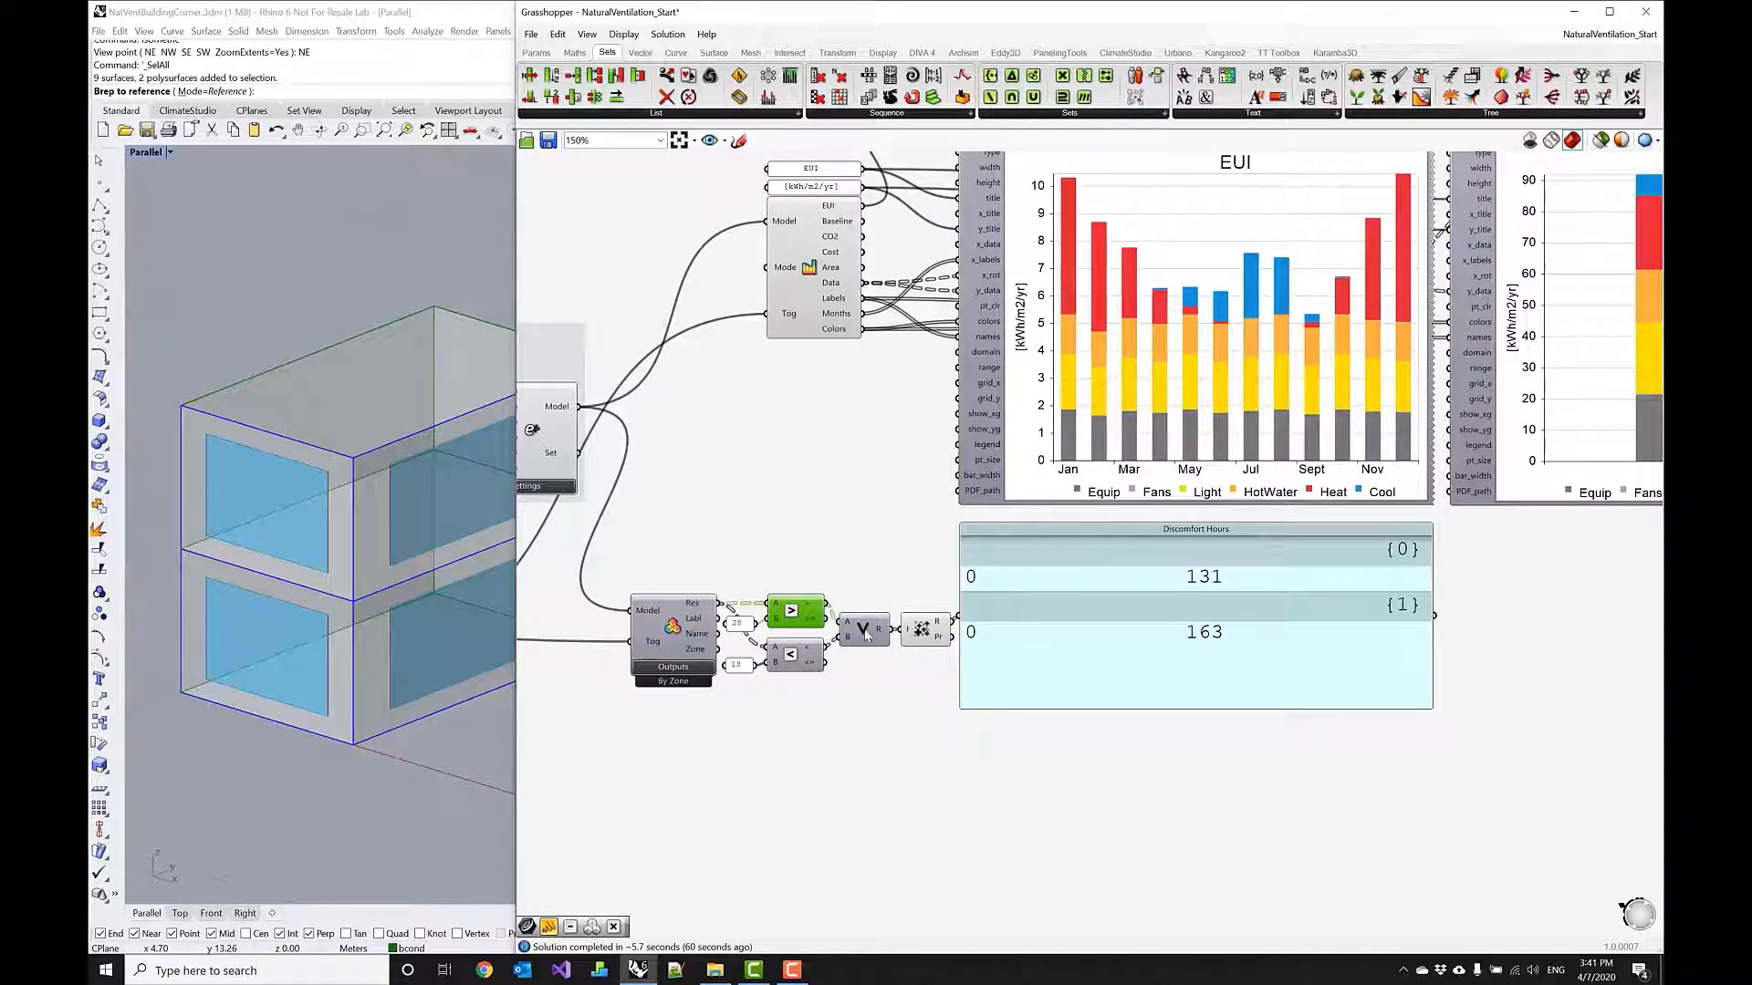
mouse_move(862, 628)
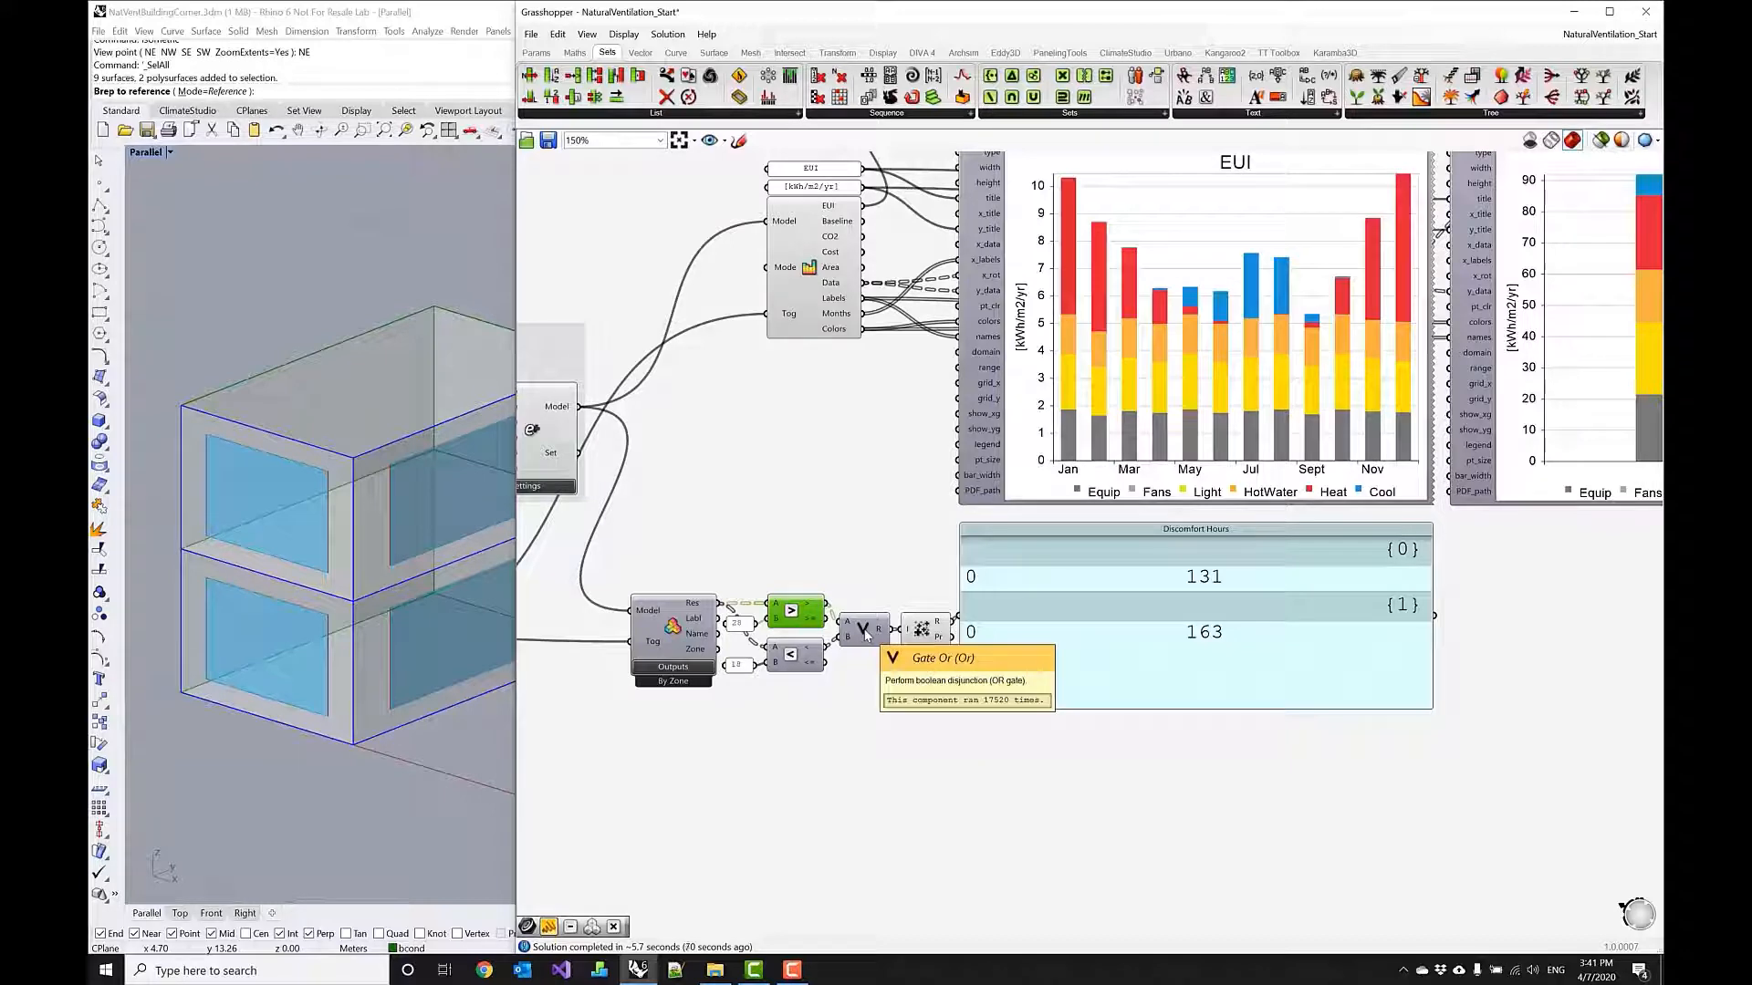
mouse_move(811, 618)
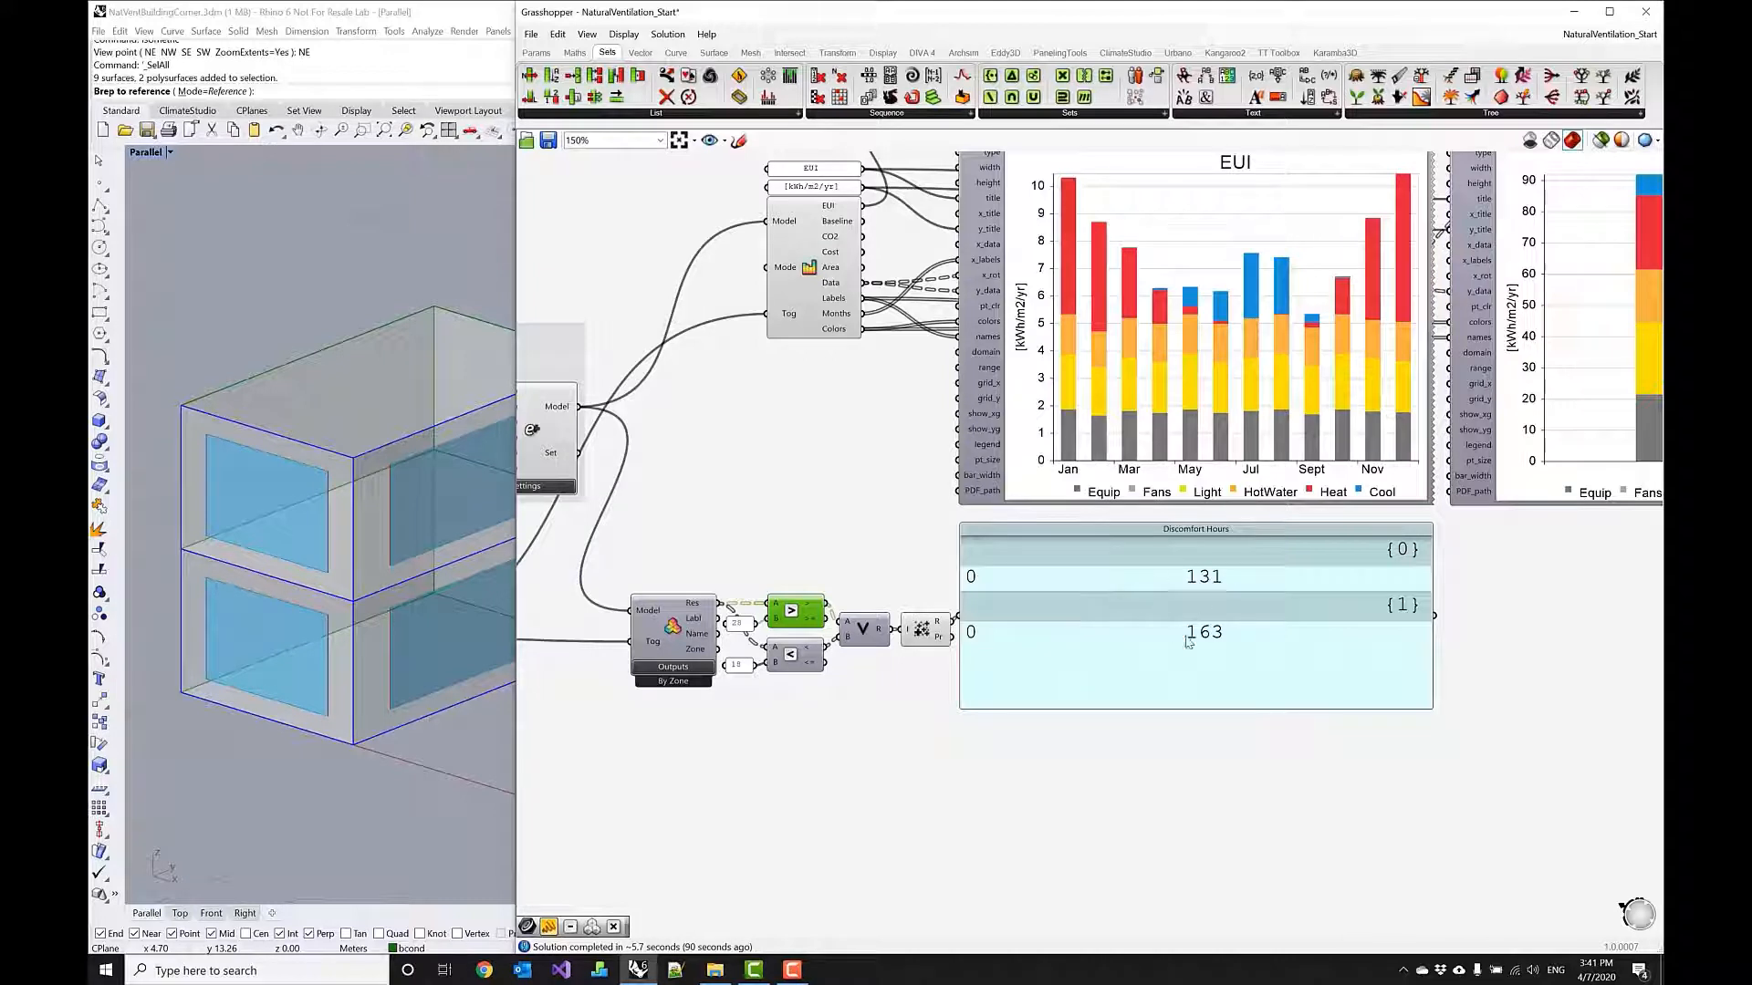
mouse_move(1188, 642)
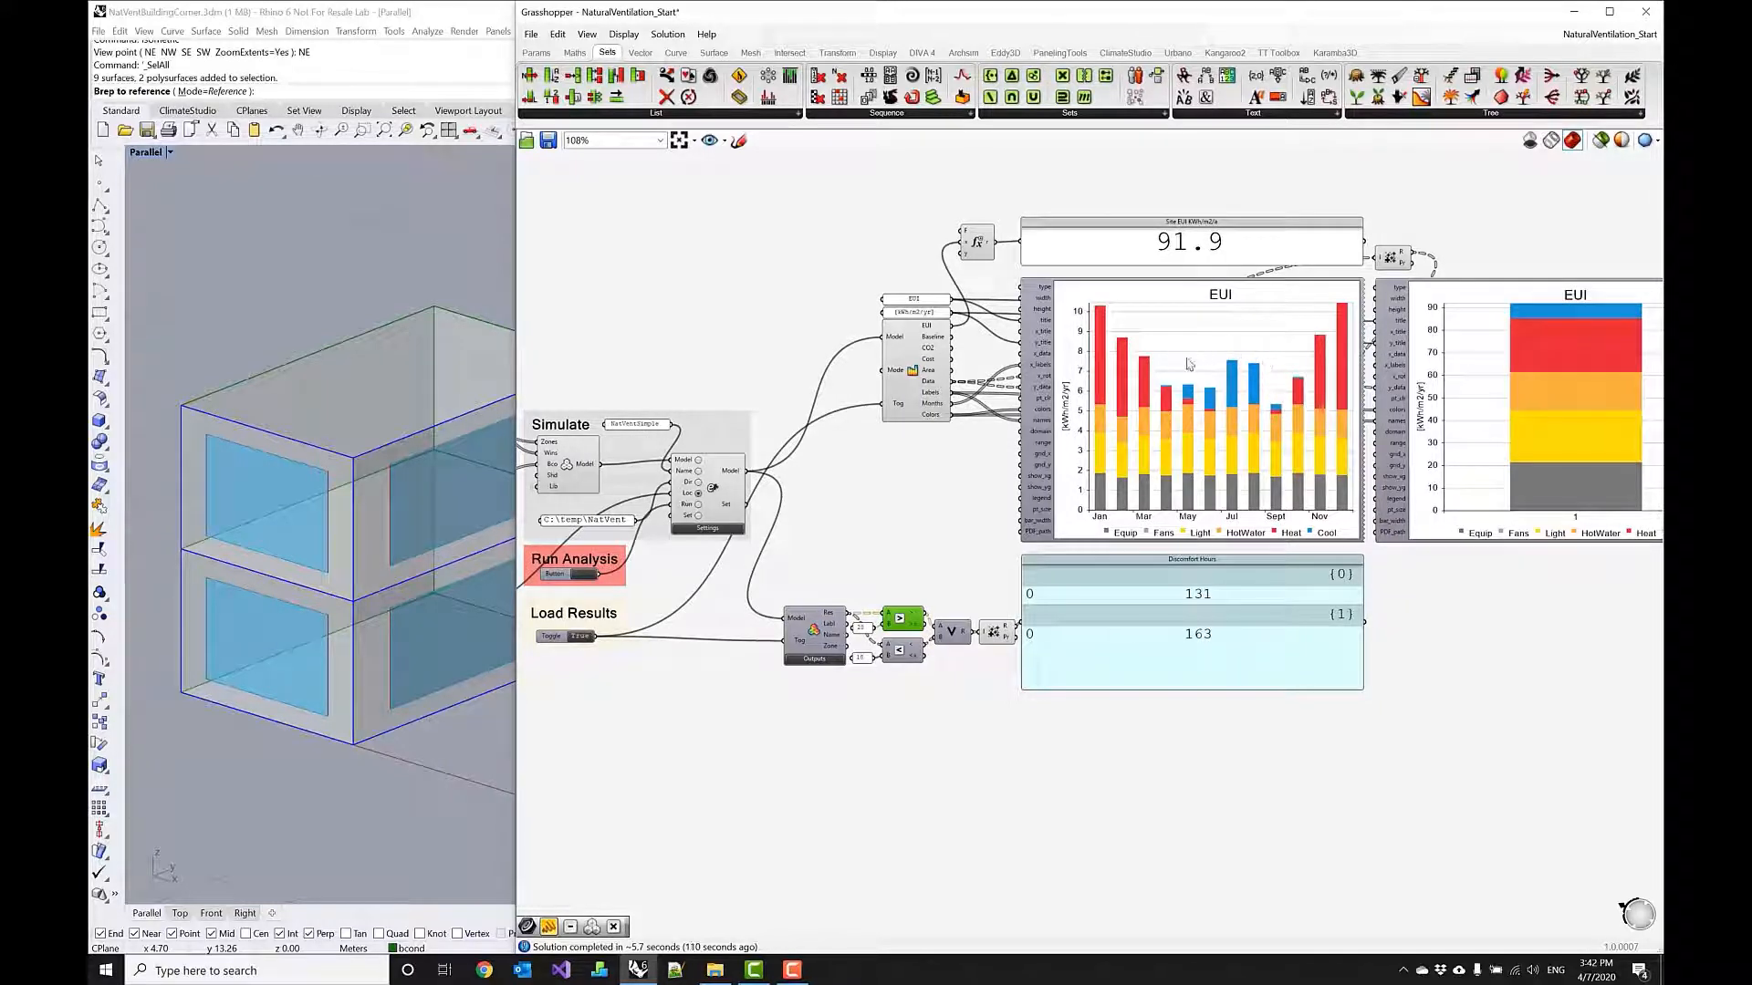
mouse_move(1212, 420)
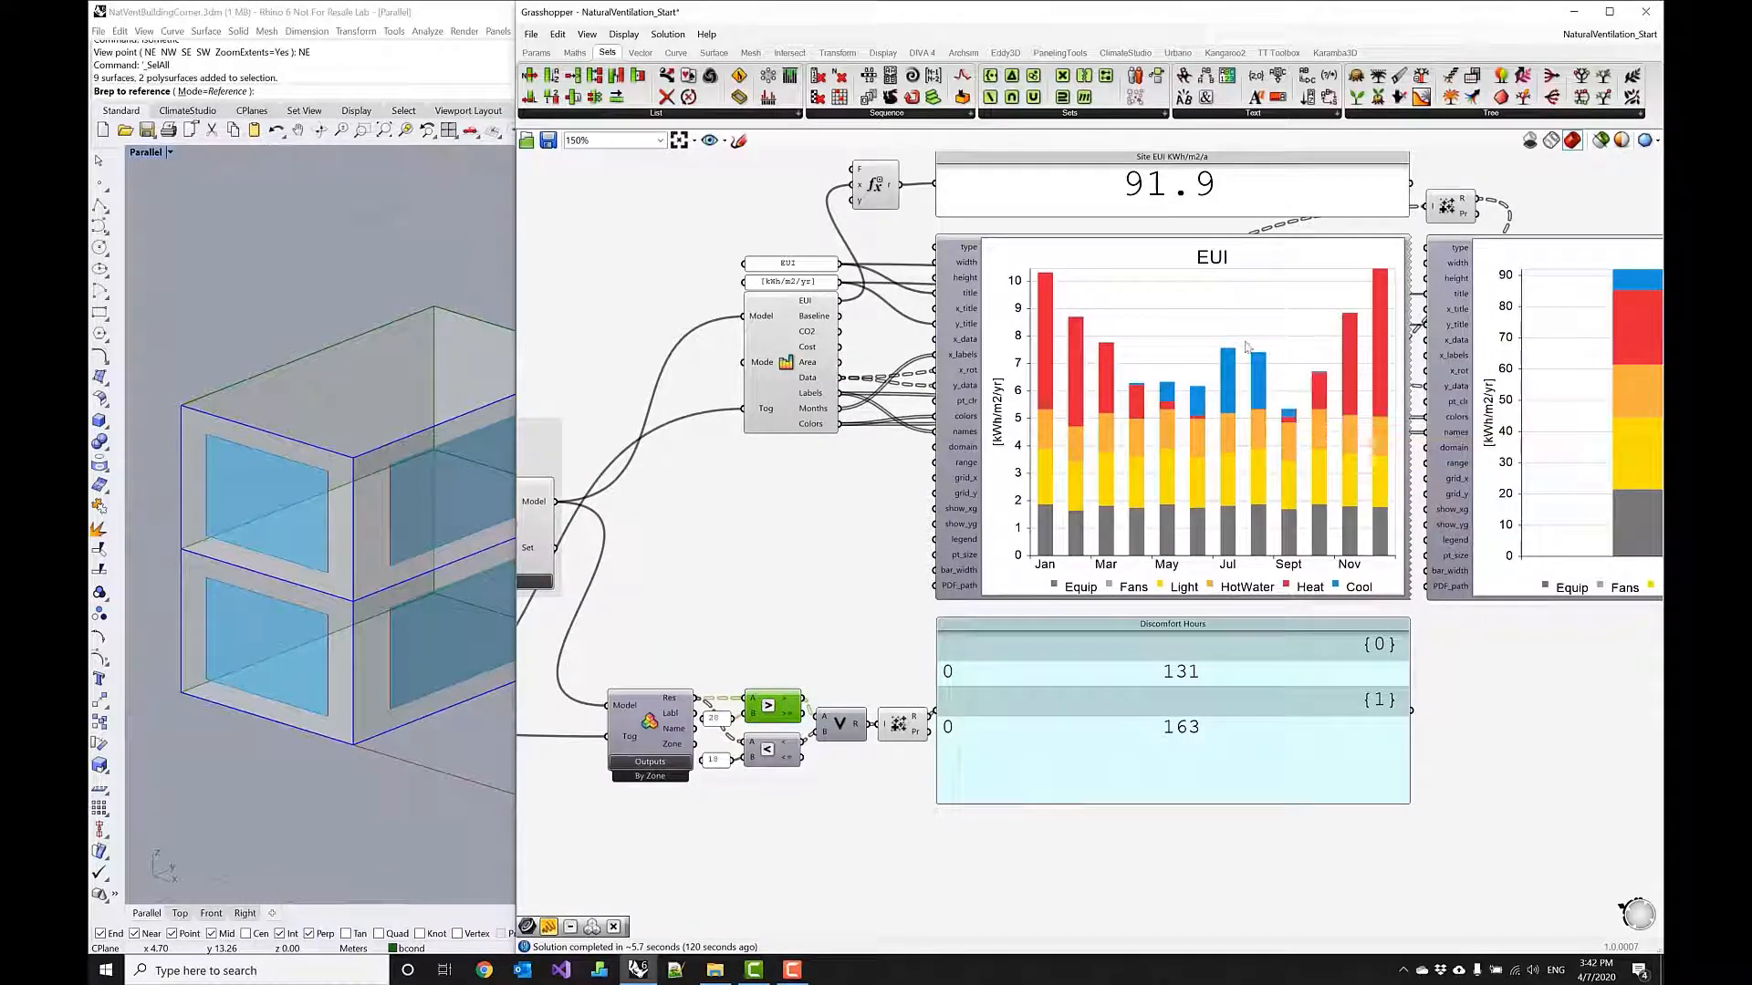
mouse_move(1179, 405)
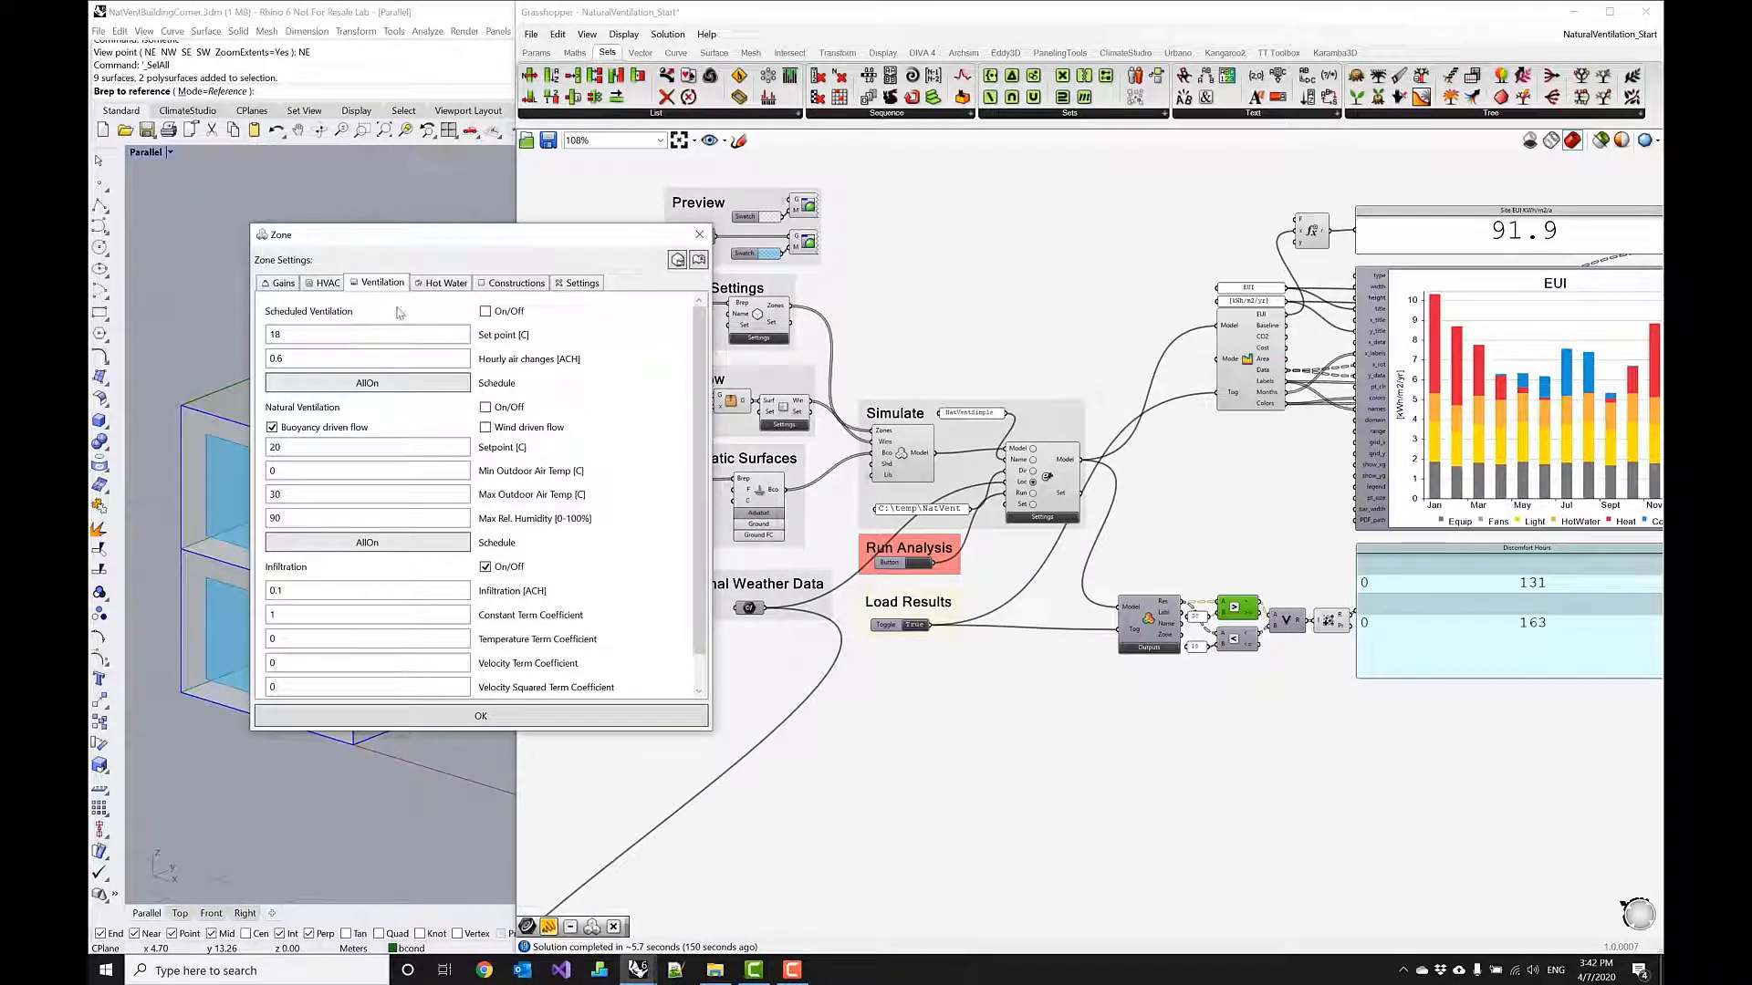
Turn on natural ventilation and set the maximum outdoor air temperature to 30 °C.
scroll(down, 3)
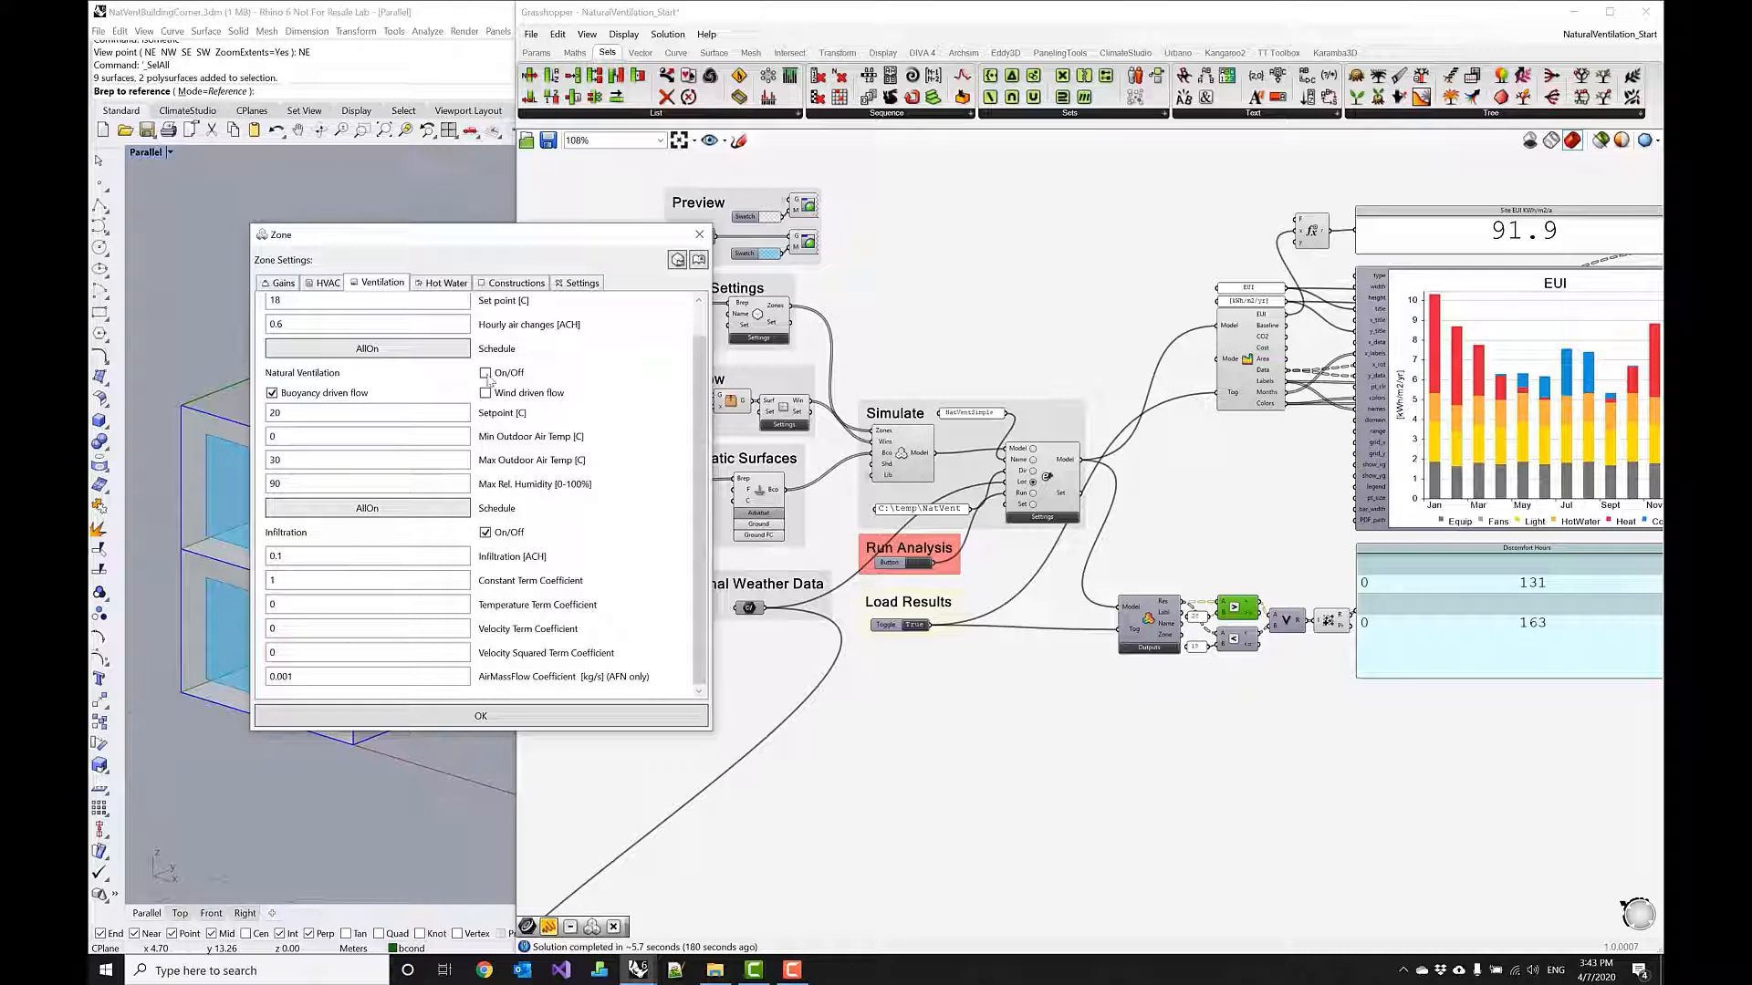
click(484, 372)
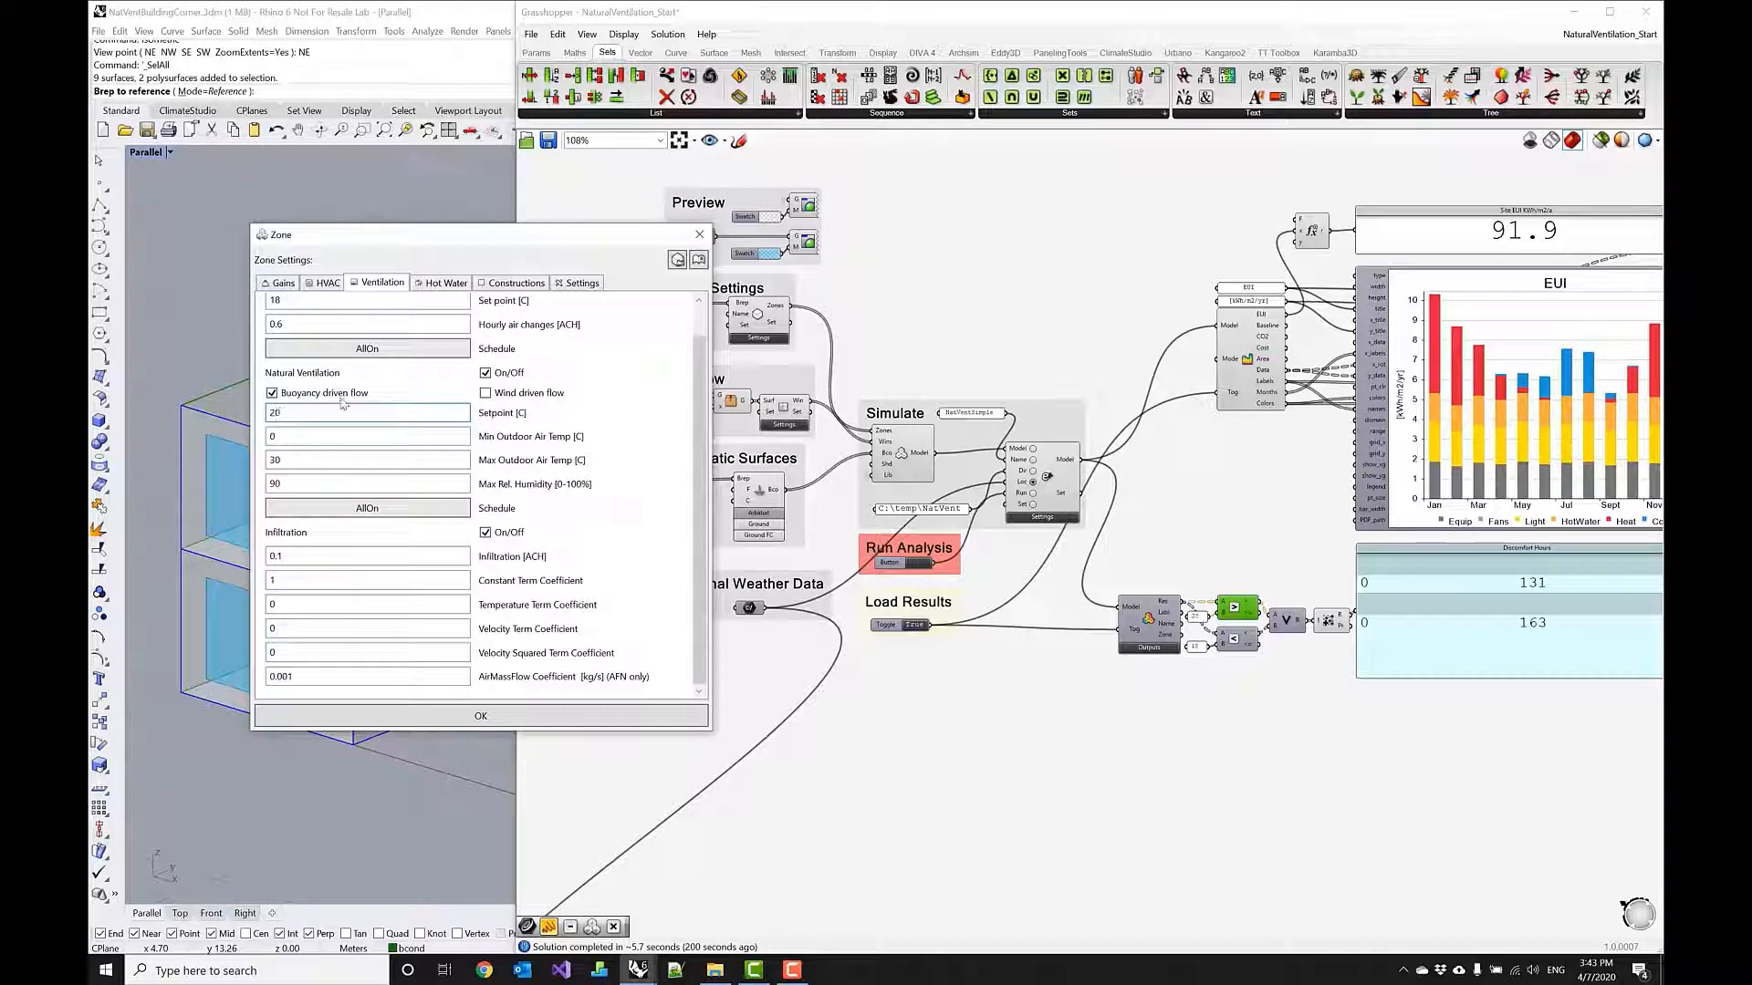
click(367, 412)
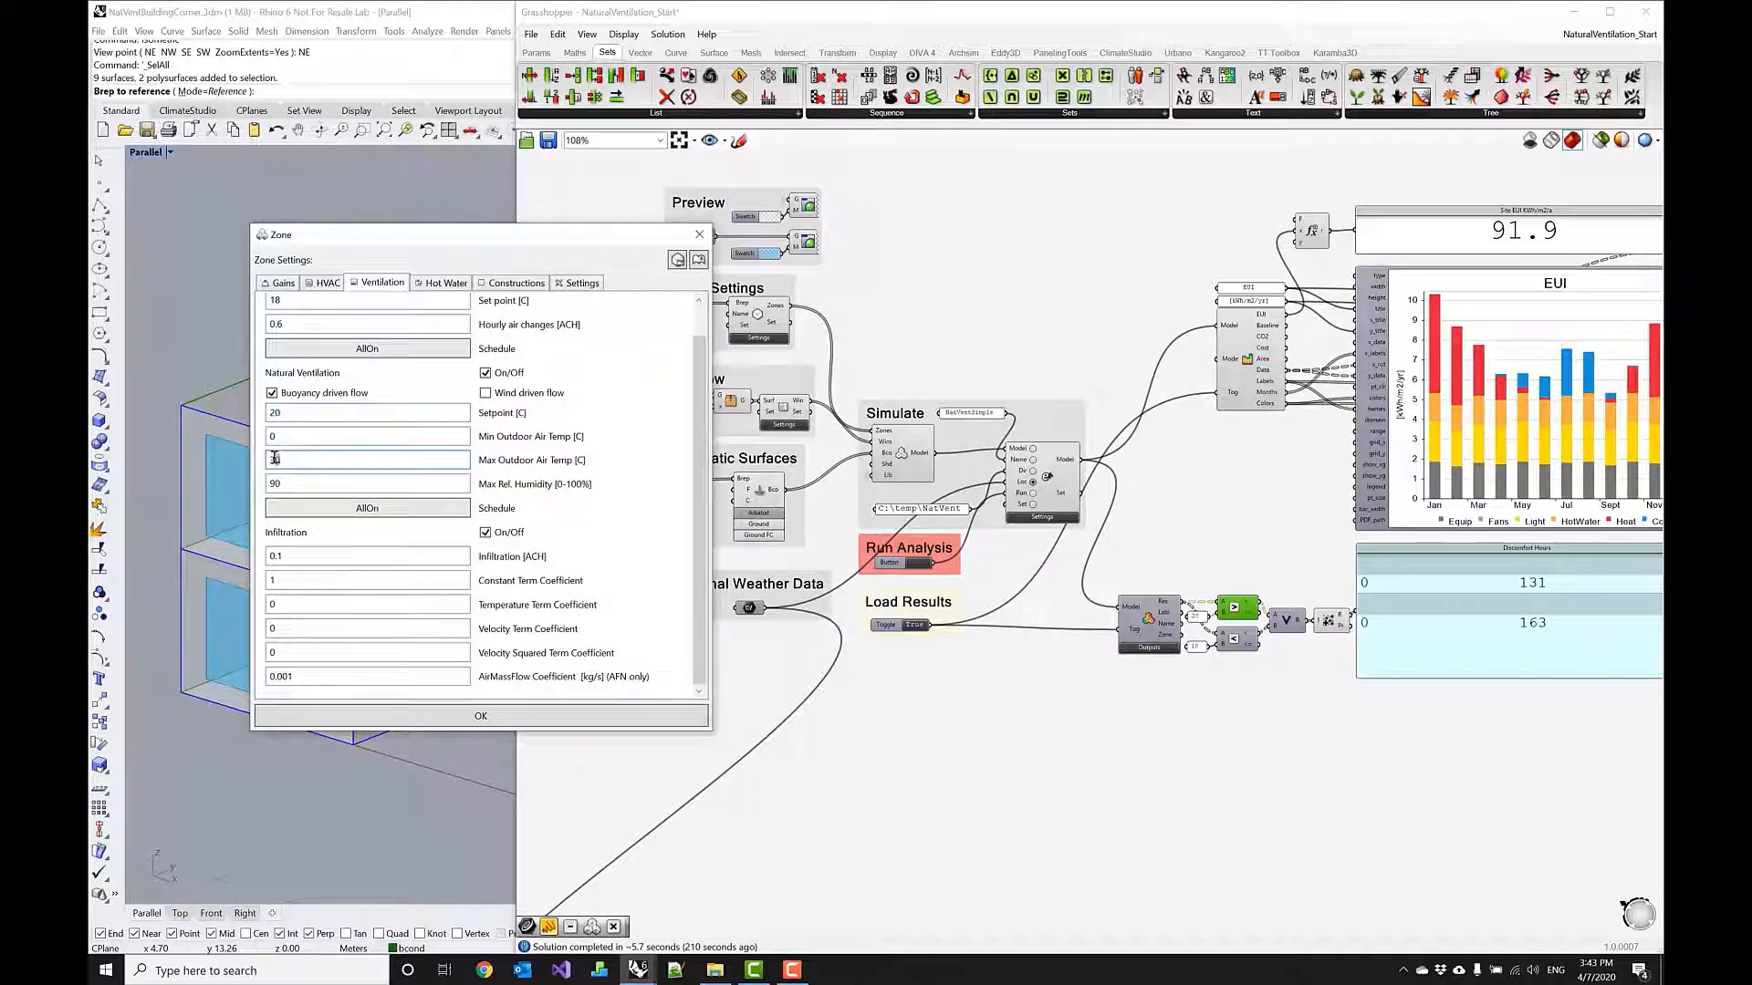
text(30)
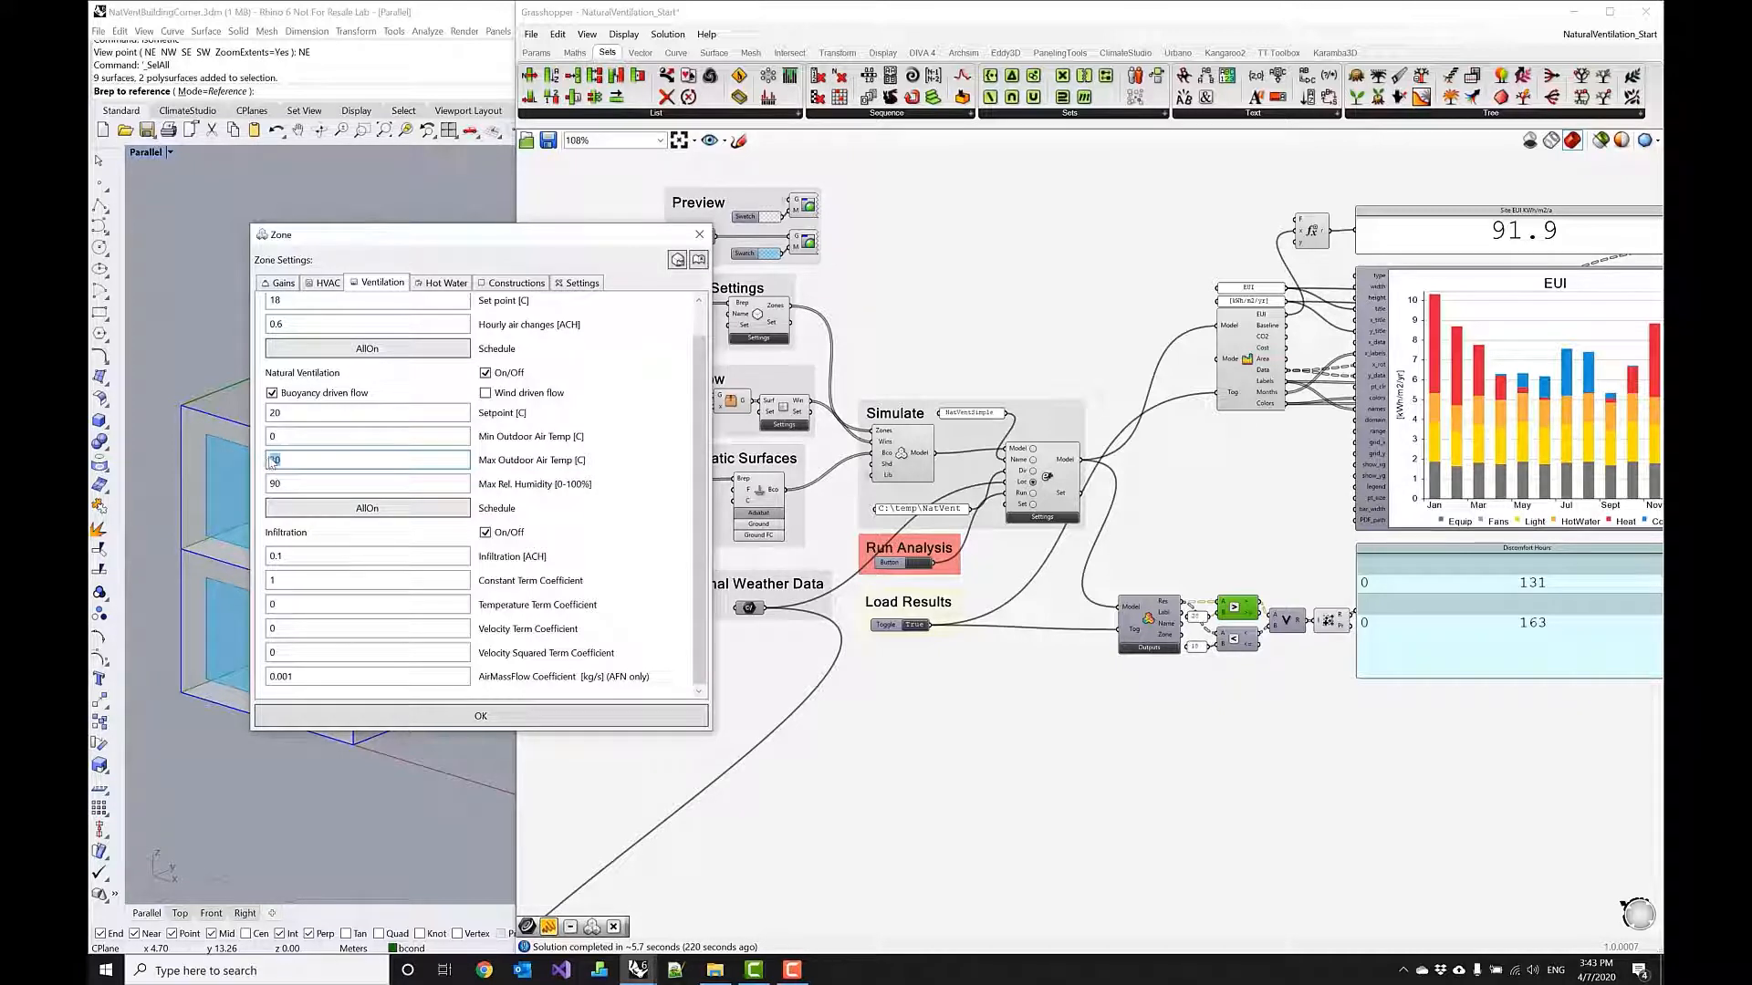
text(30)
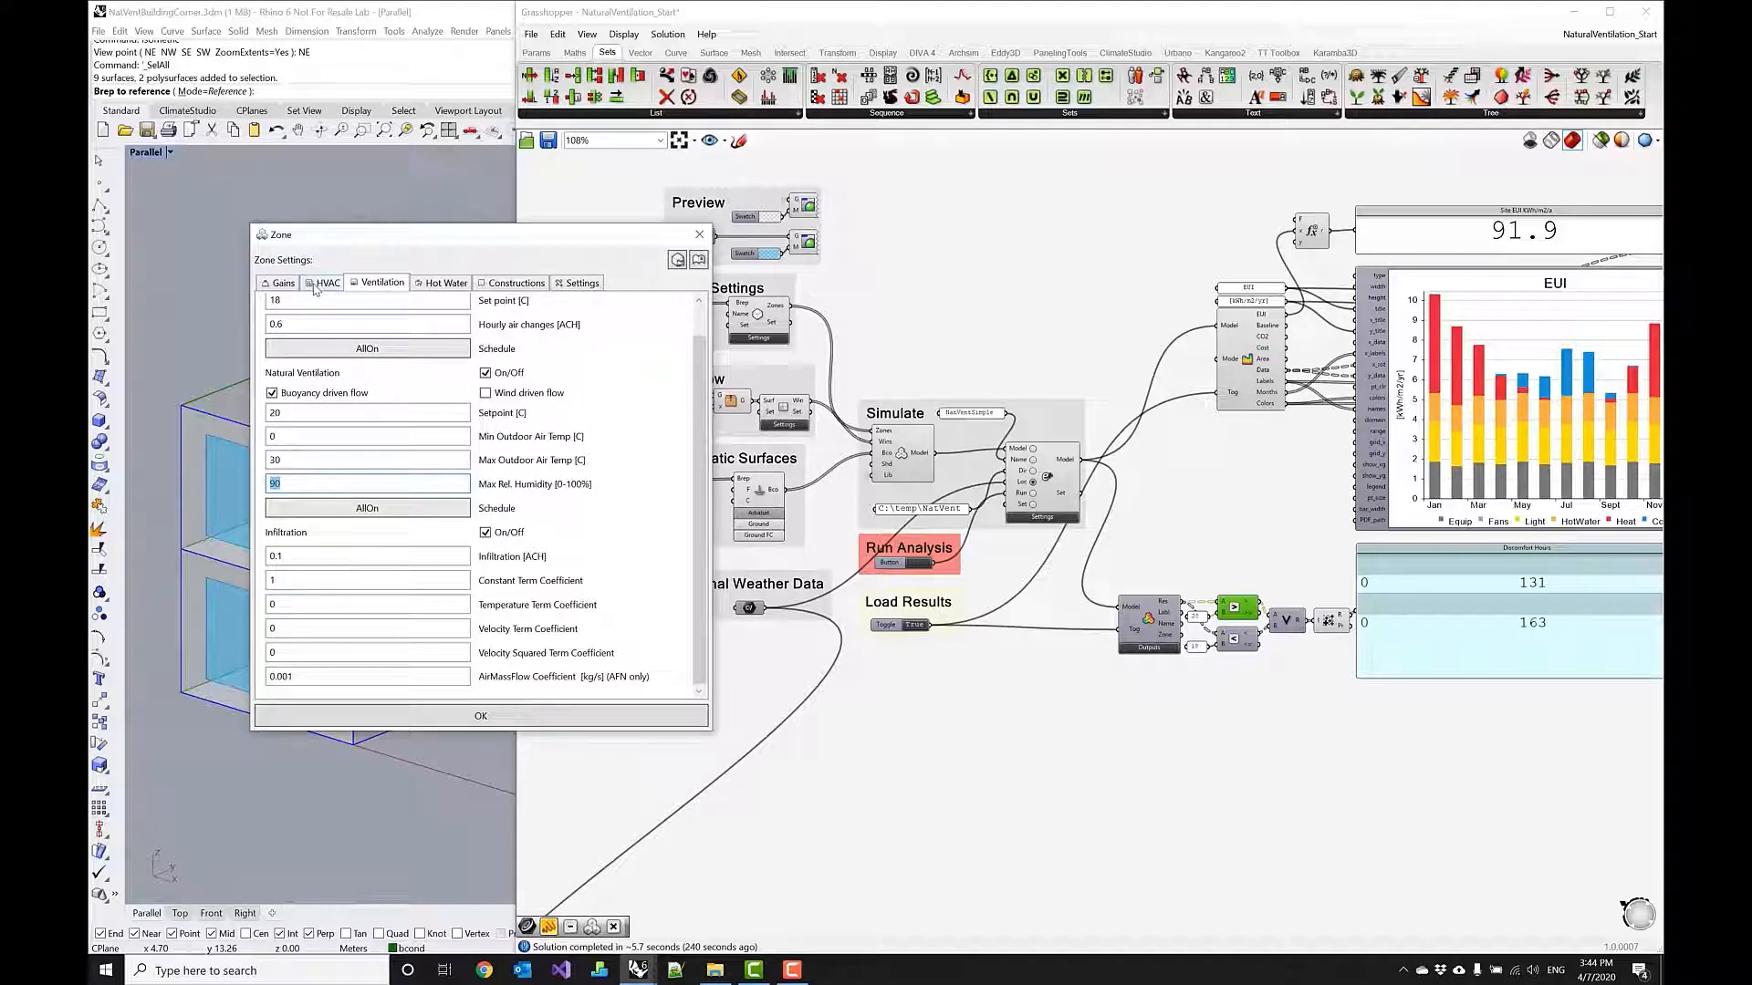
Confirm heating 20 °C and cooling 26 °C setpoints, then close the Zone dialog.
click(328, 282)
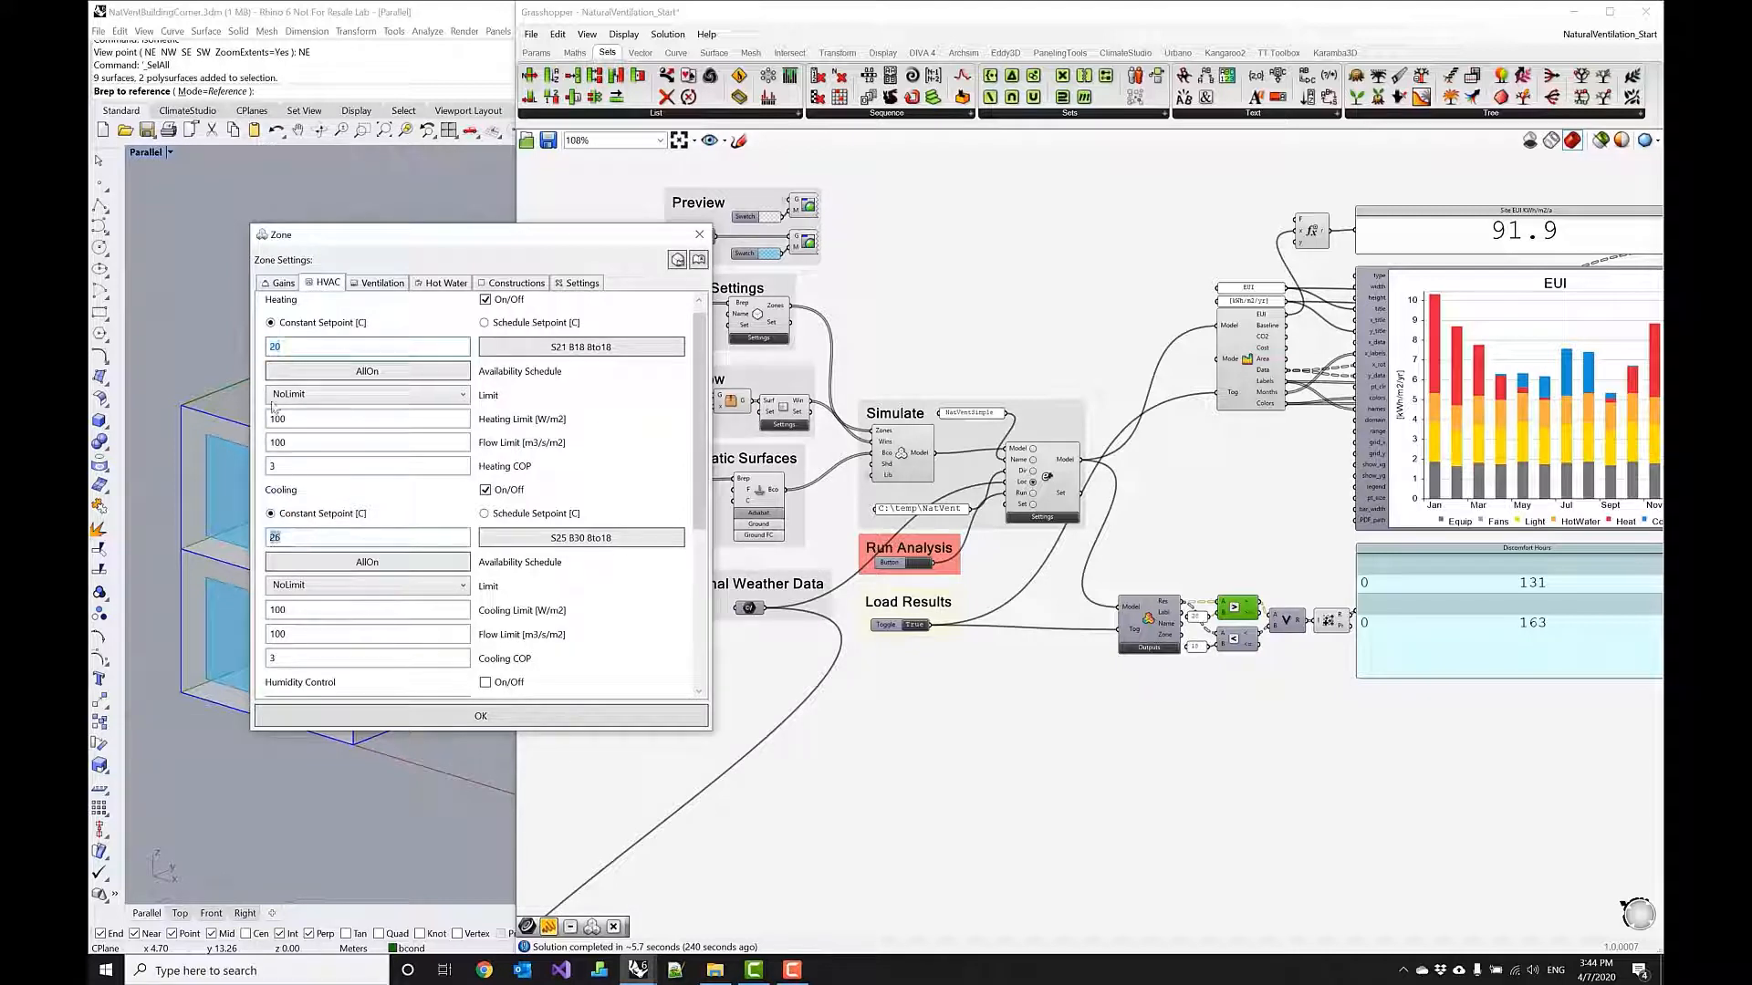
click(367, 537)
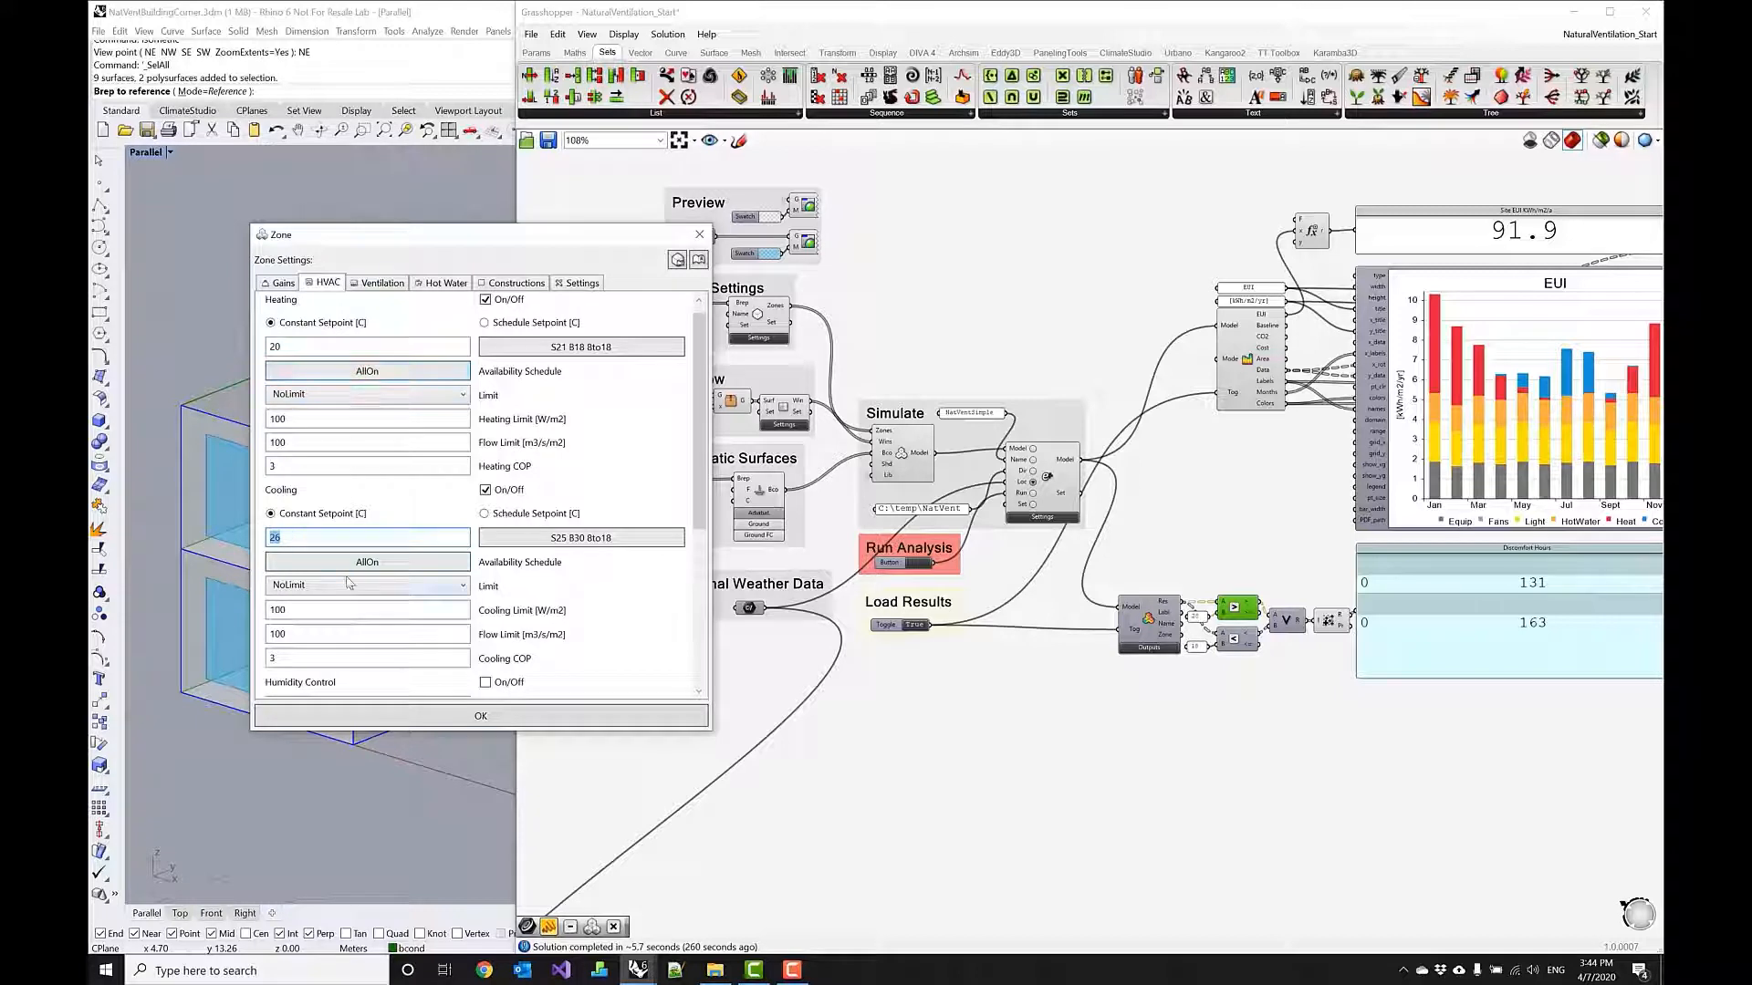
mouse_move(367, 294)
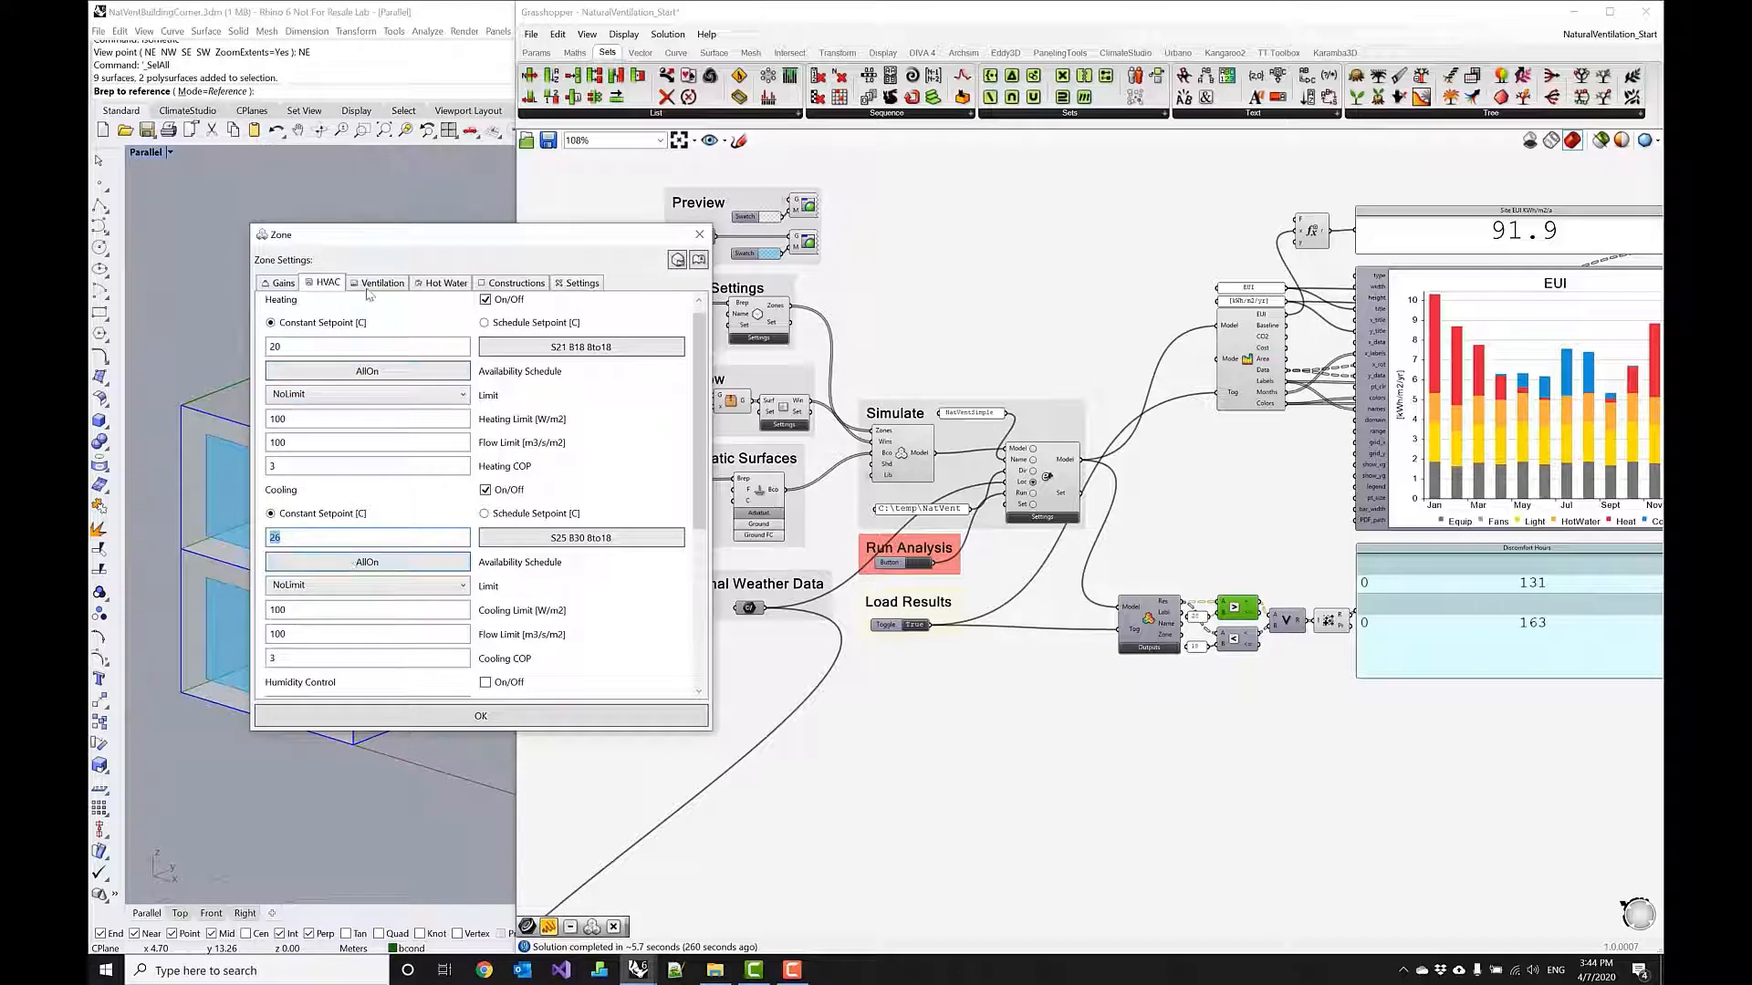
click(382, 282)
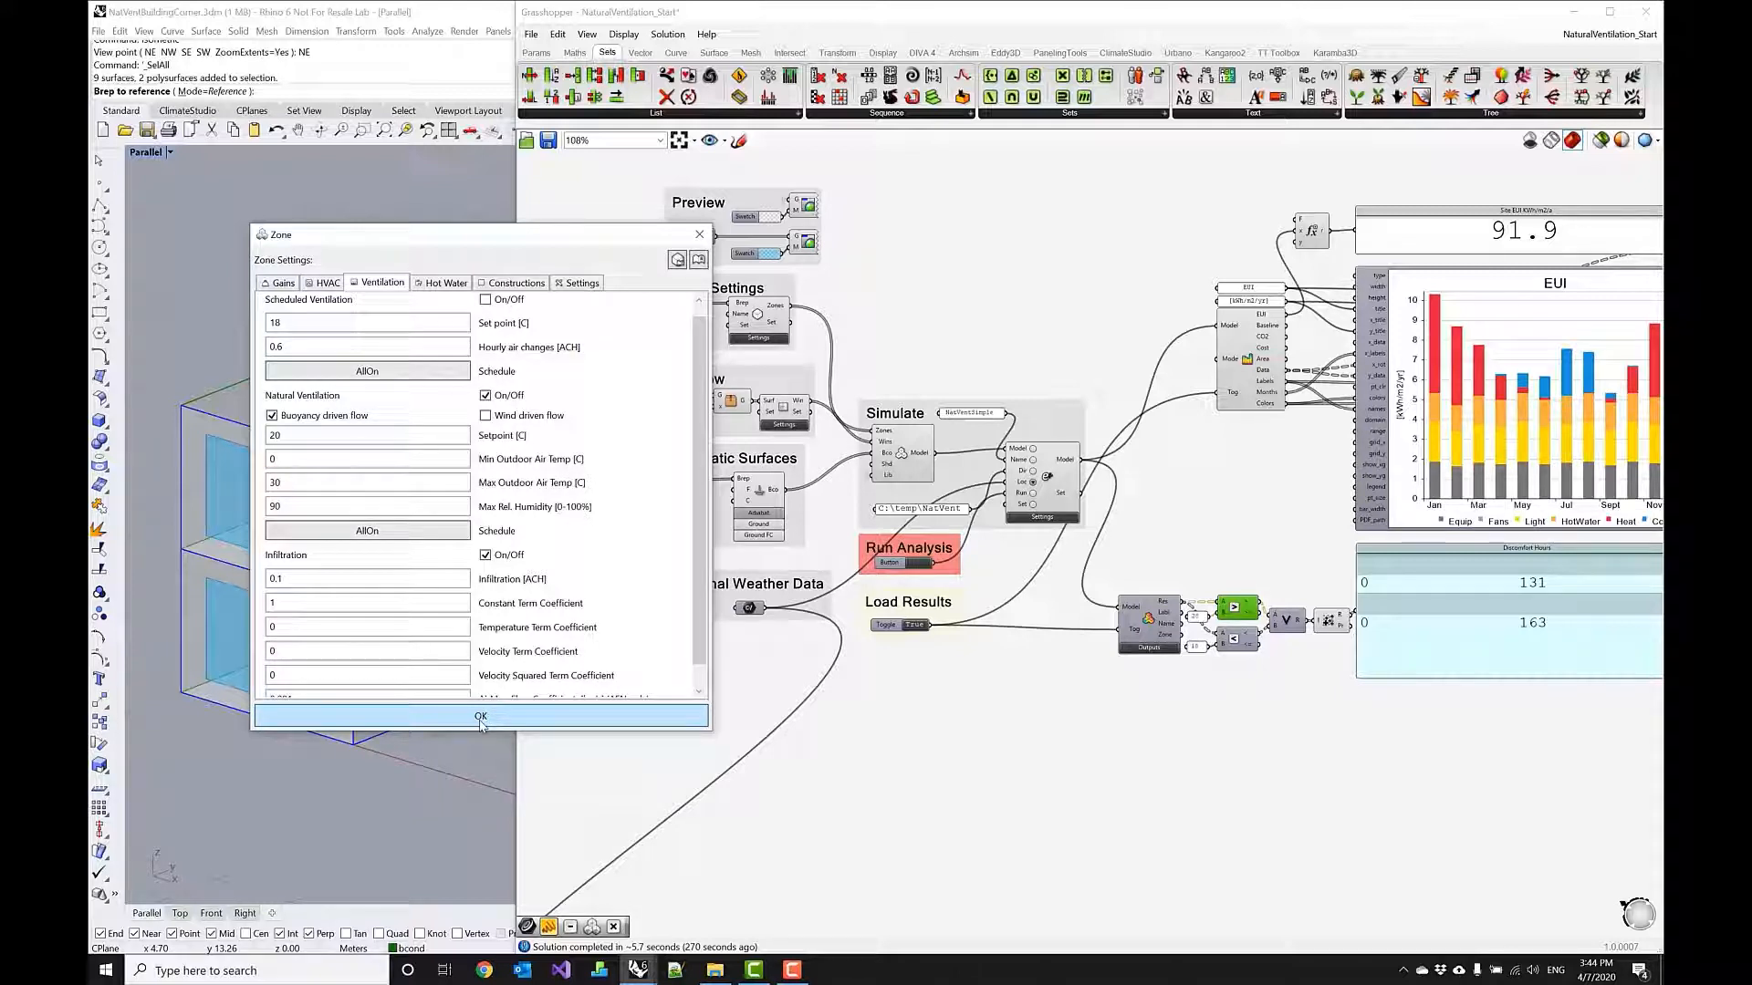
click(480, 717)
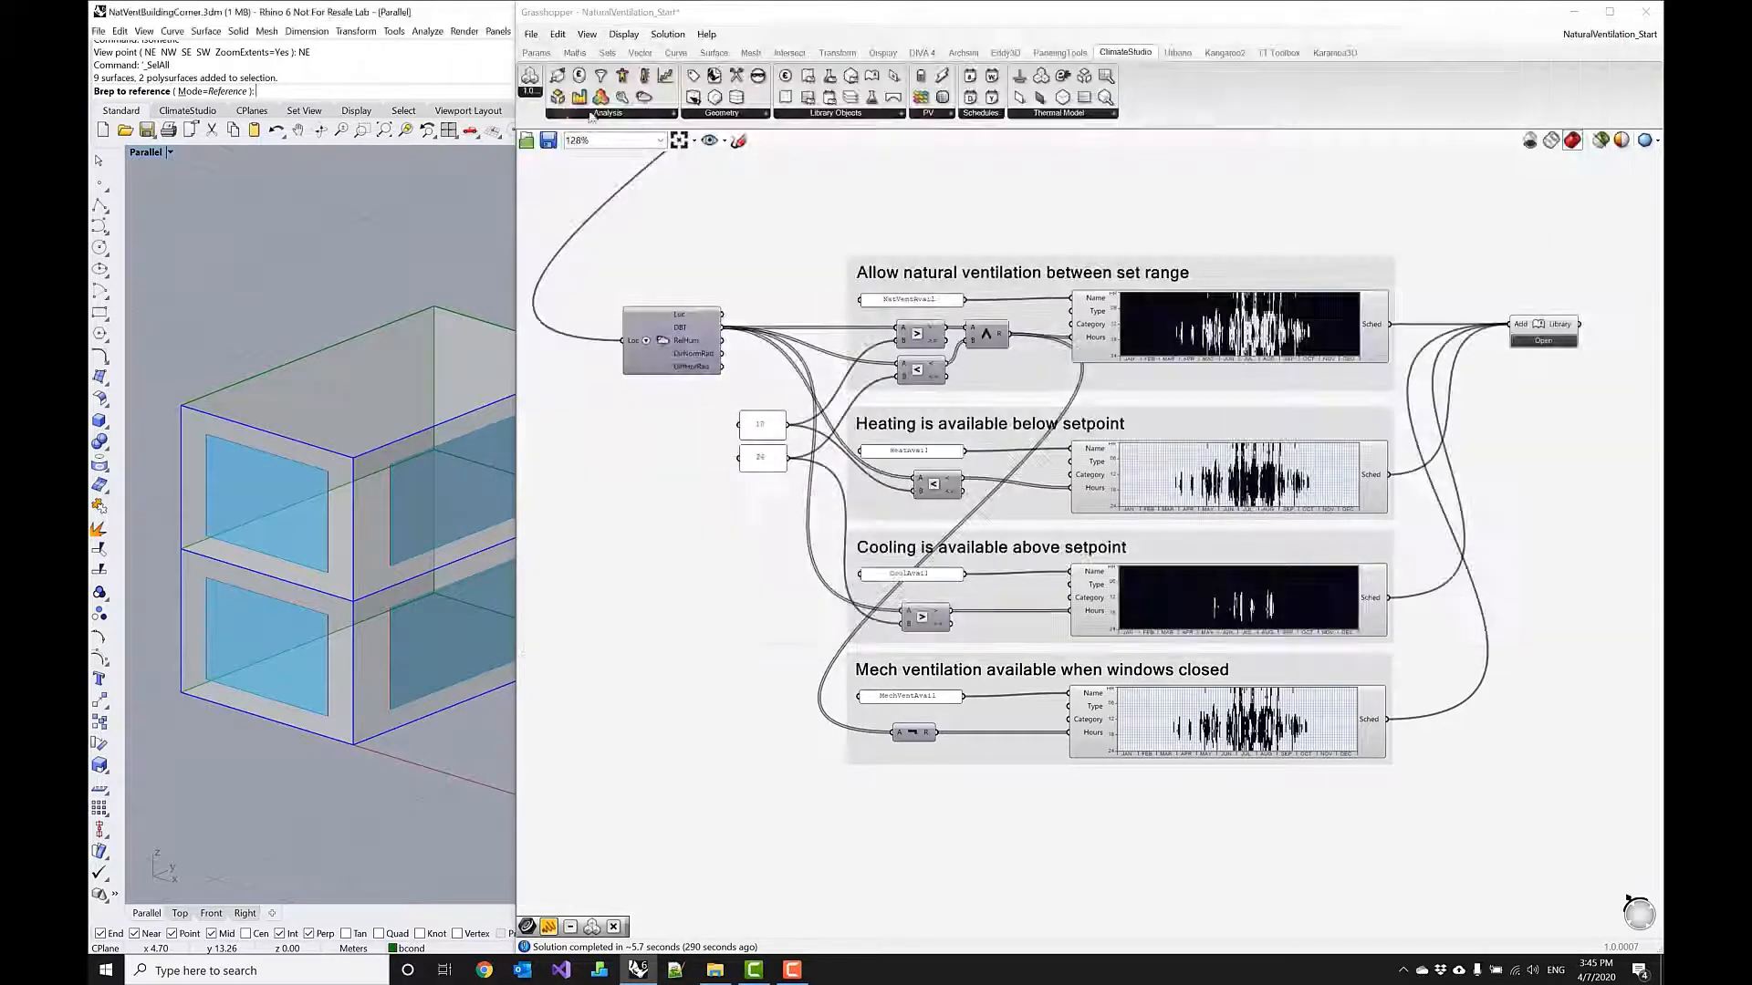
mouse_move(644, 75)
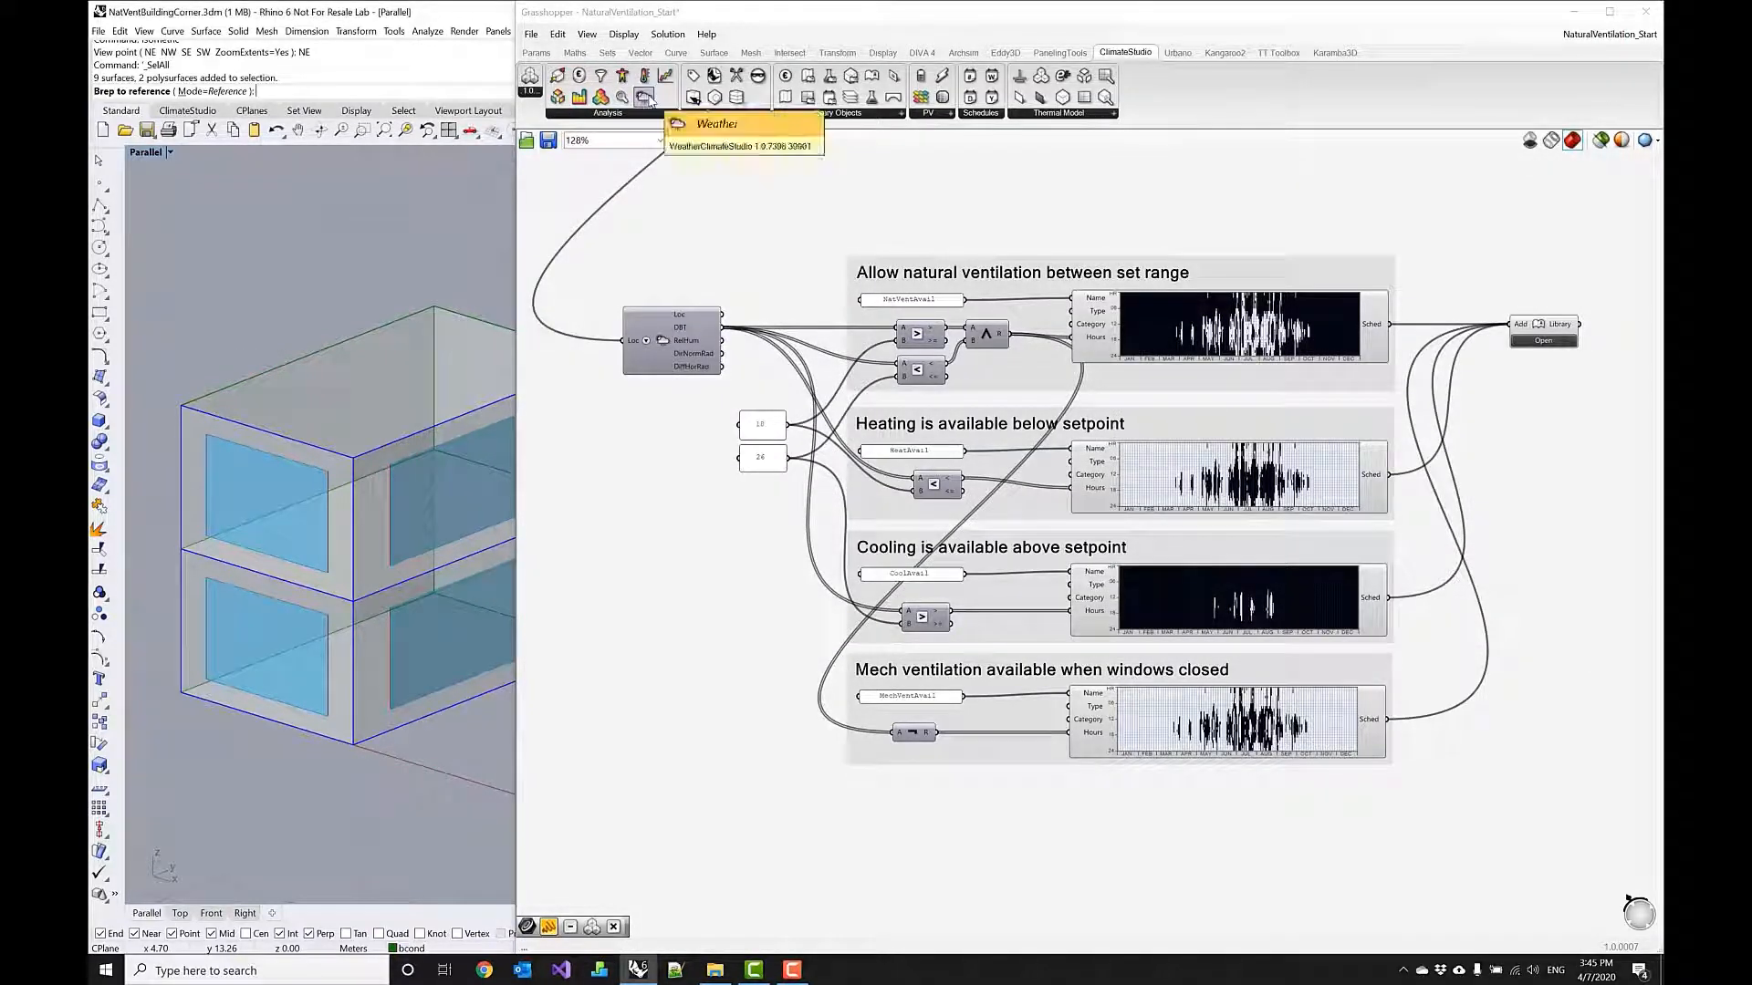
mouse_move(698, 327)
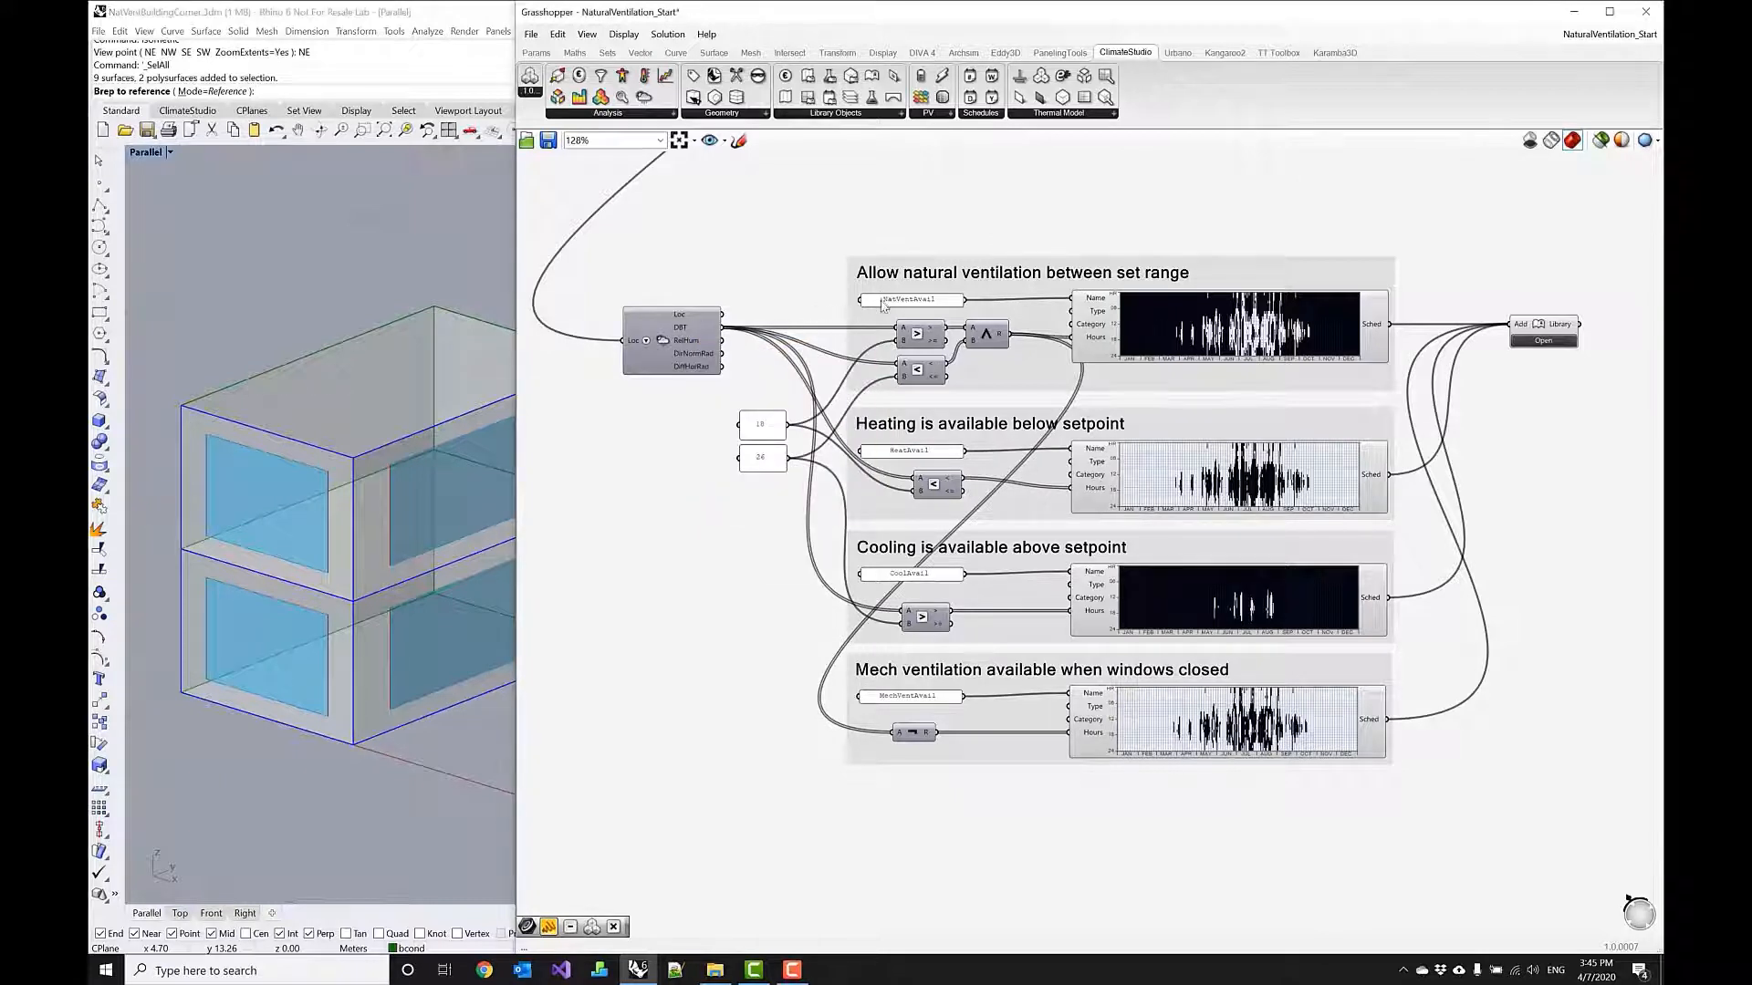
click(911, 300)
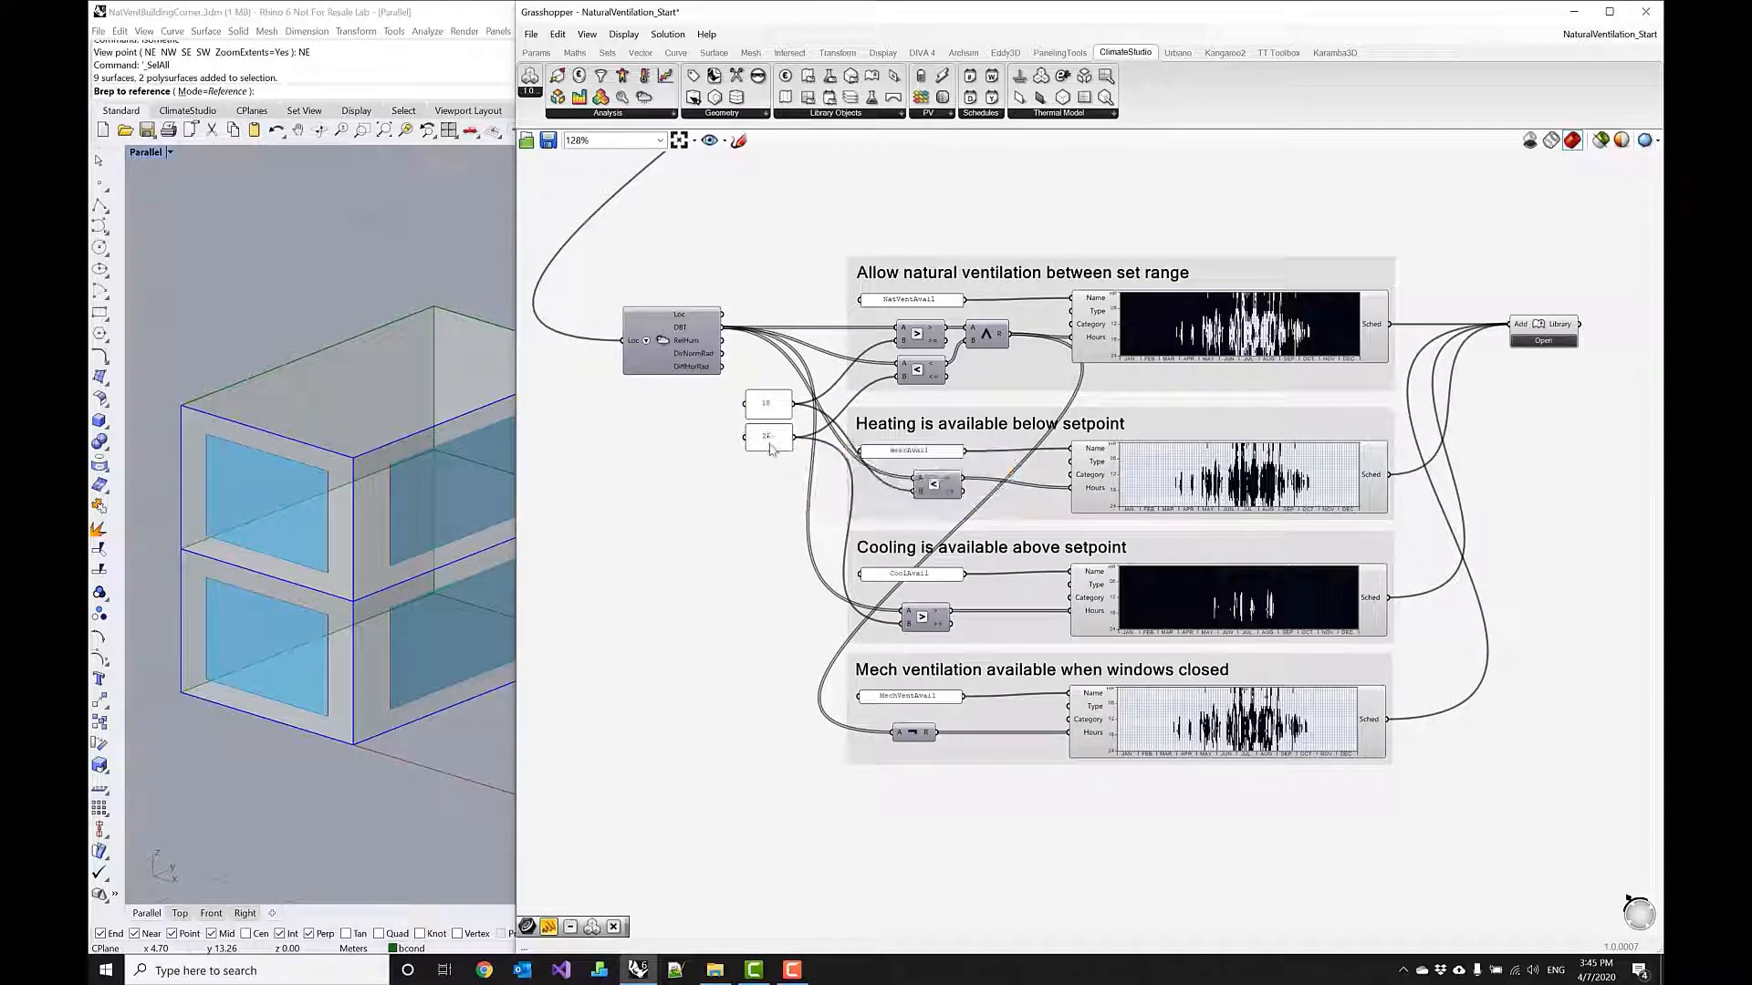
mouse_move(767, 437)
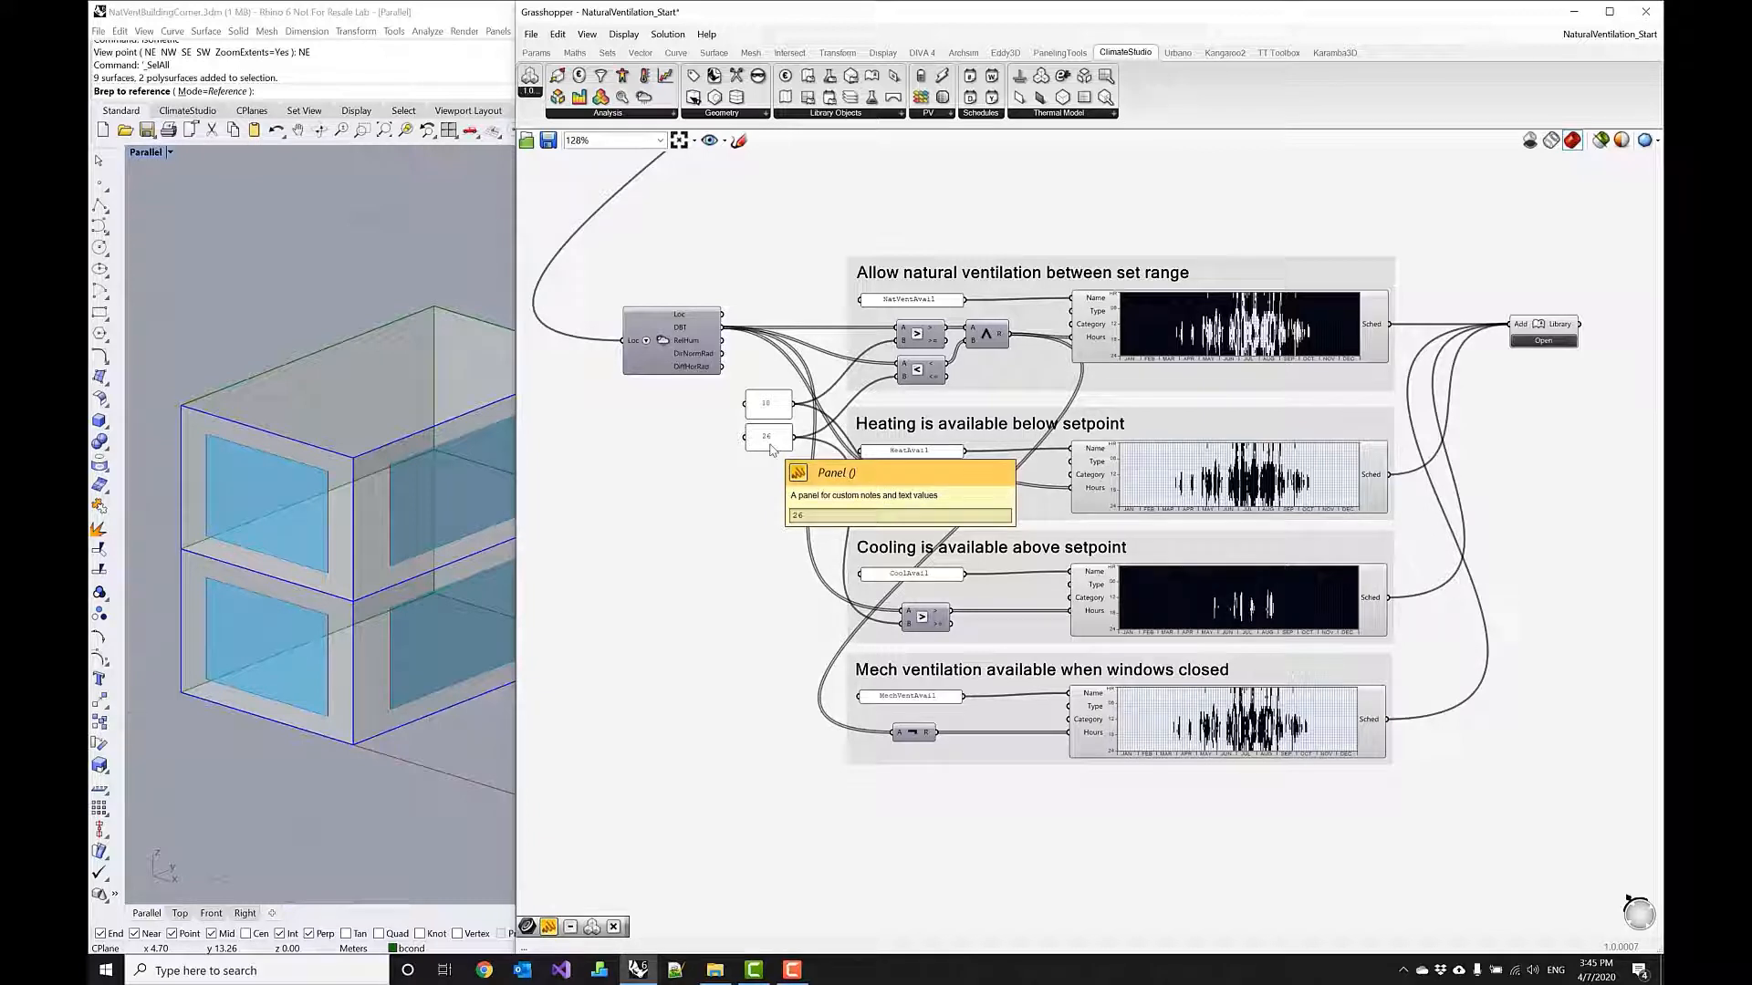
click(768, 403)
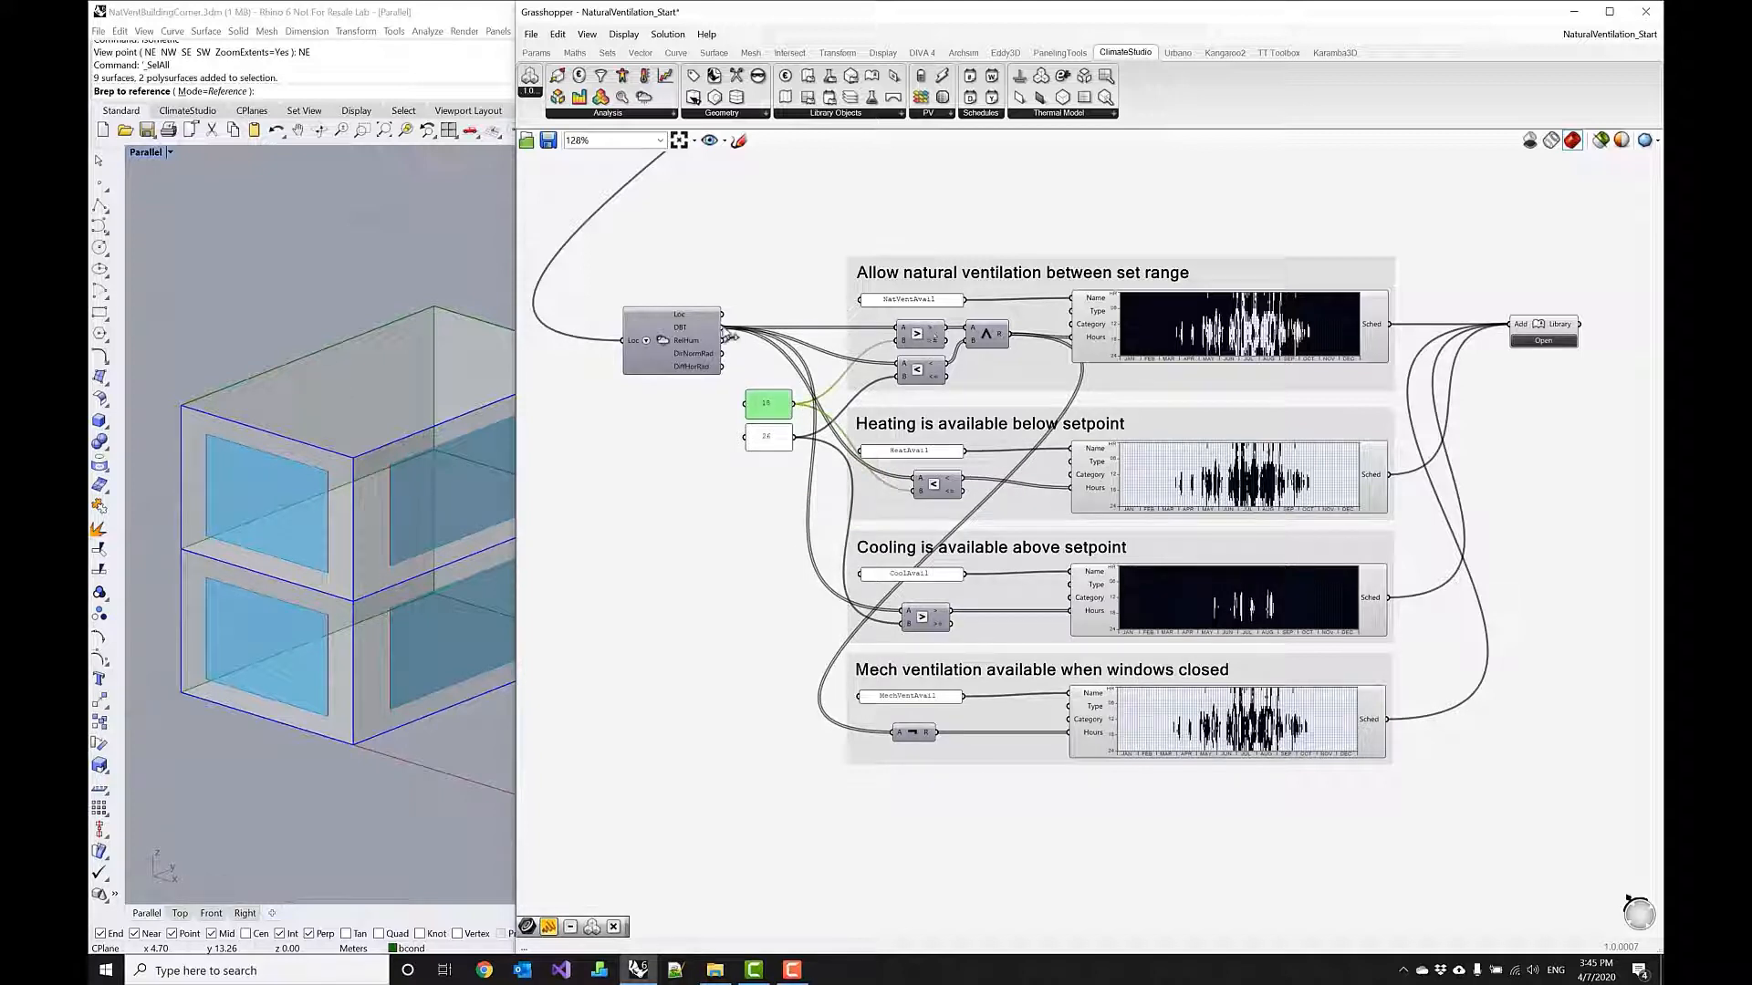
mouse_move(678, 341)
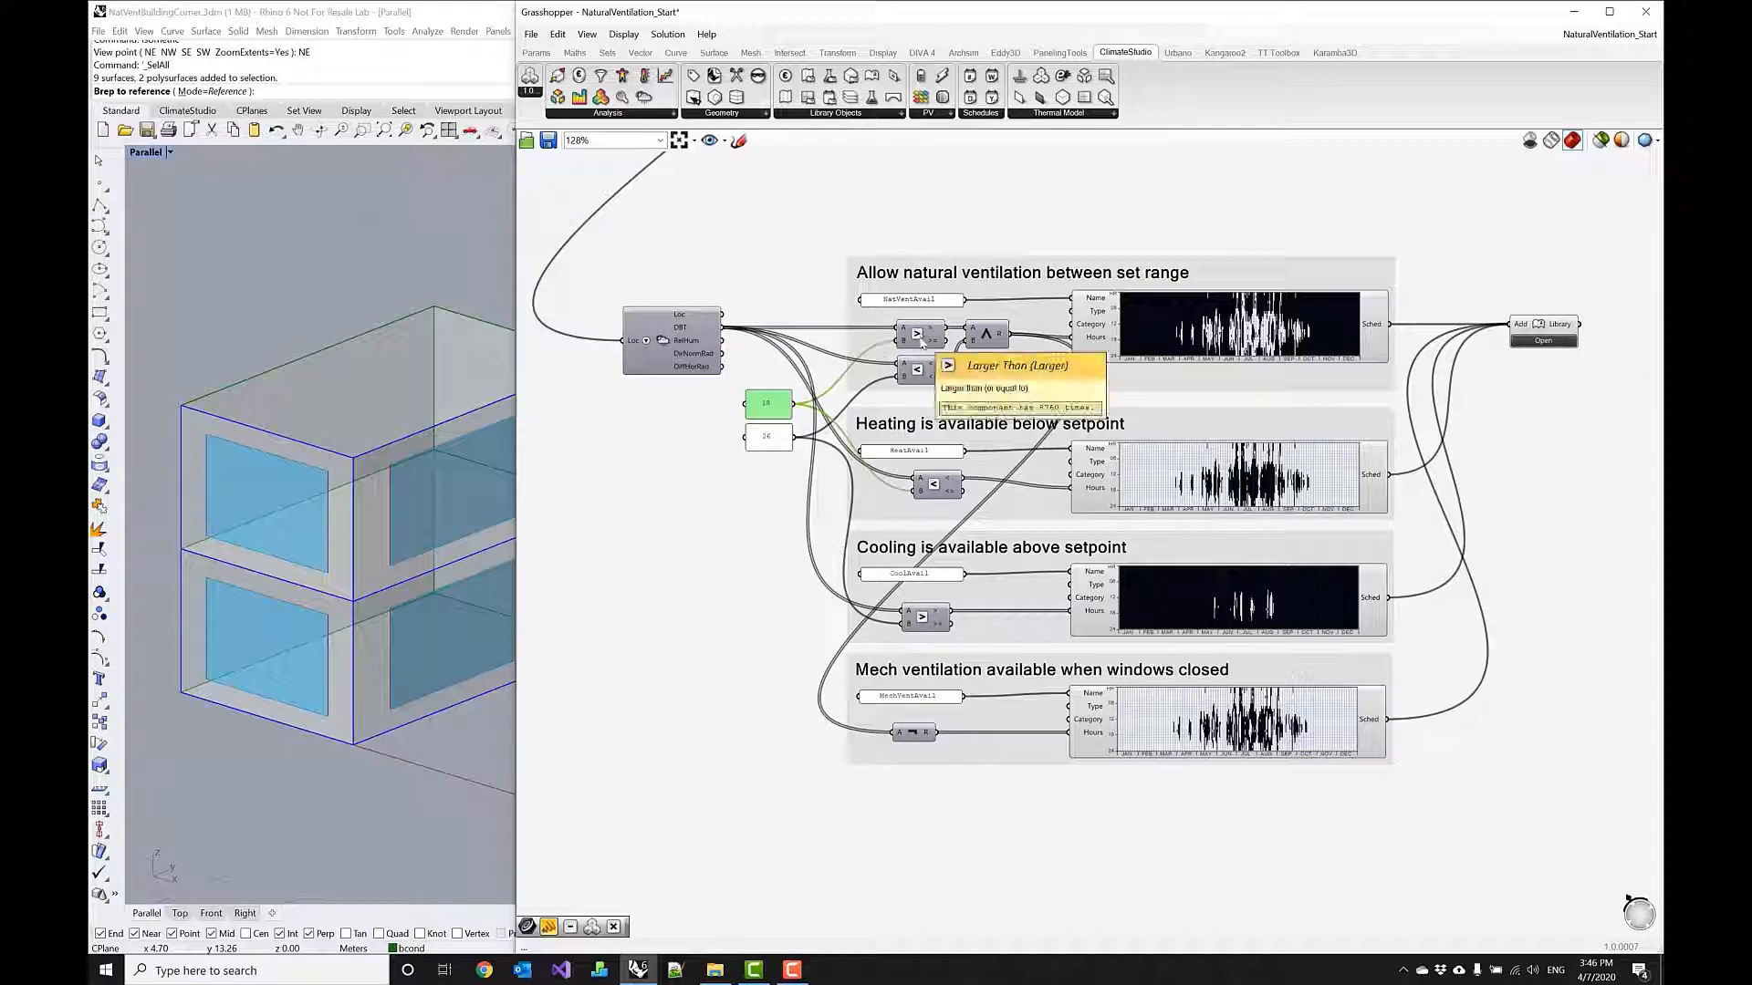
mouse_move(781, 402)
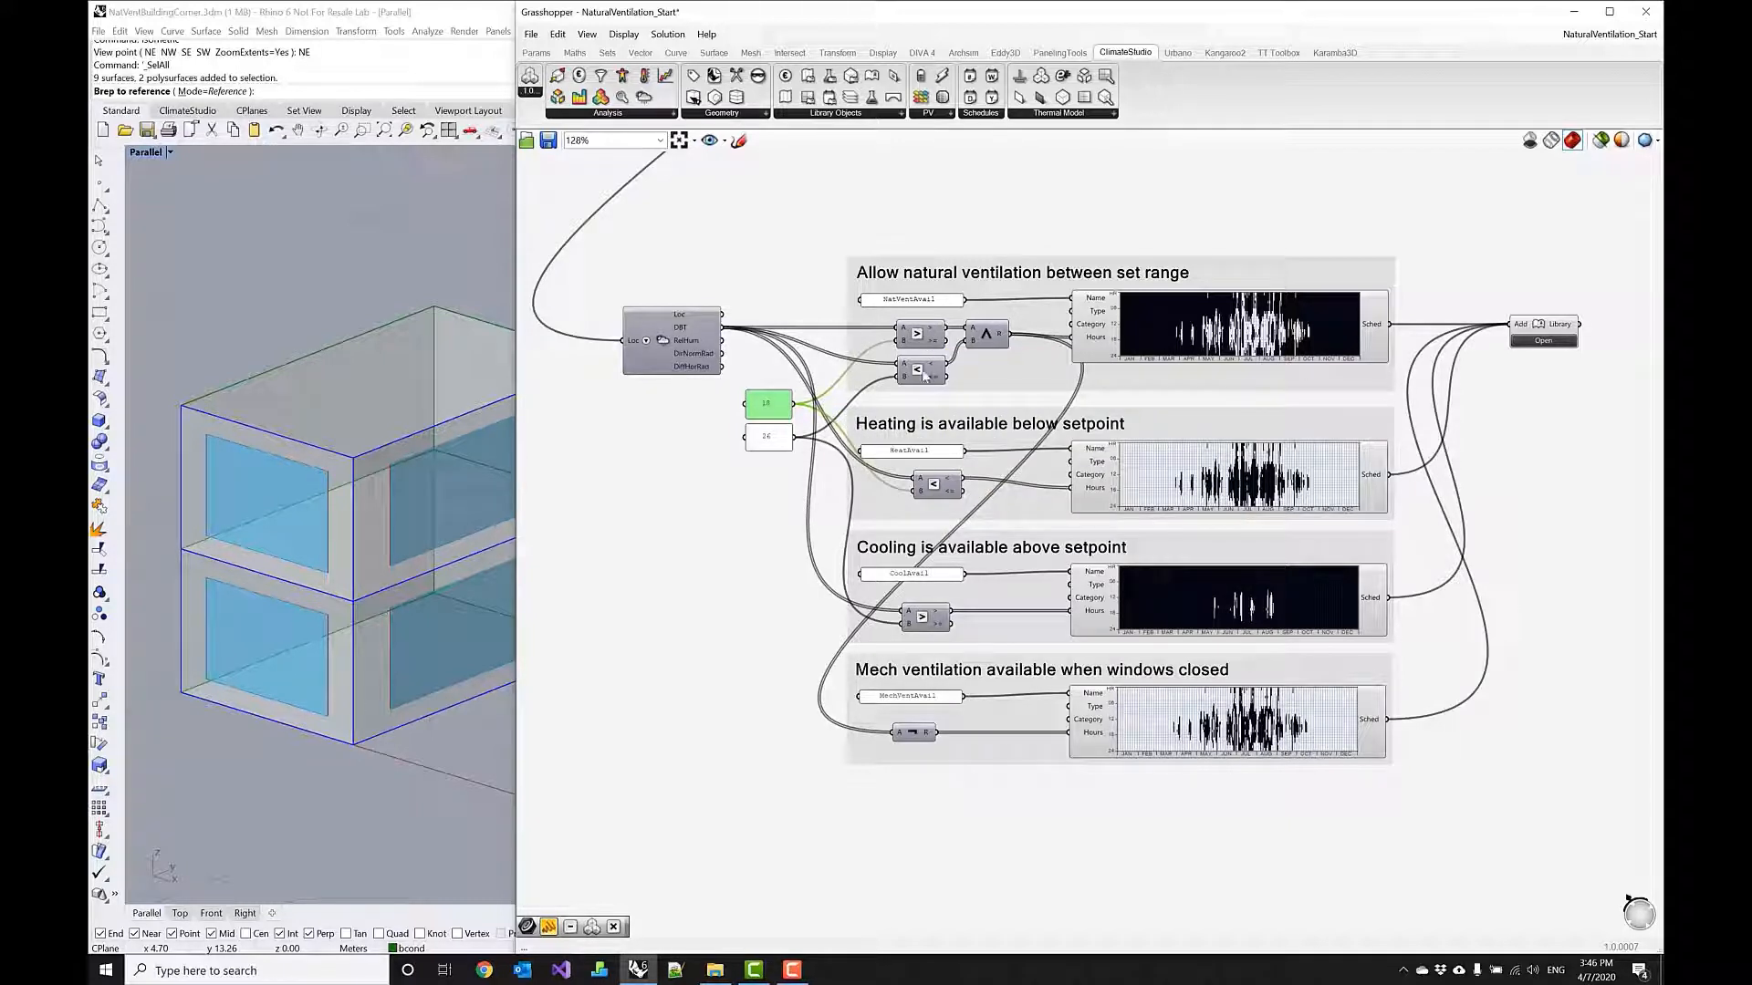
mouse_move(920, 368)
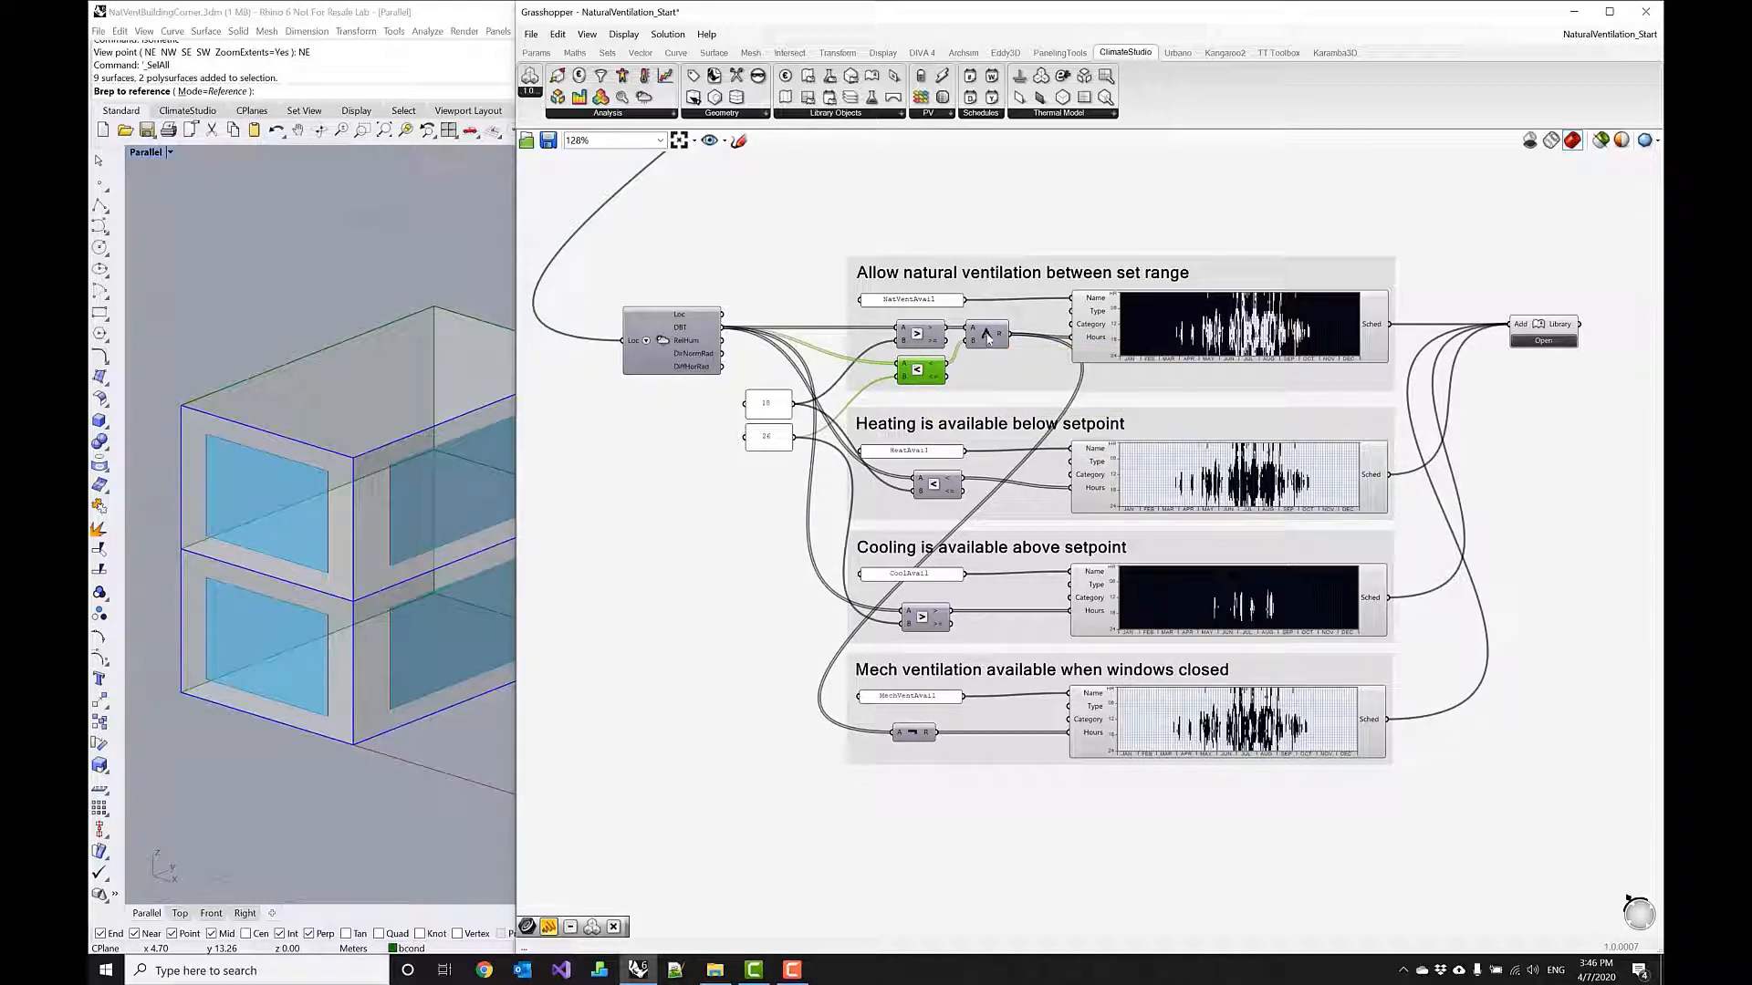
mouse_move(987, 333)
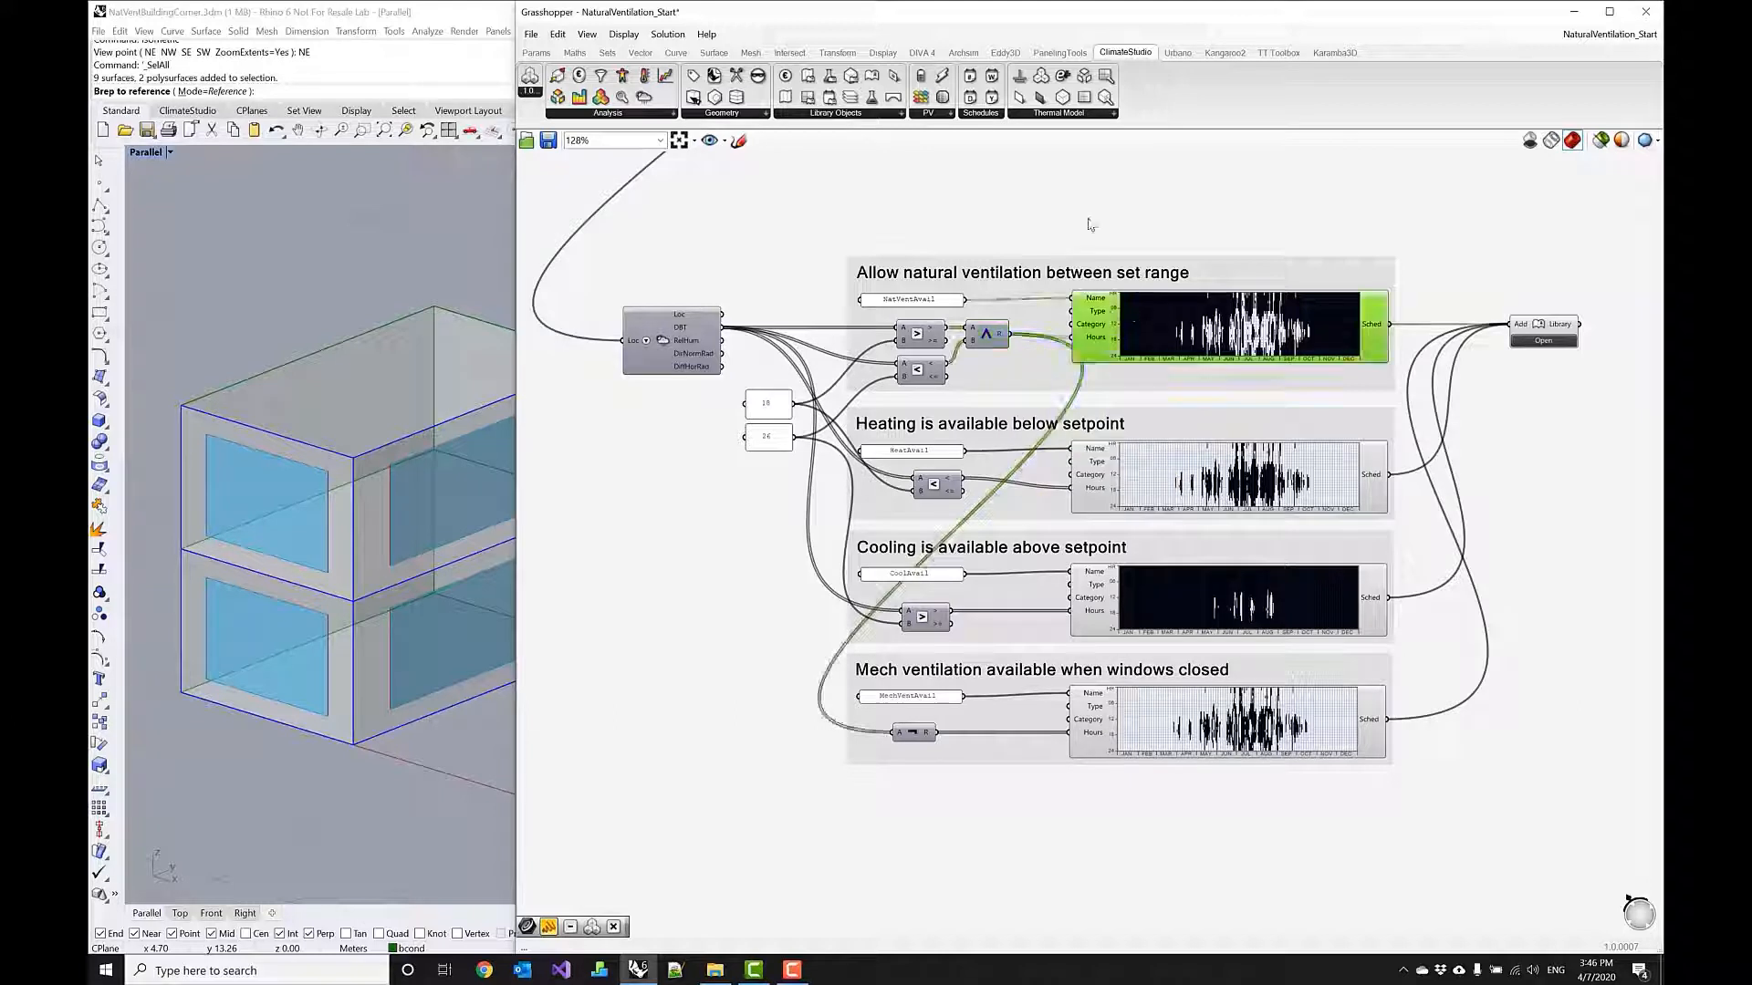
mouse_move(970, 76)
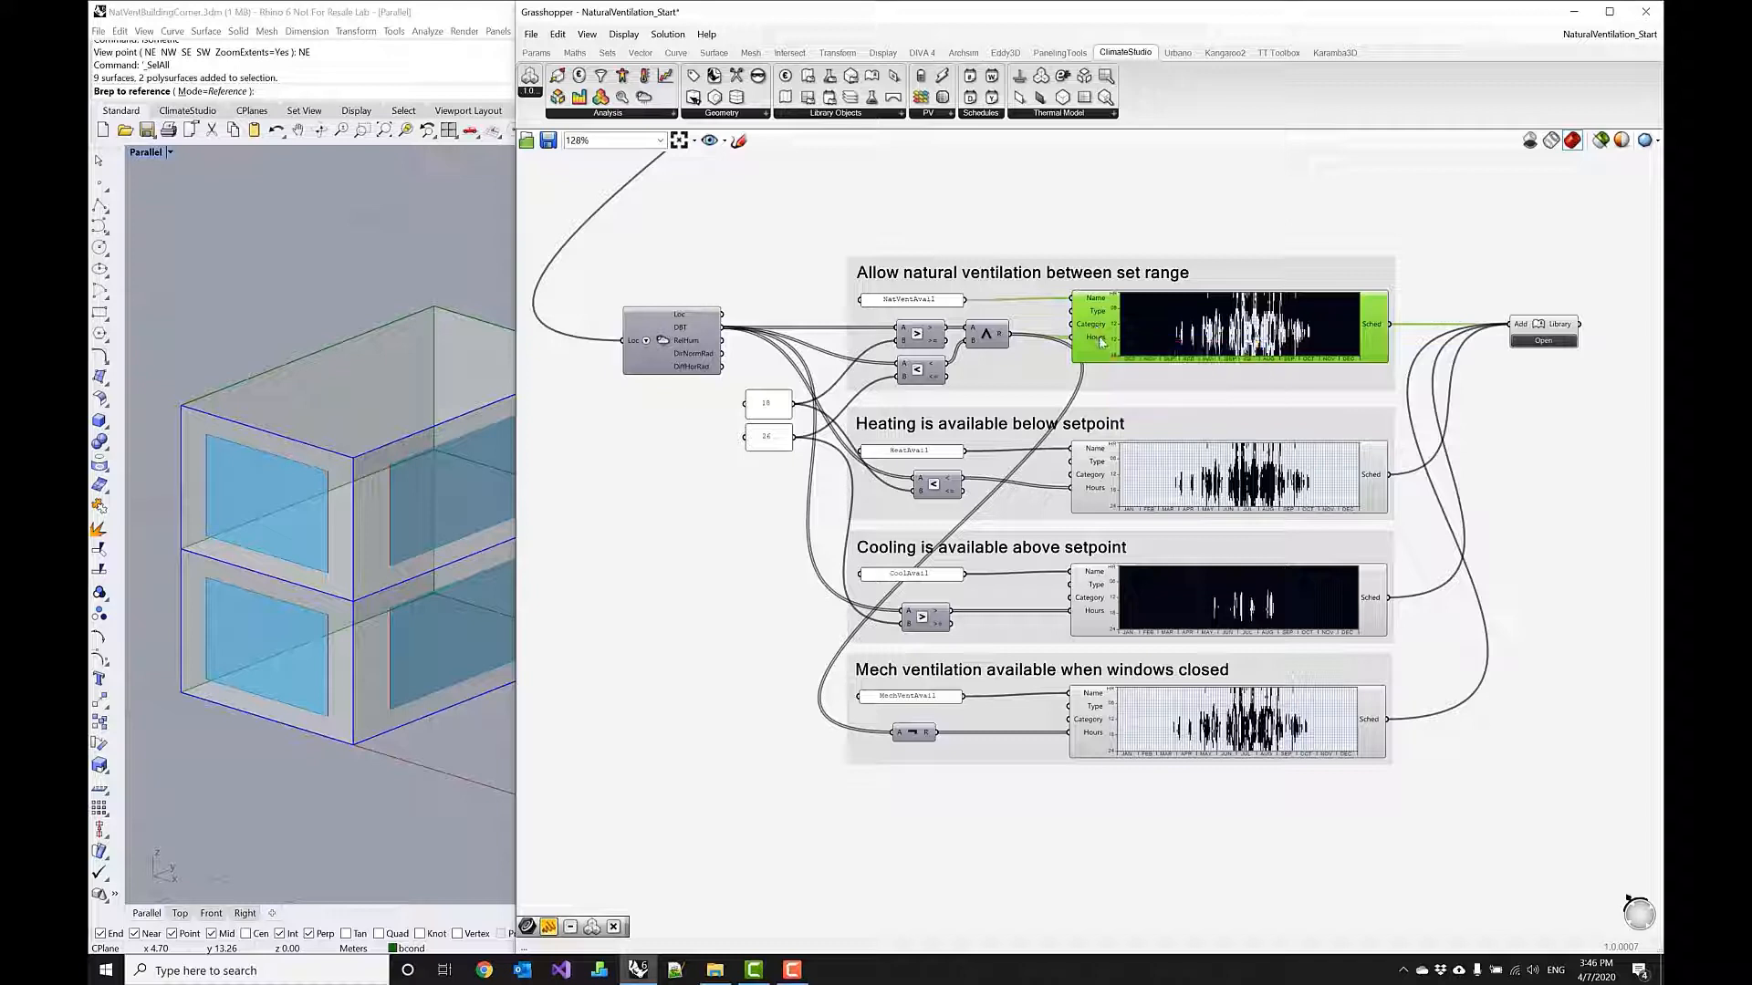
mouse_move(1096, 339)
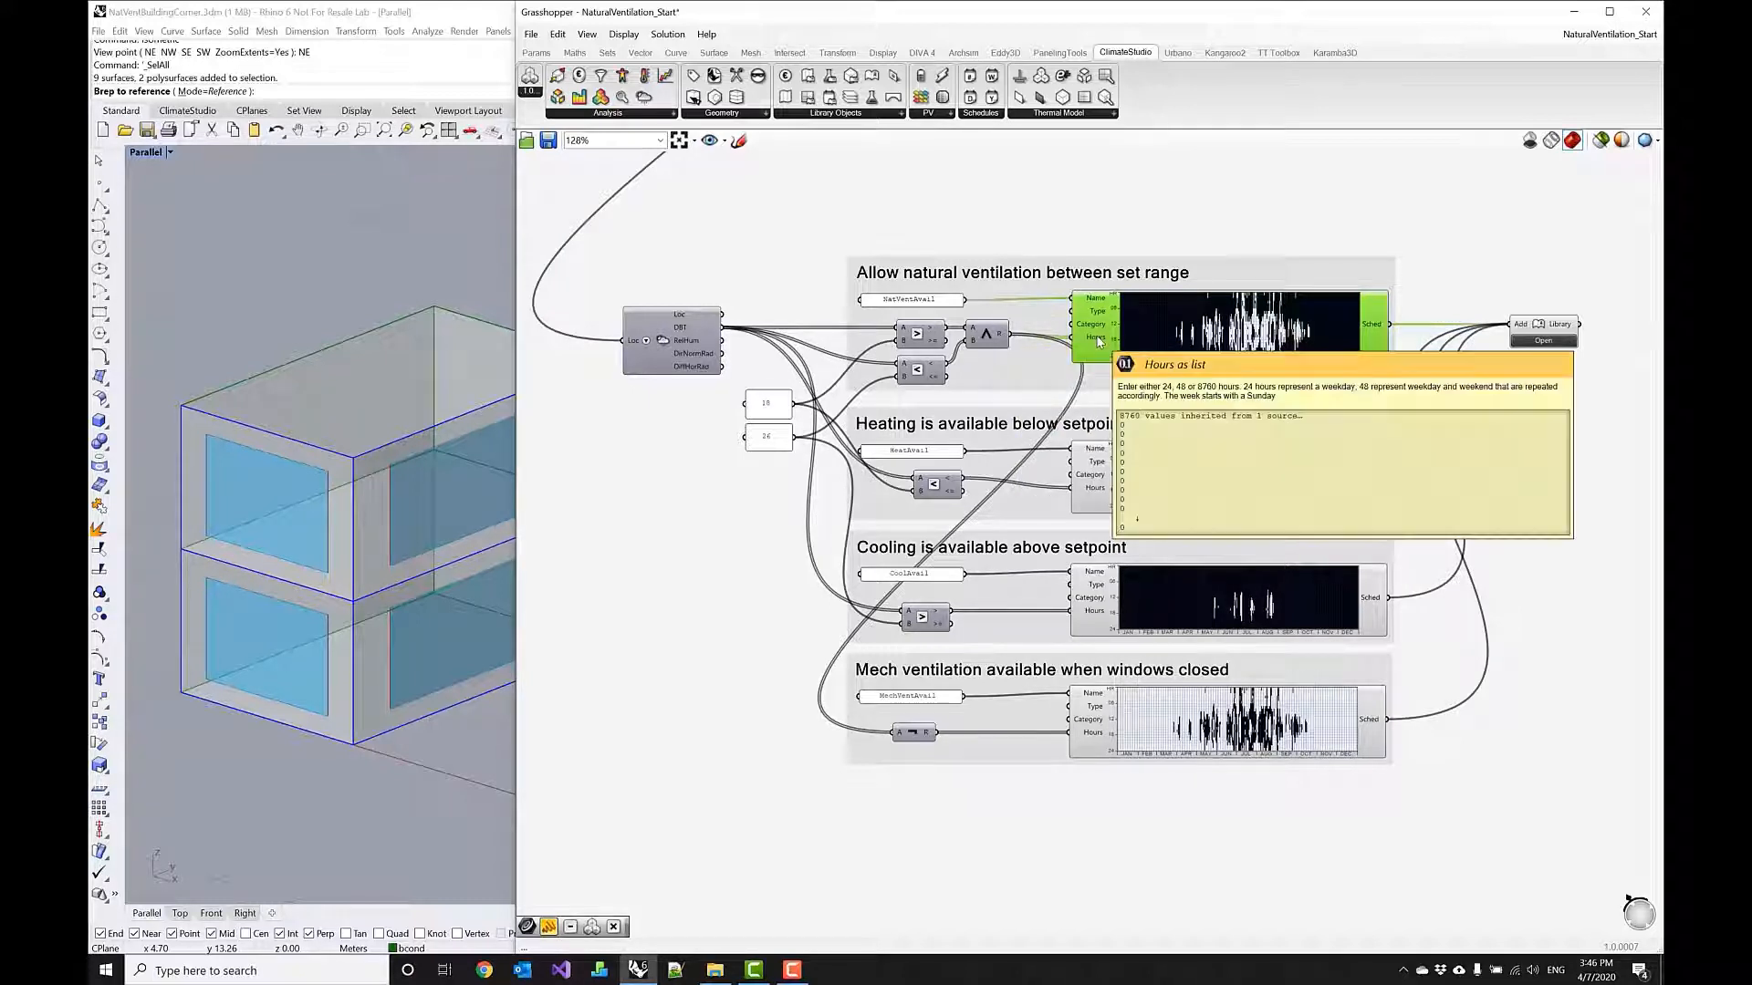
mouse_move(1193, 298)
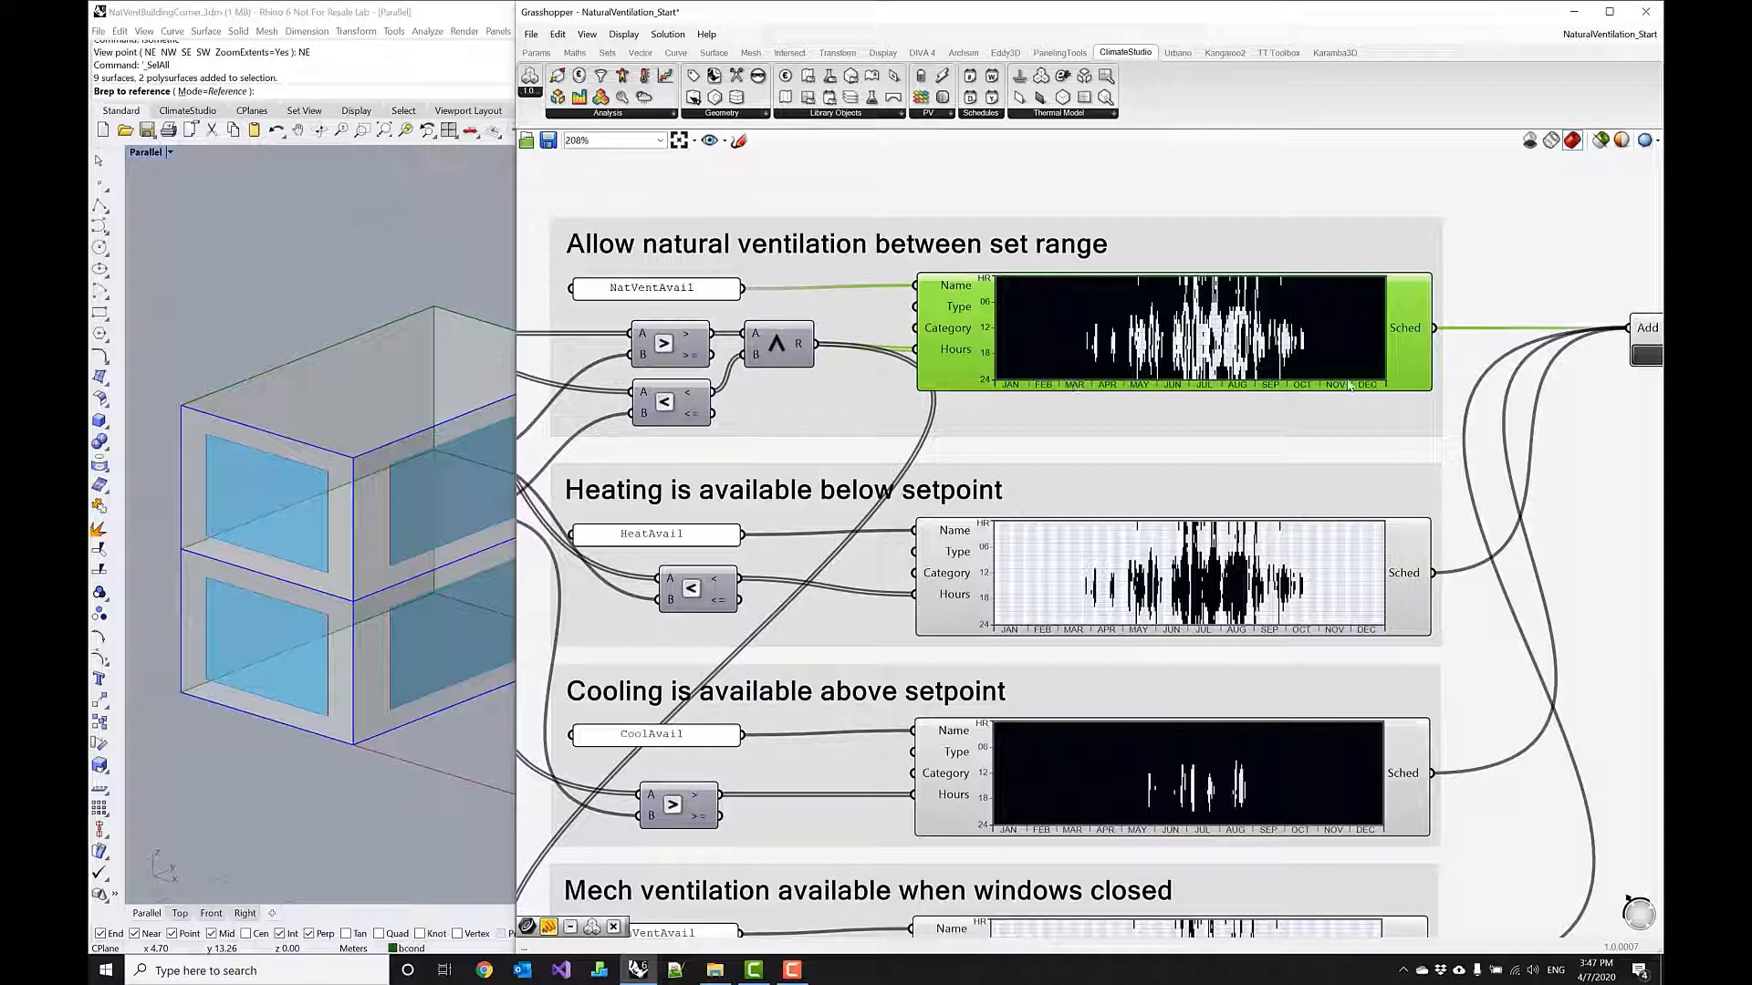
mouse_move(1391, 385)
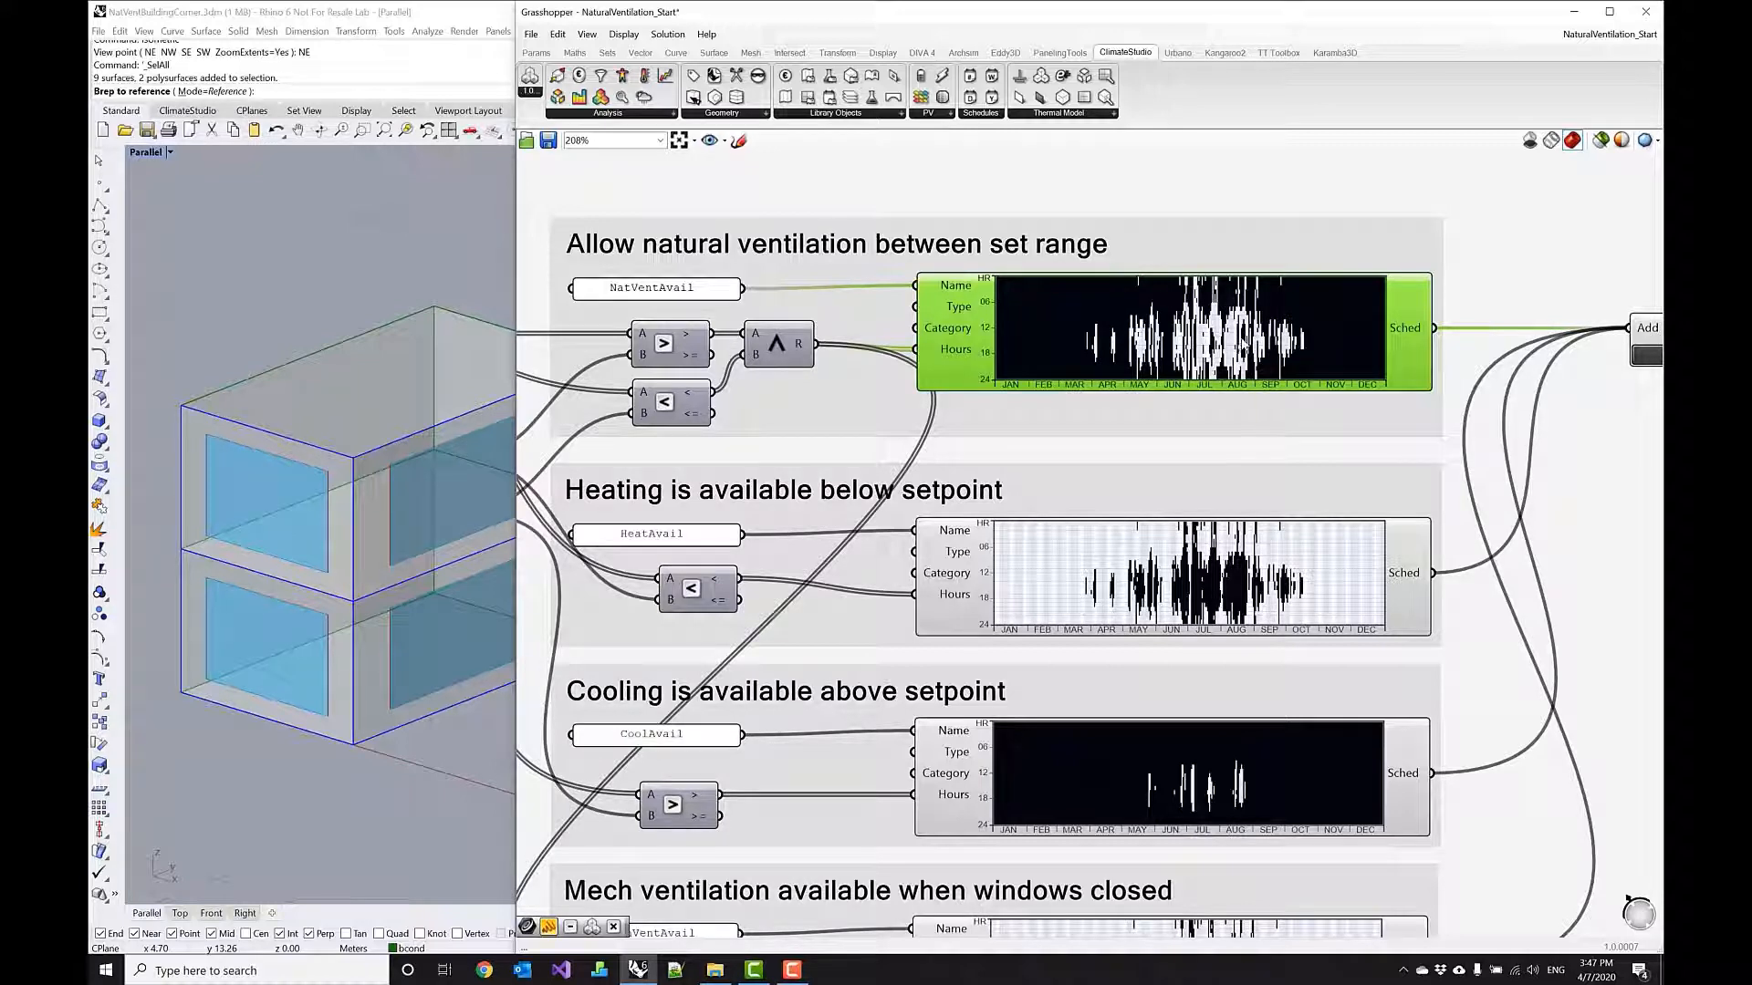
mouse_move(1251, 349)
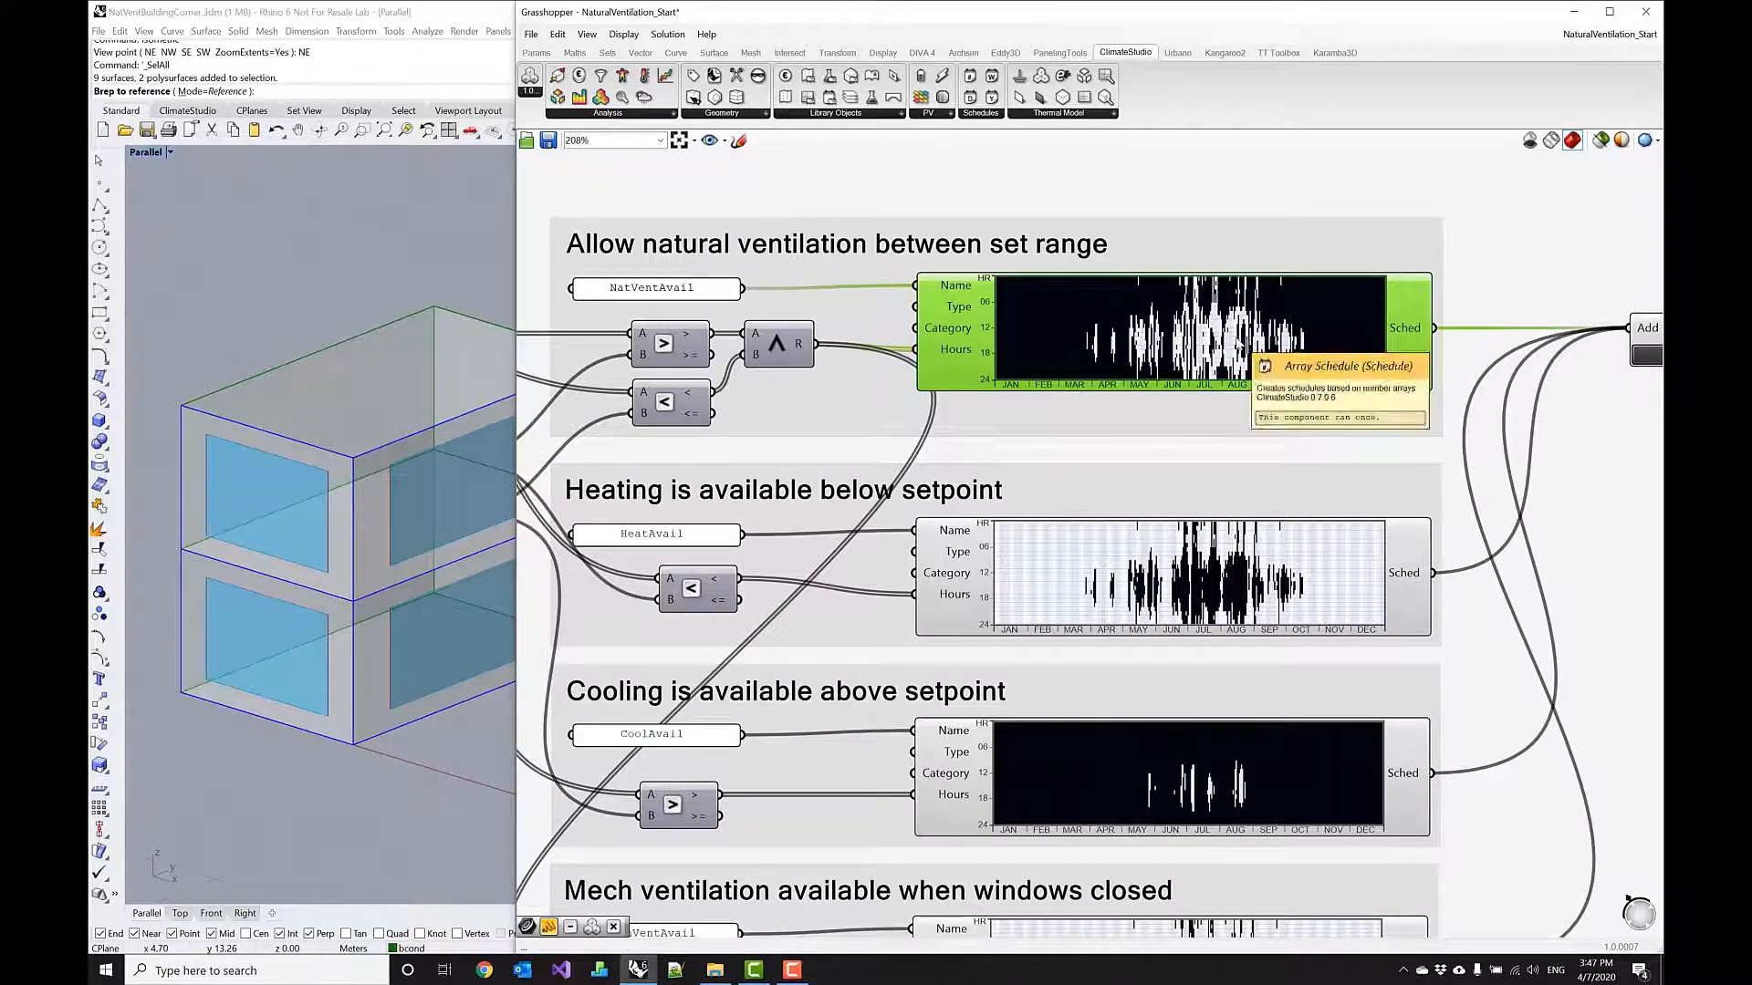
scroll(down, 3)
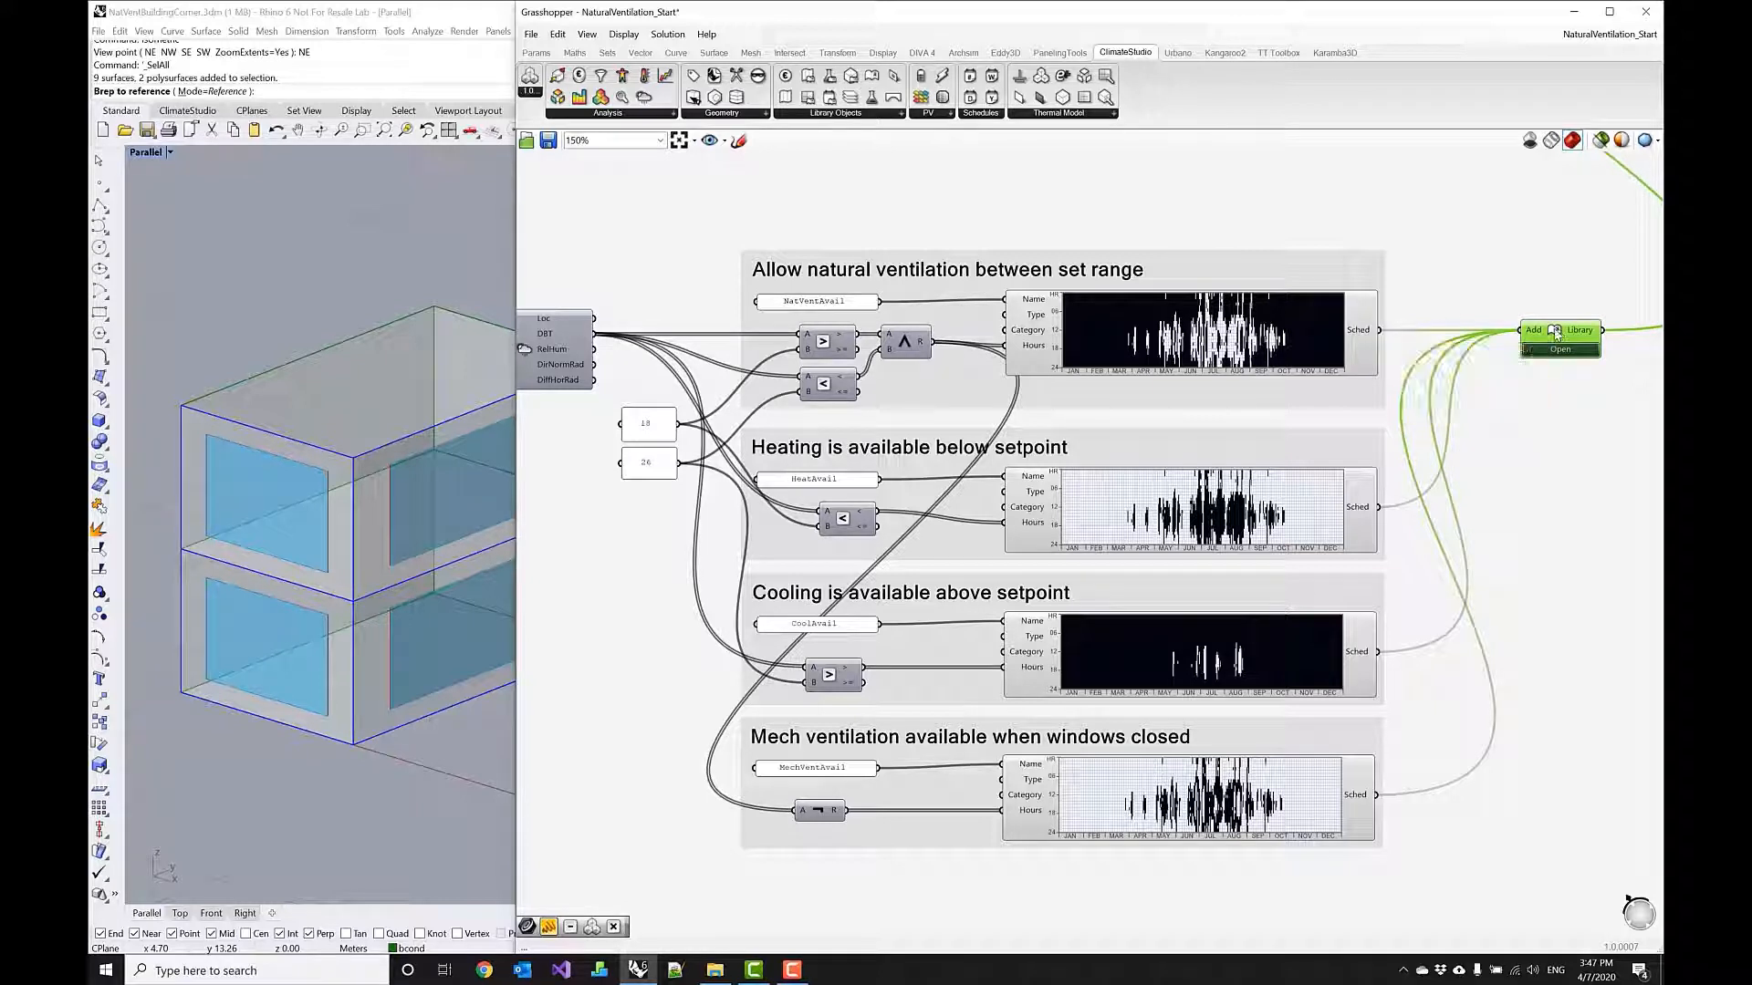
mouse_move(1441, 340)
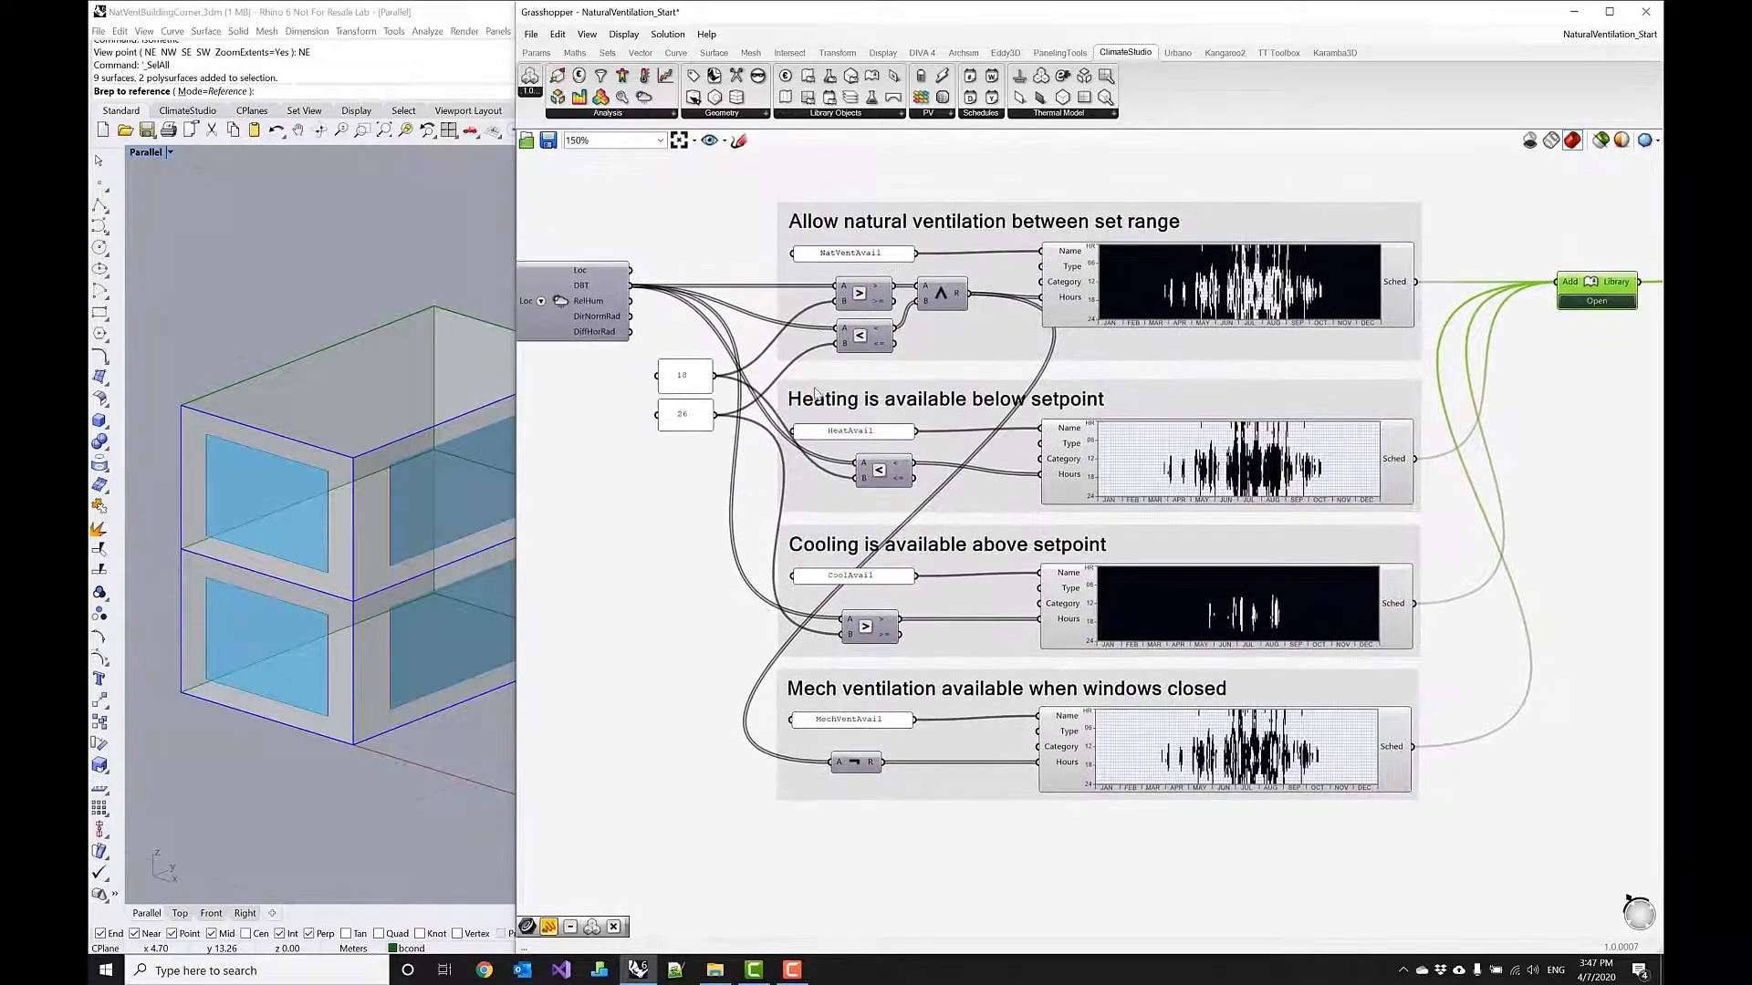
Connect the four availability schedule outputs to the Library component's Add input.
scroll(down, 3)
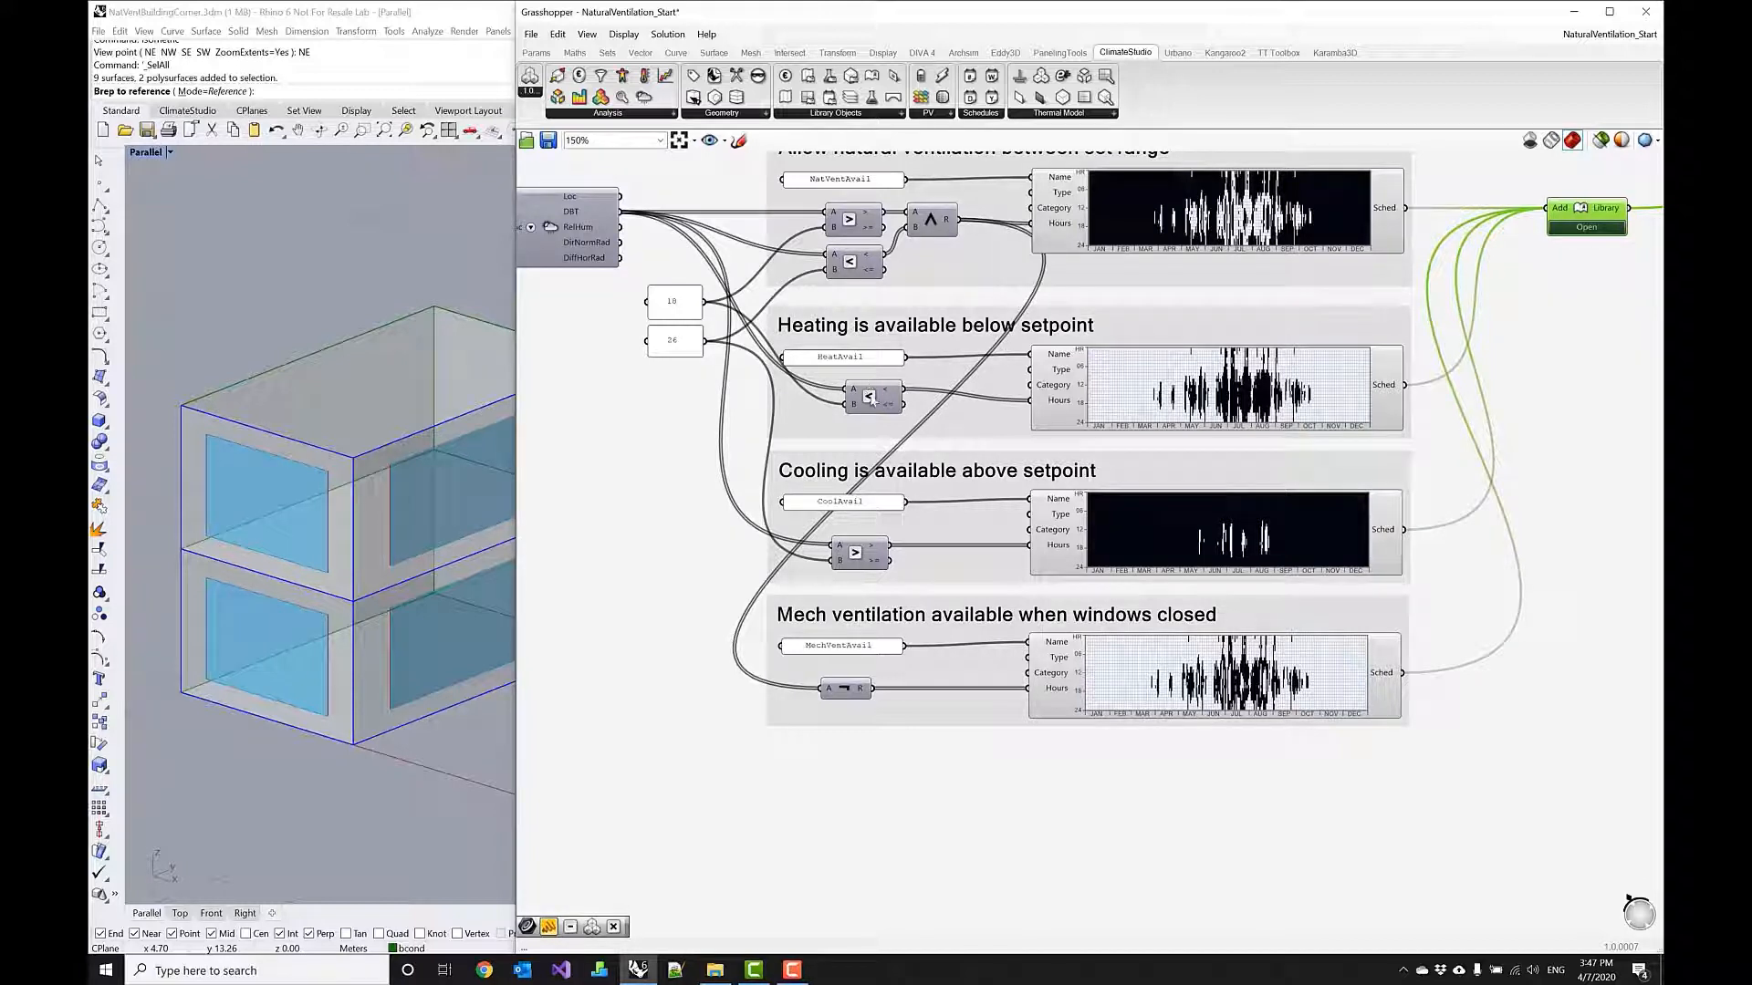
mouse_move(870, 398)
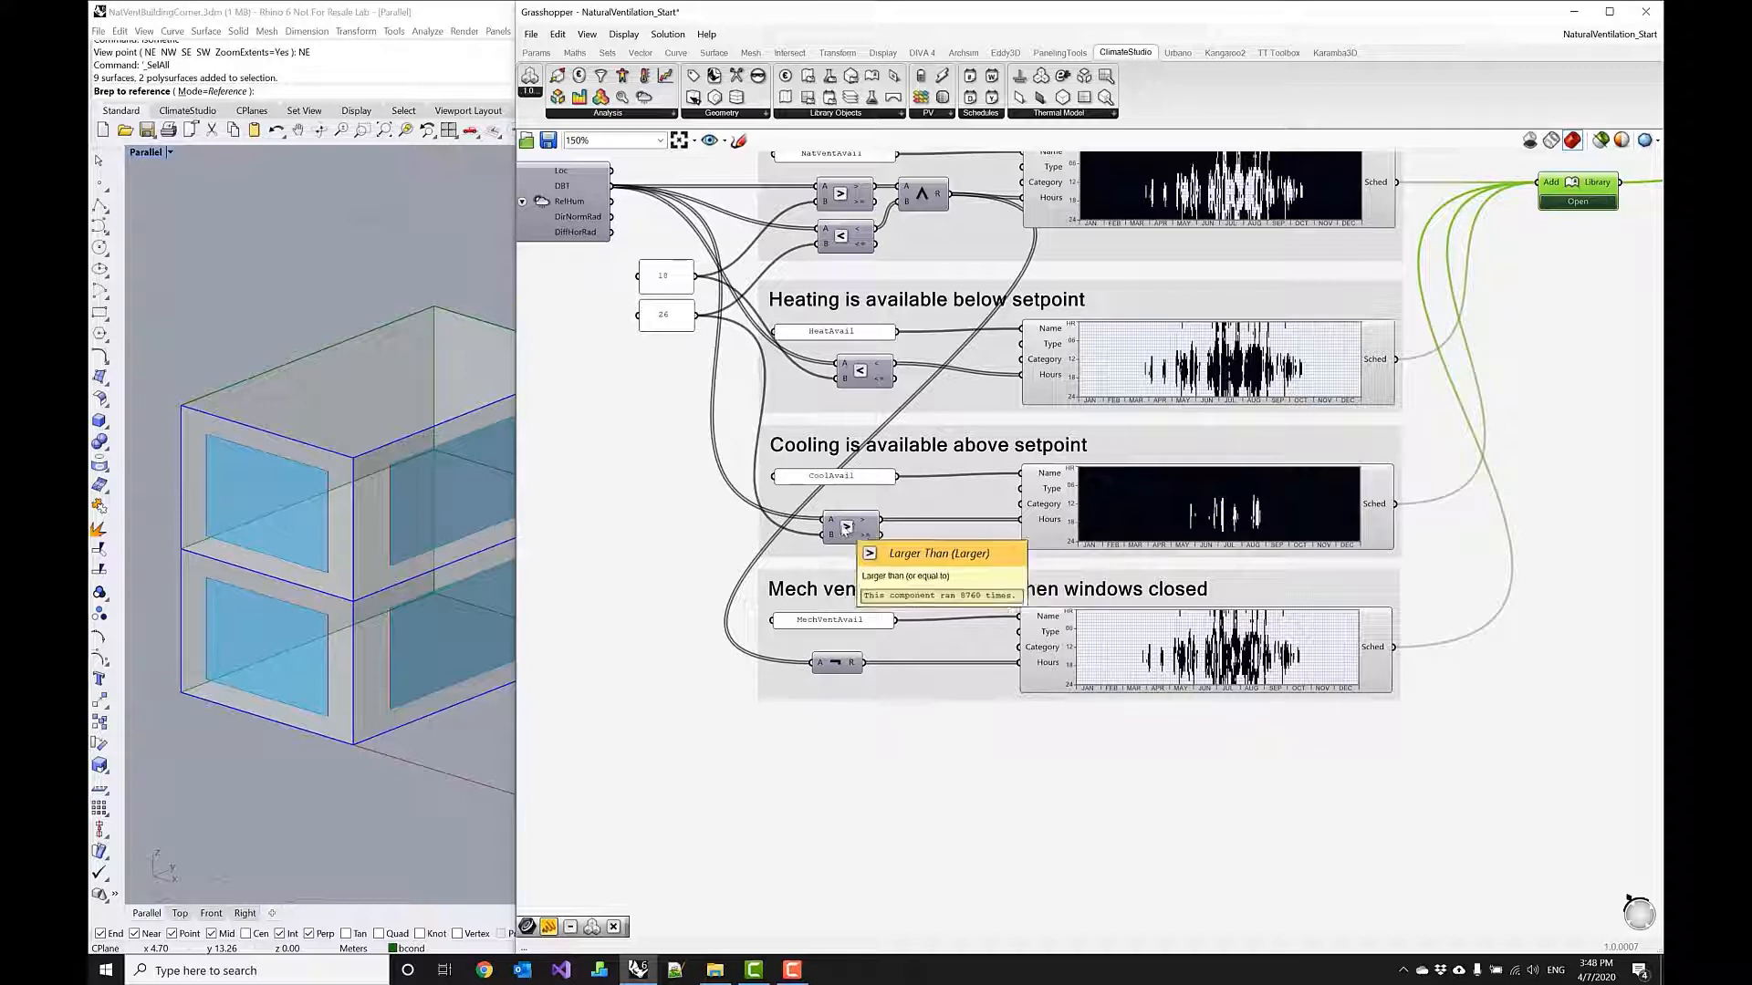
mouse_move(681, 328)
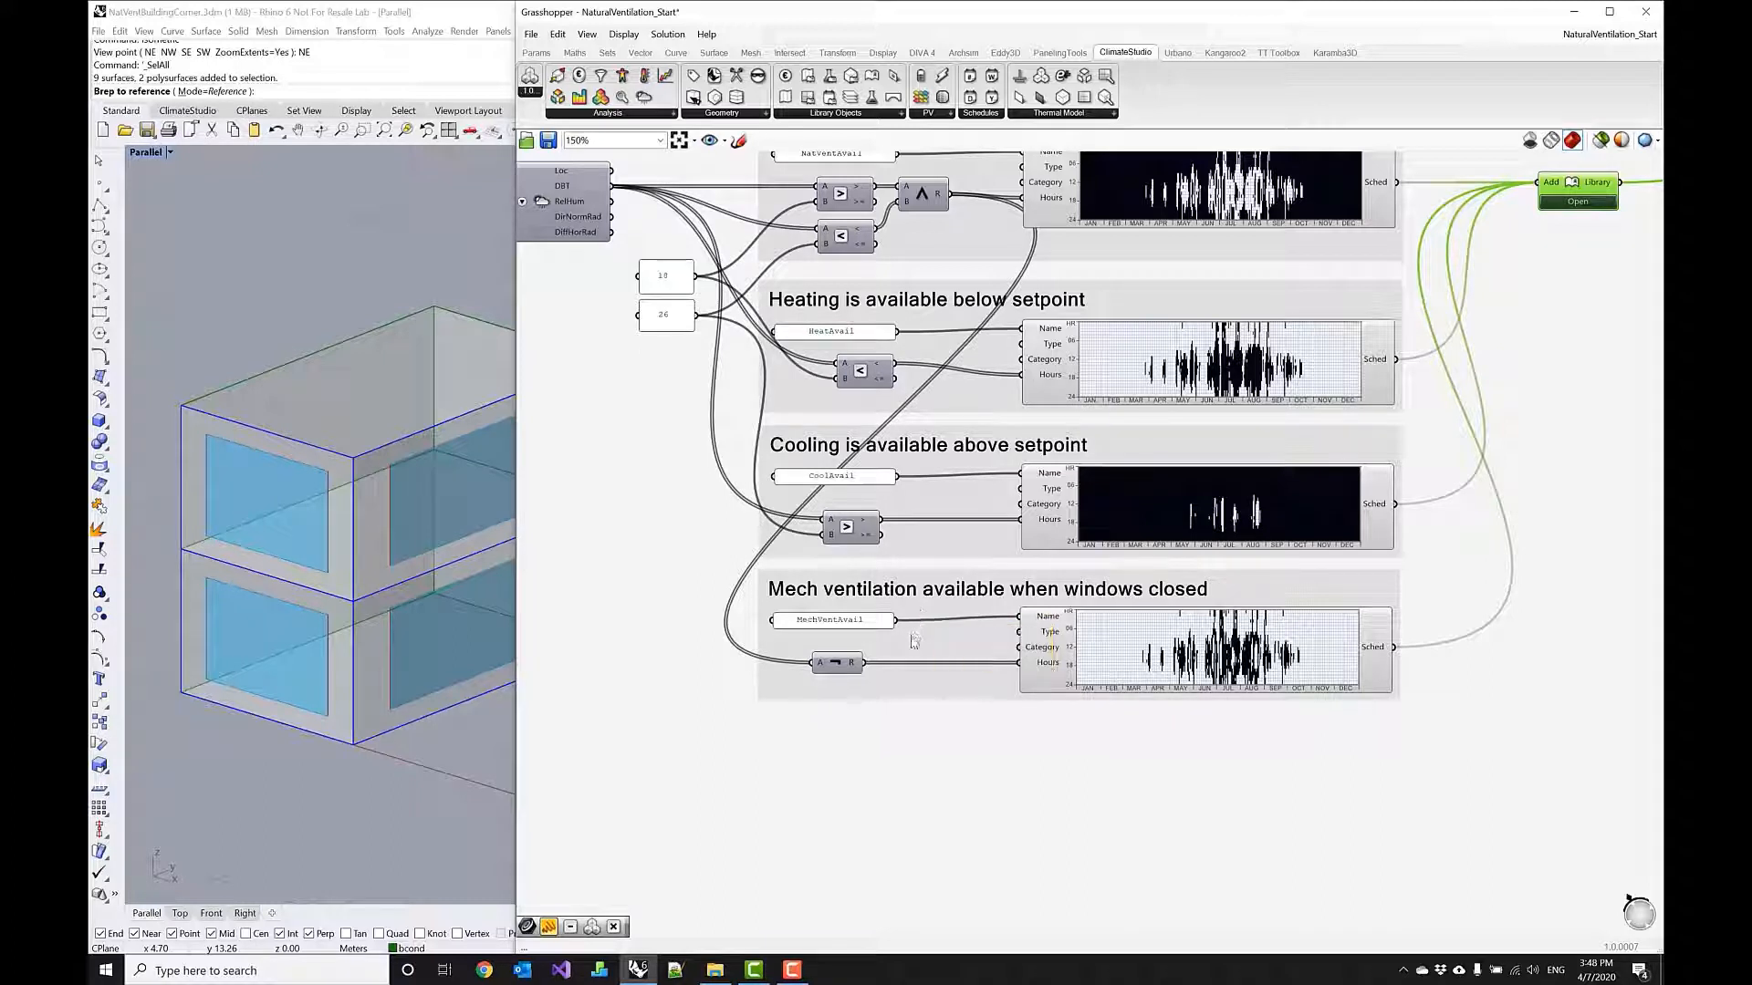
mouse_move(1014, 717)
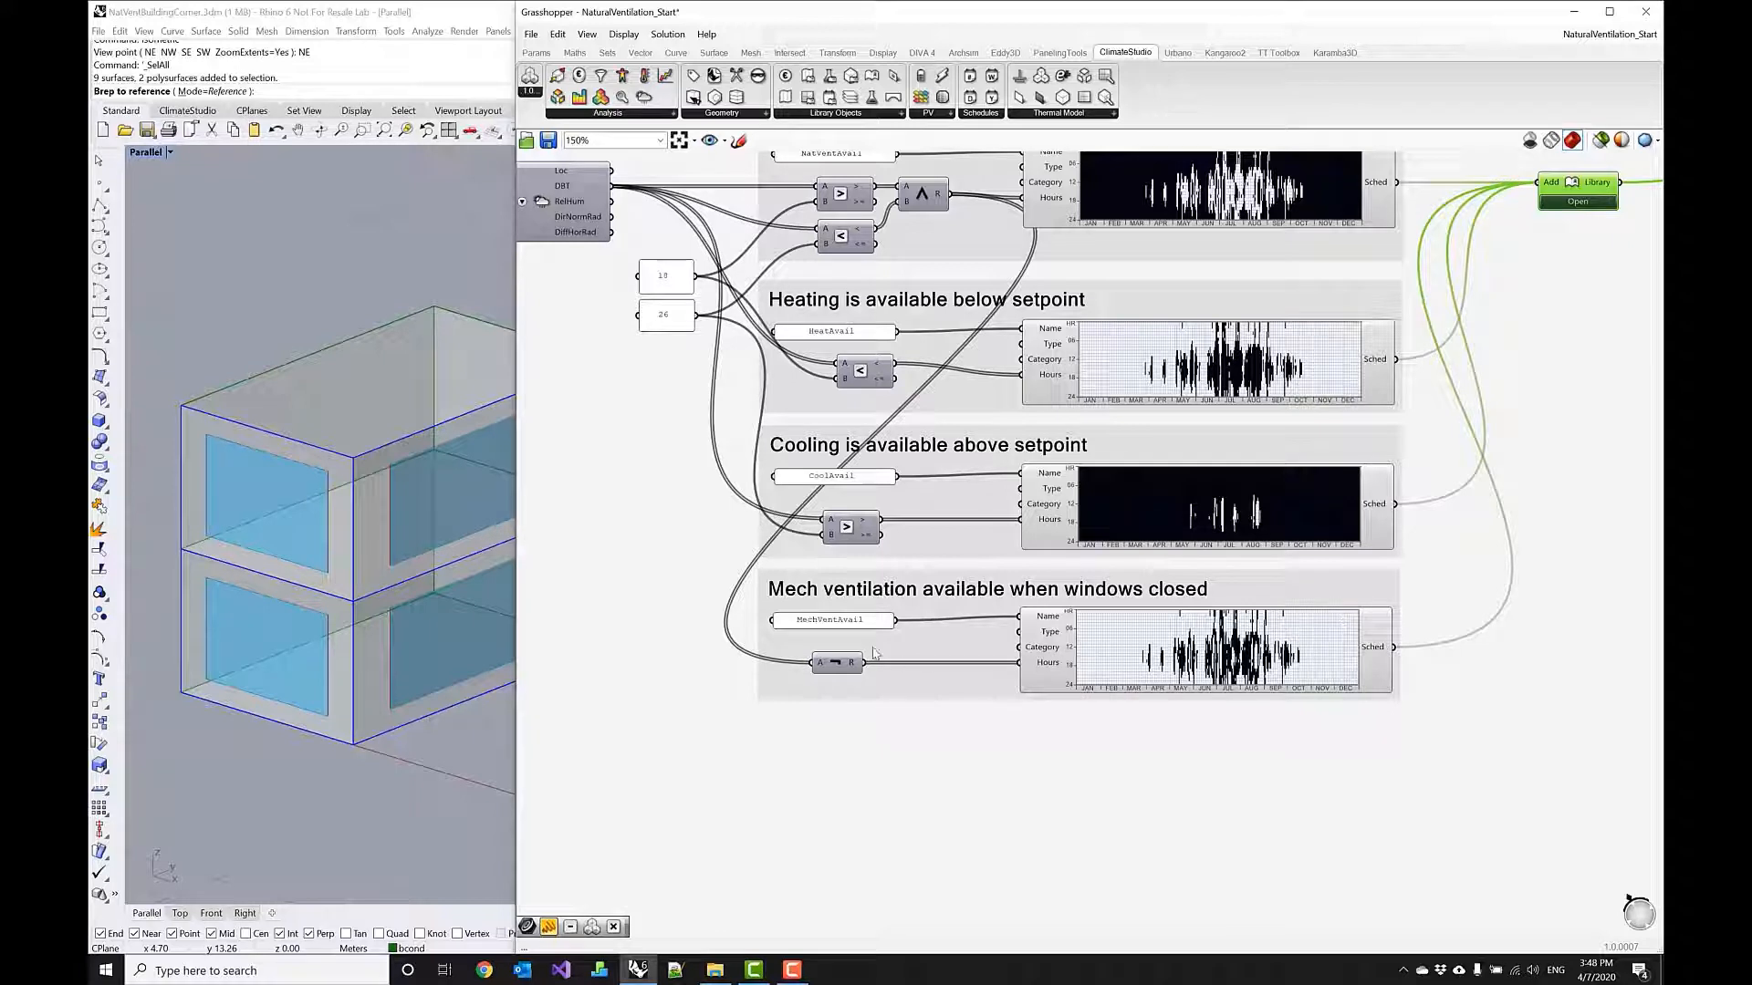
click(832, 616)
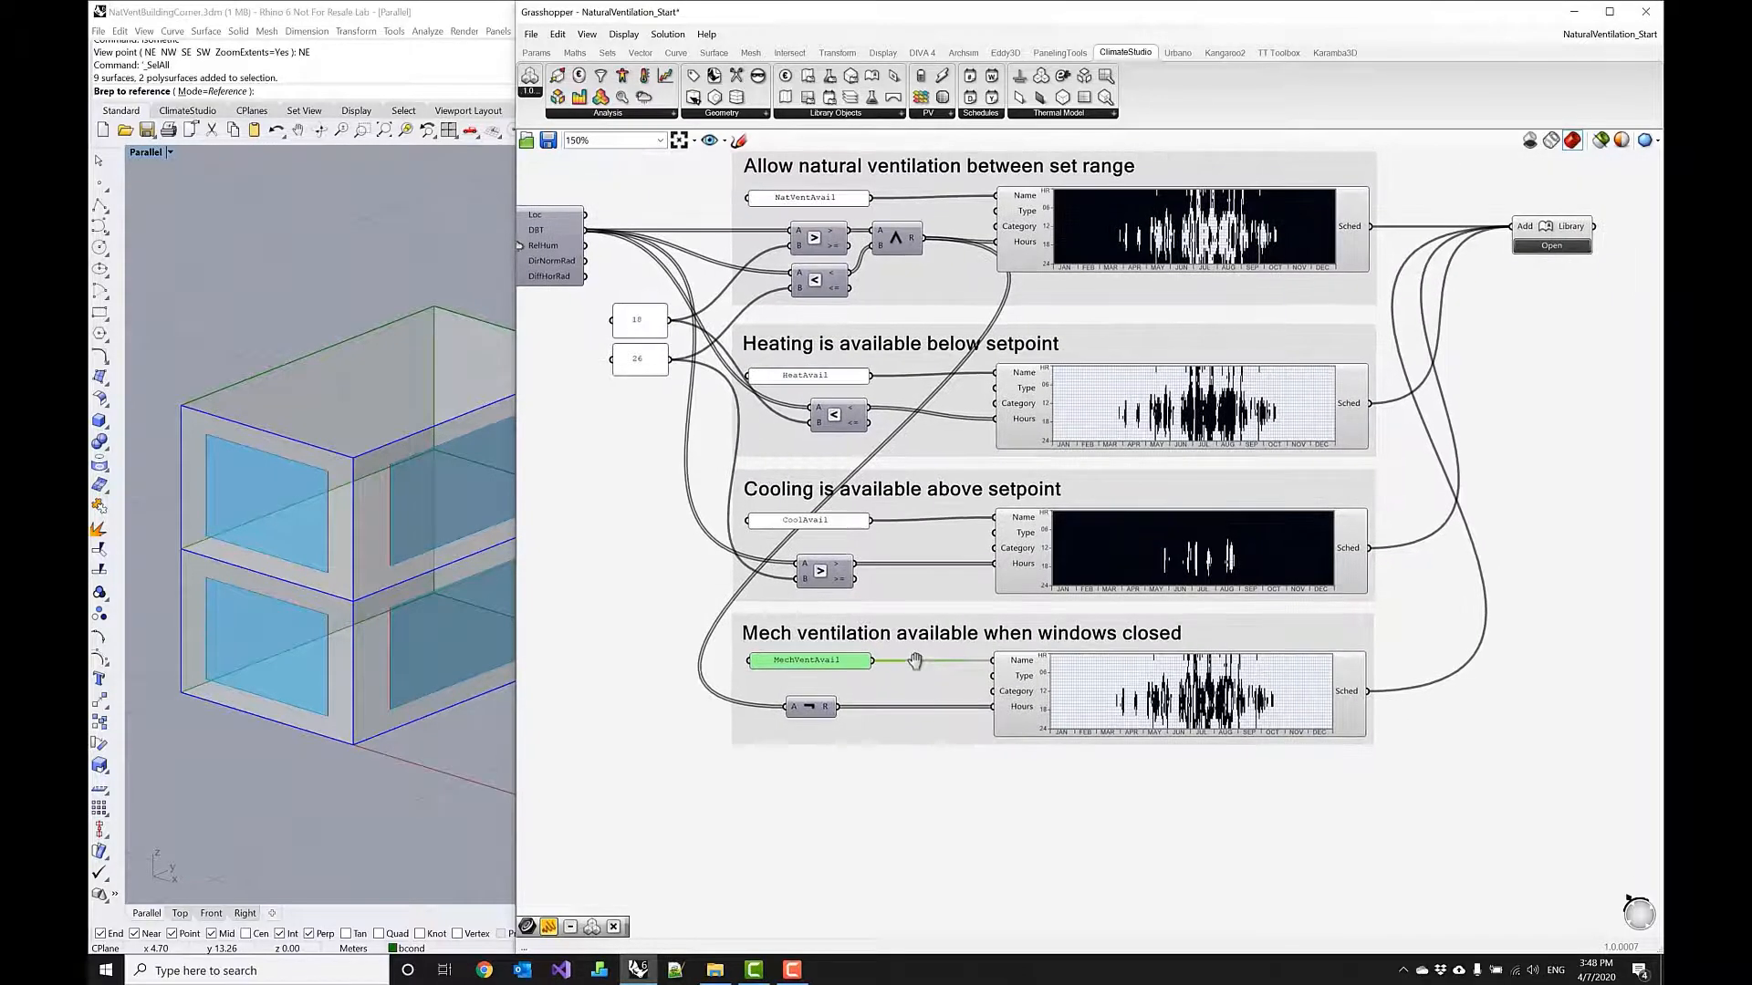
mouse_move(832, 670)
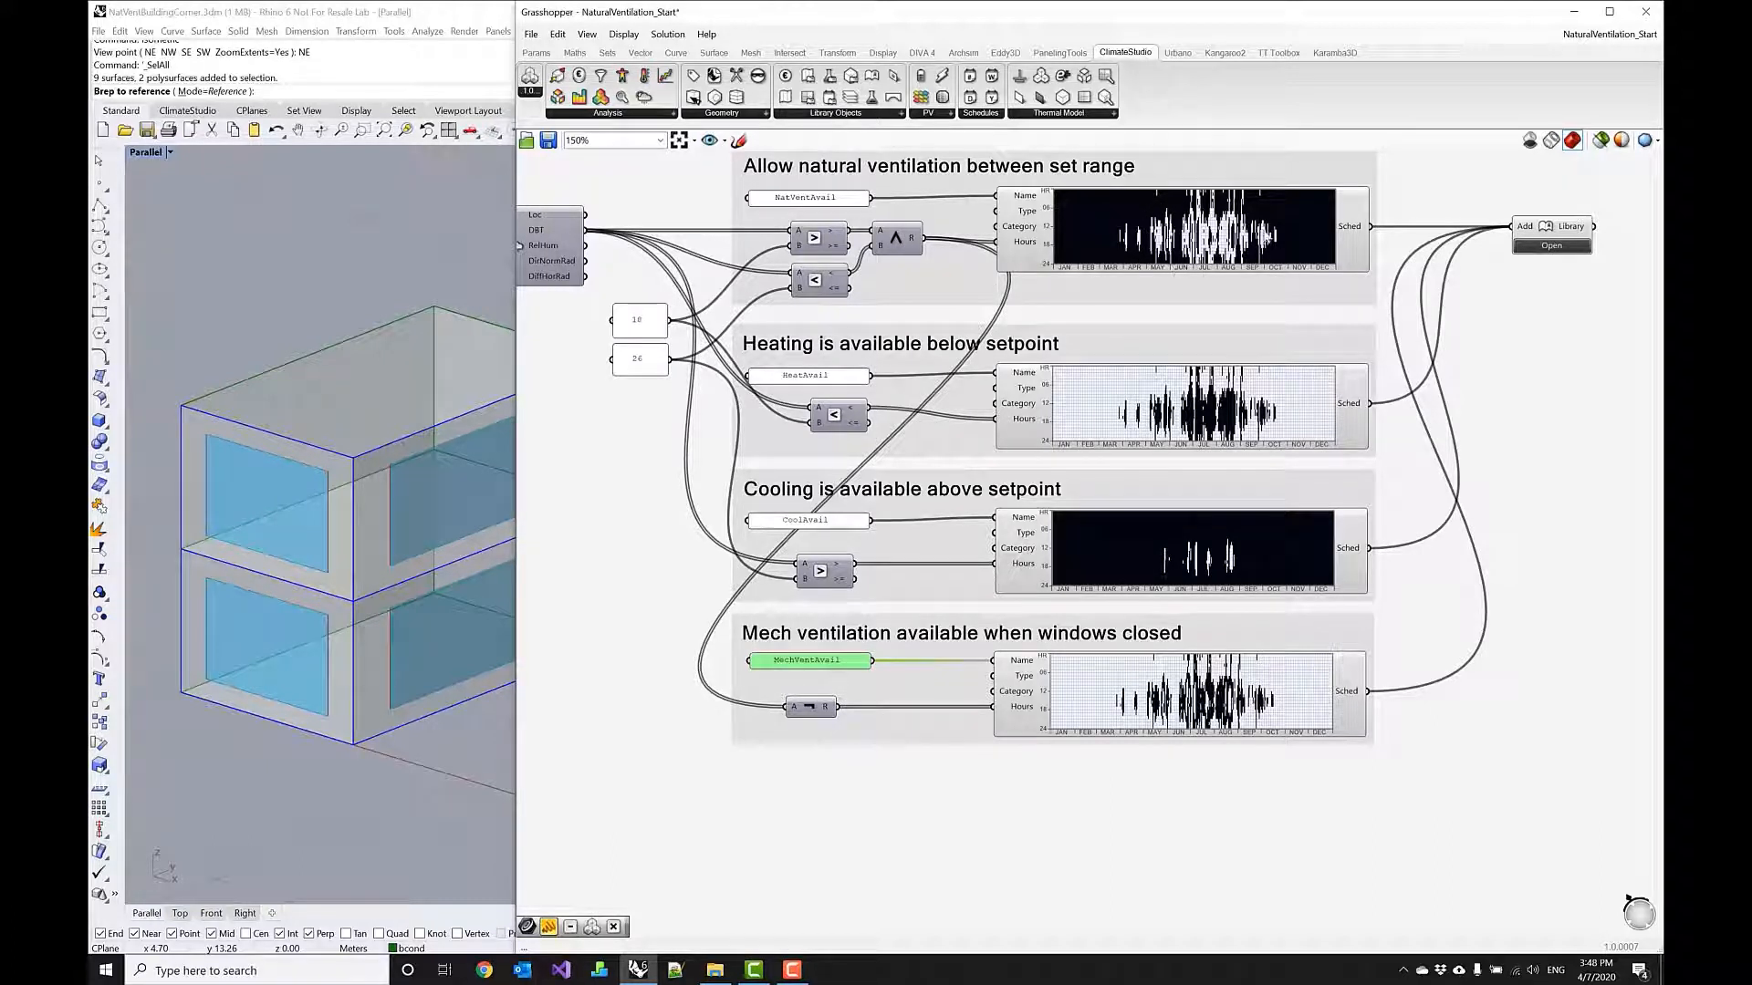
mouse_move(810, 706)
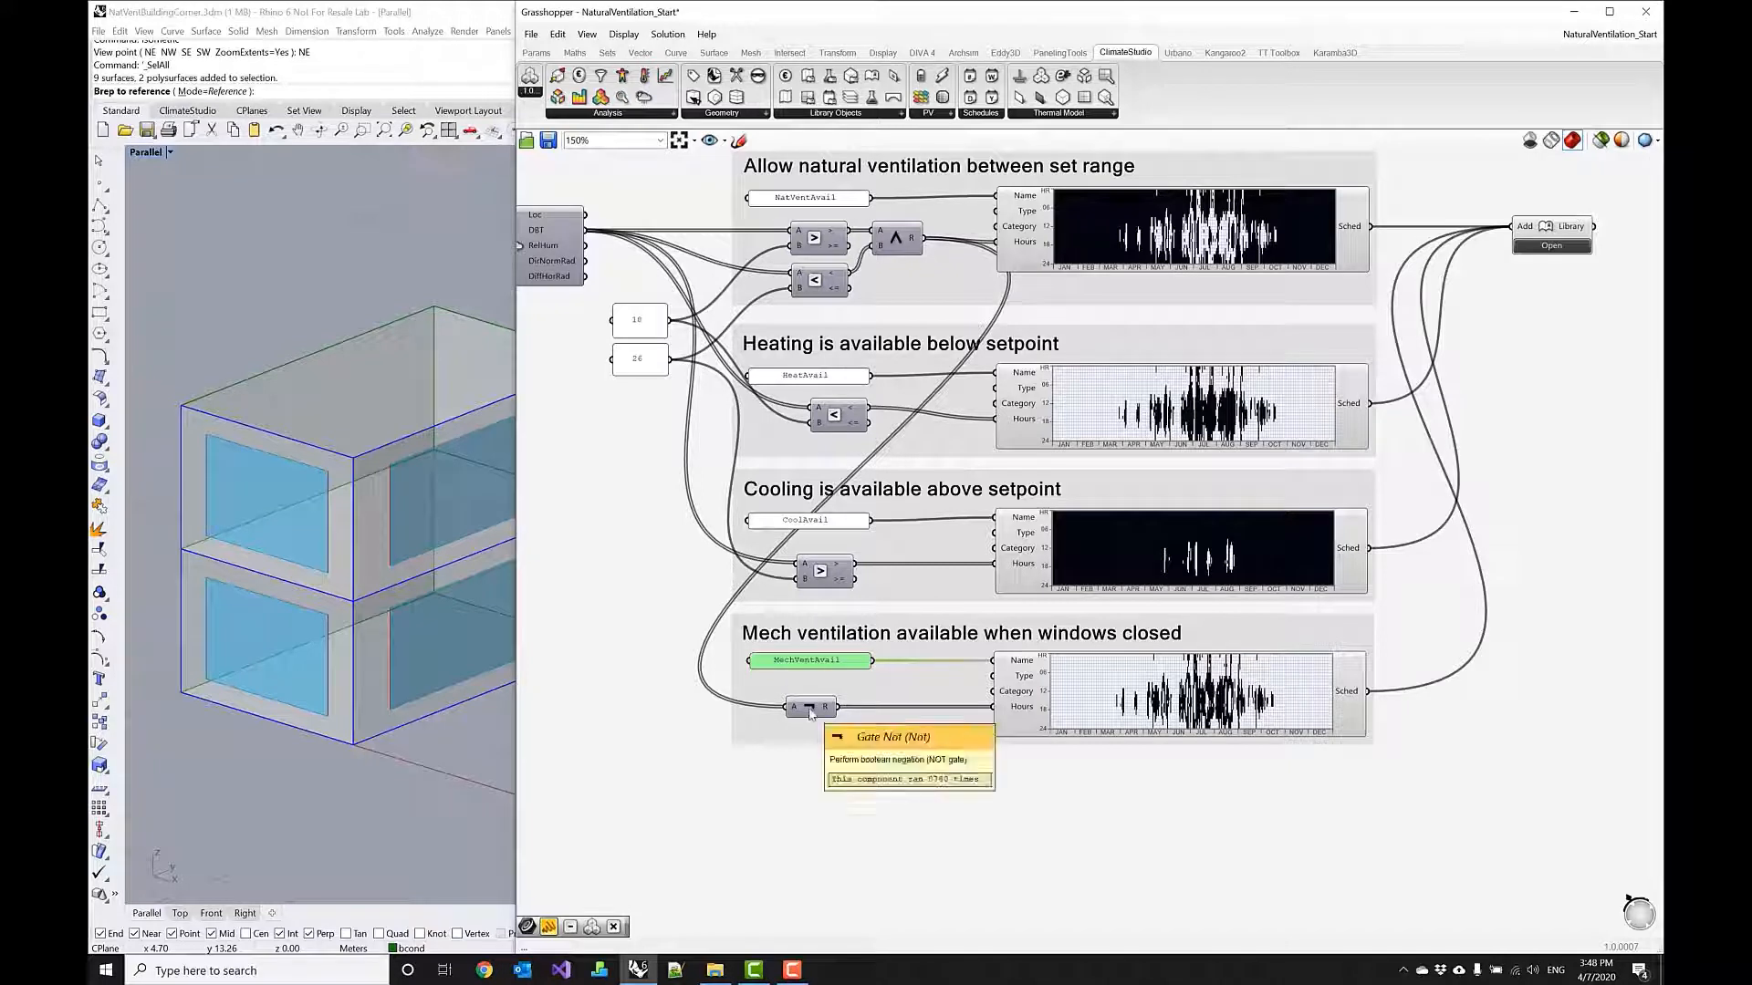
mouse_move(953, 397)
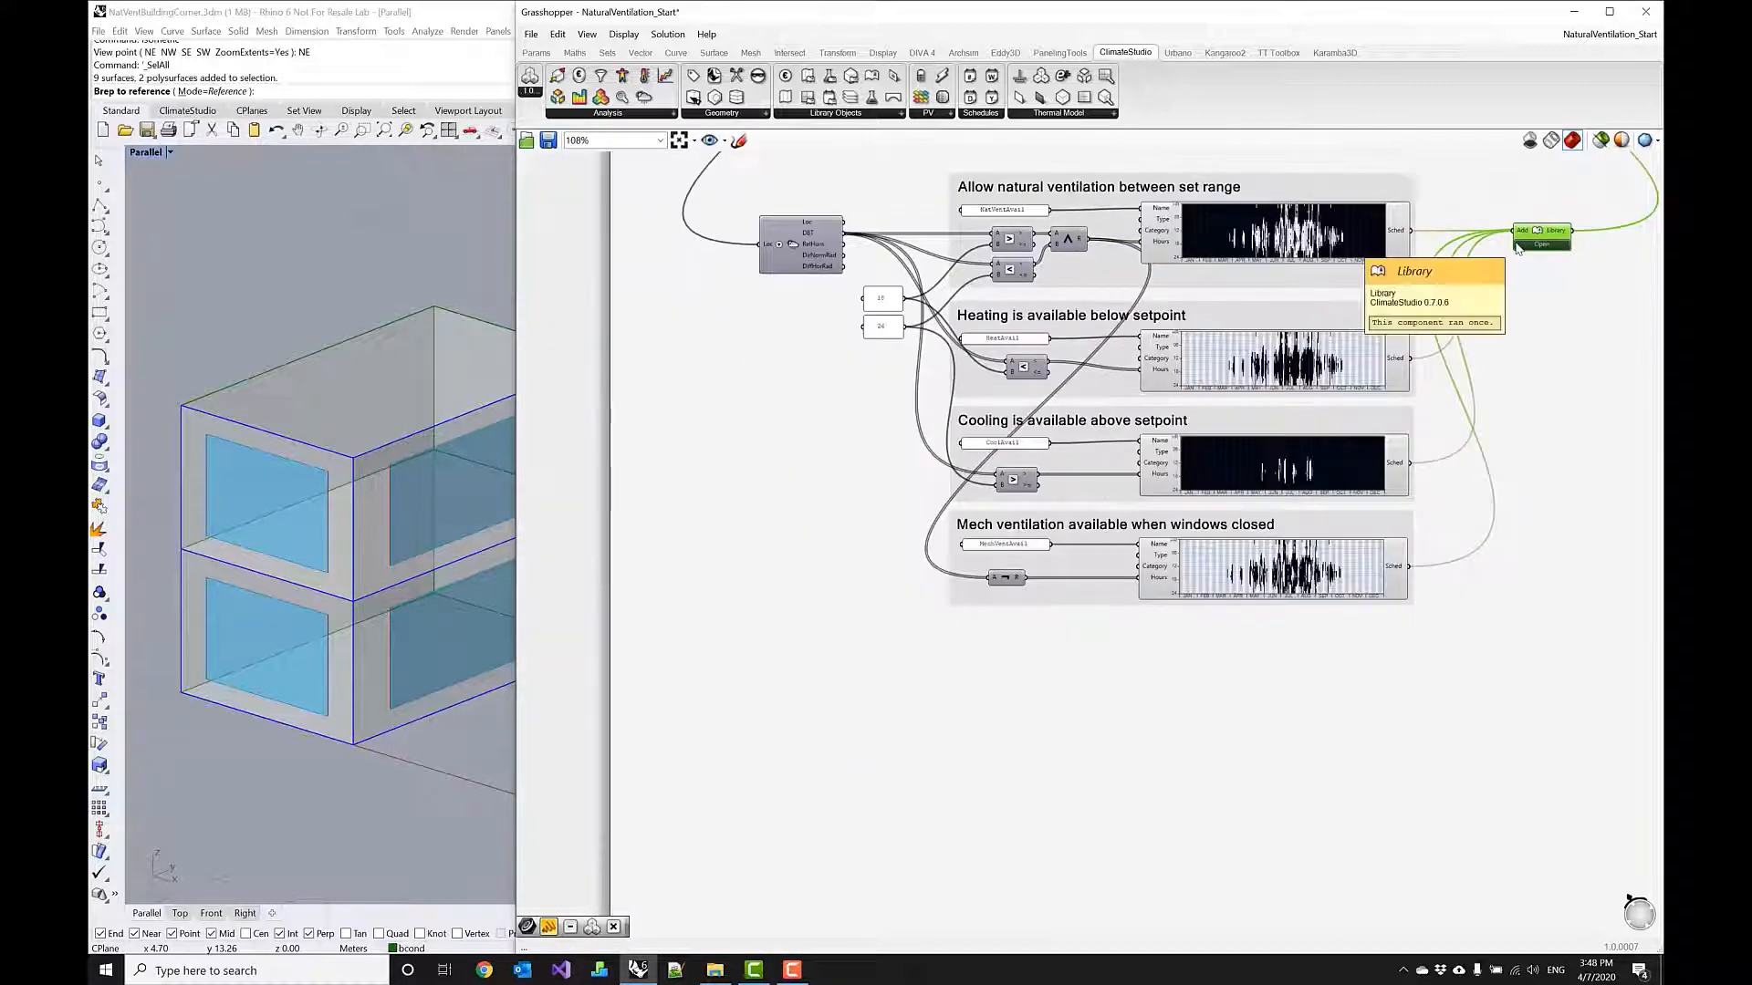
Scroll the canvas to the Zone Settings, Window and Simulate groups.
scroll(down, 3)
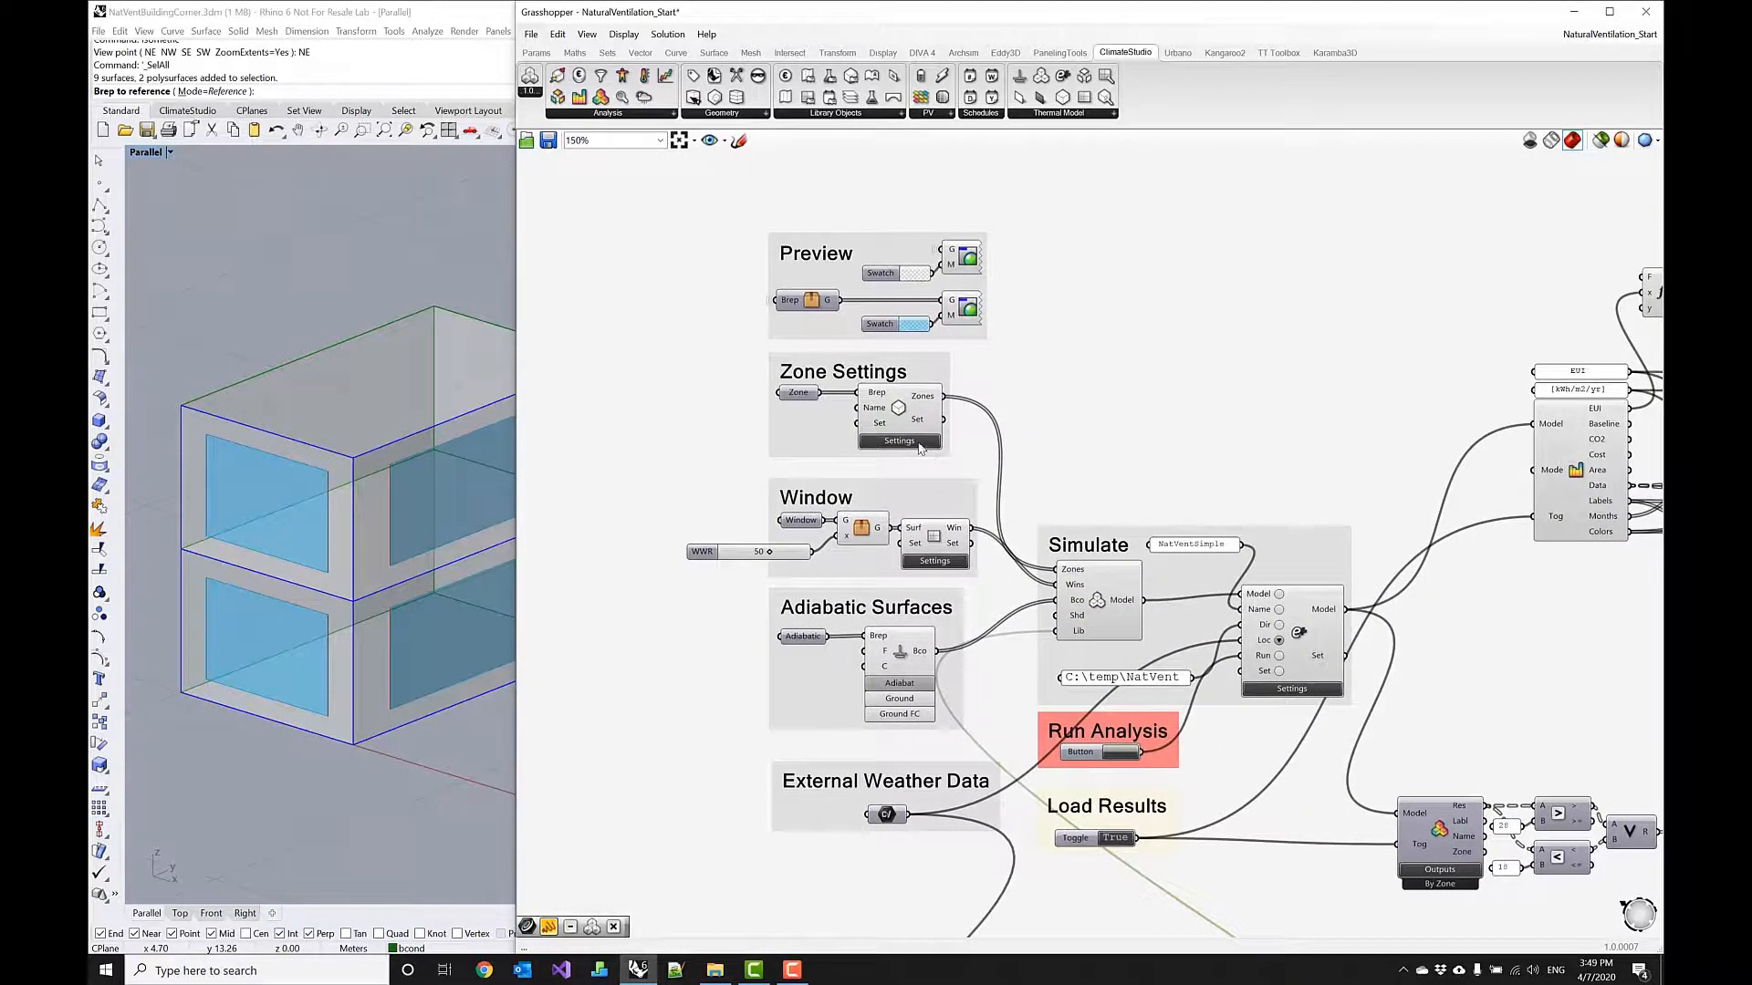
Set the zone's heating availability schedule to HeatAvail.
click(900, 440)
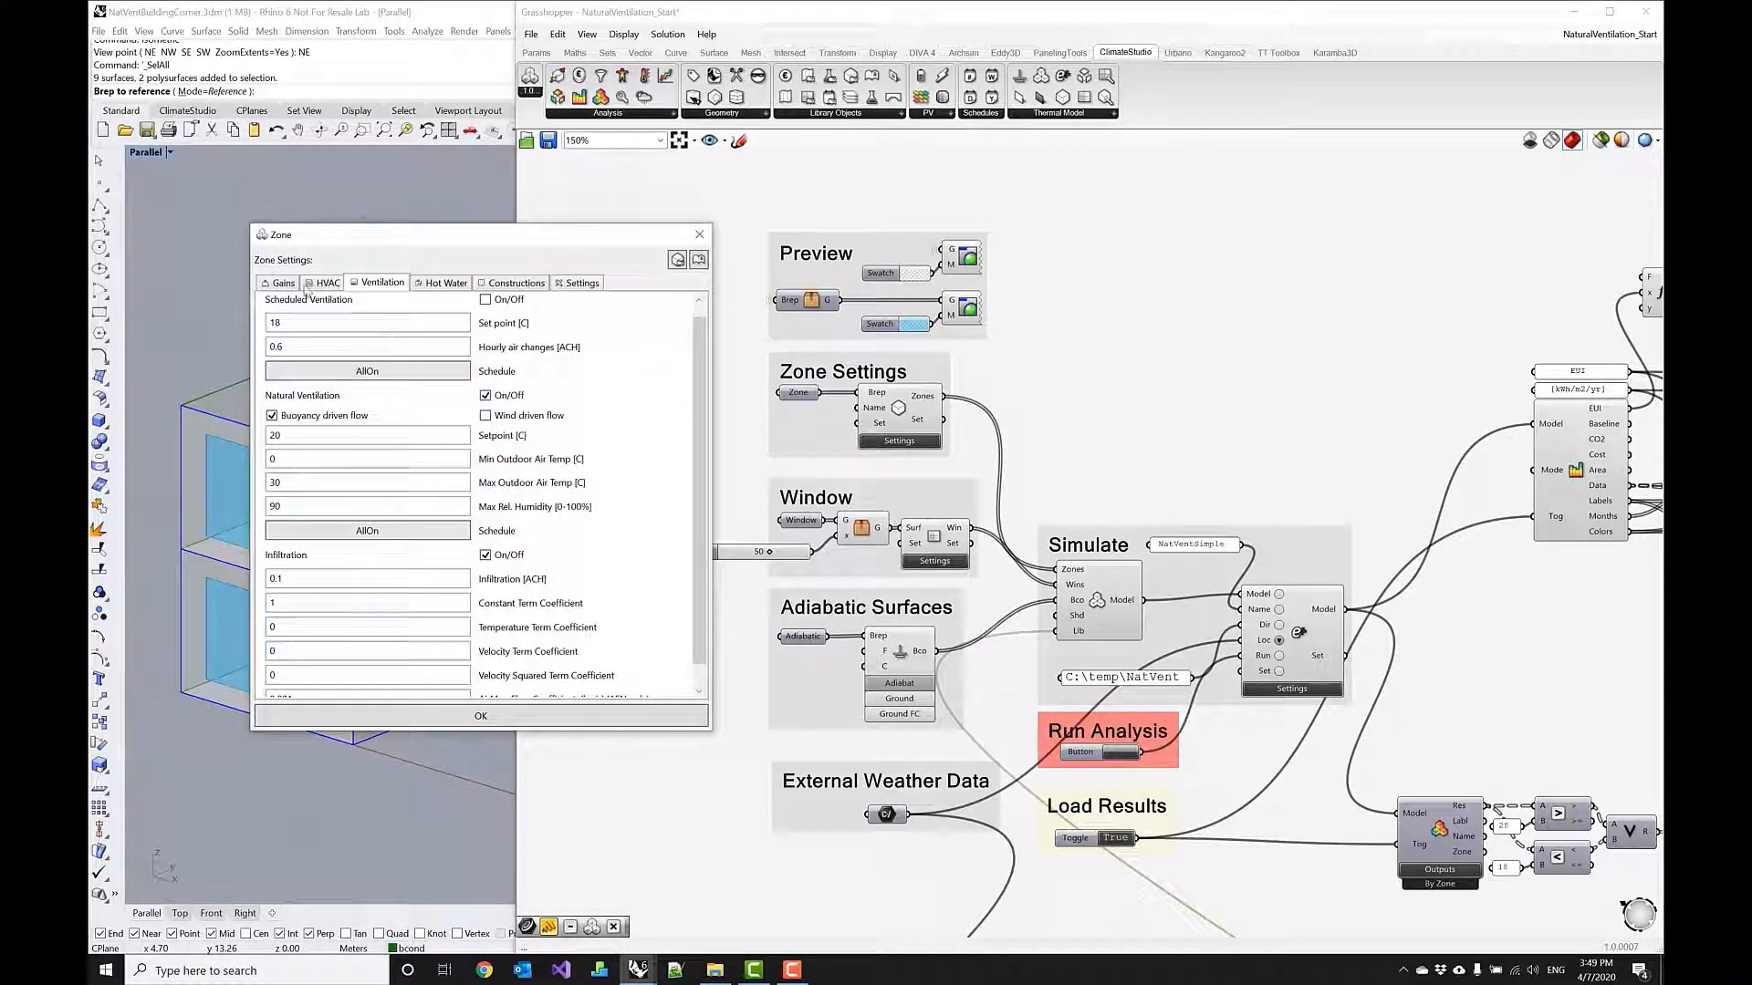
click(327, 282)
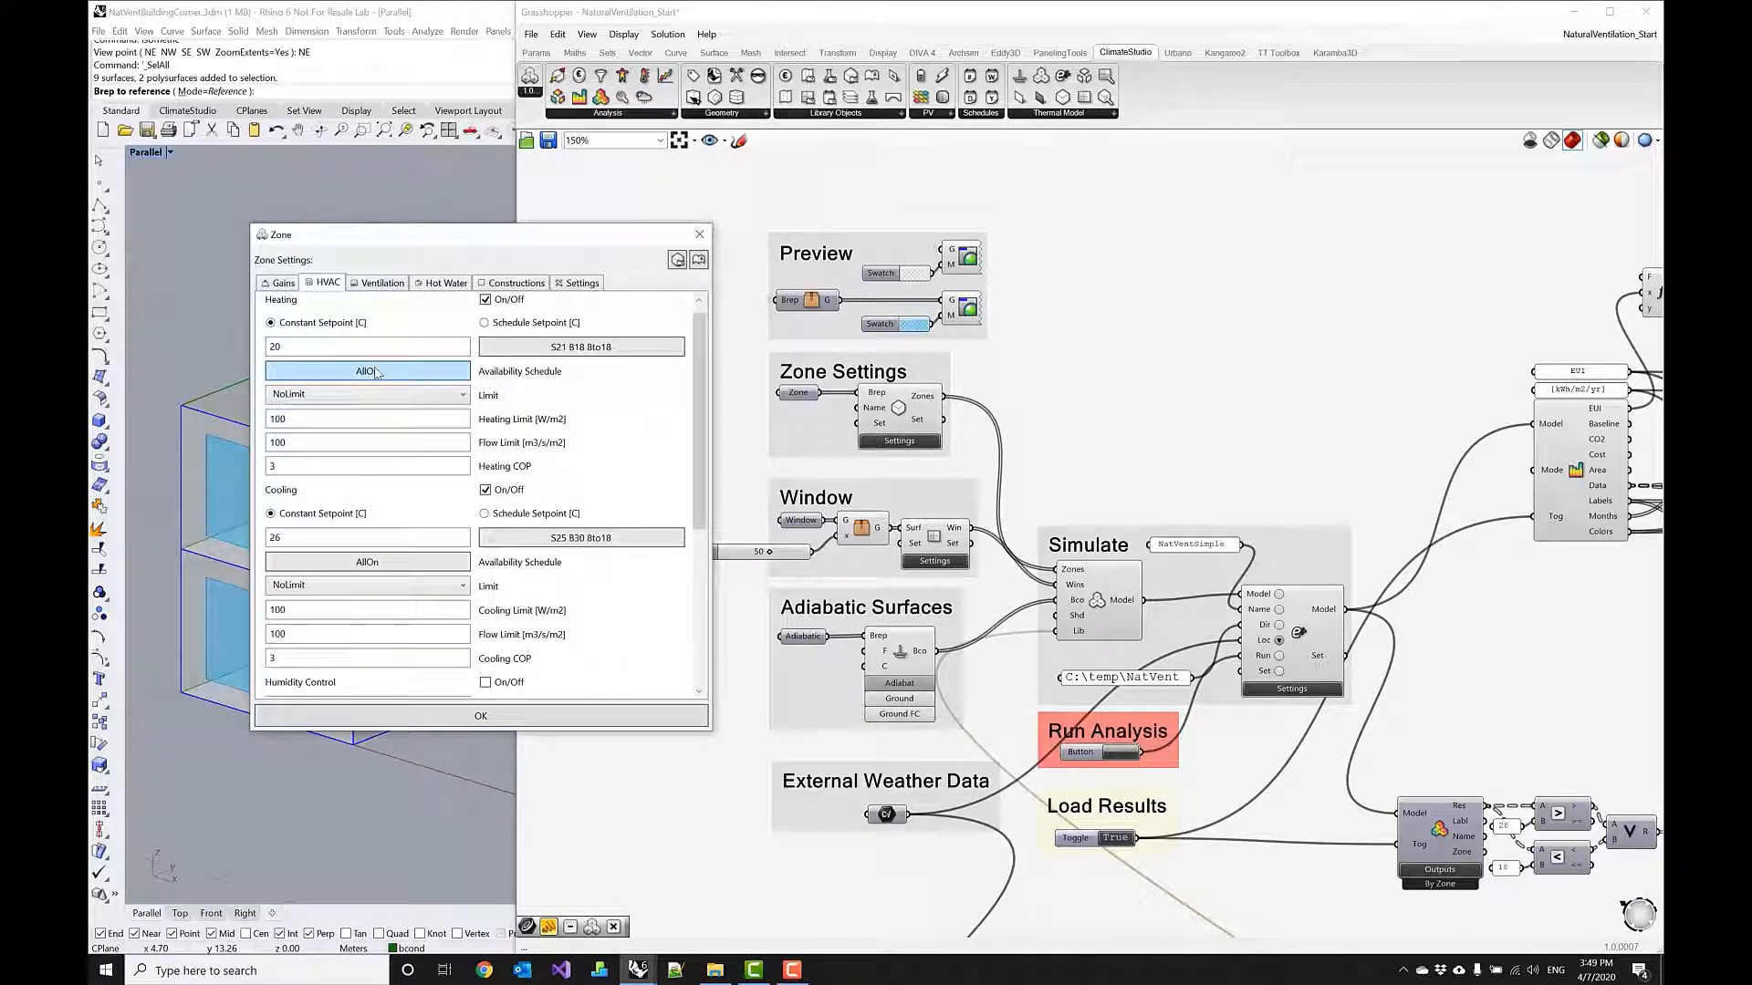
click(367, 369)
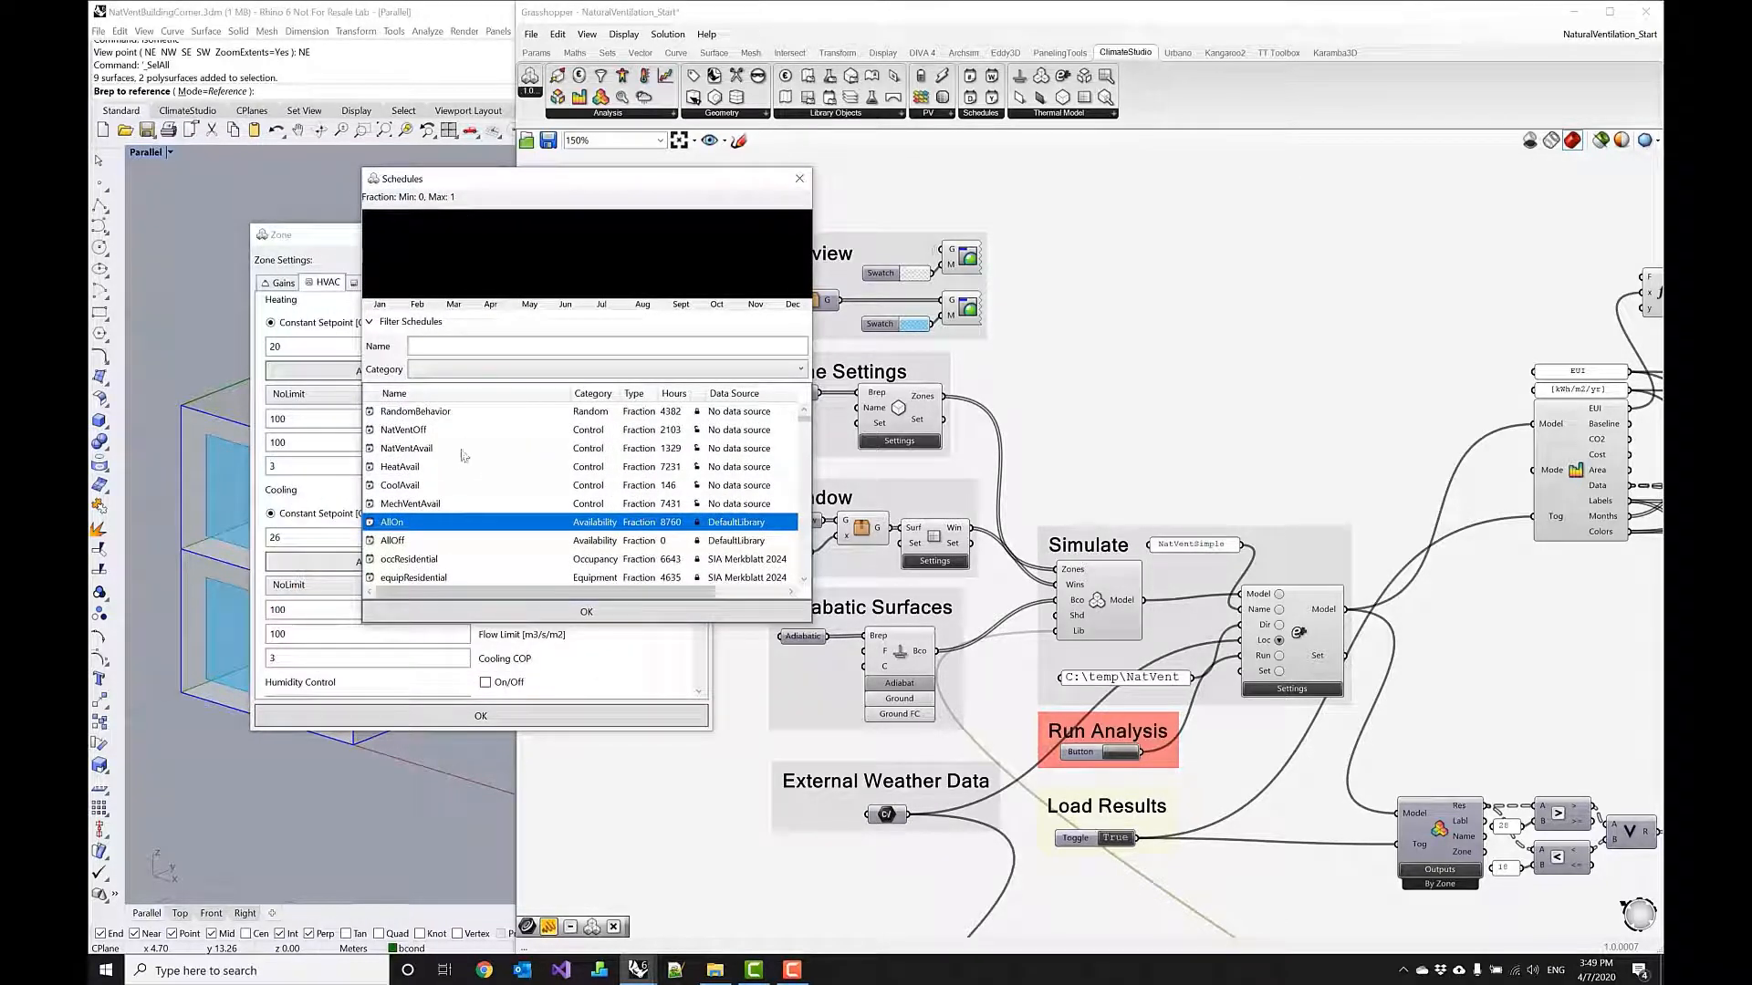
mouse_move(422, 492)
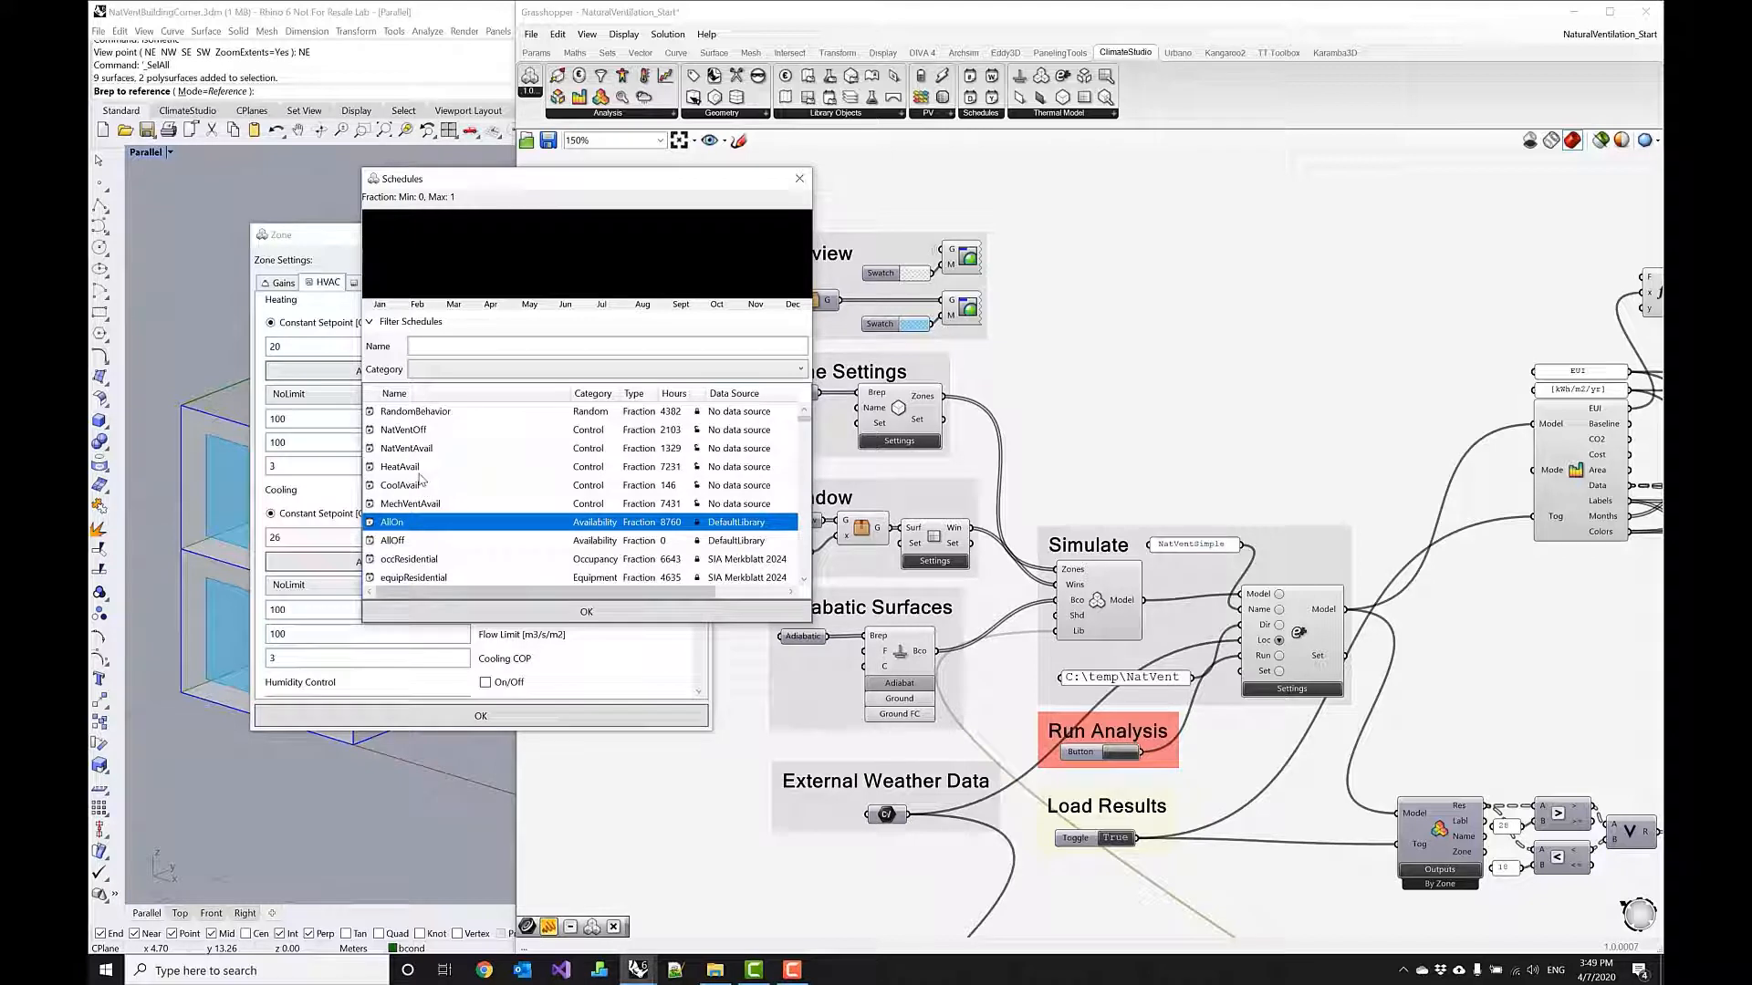
click(399, 467)
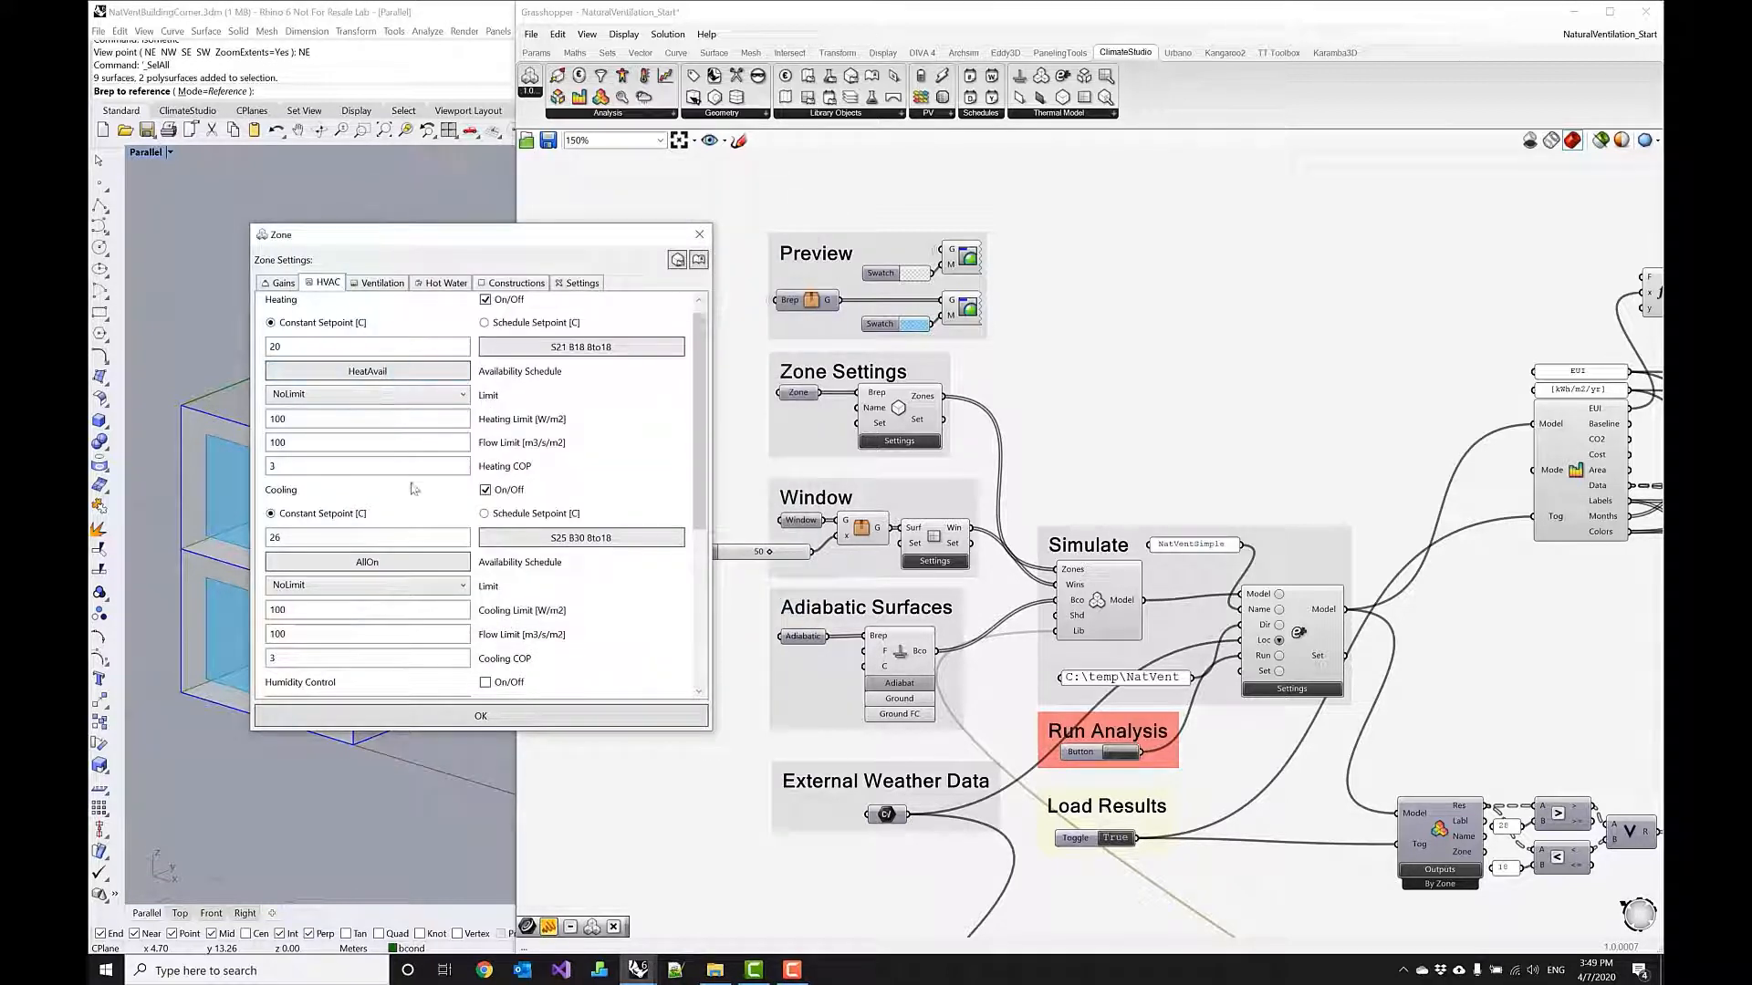
Set cooling availability to CoolAvail and mechanical ventilation availability to MechVentAvail.
click(366, 563)
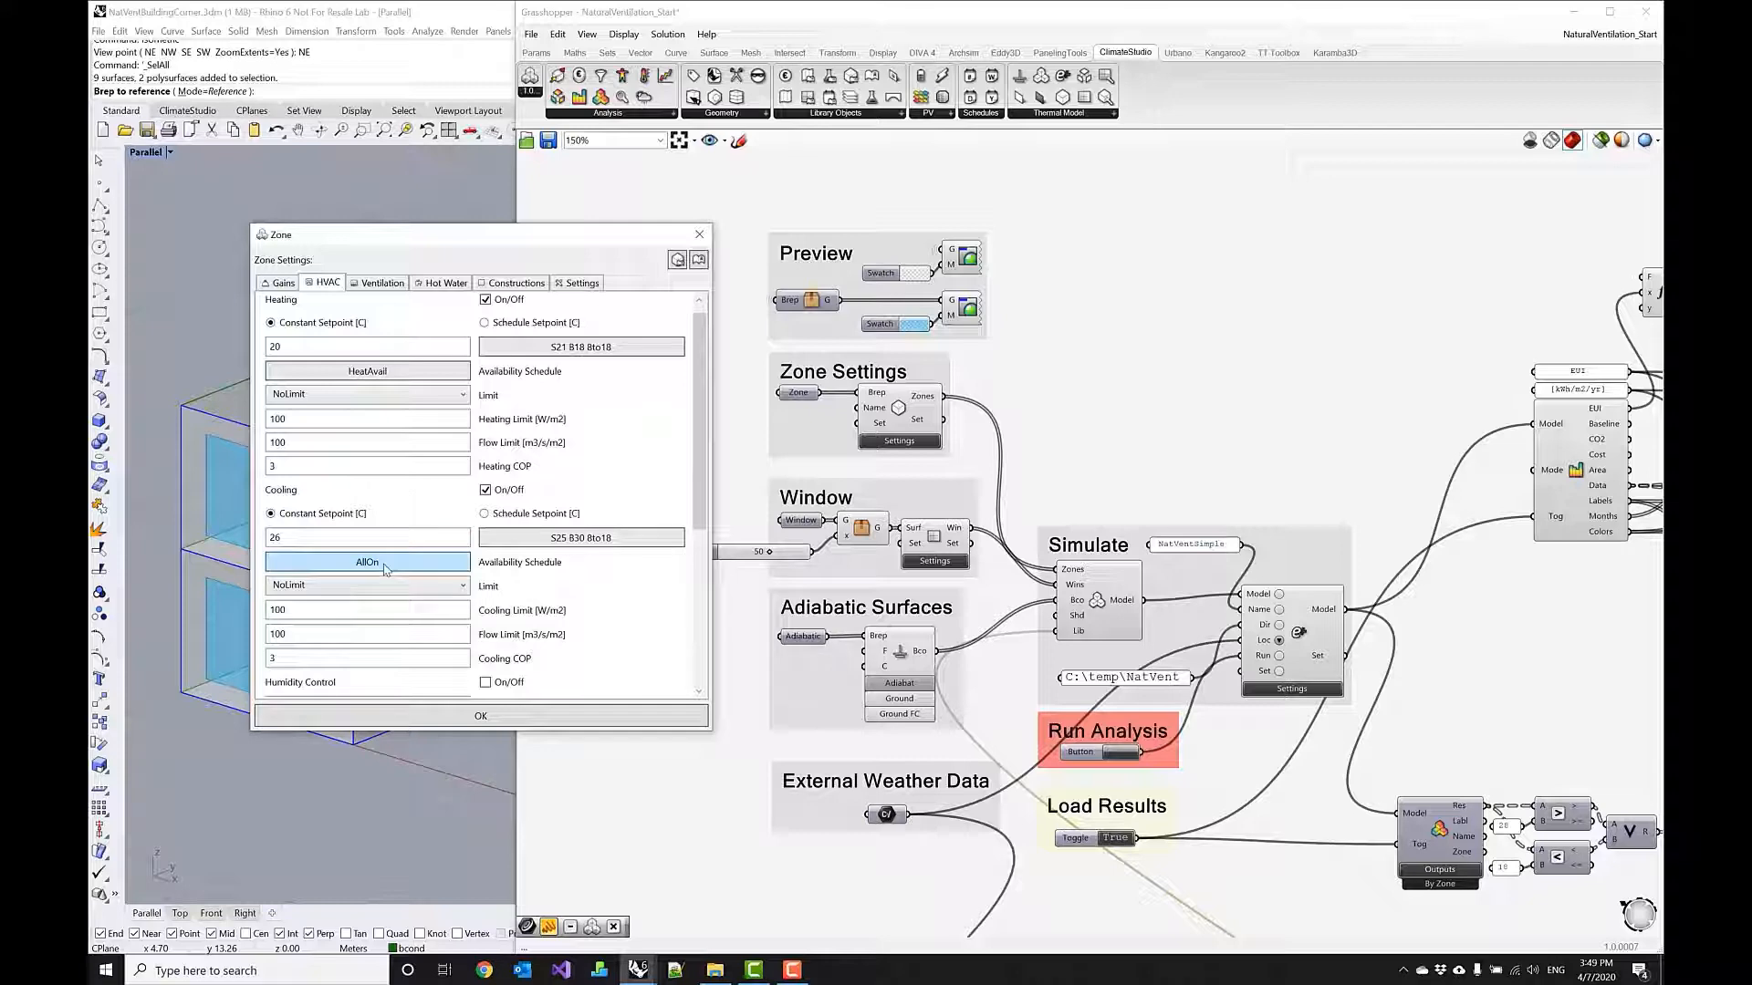
click(367, 562)
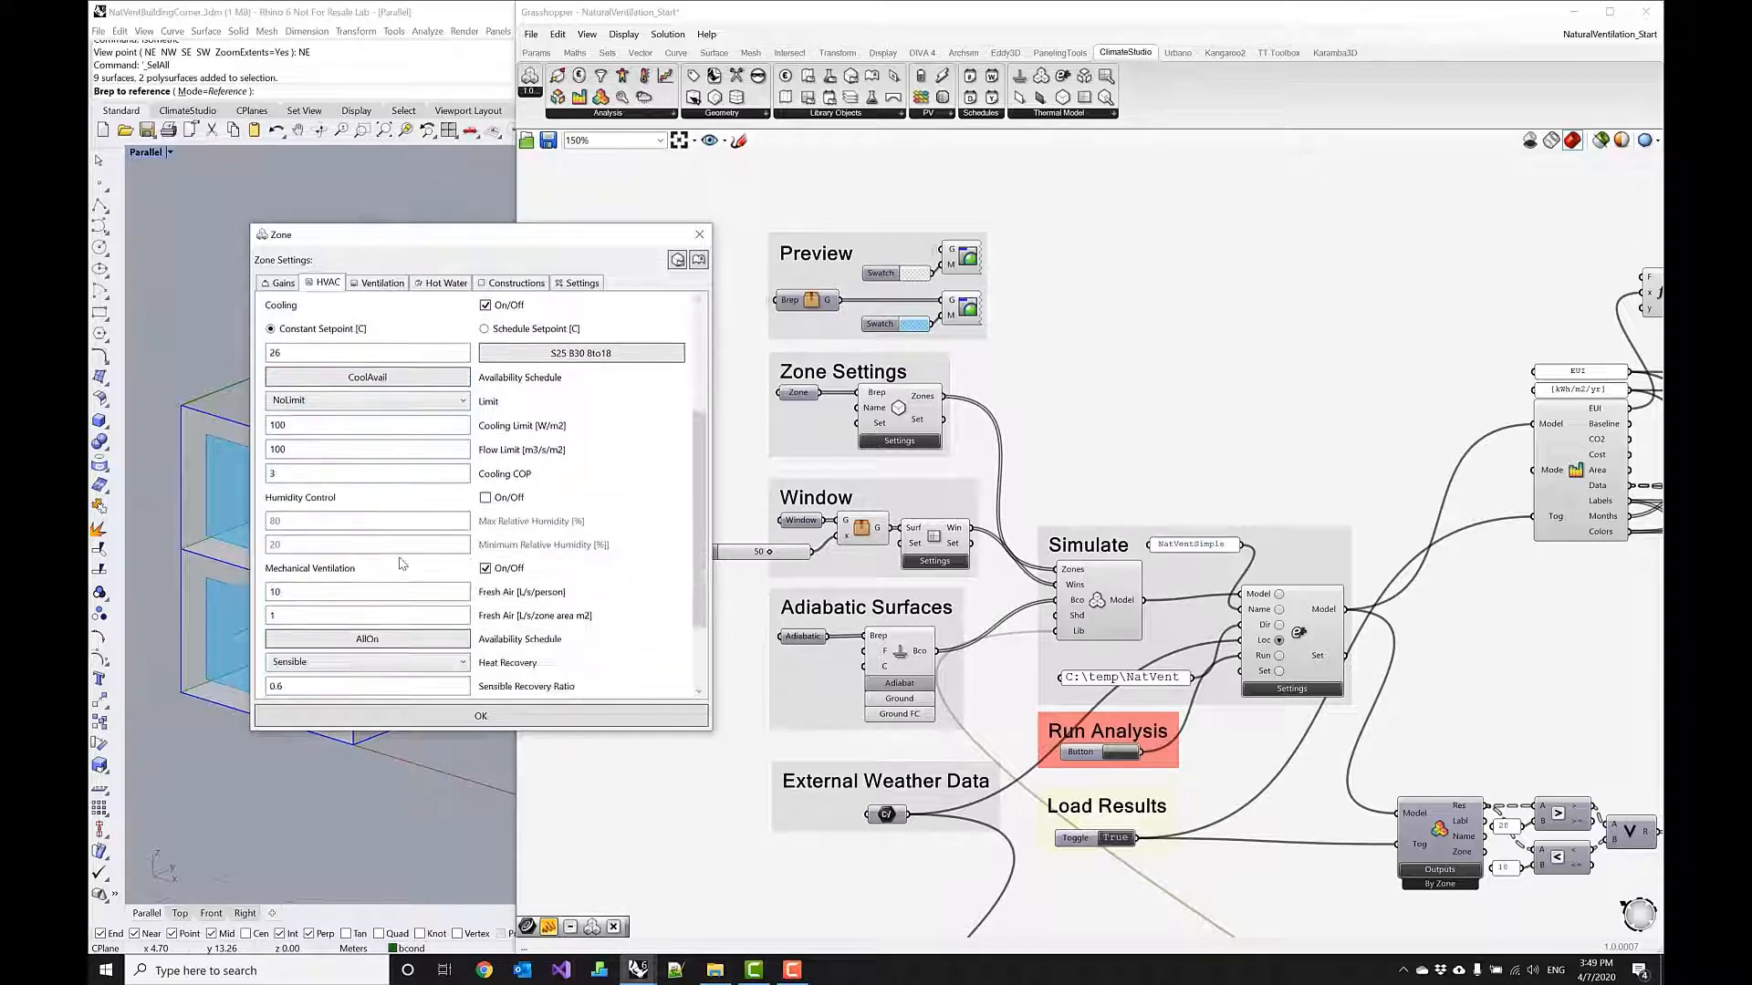
scroll(down, 3)
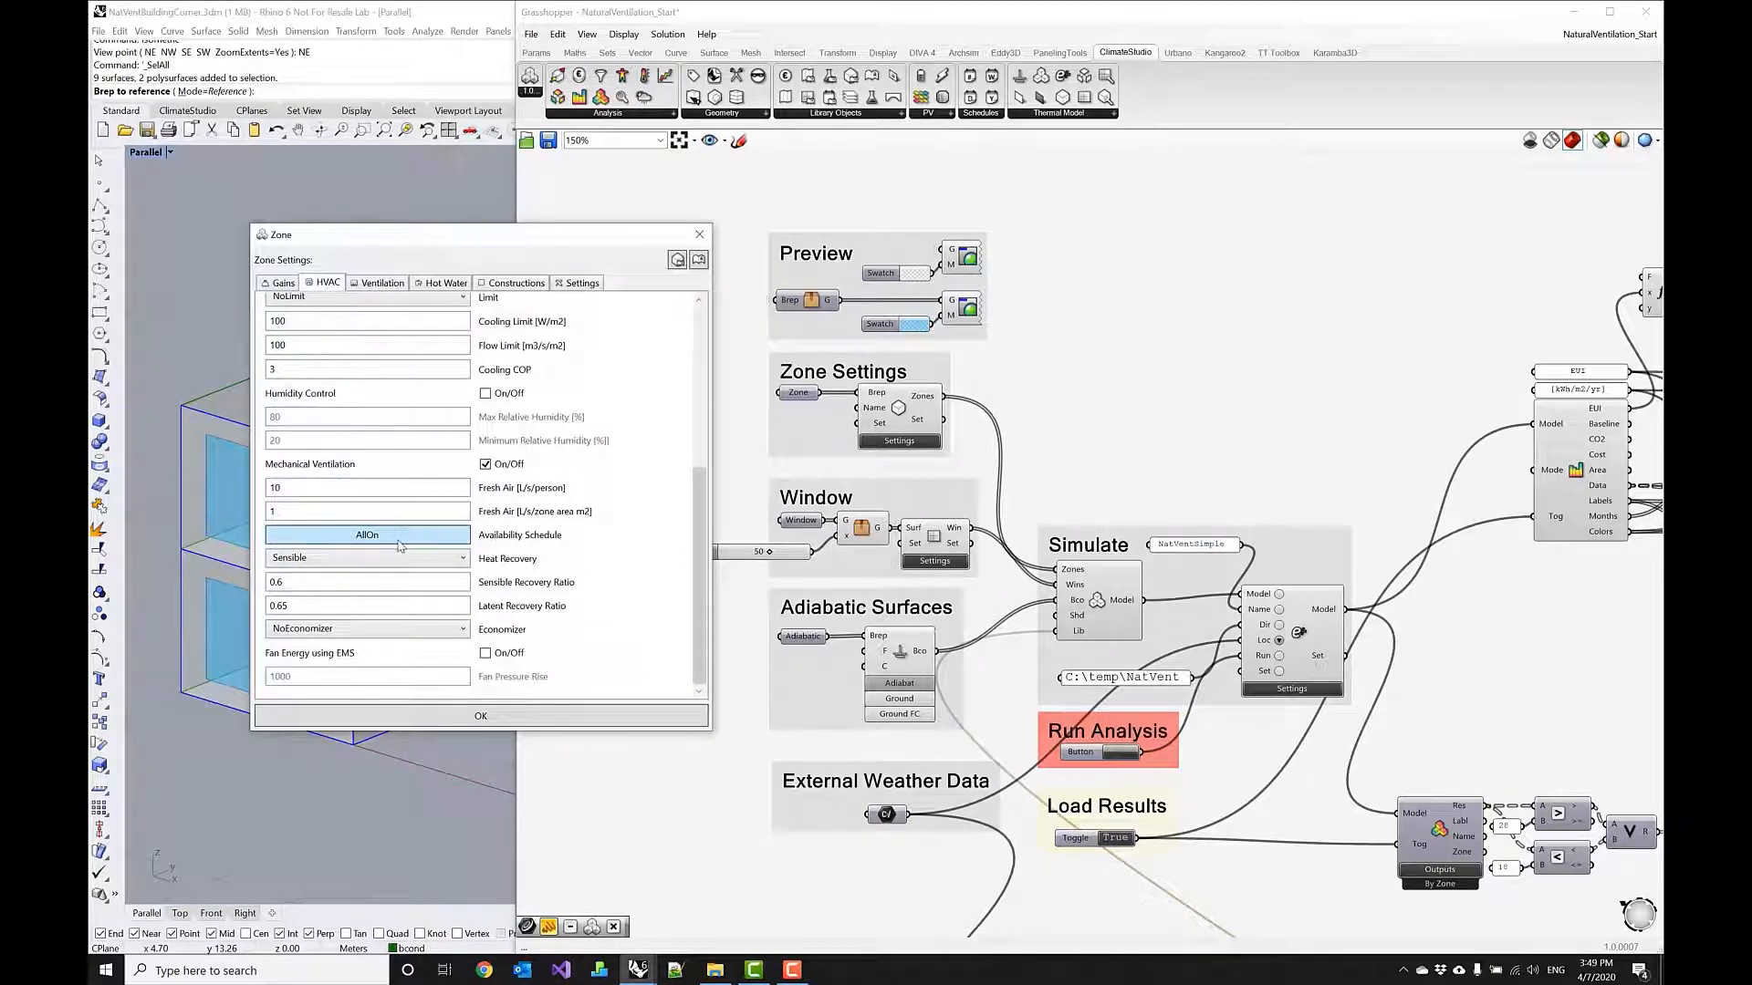
click(367, 534)
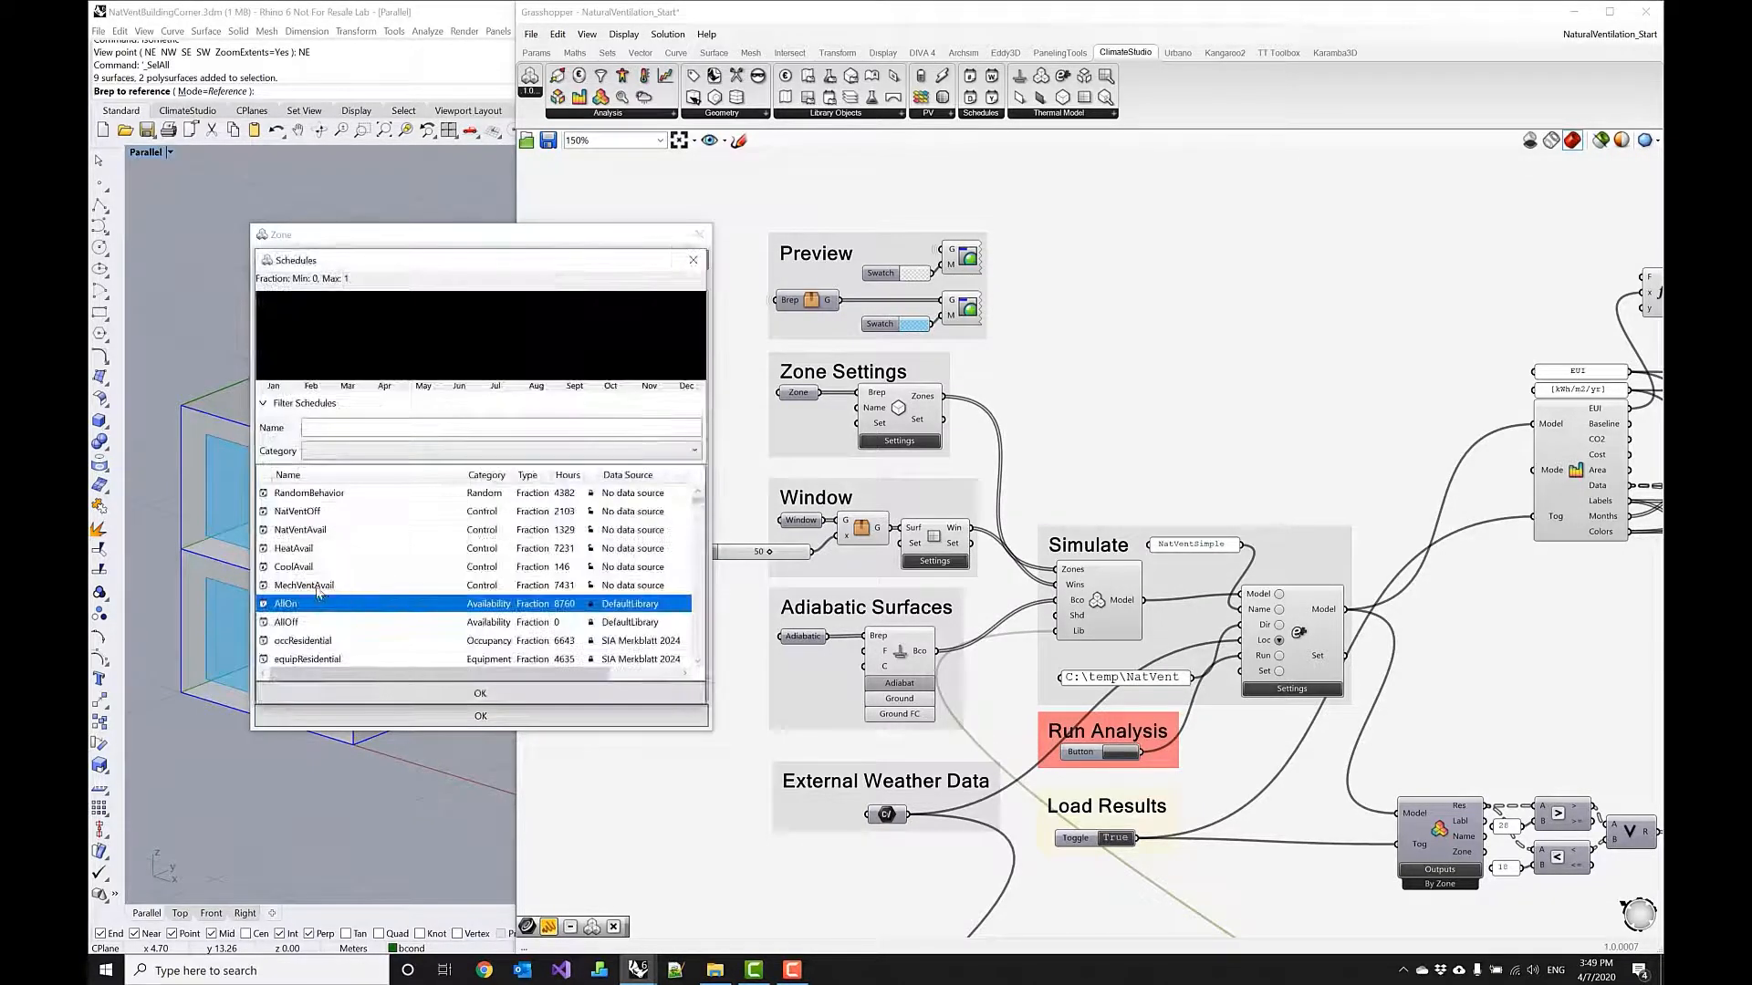
click(303, 584)
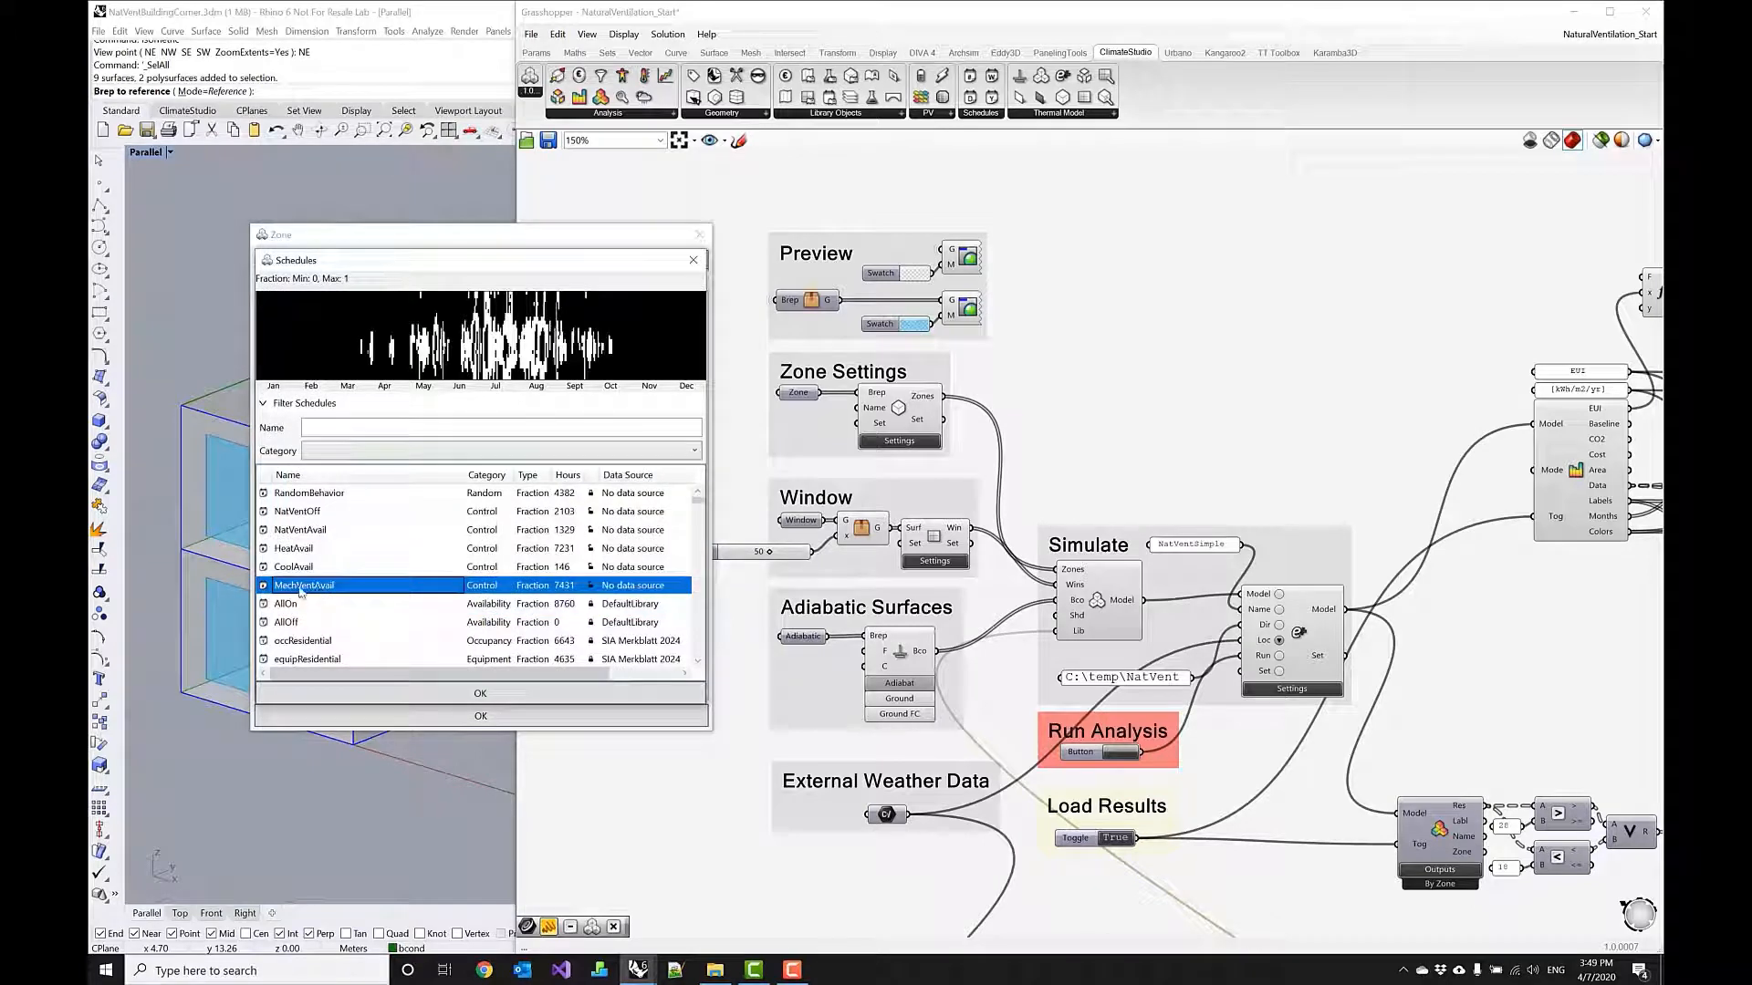
click(479, 715)
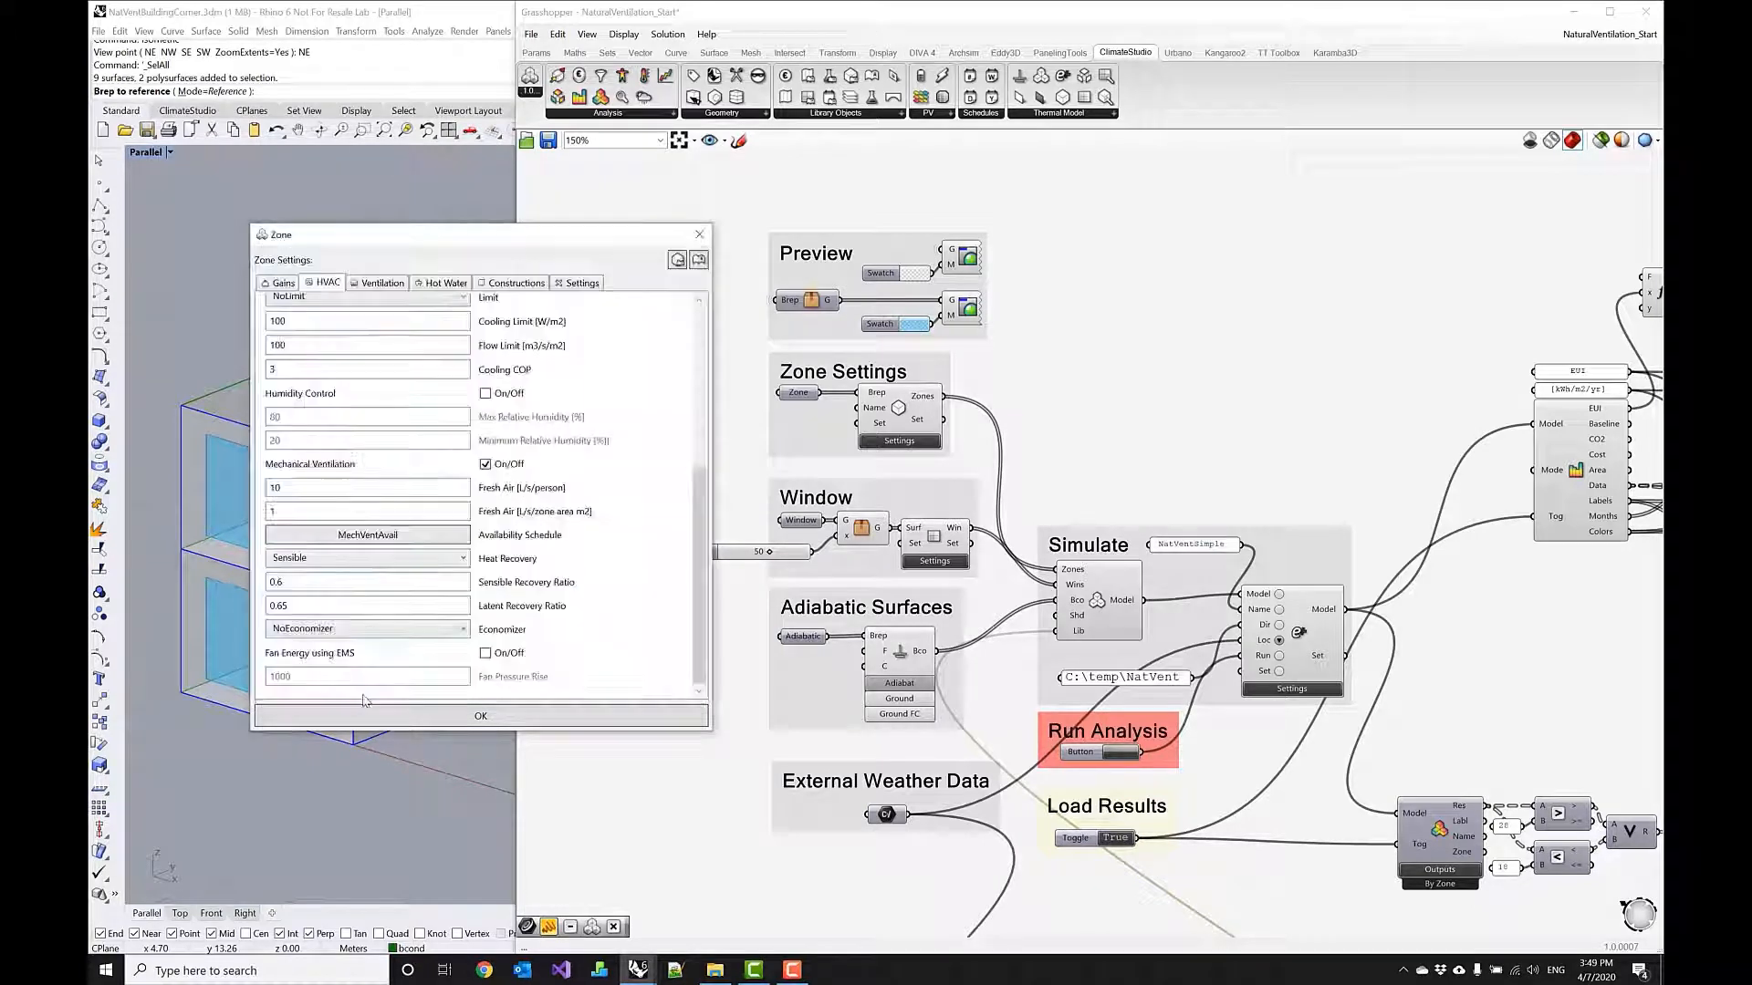
click(382, 282)
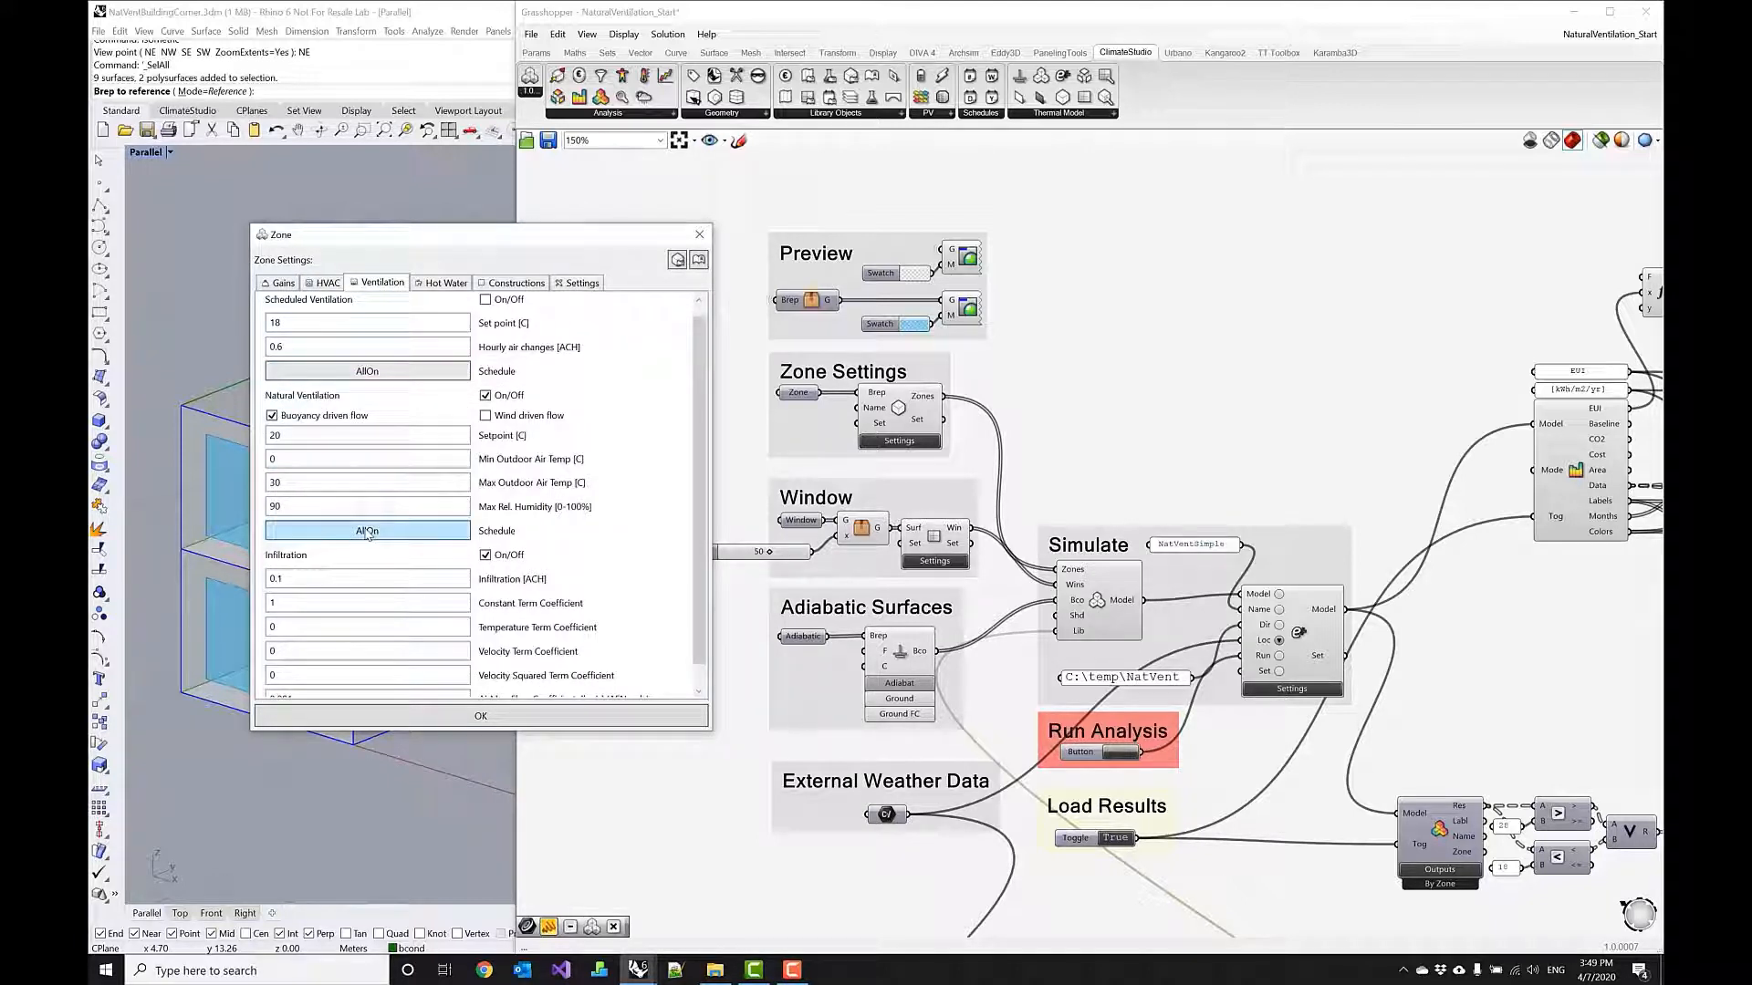
Set the zone's Natural Ventilation Schedule to NatVentAvail and confirm the Zone dialog.
click(367, 531)
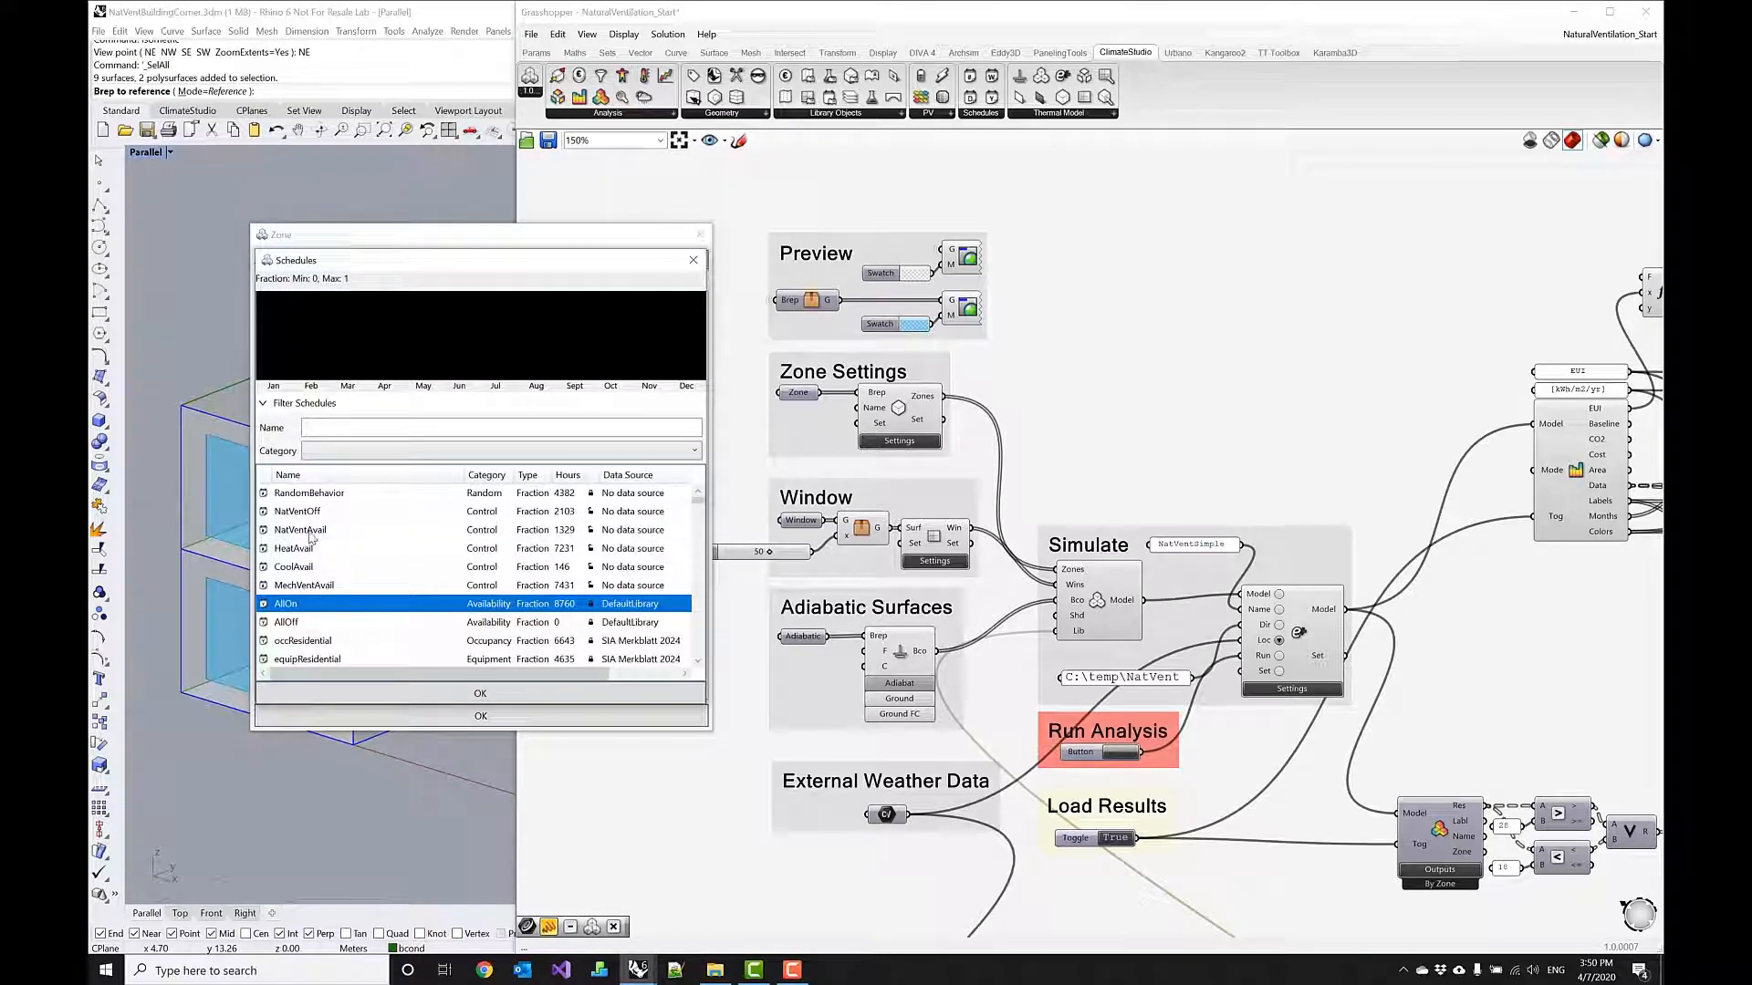
click(299, 529)
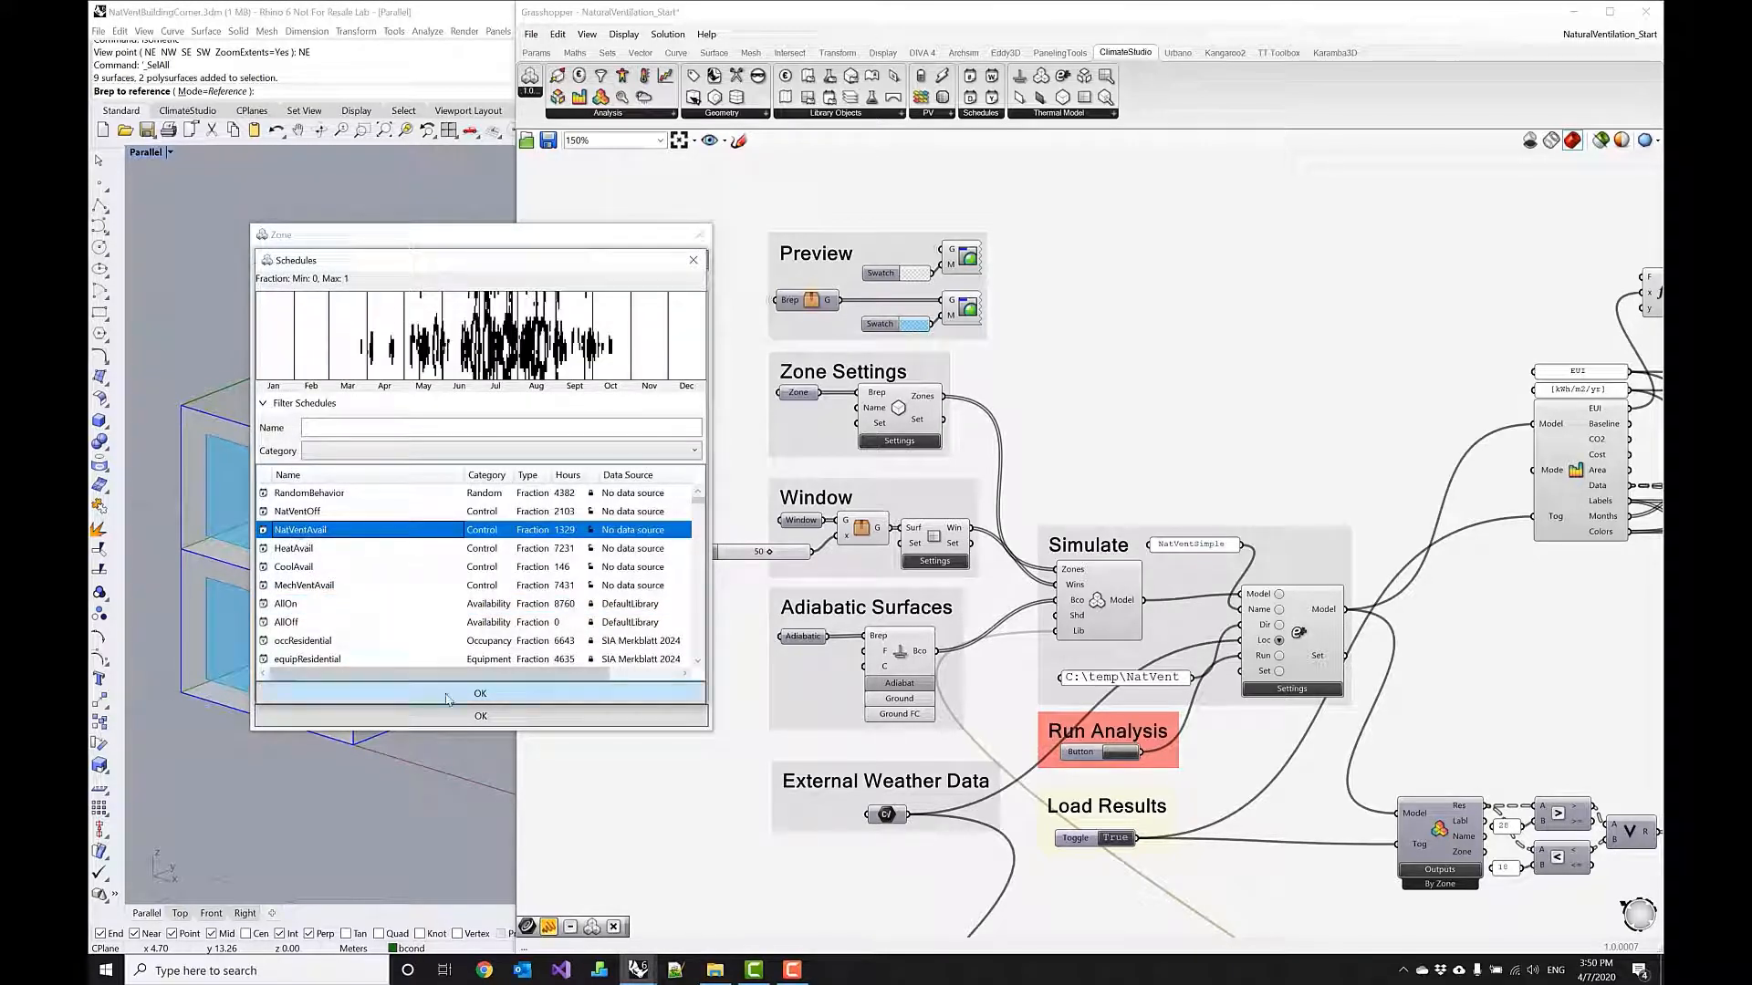
click(481, 692)
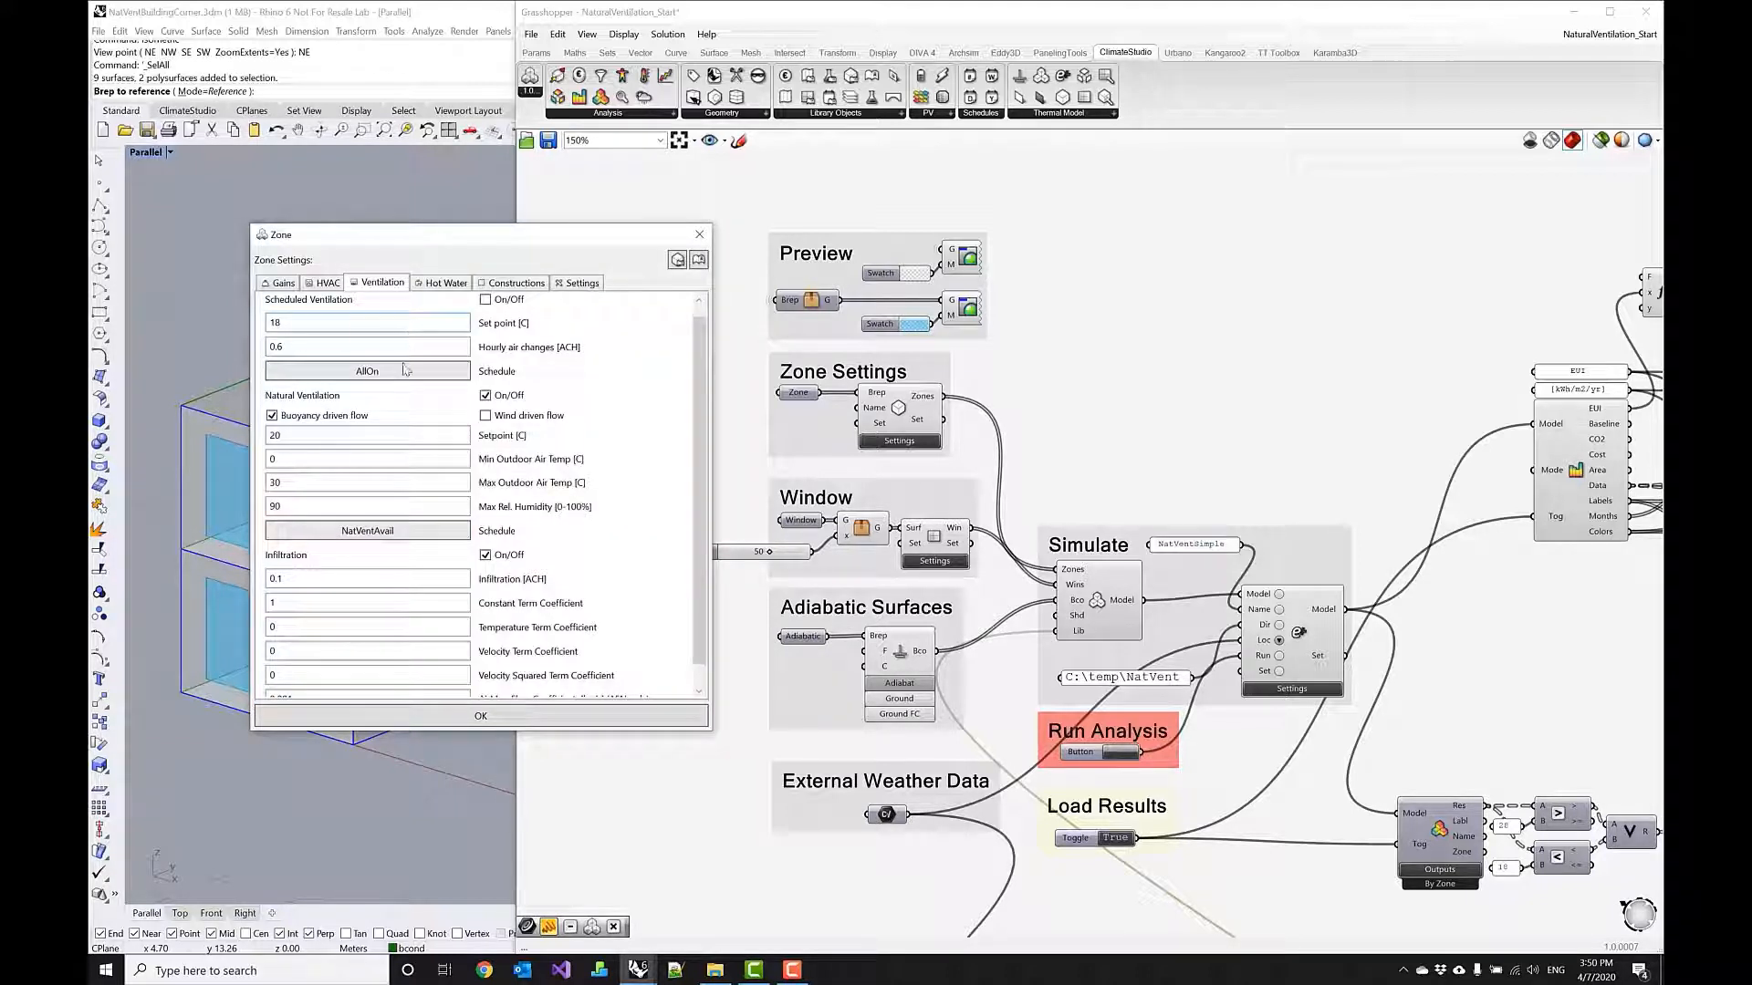
scroll(down, 3)
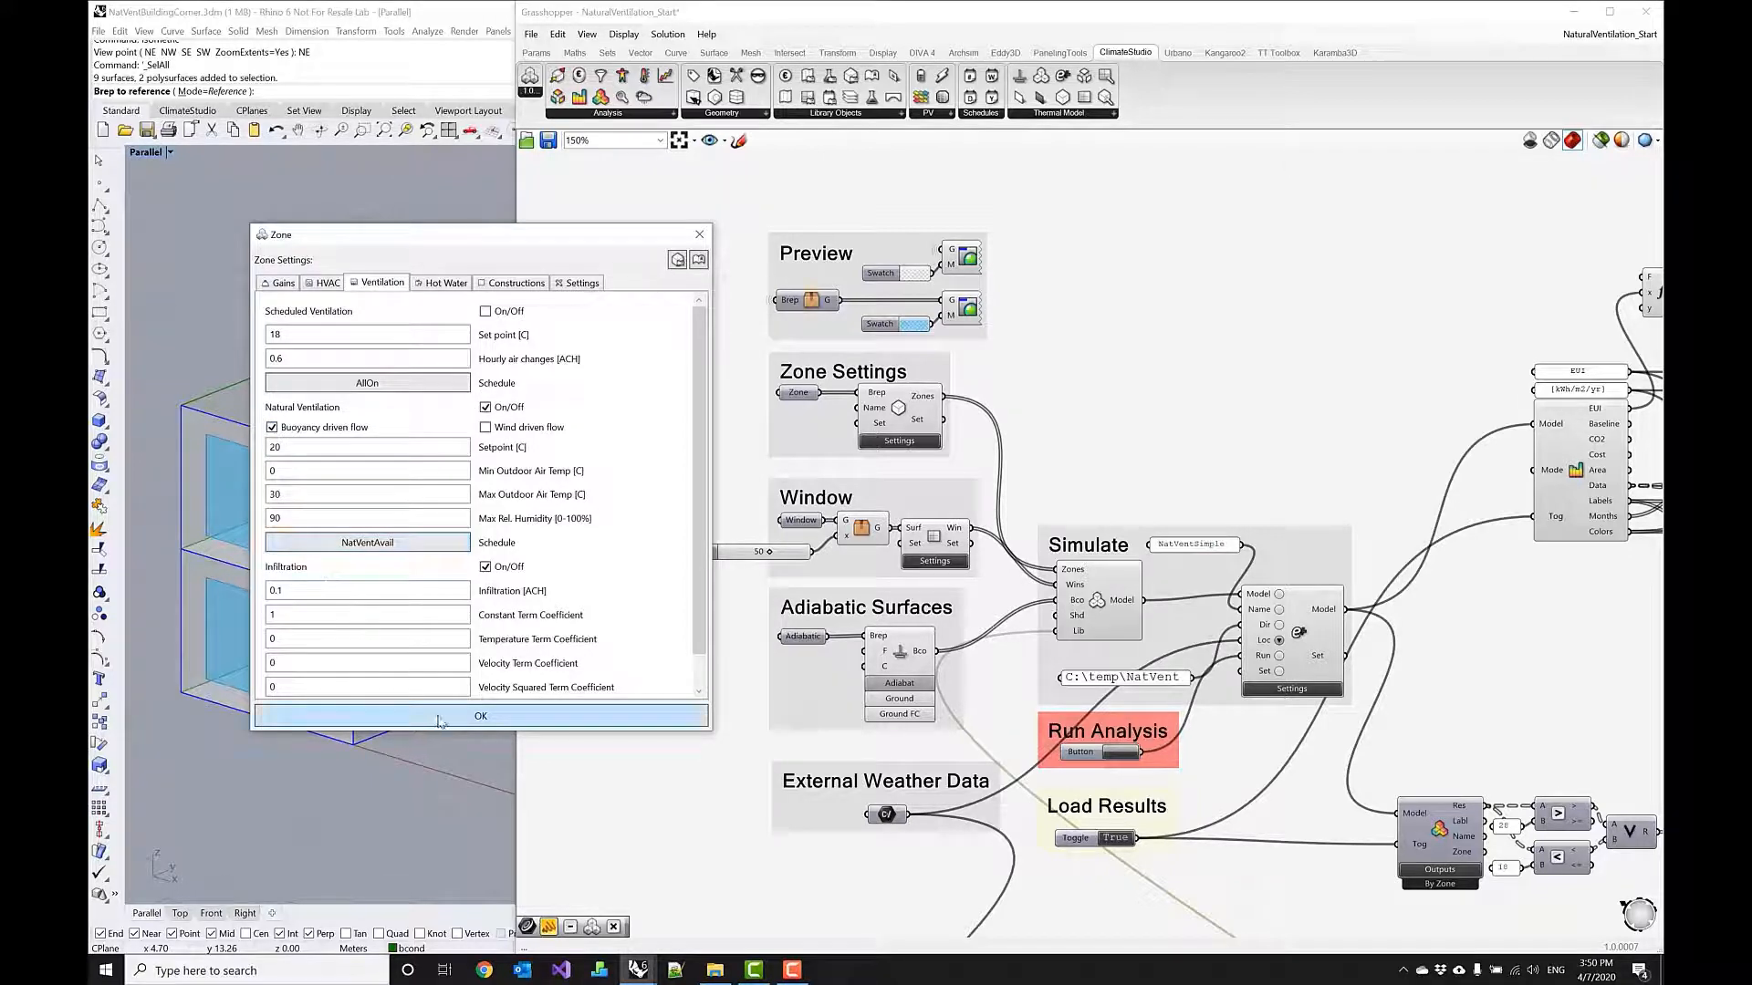
click(481, 716)
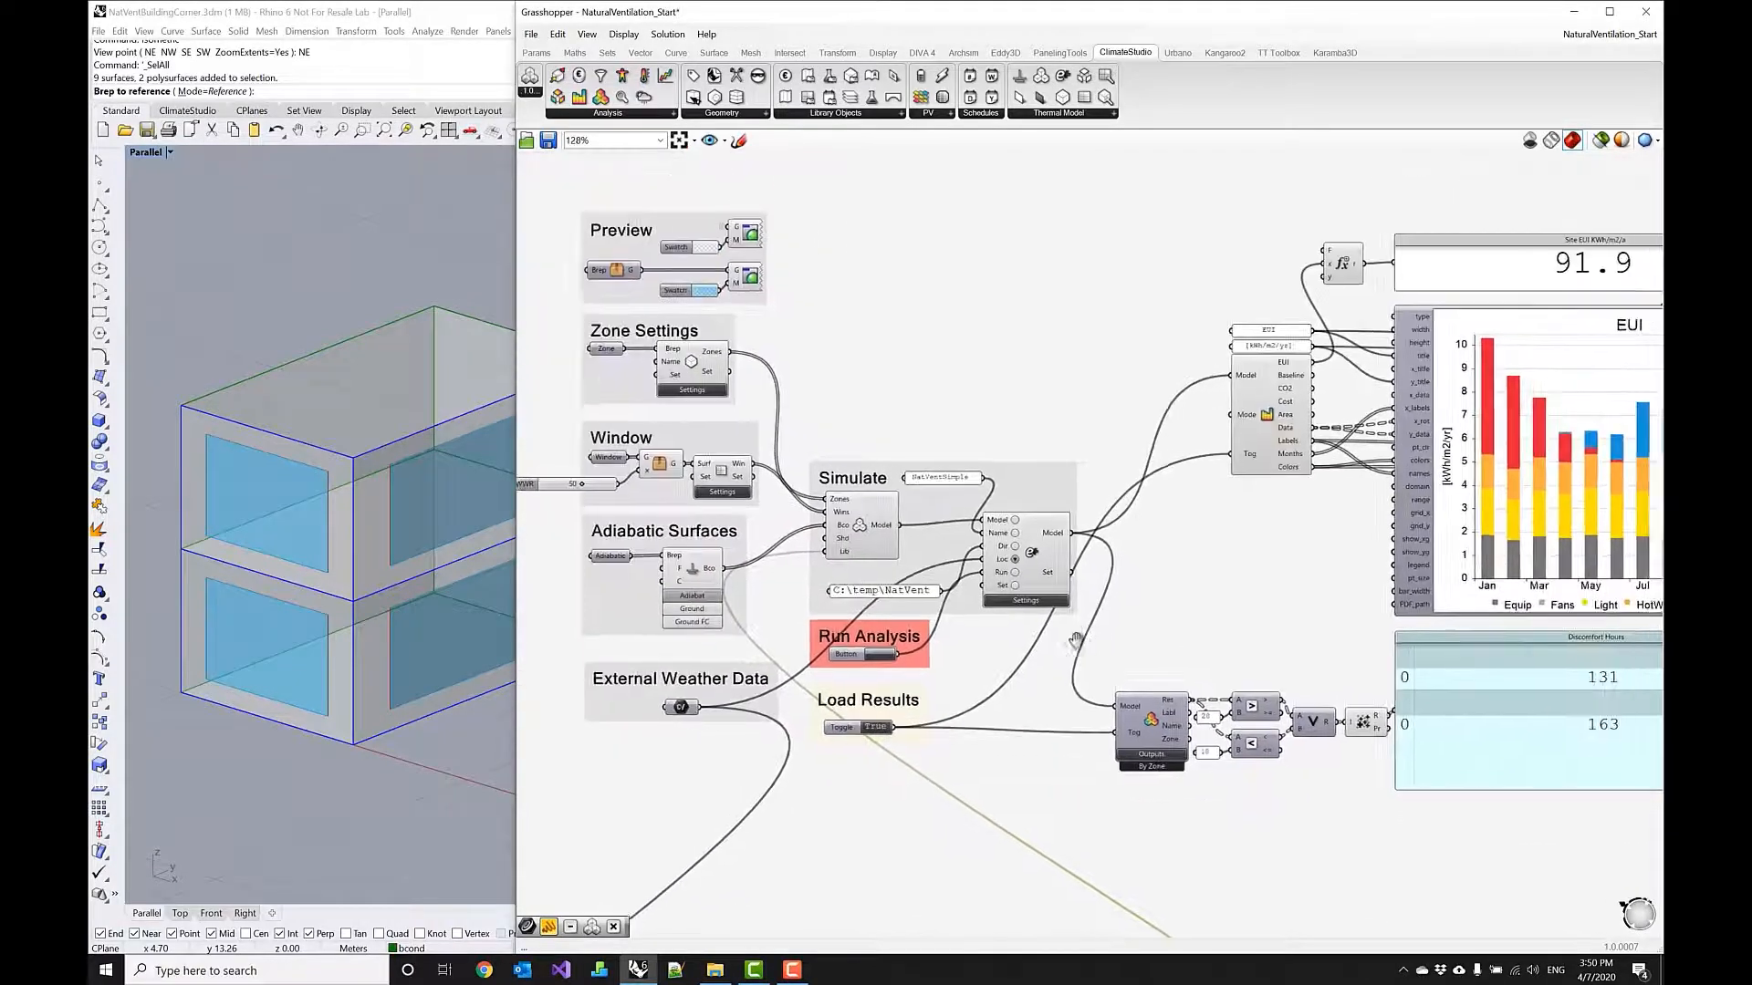
Rerun the analysis so site EUI drops from 91.9 to 87.5.
scroll(down, 3)
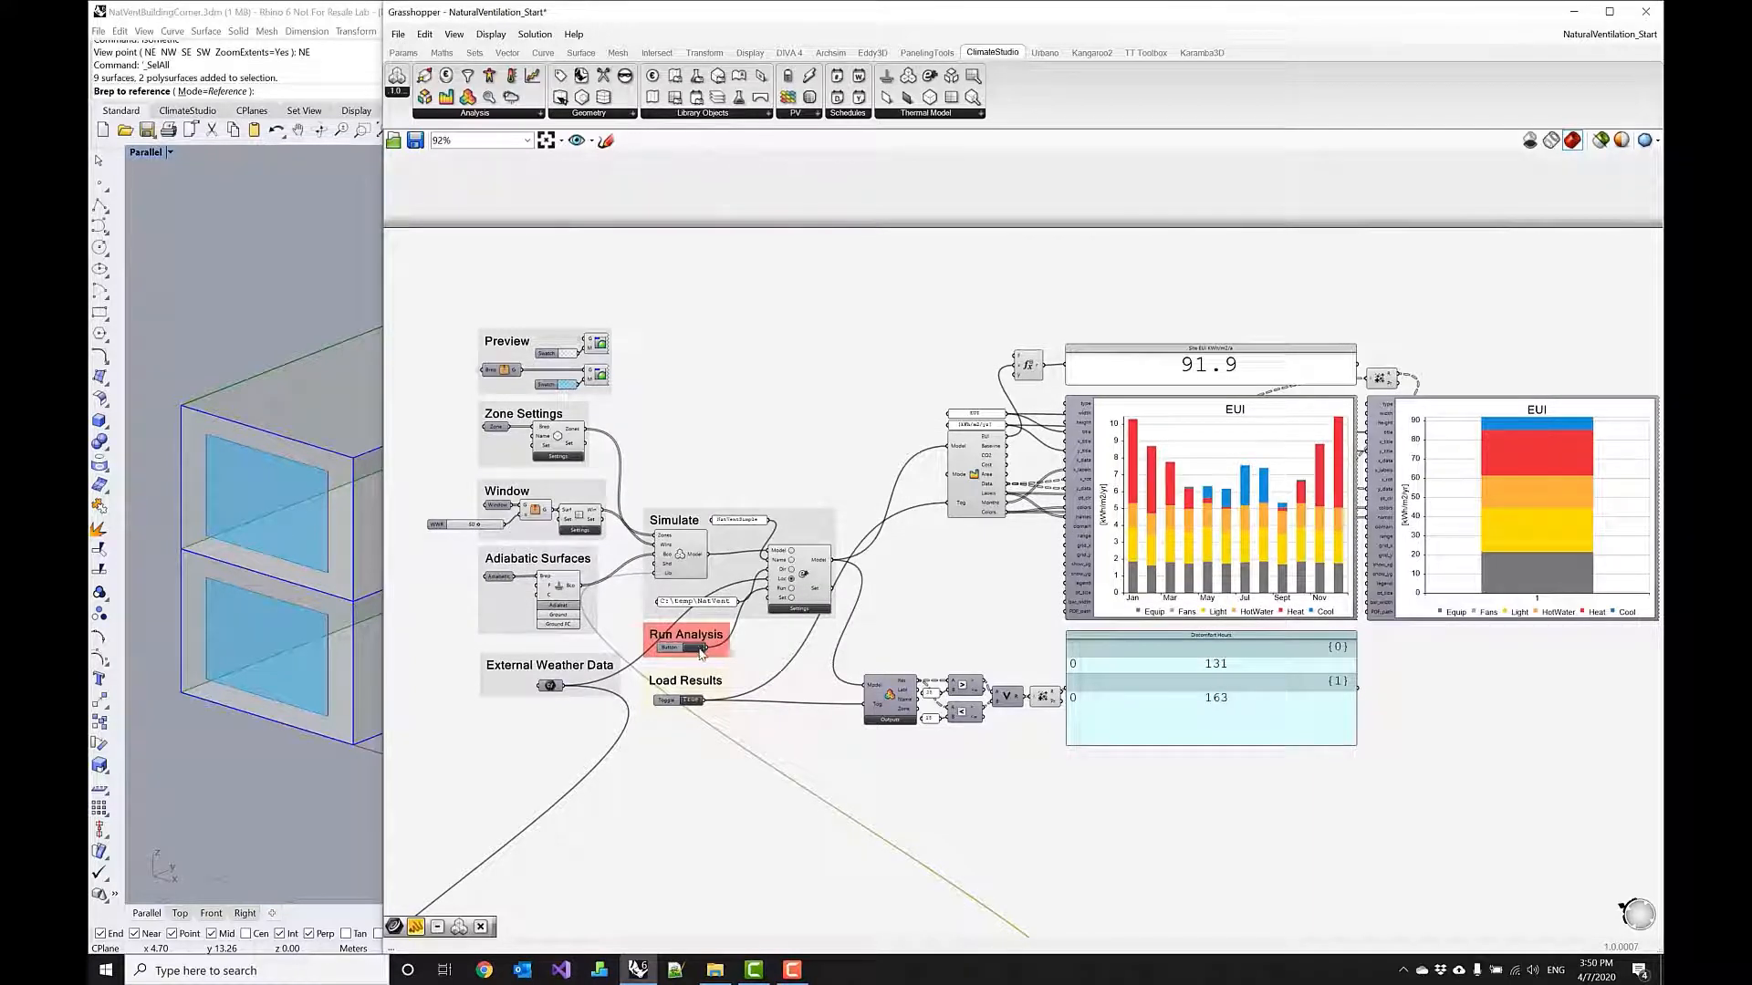
click(686, 646)
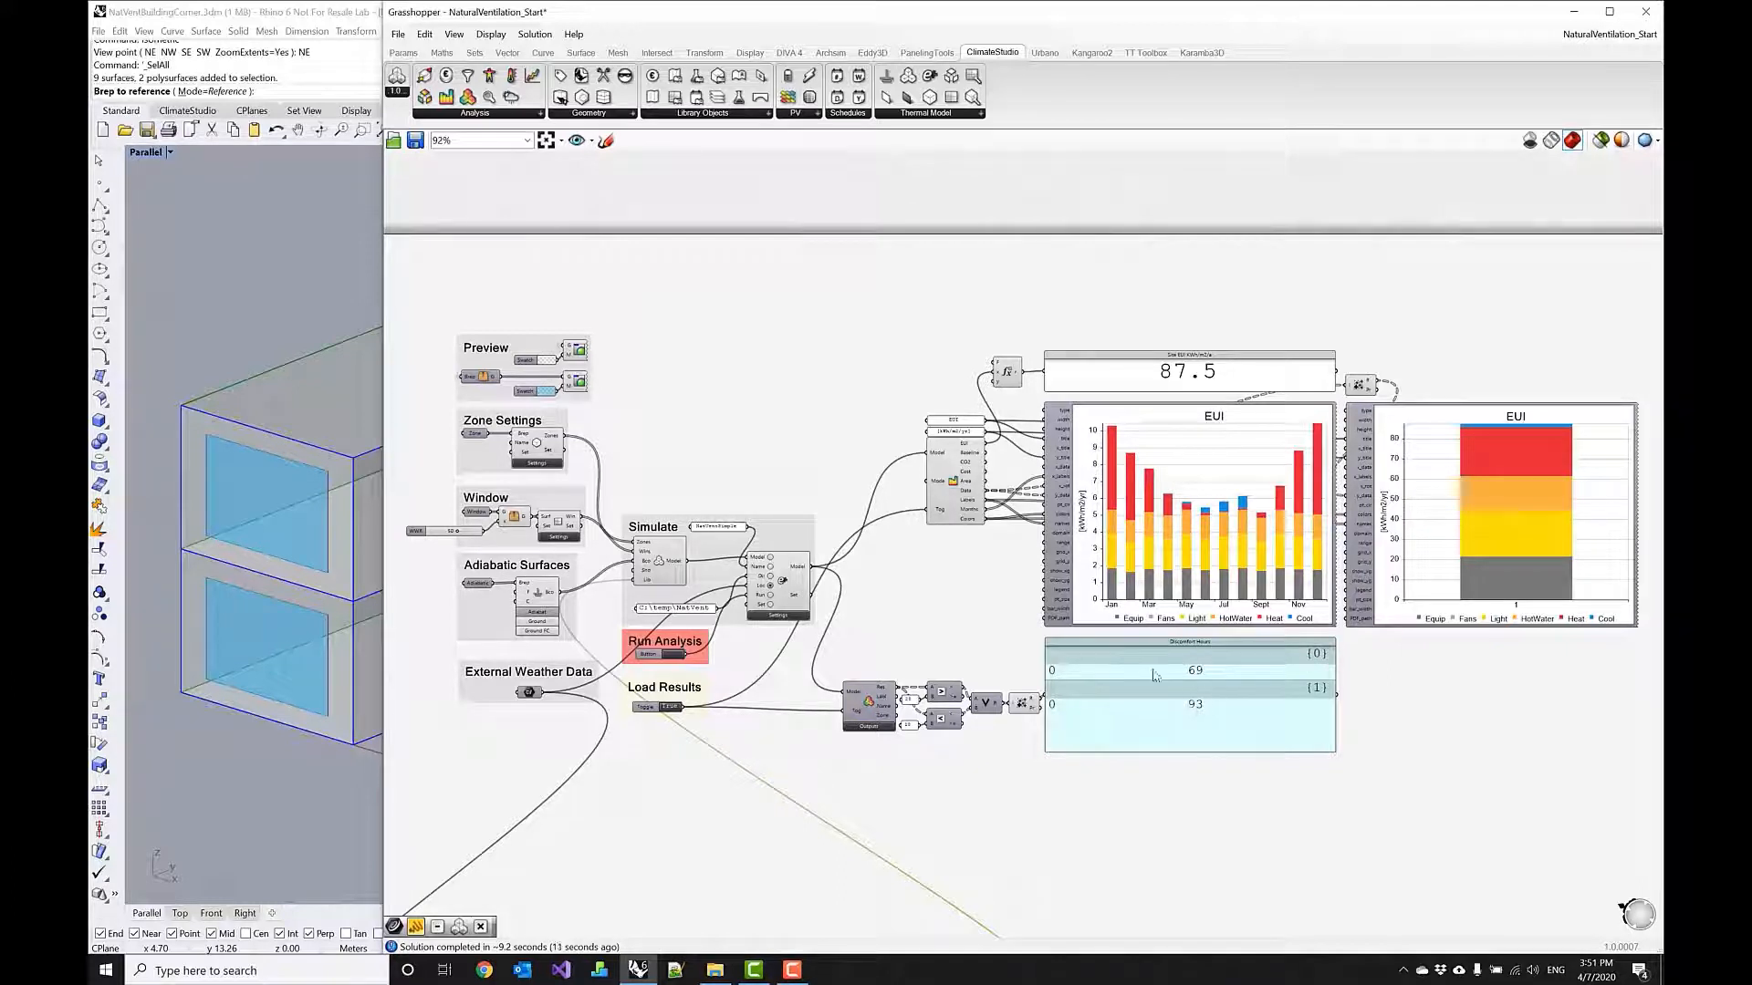
mouse_move(1119, 663)
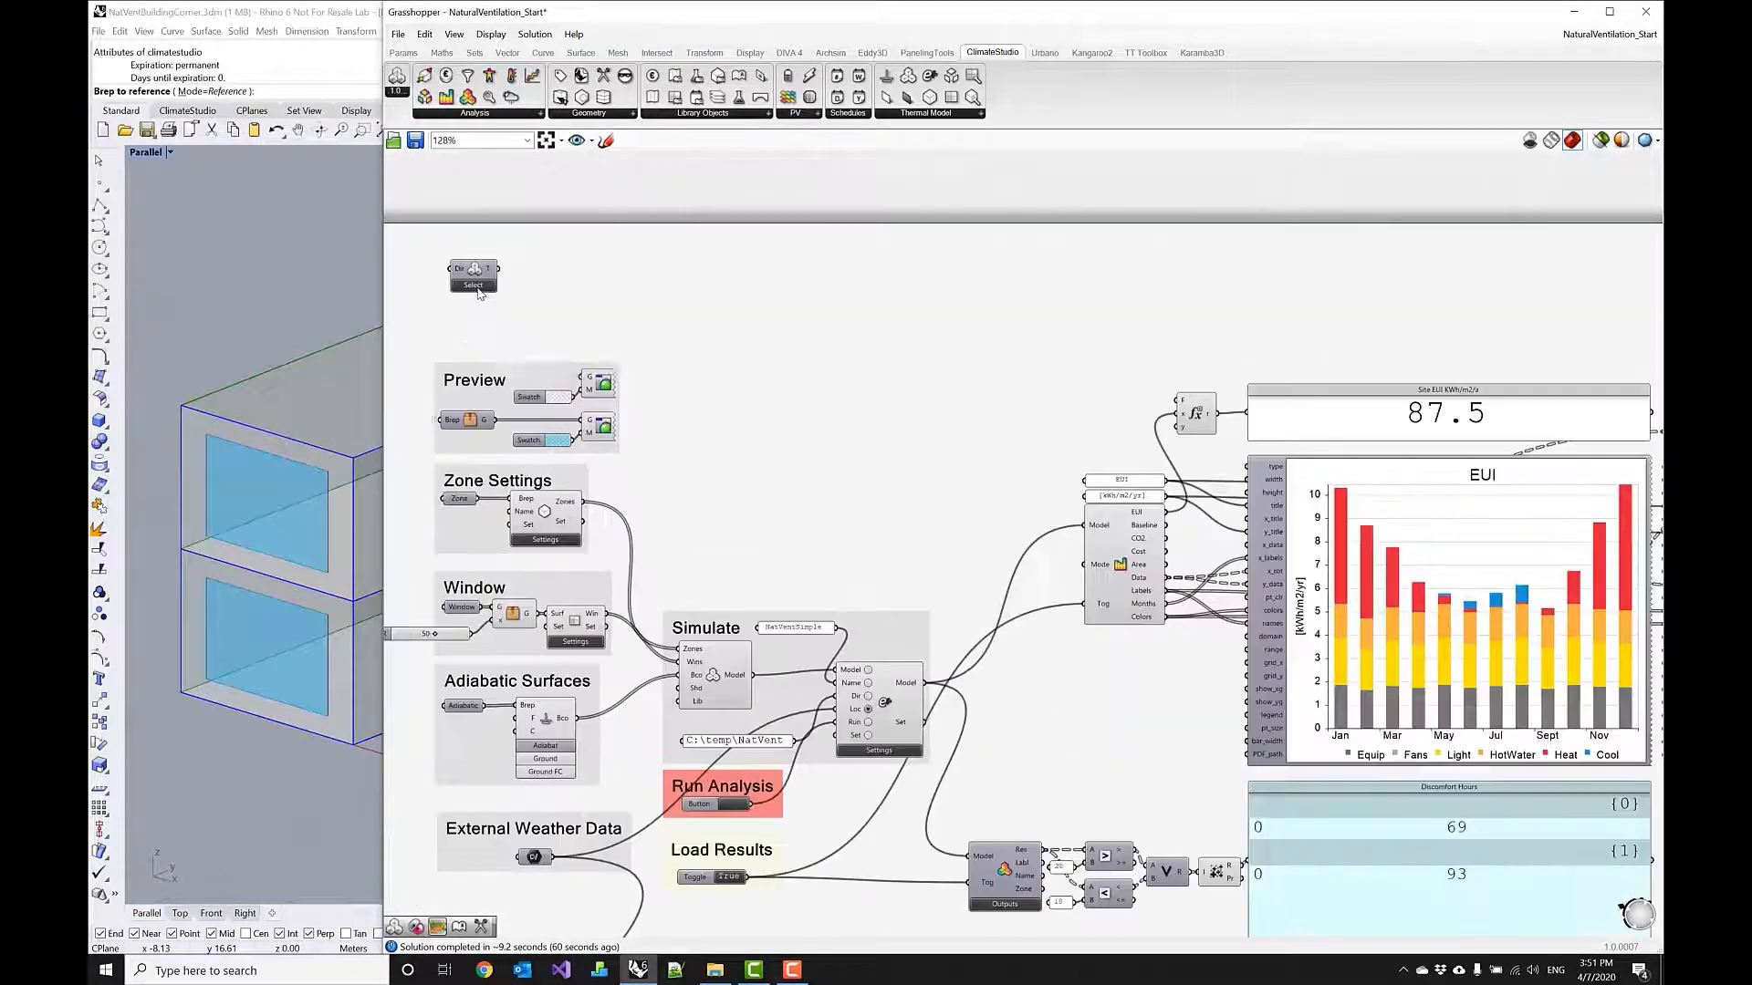
right_click(474, 274)
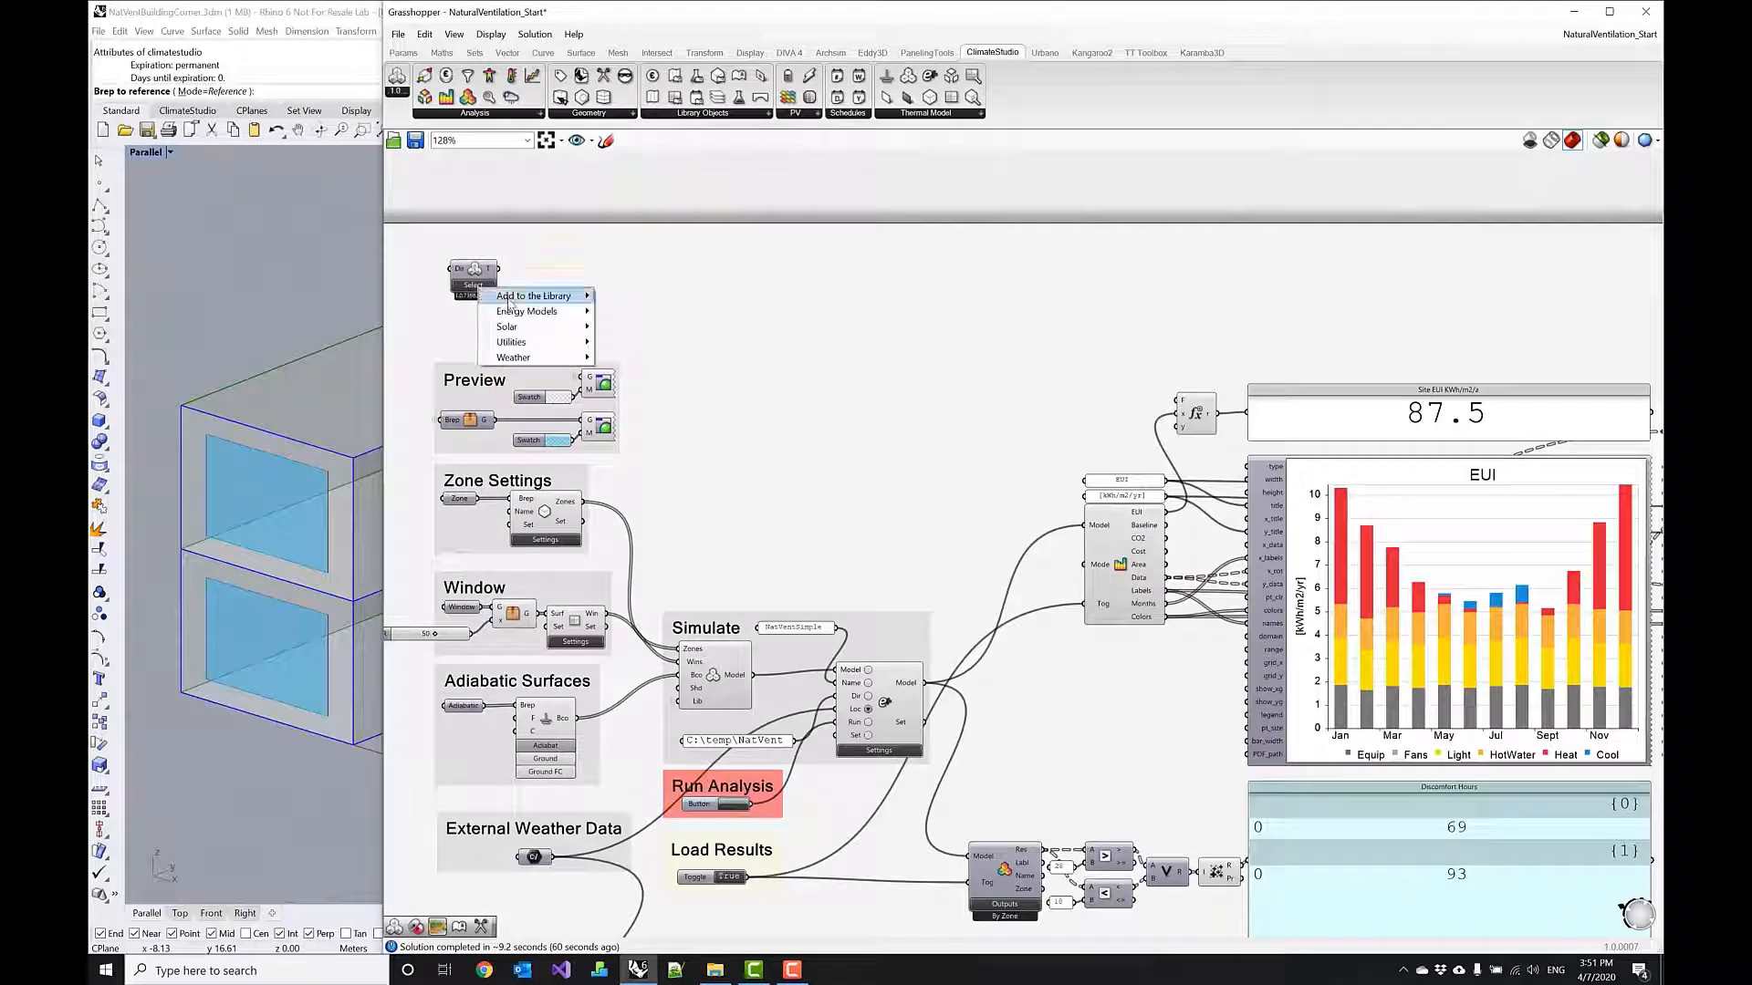
mouse_move(531, 311)
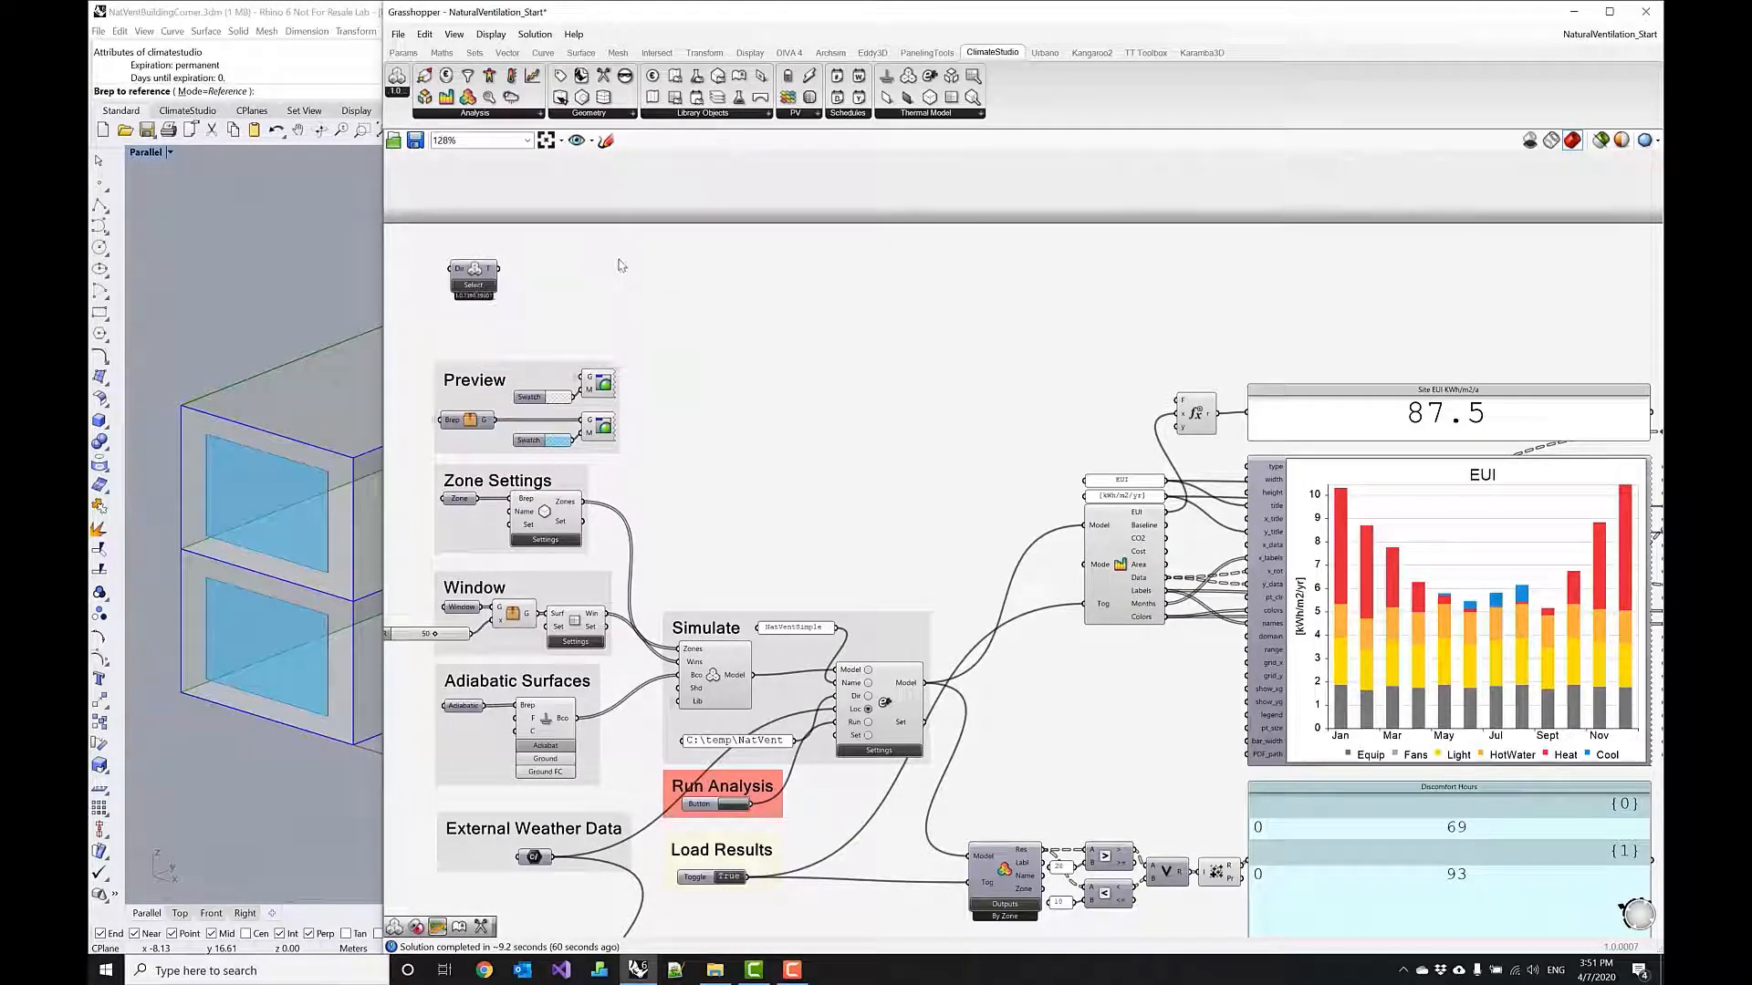
click(472, 273)
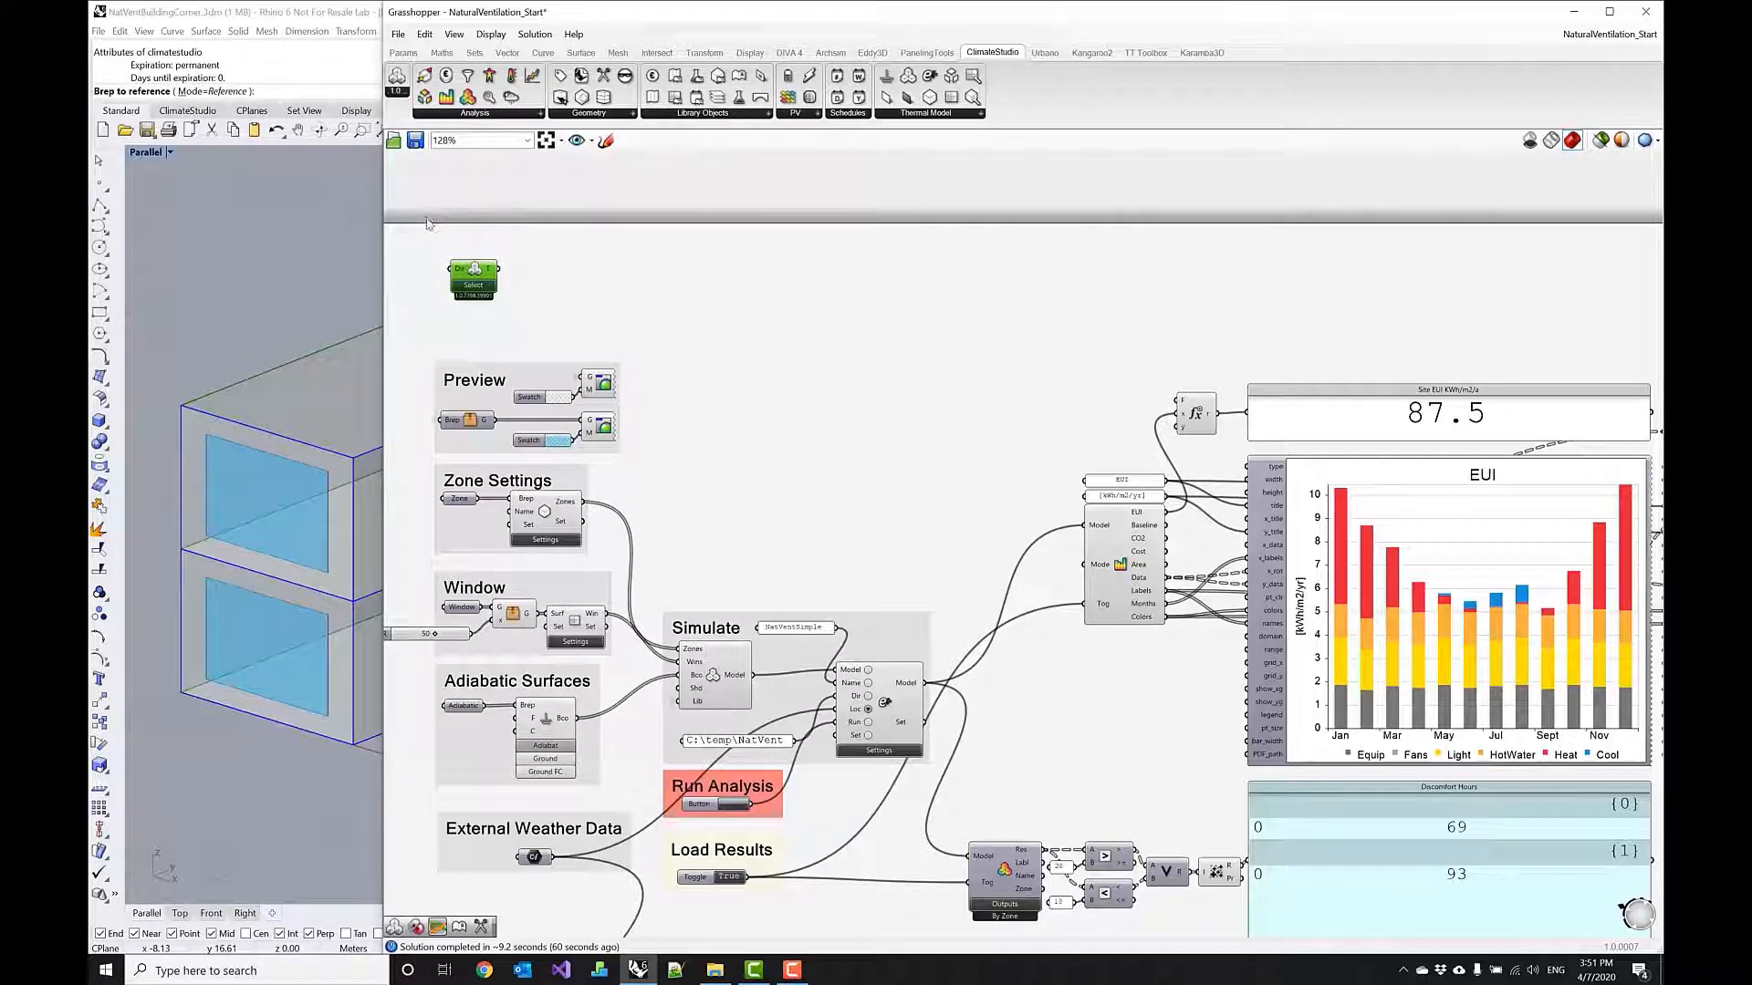